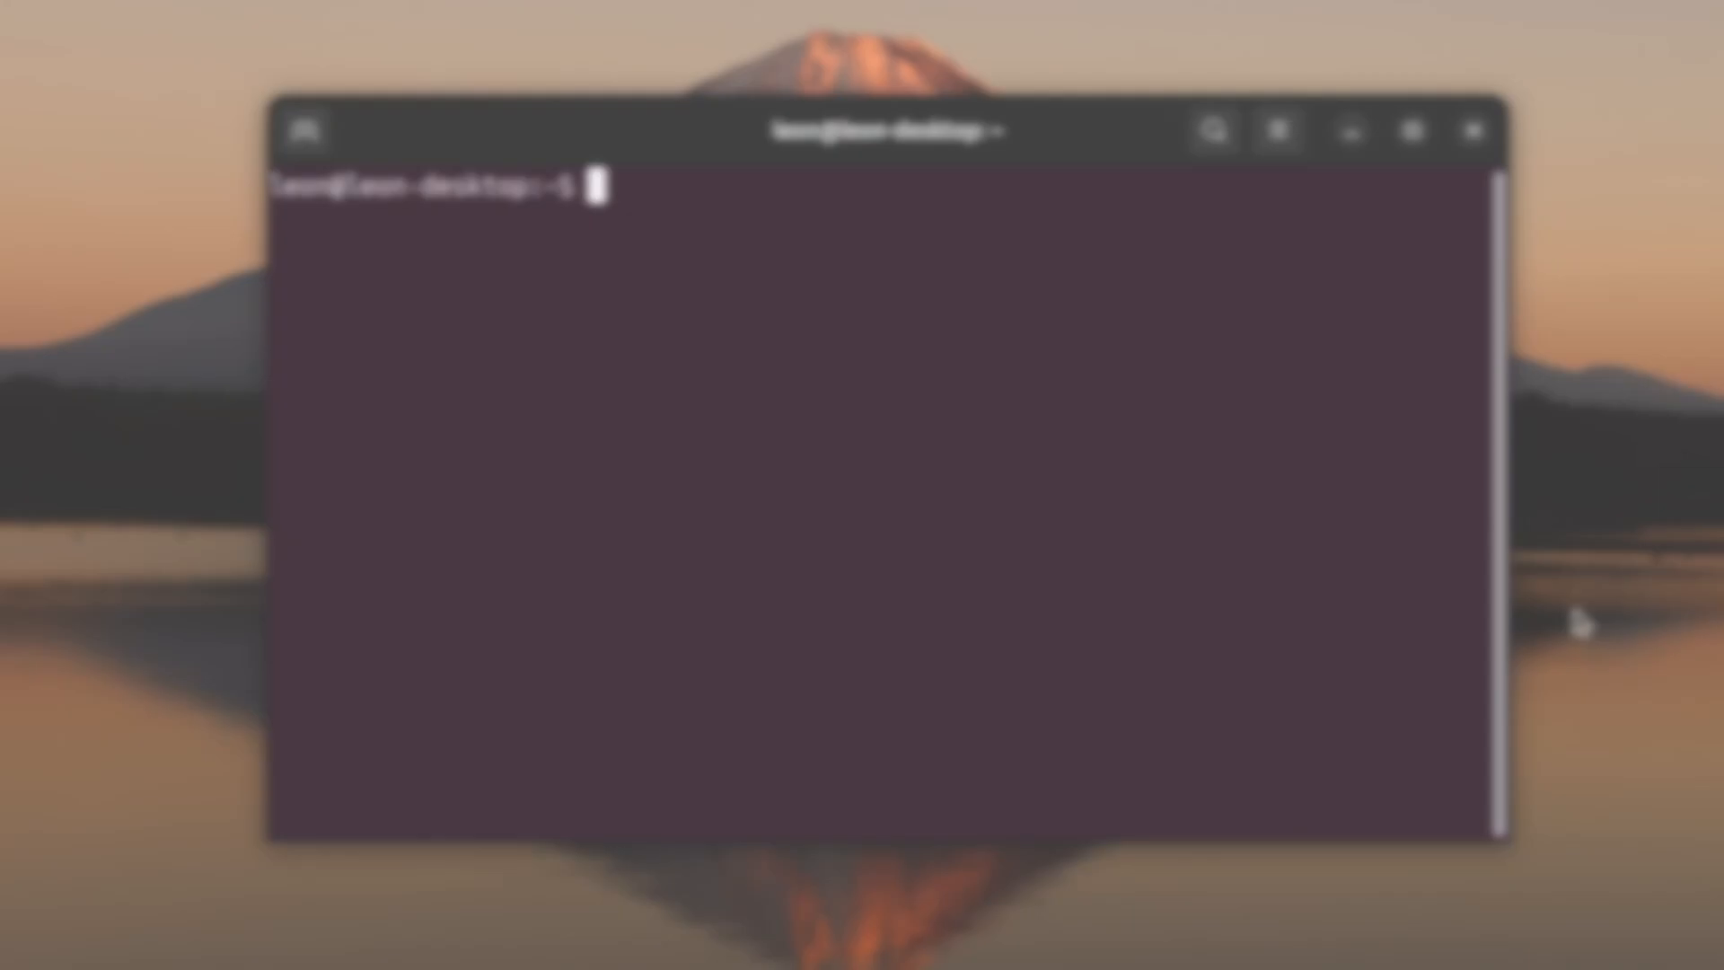
Enter /media/storage/poky-rpi, source oe-init-build-env, and start vim on conf/local.conf.
text(c)
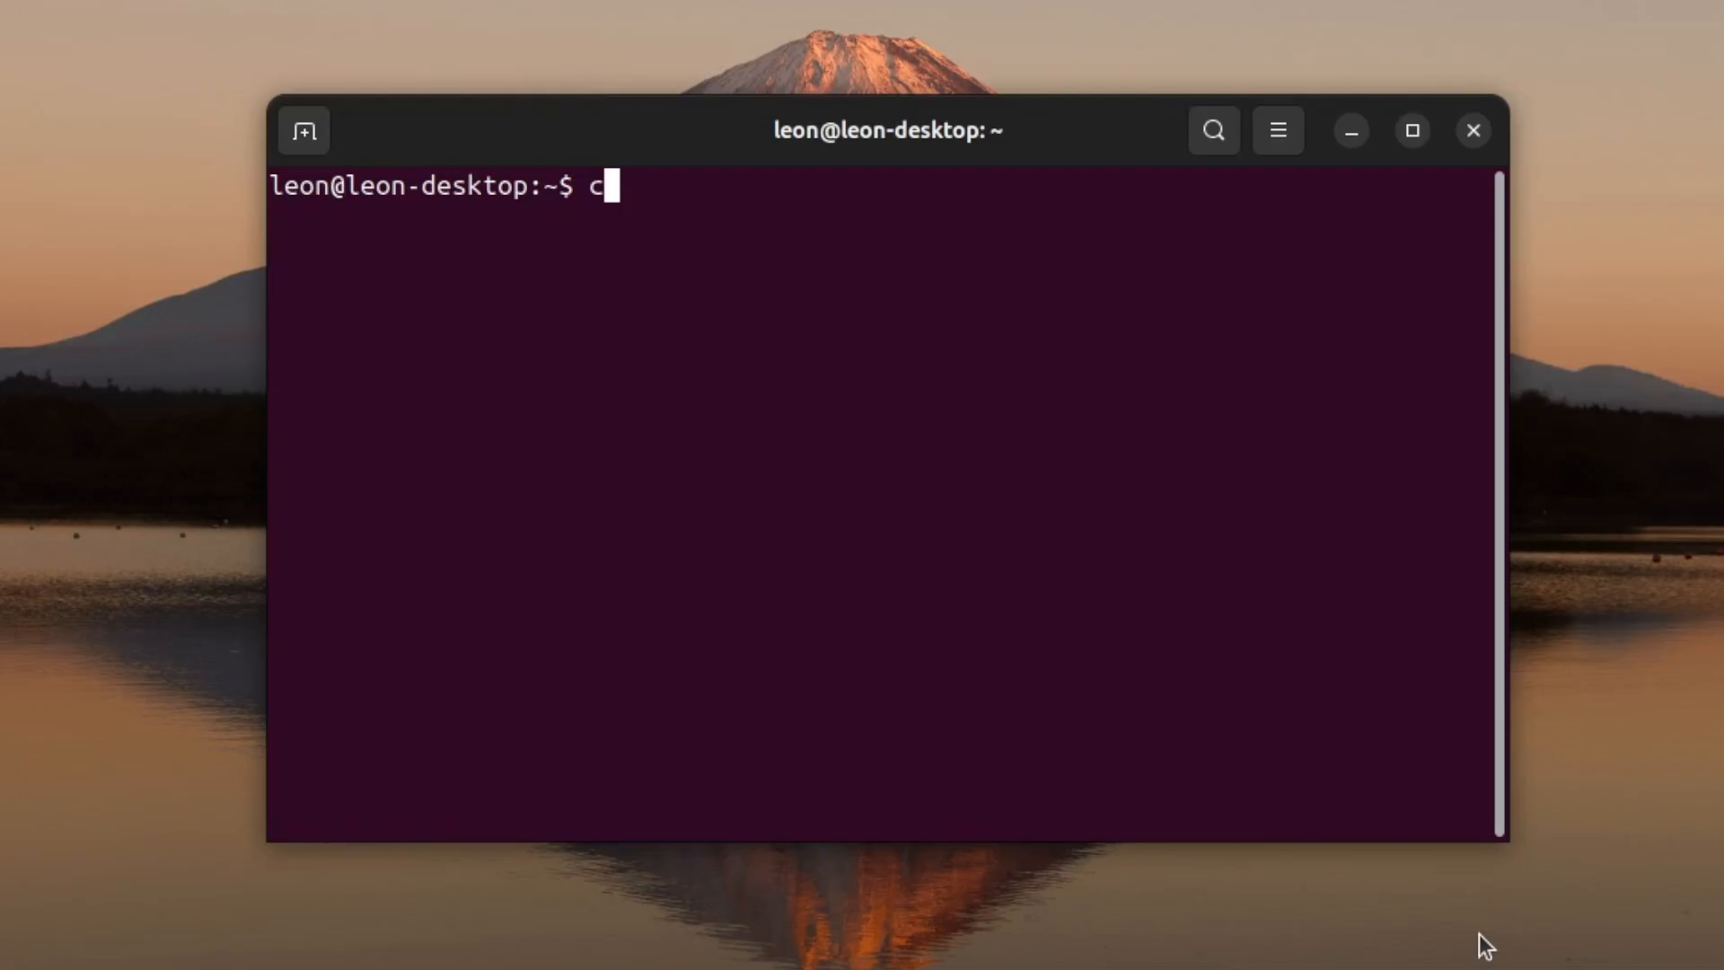
text(d /media/s)
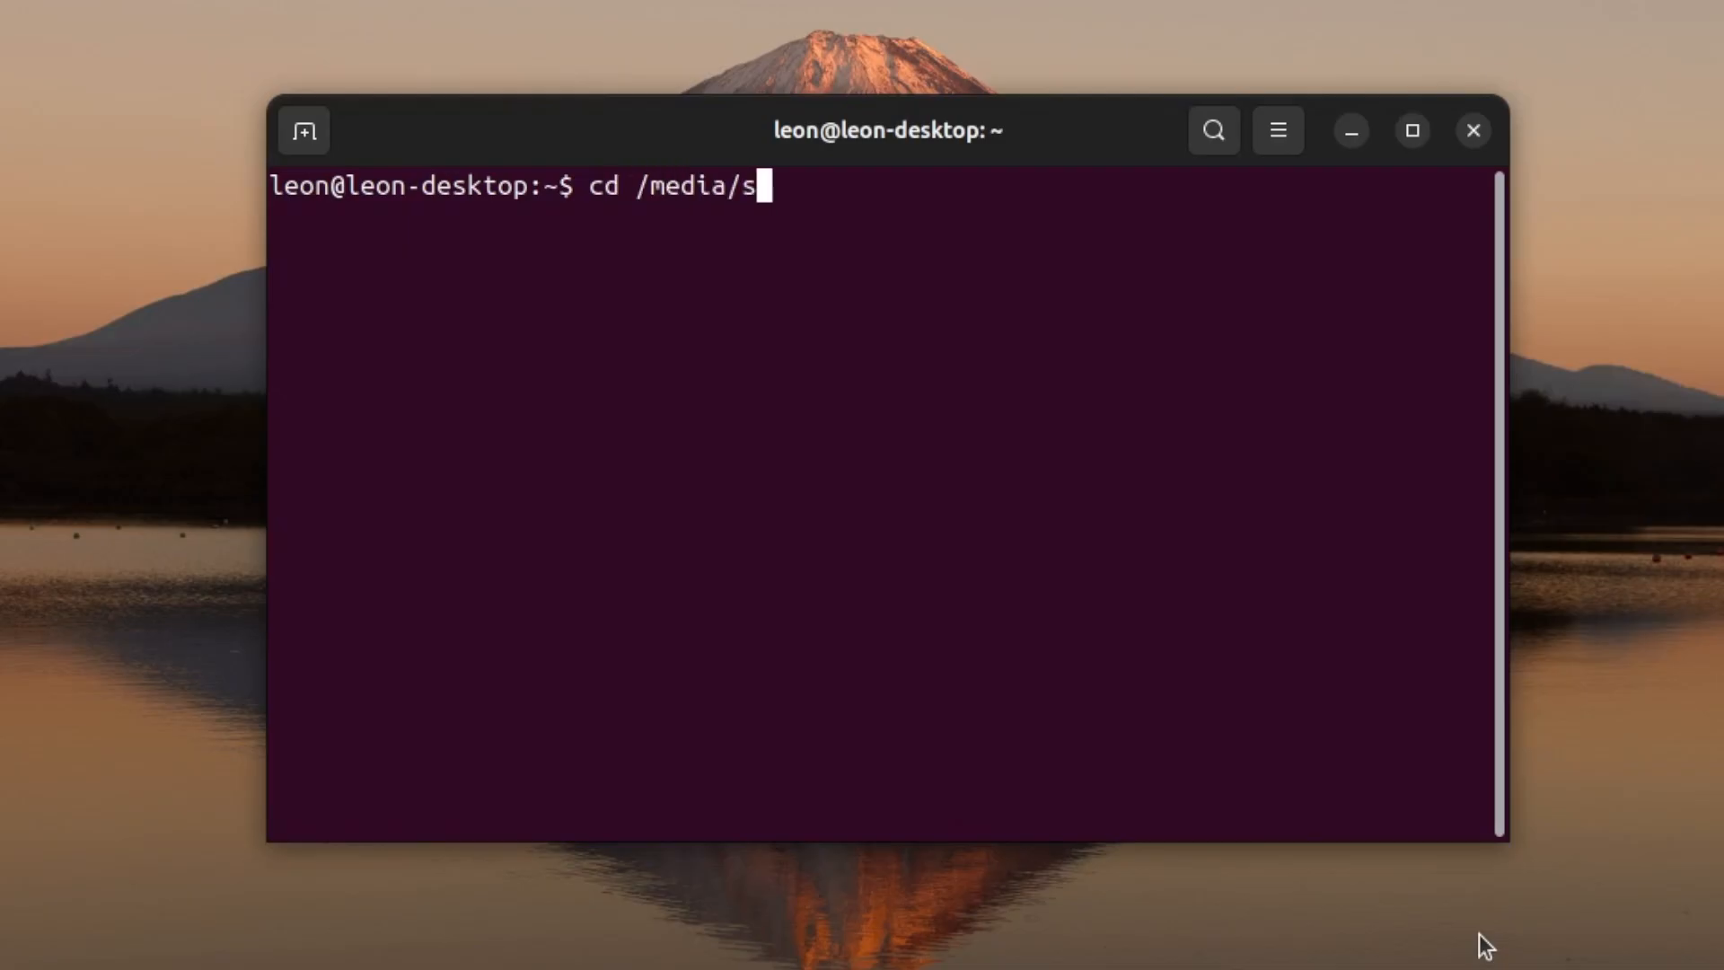
text(torage/pork)
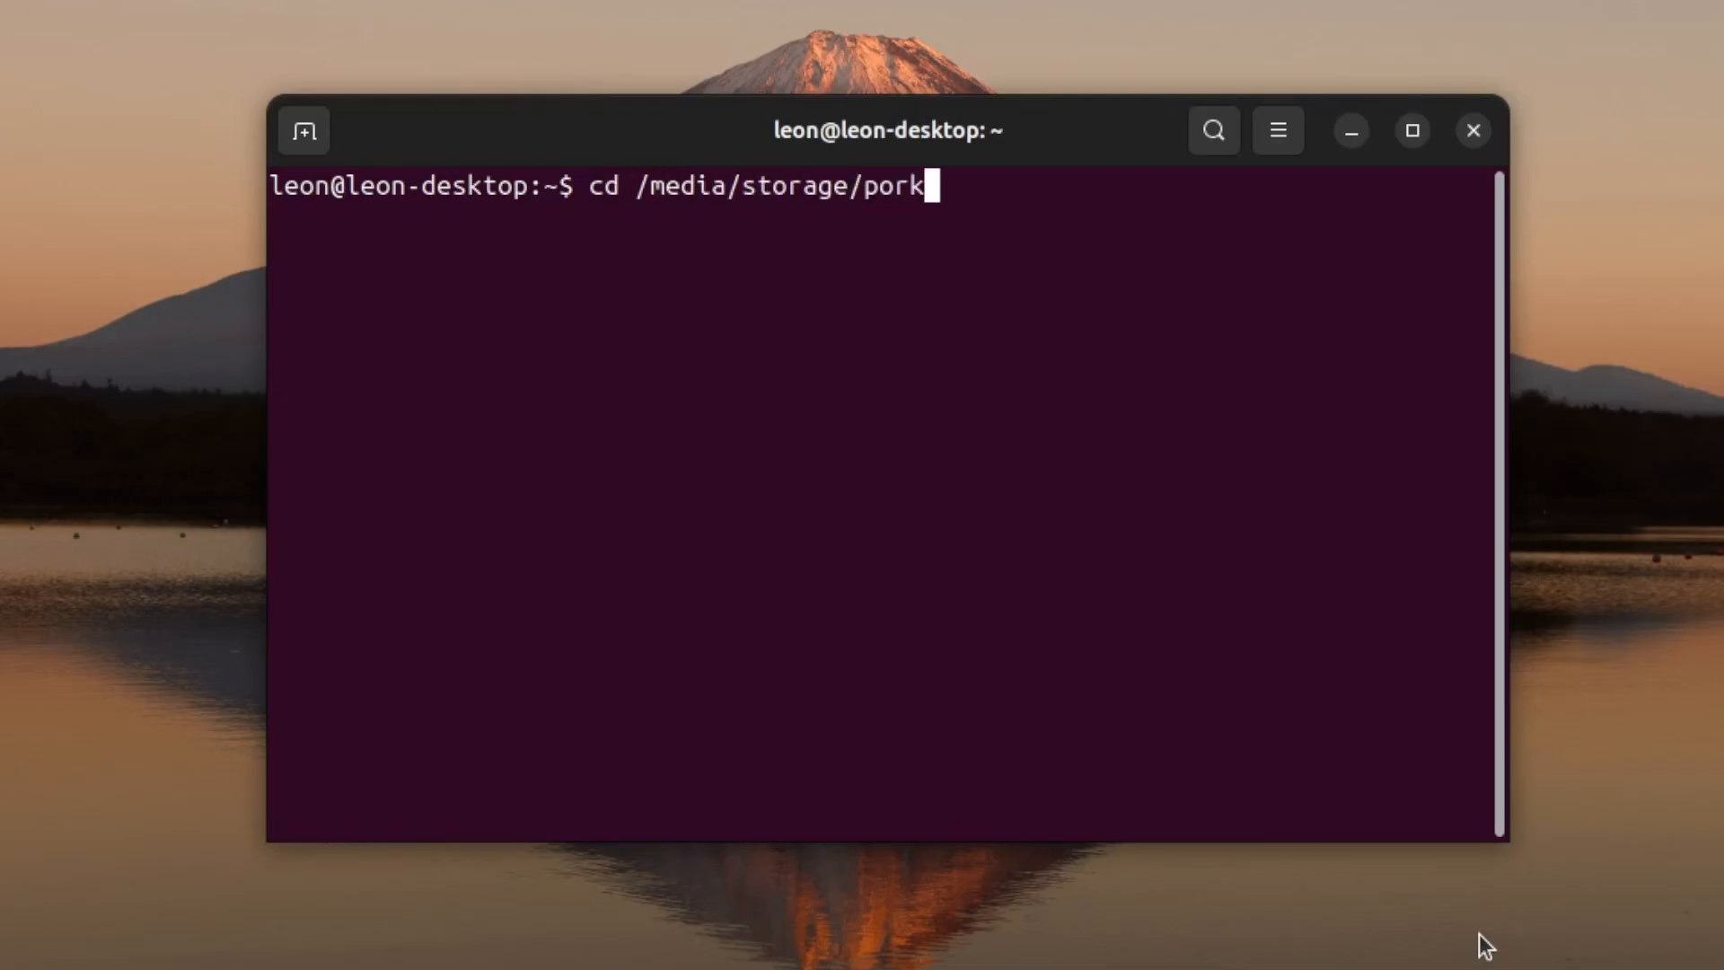
text(y-rpi)
text(source)
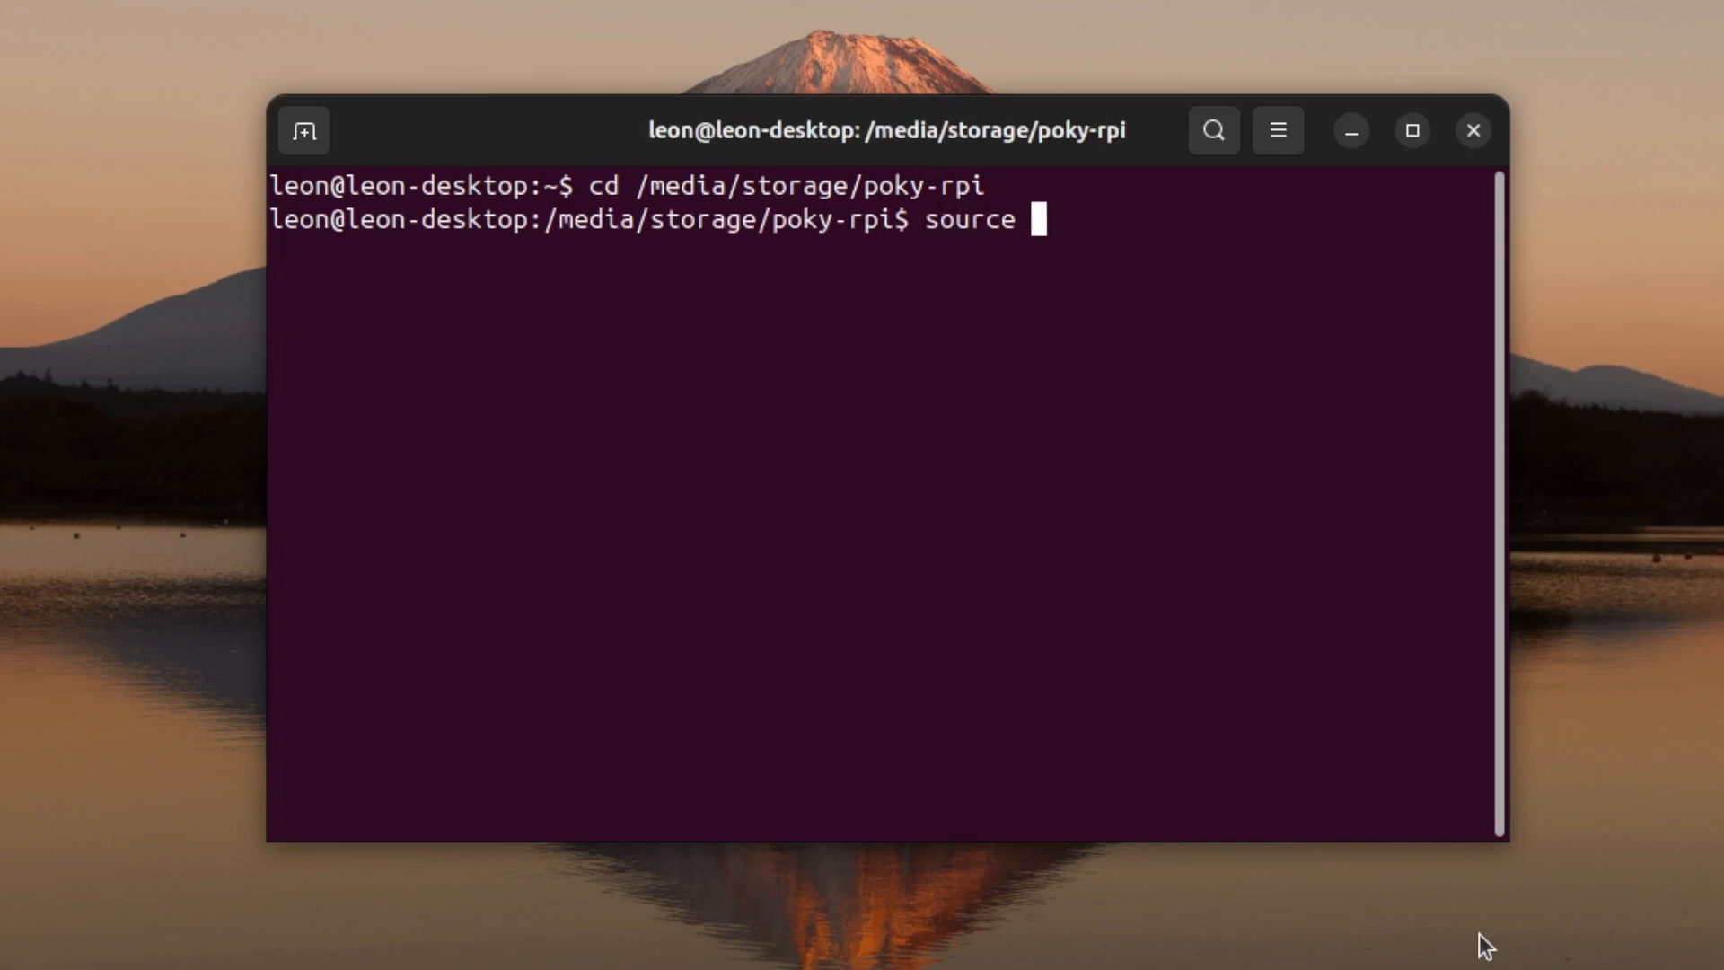
text(o)
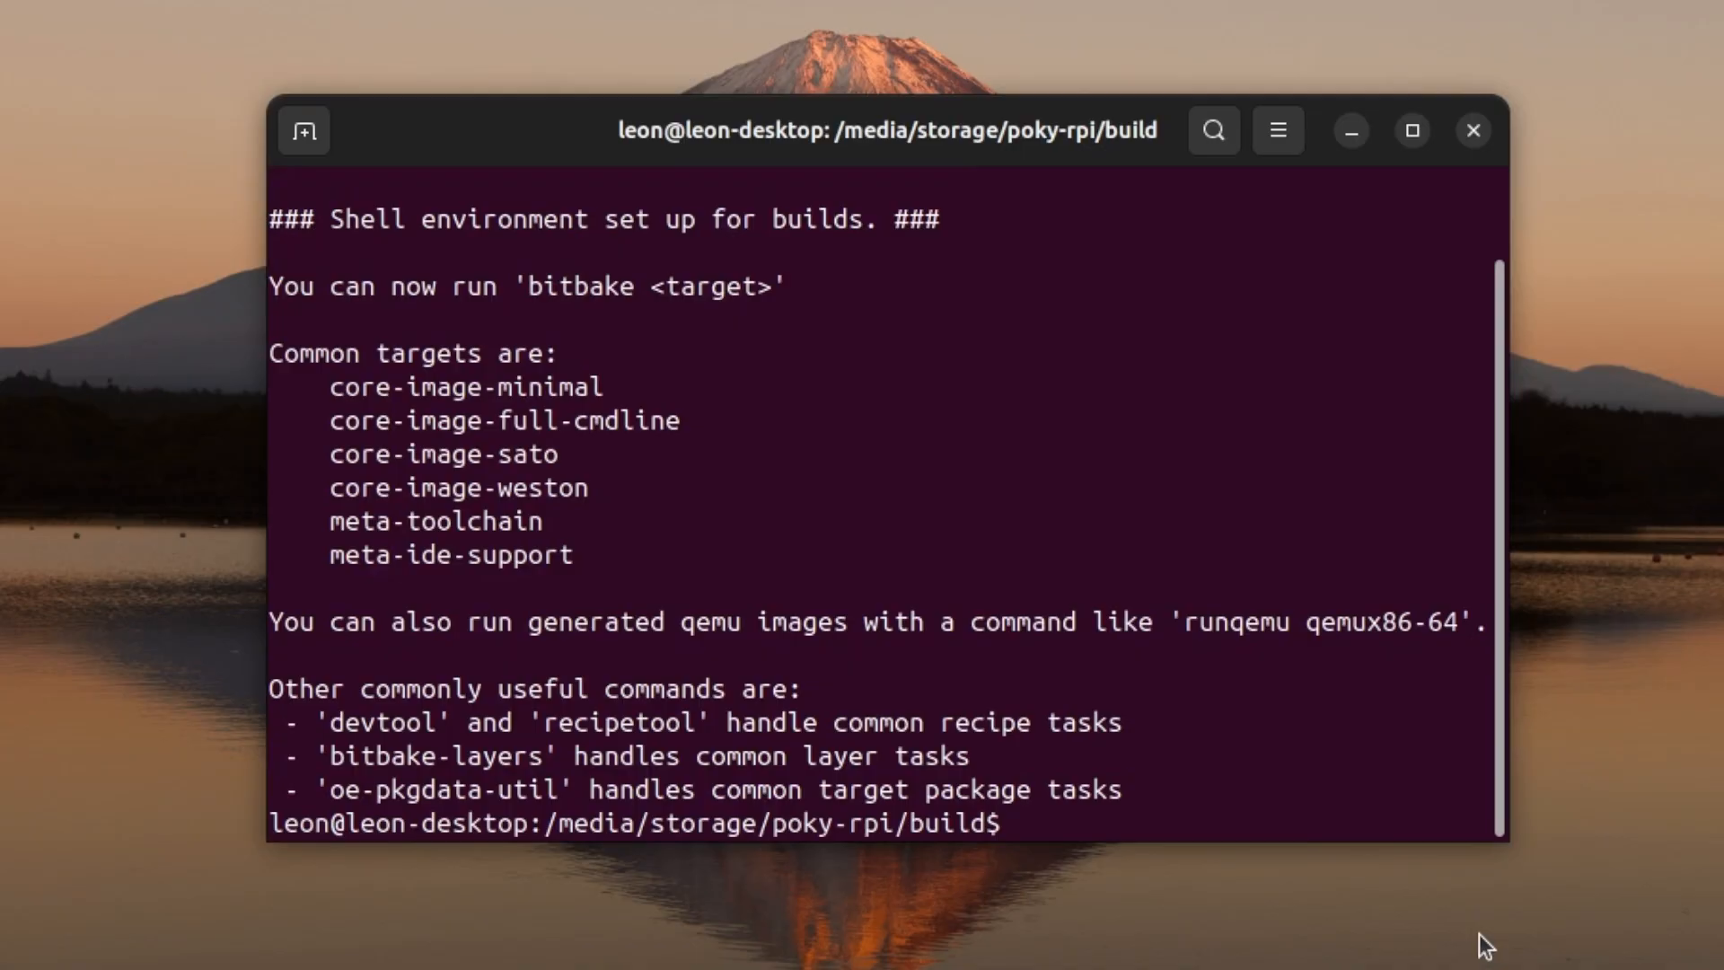
text(vim)
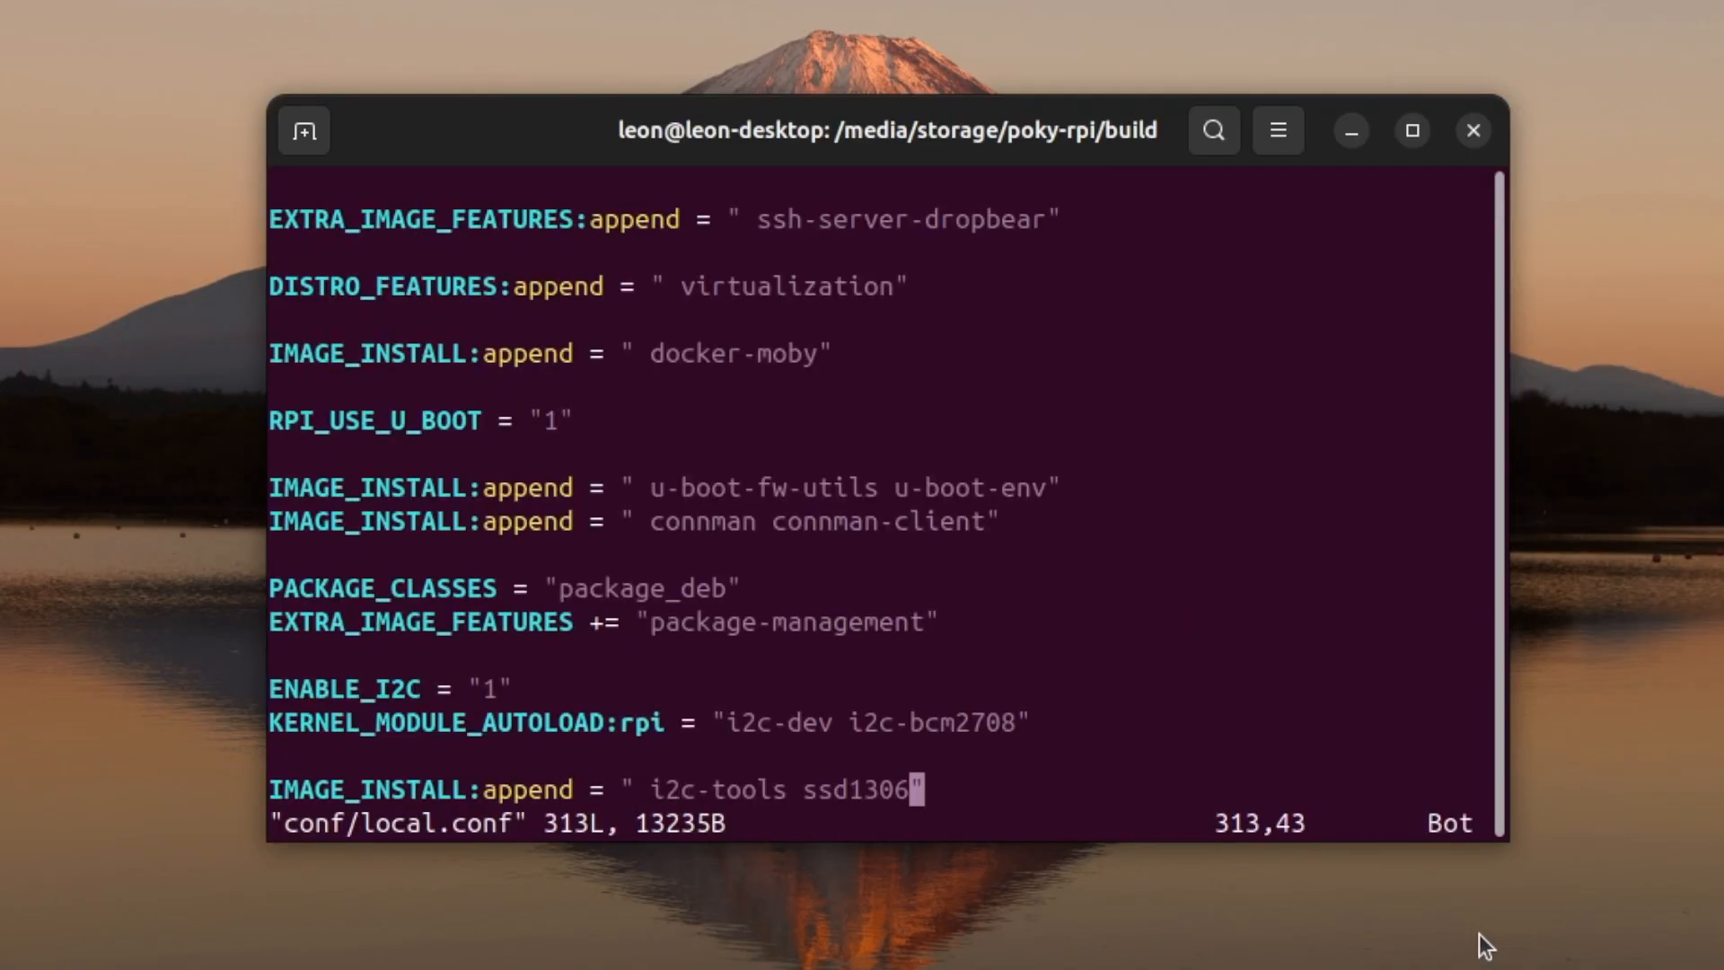
Add ENABLE_SPI_BUS = "1" on a new line after the last setting.
key(i)
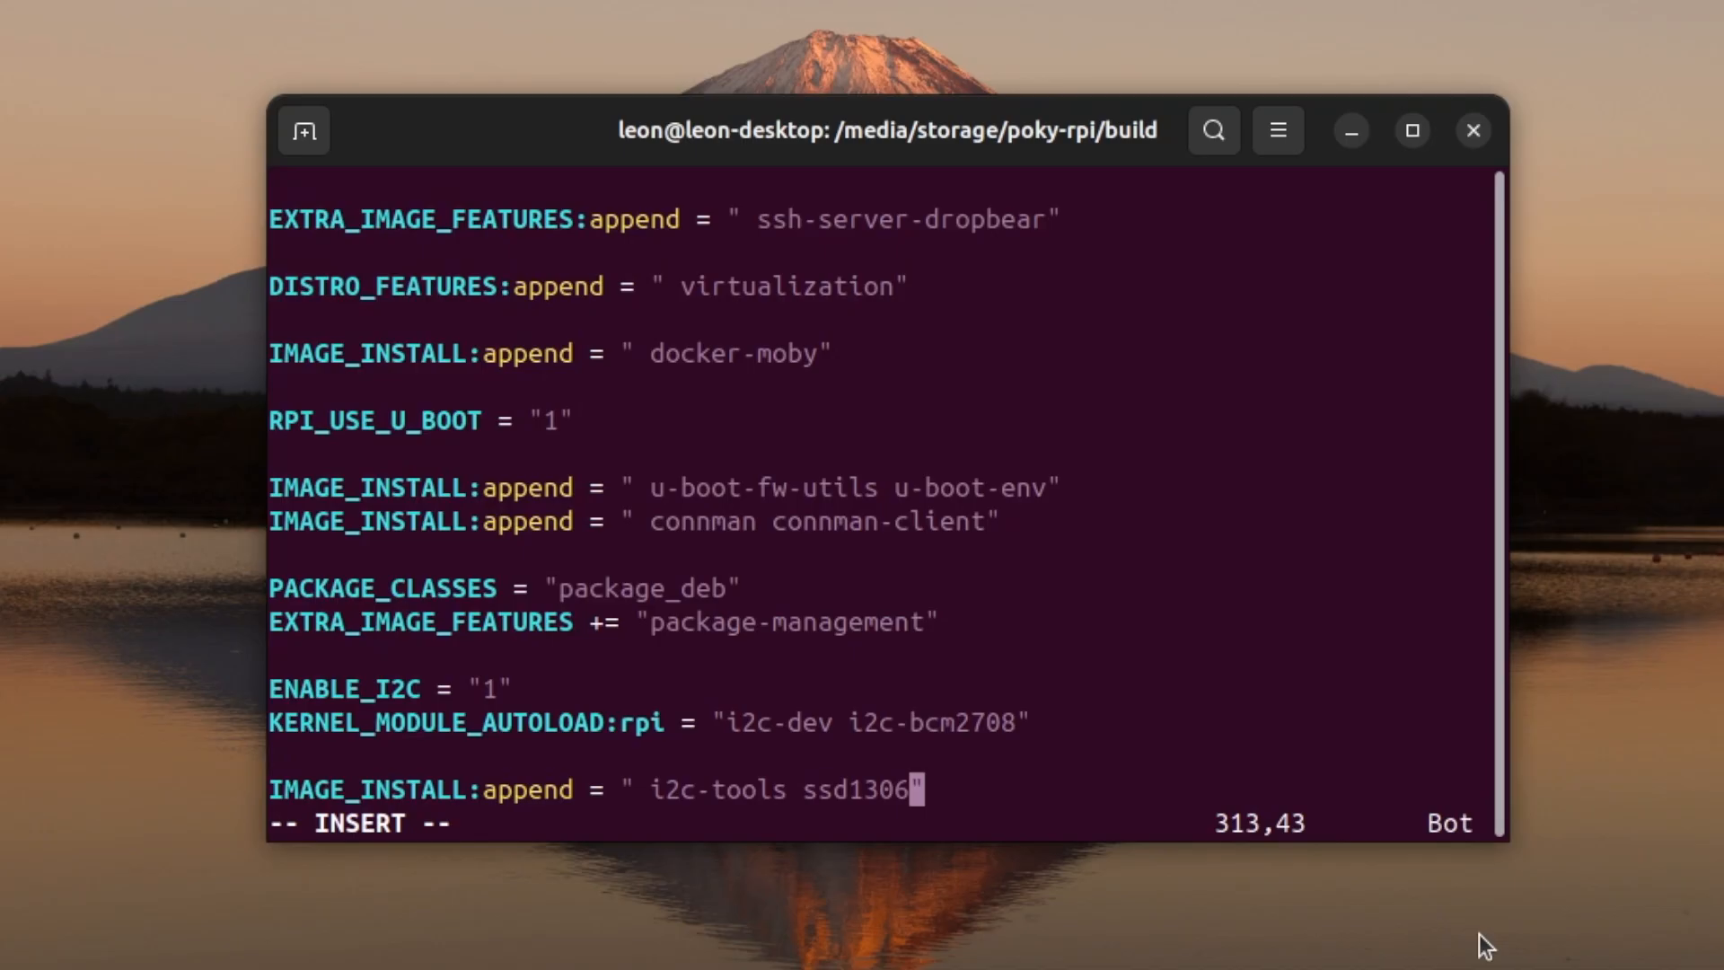
key(Return)
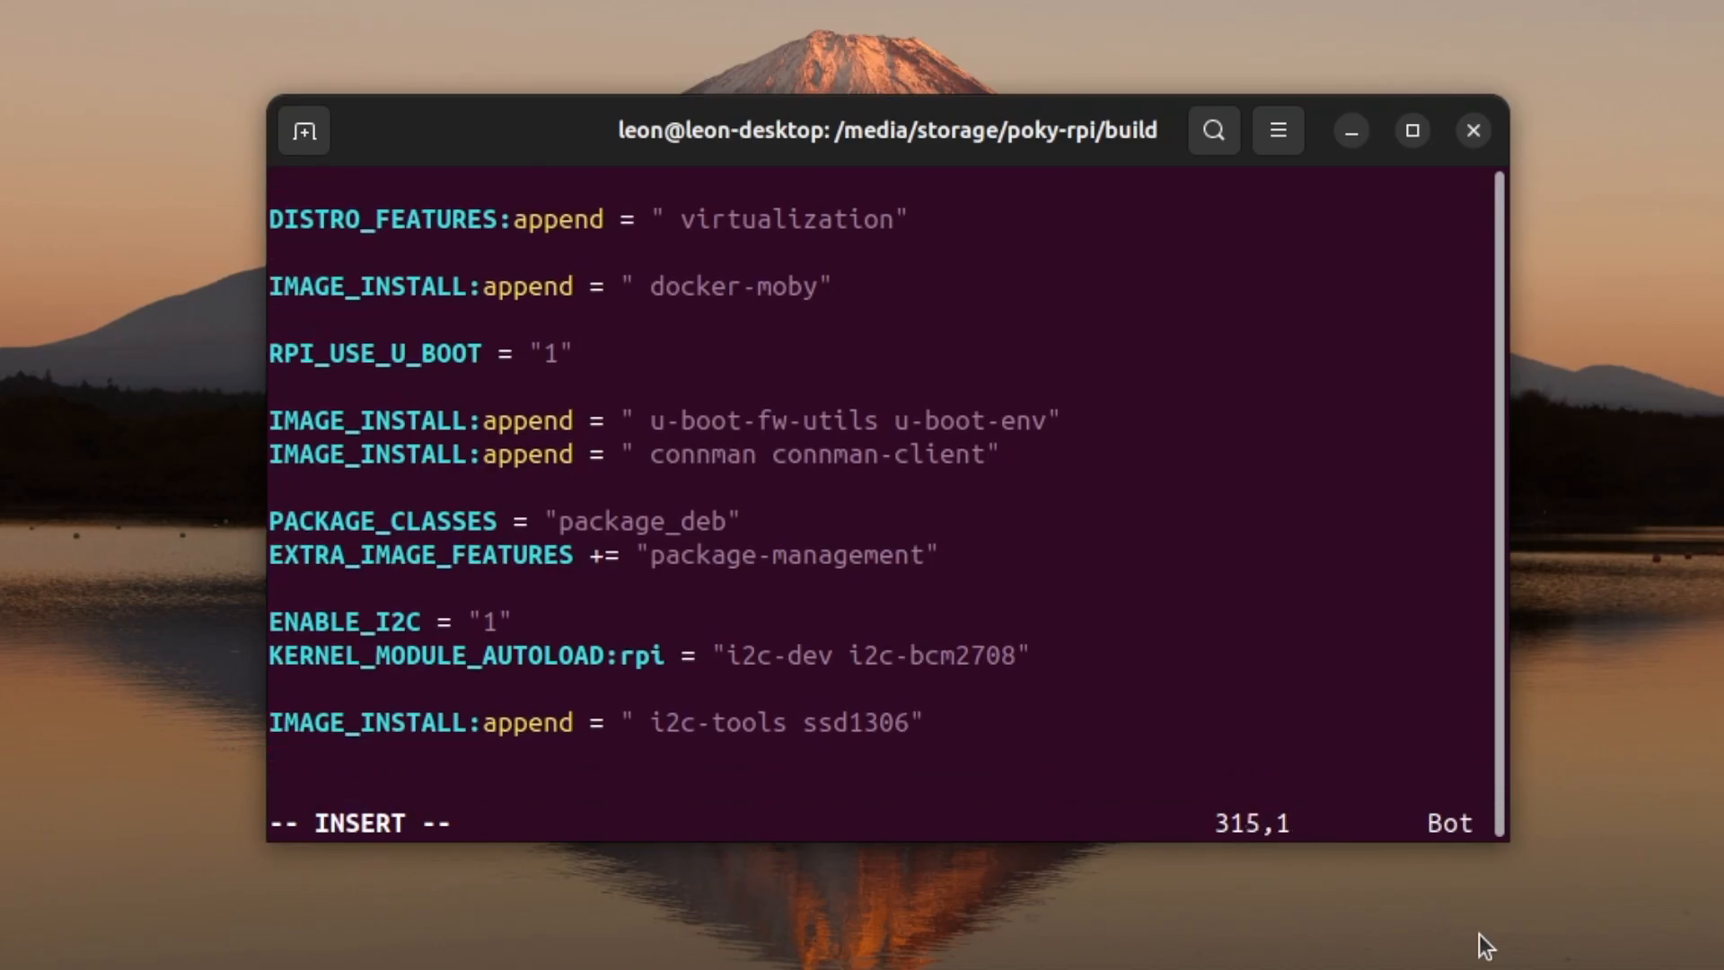
text(ENAB)
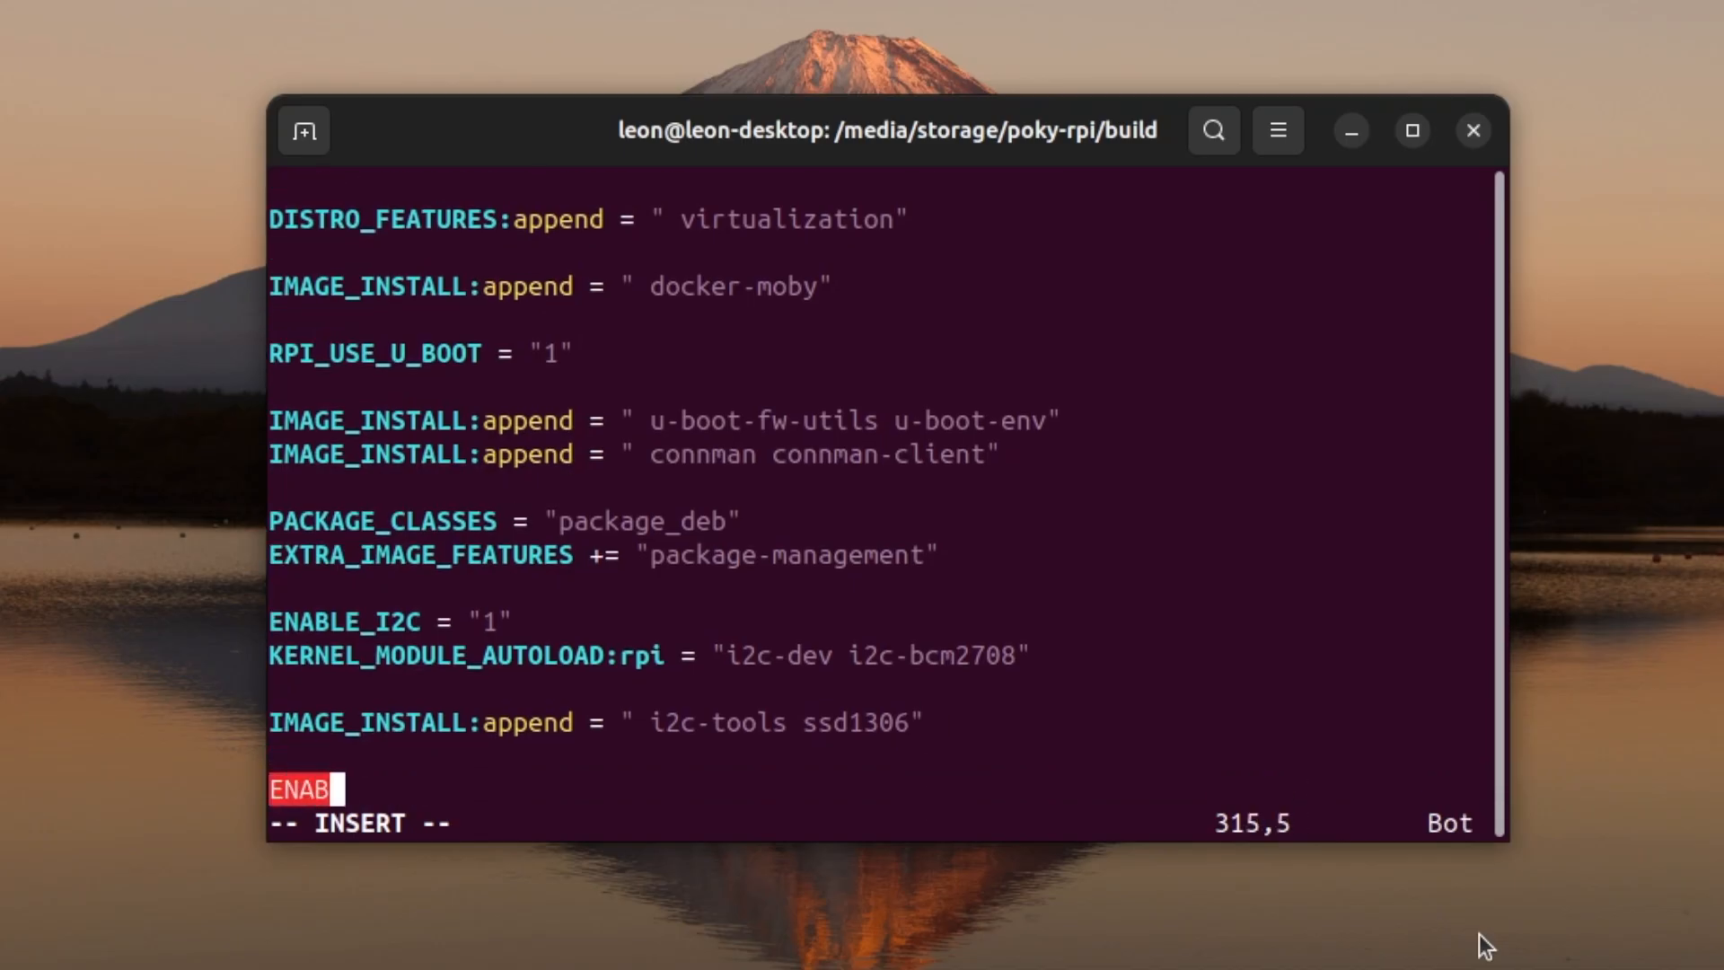
text(LE_SPI_B)
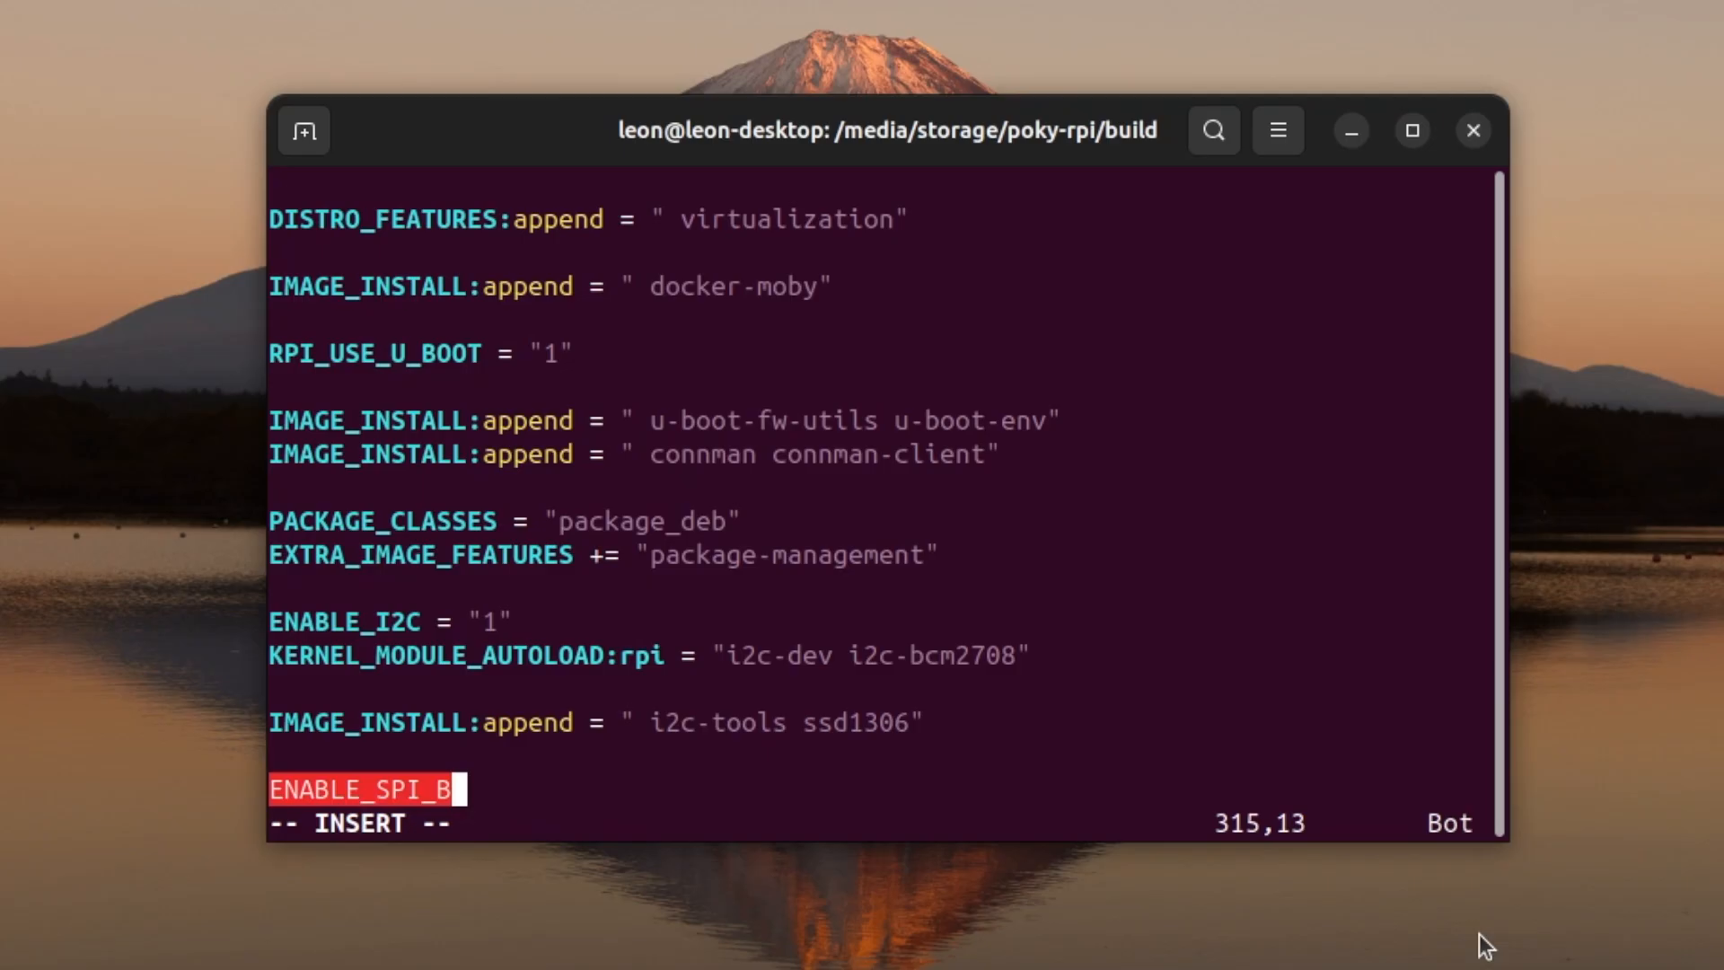
text(US = "1)
text(IMAGE)
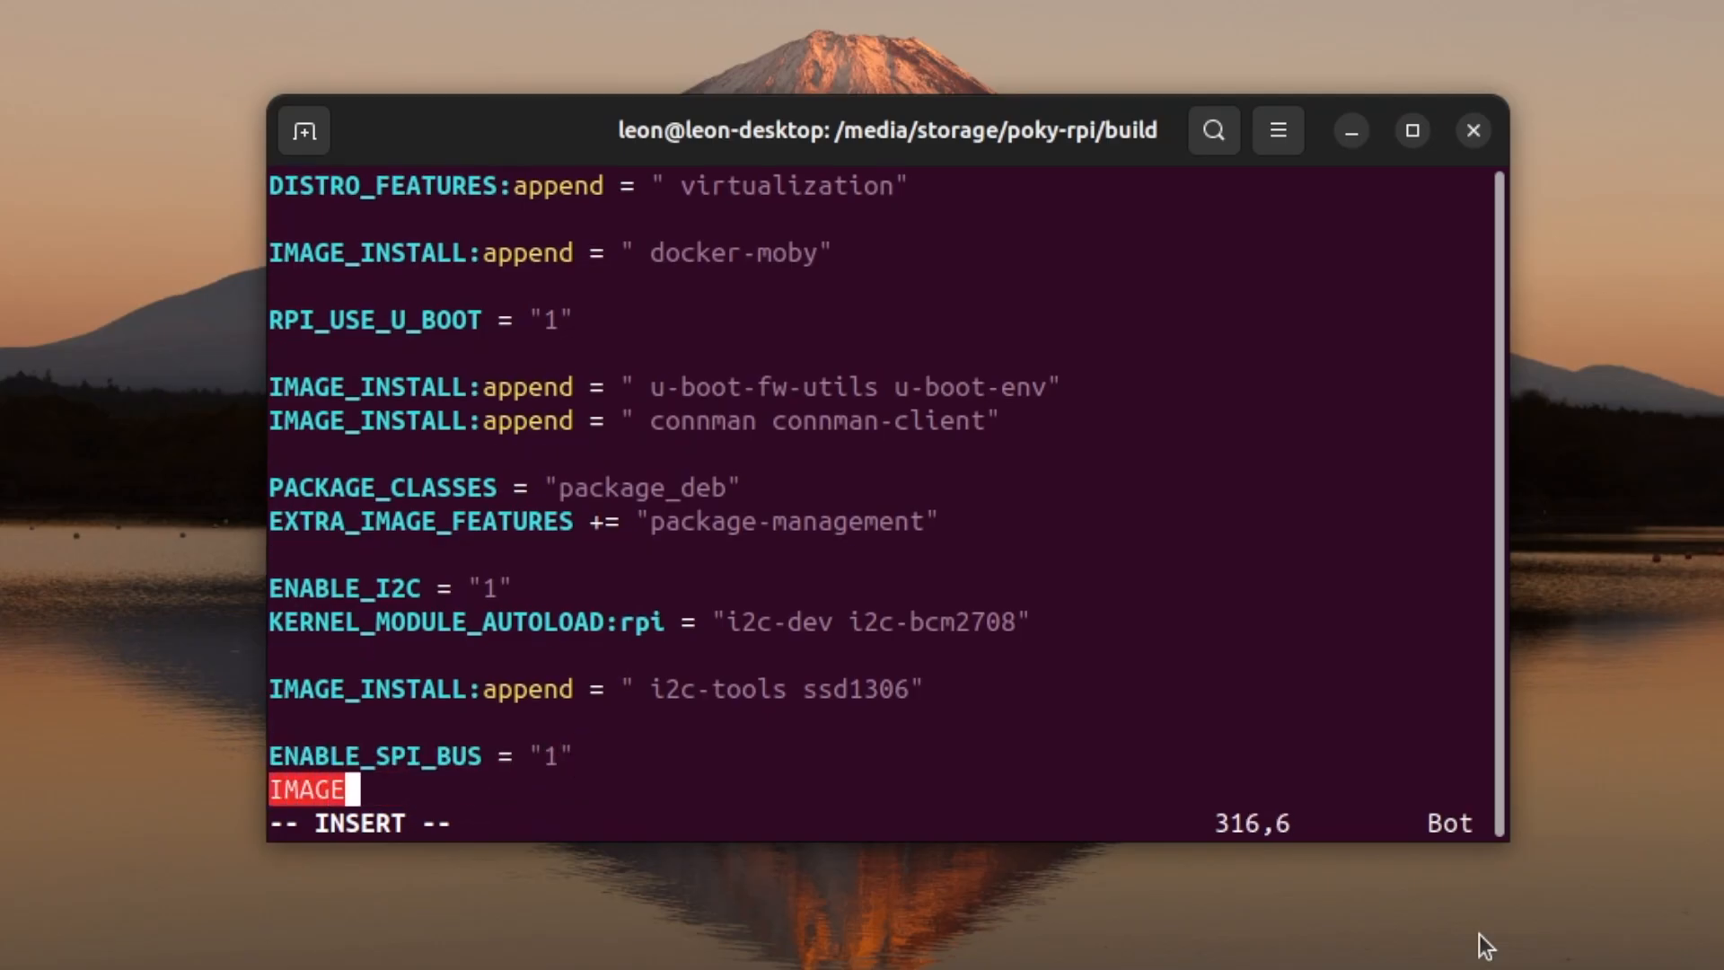
Add IMAGE_INSTALL:append = " python3-spidev" and save with :wq.
text(_IN)
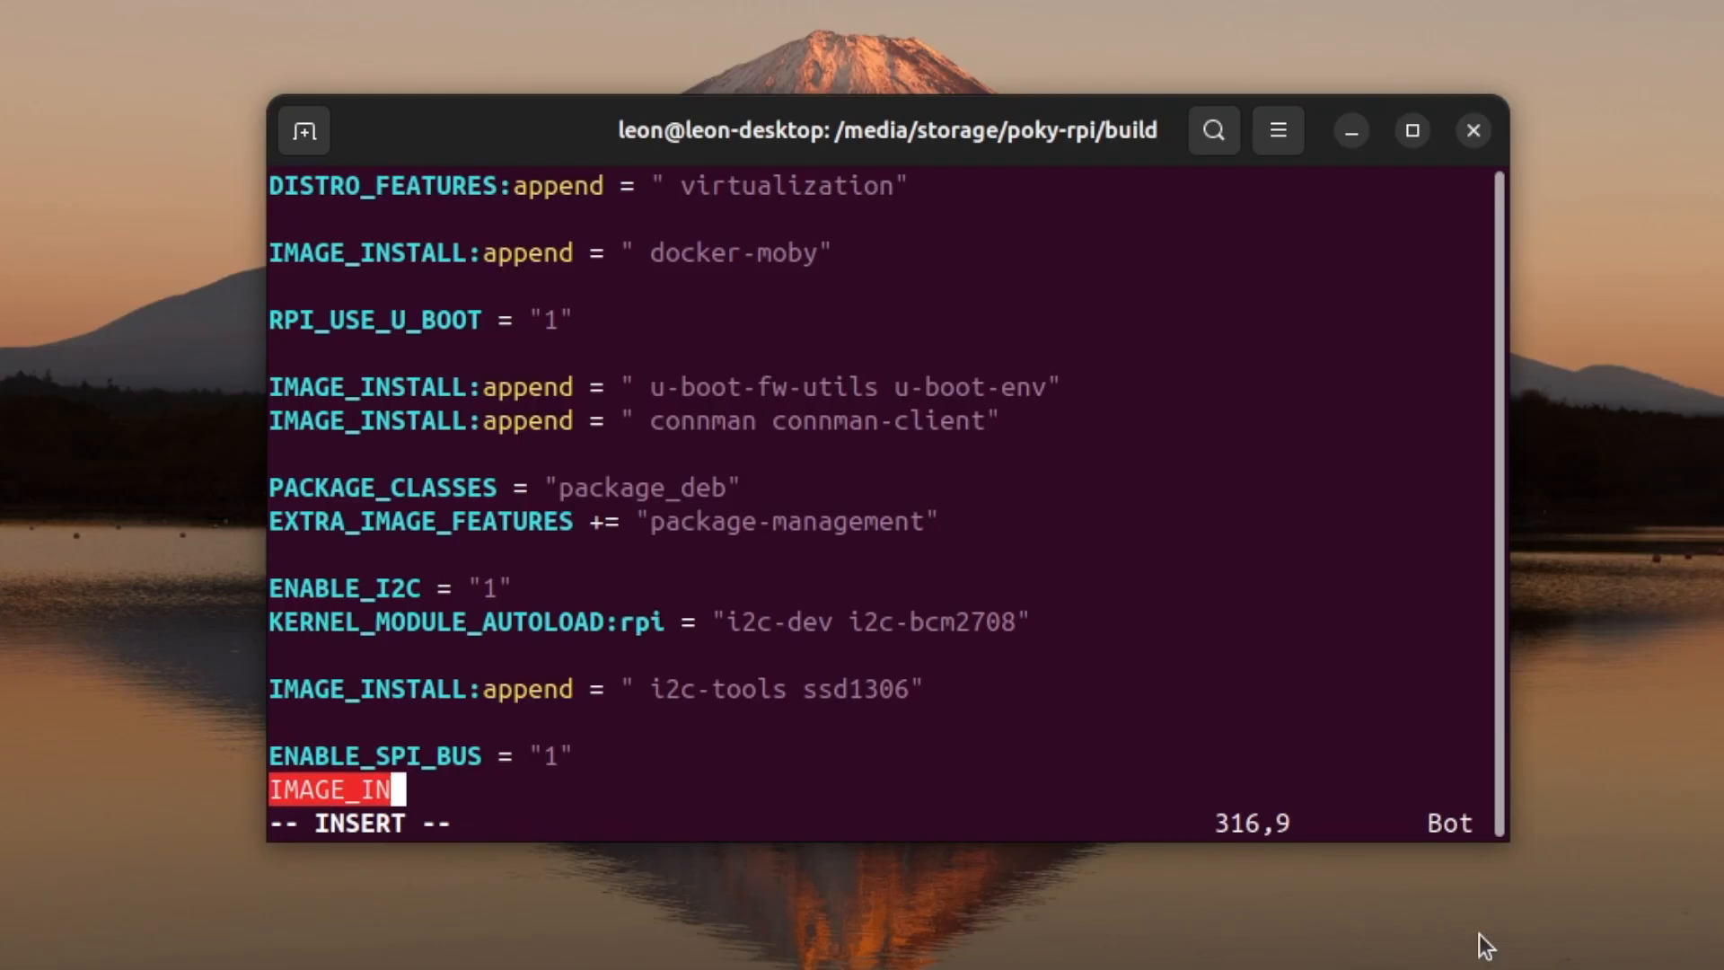
text(STALL:app)
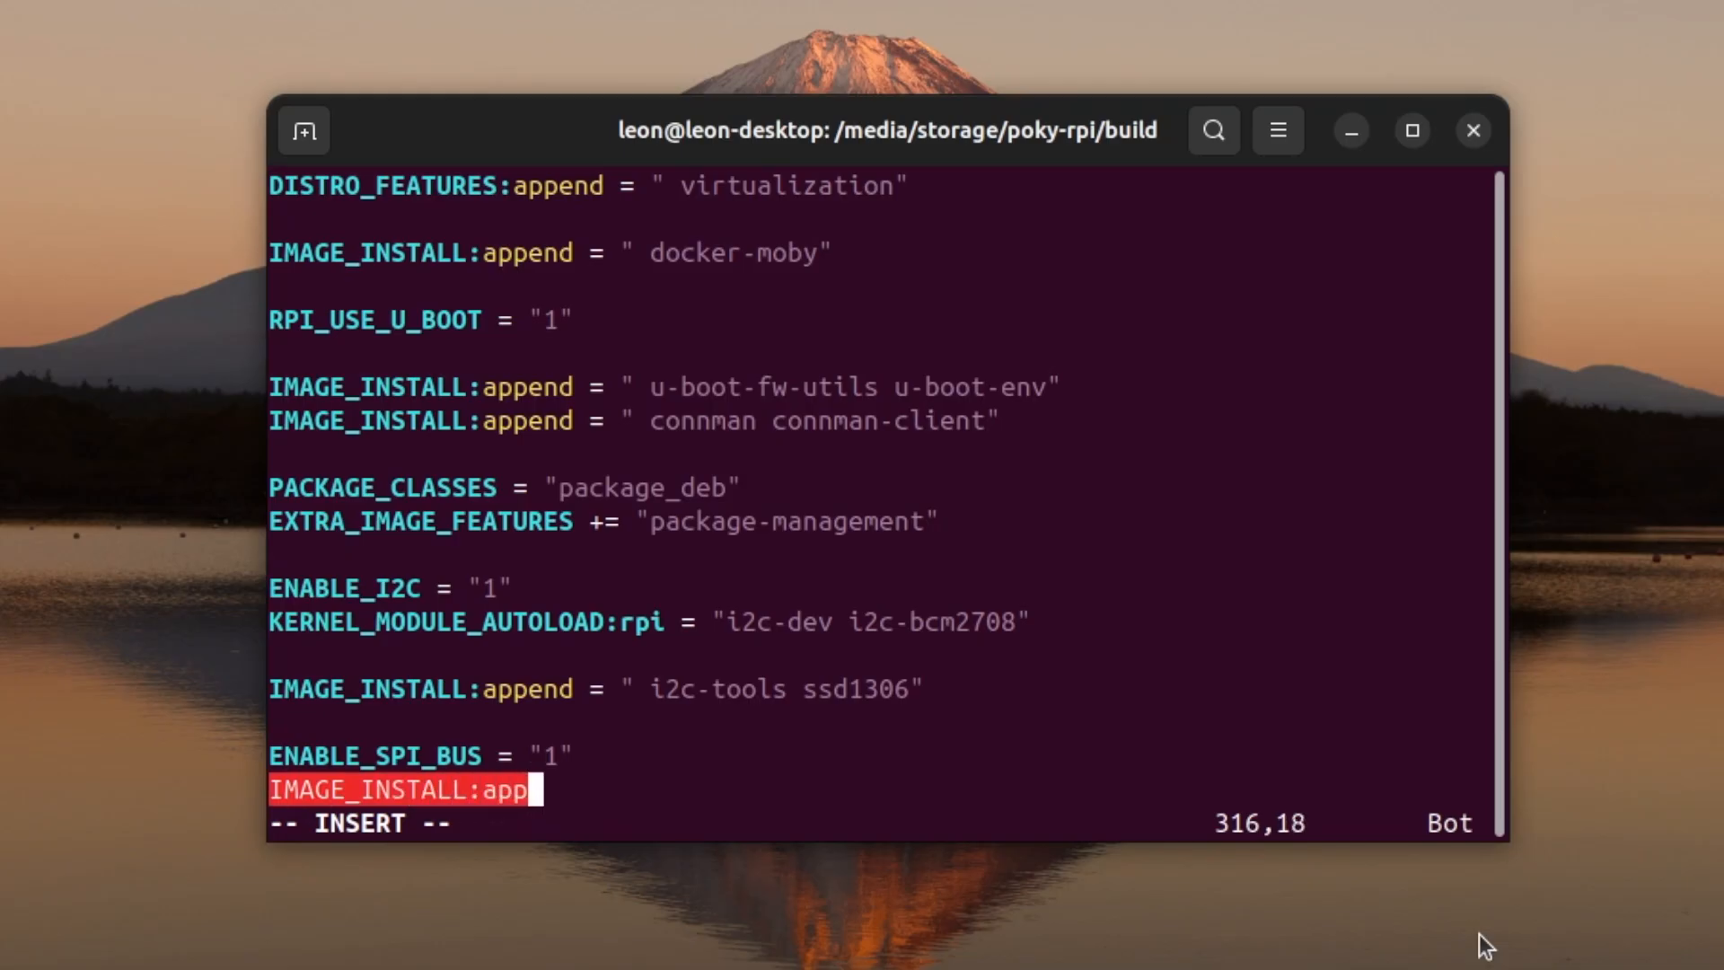
text(end = ")
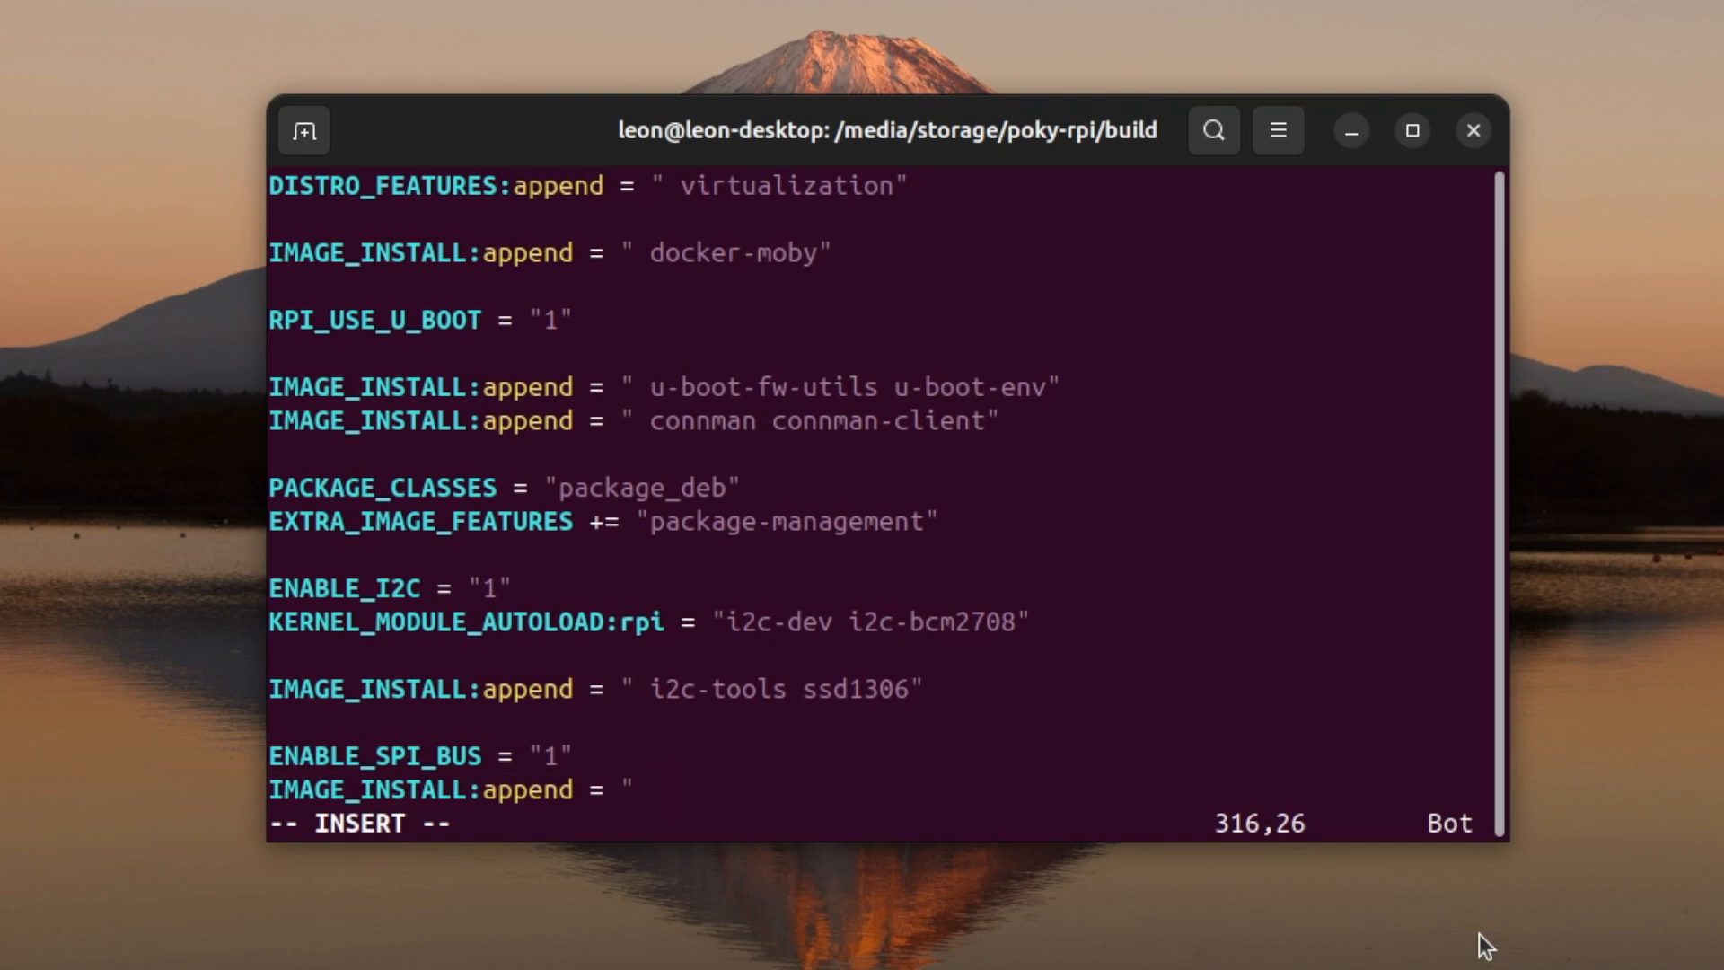
text(python)
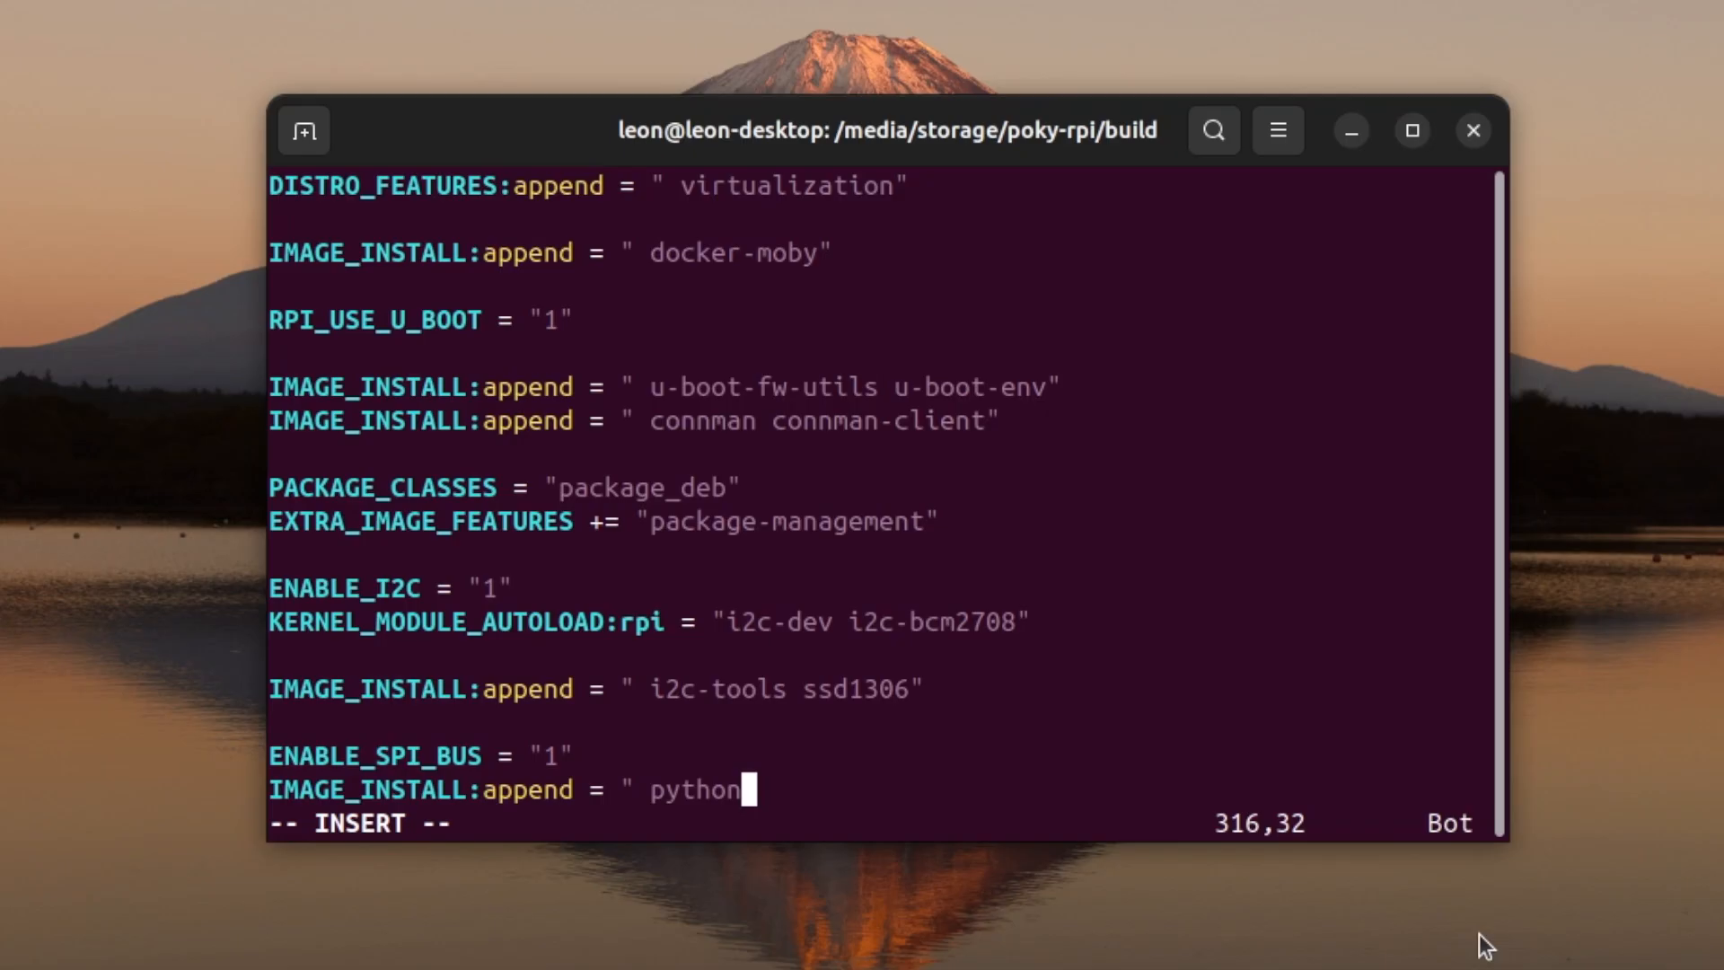
text(3-s)
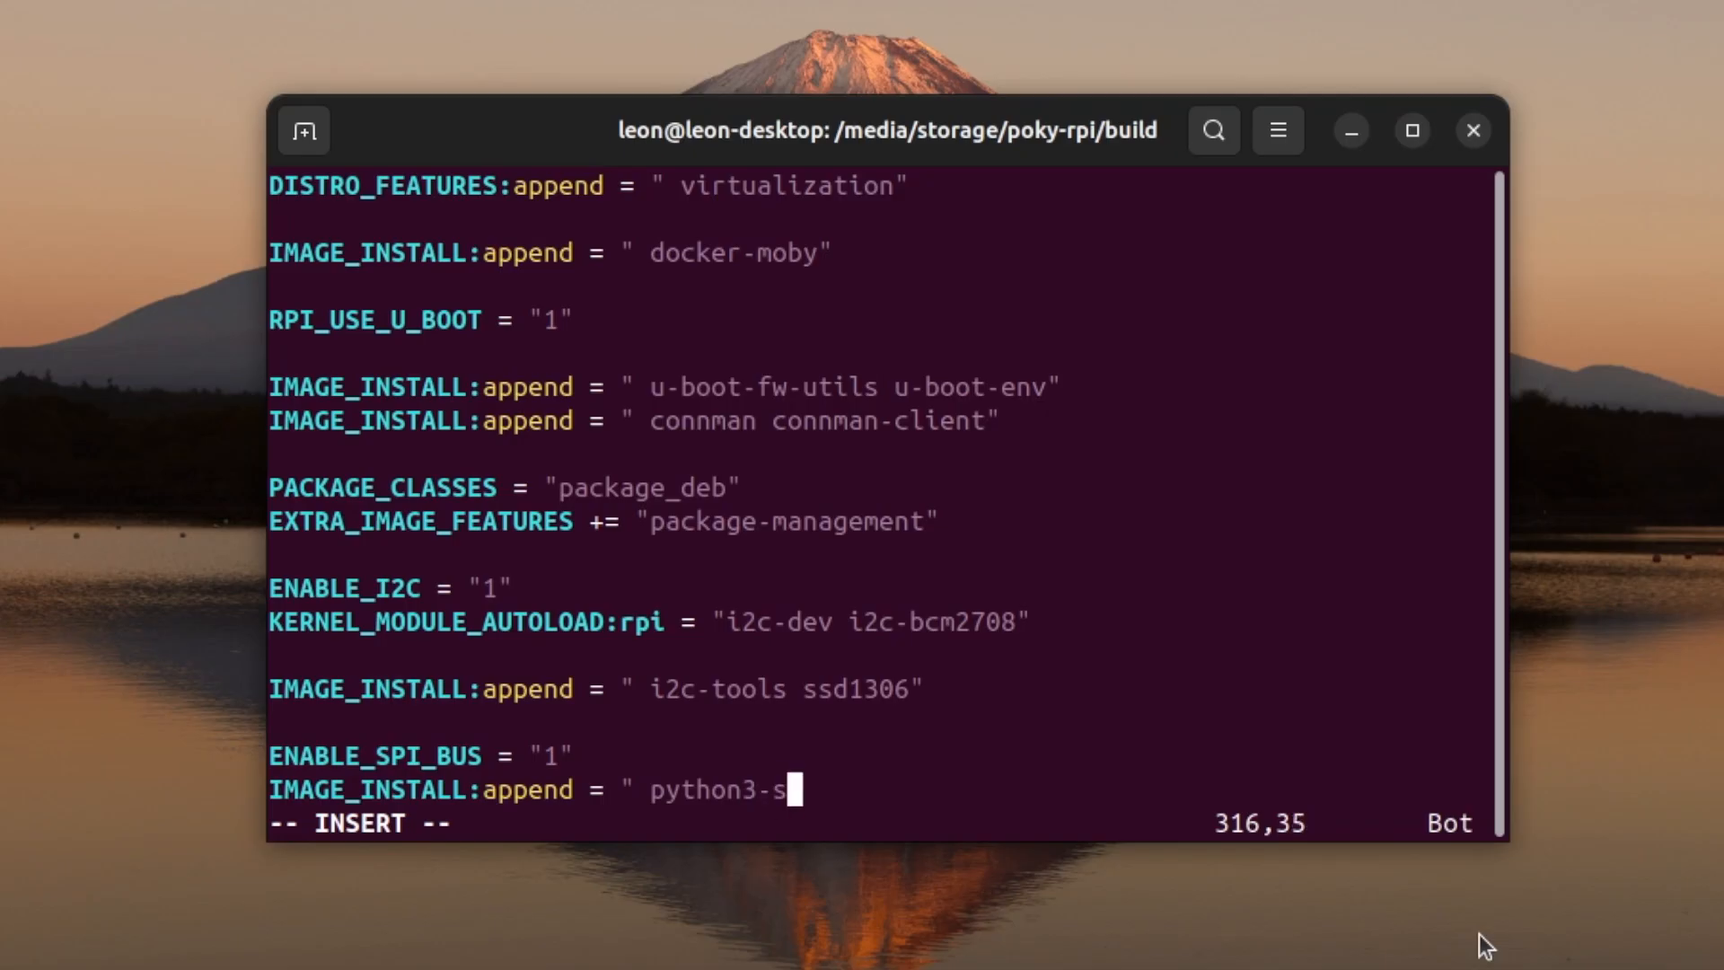
text(pidev")
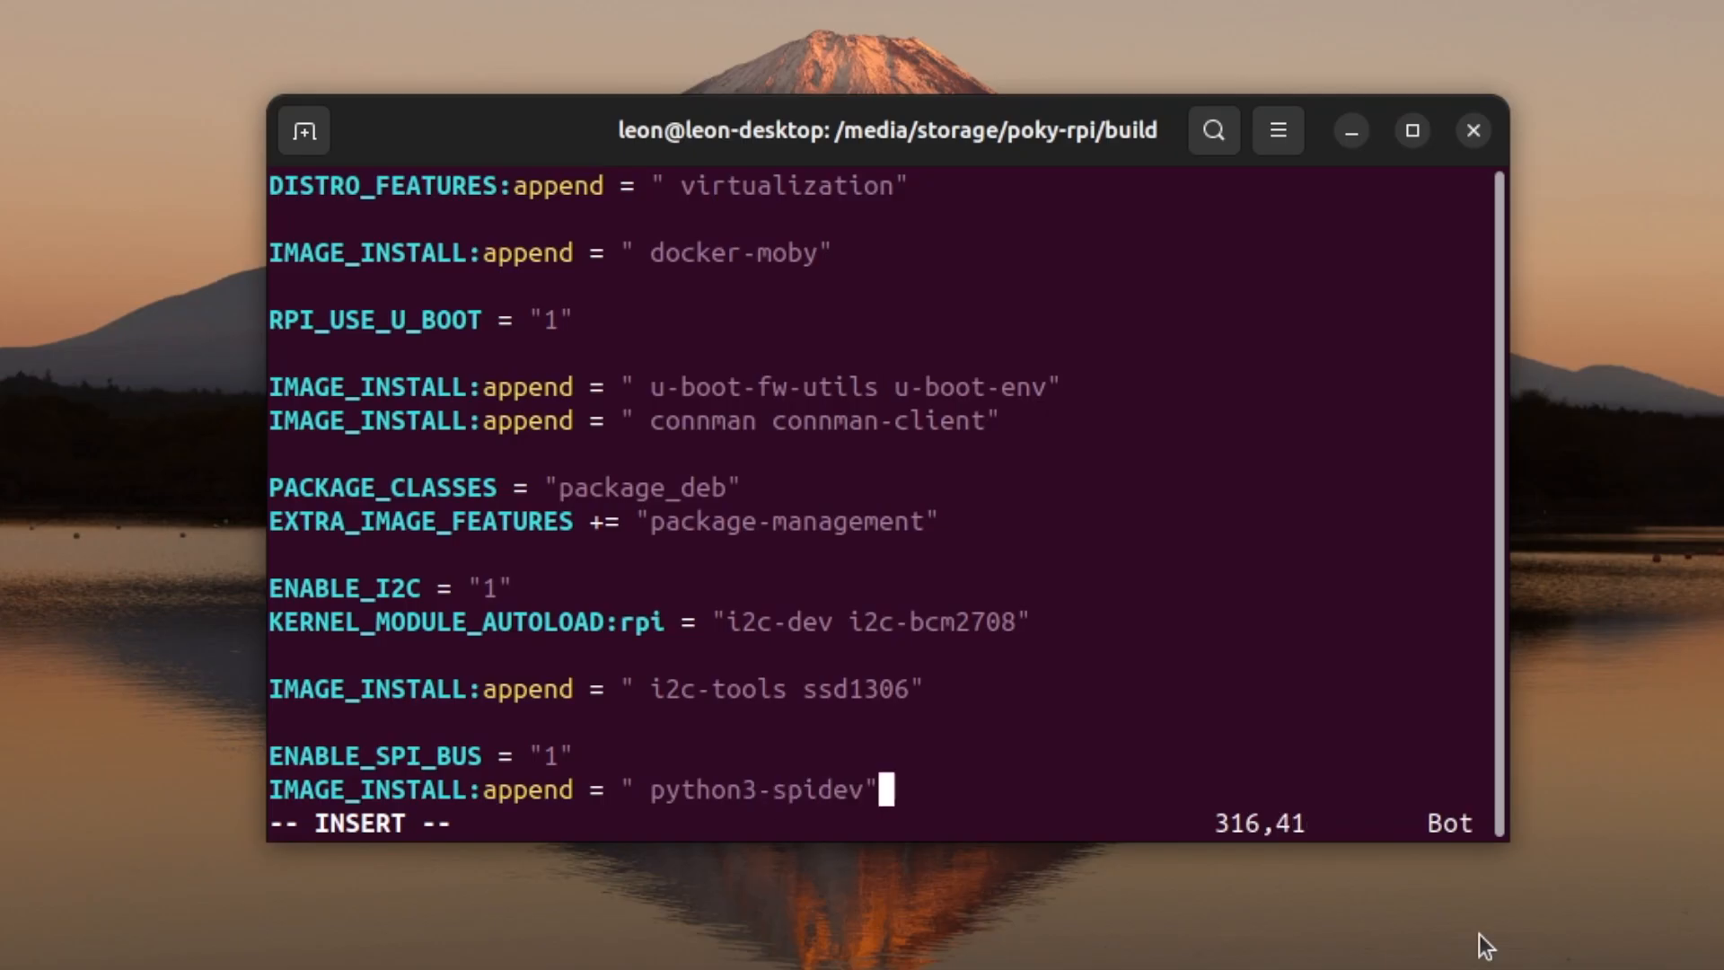
text(:wq)
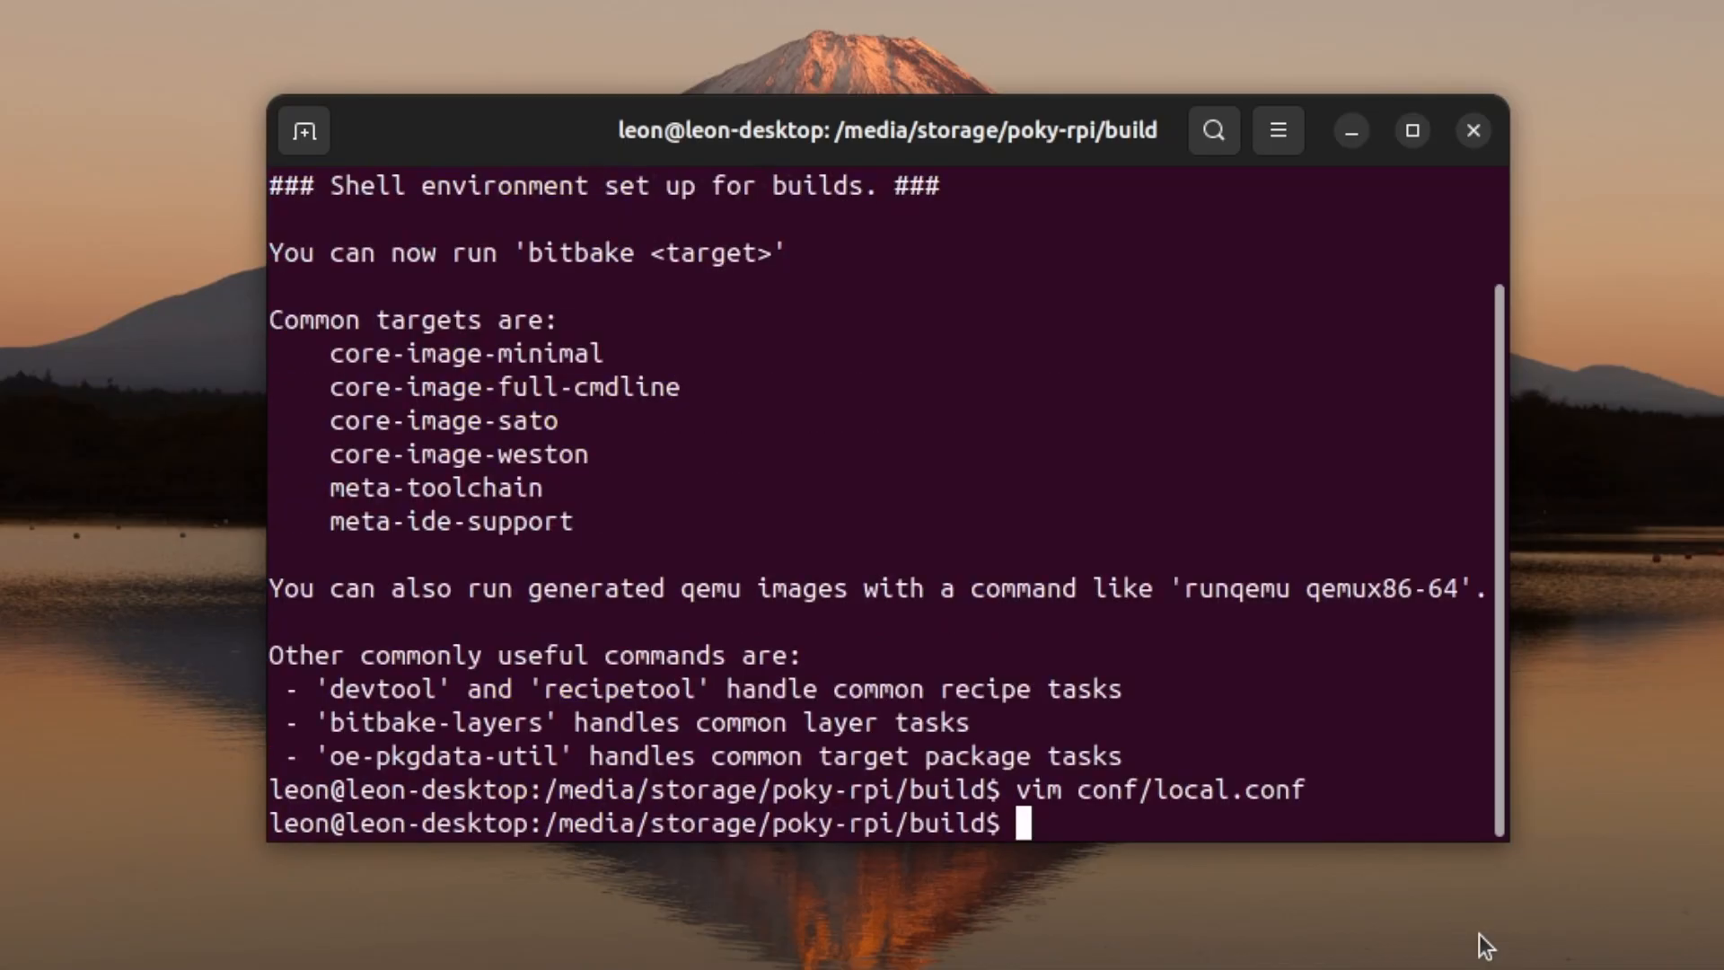
Start the image build with bitbake core-image-base.
text(bitbake core-)
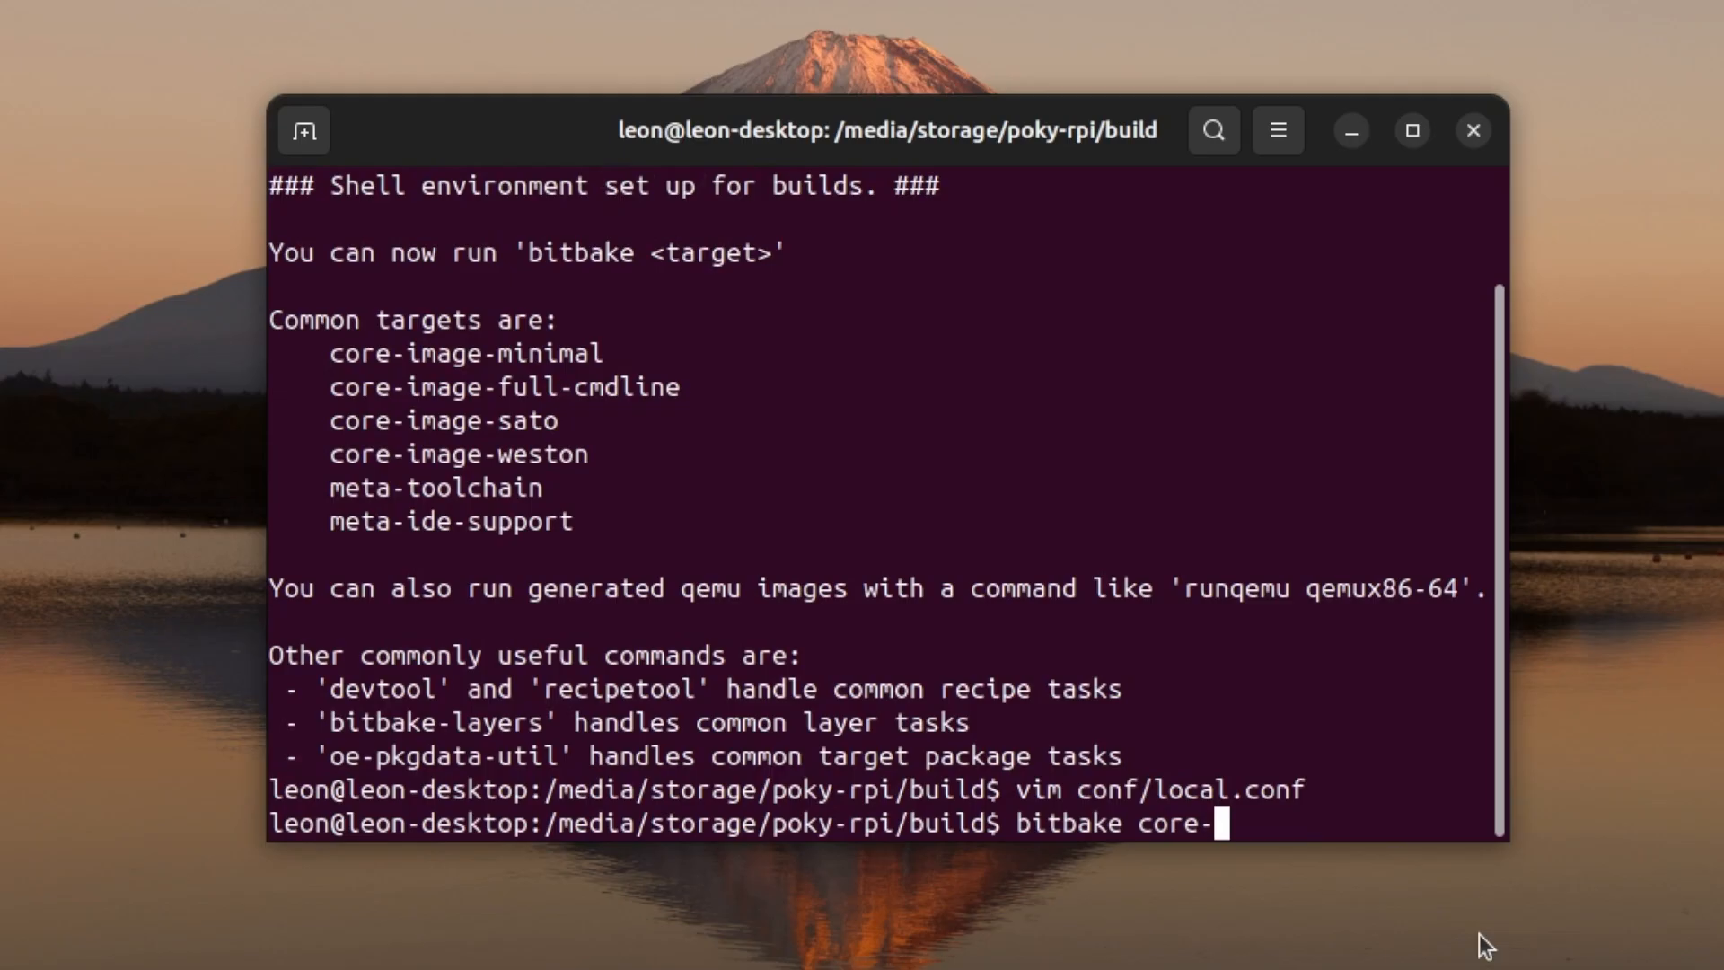
text(image-base)
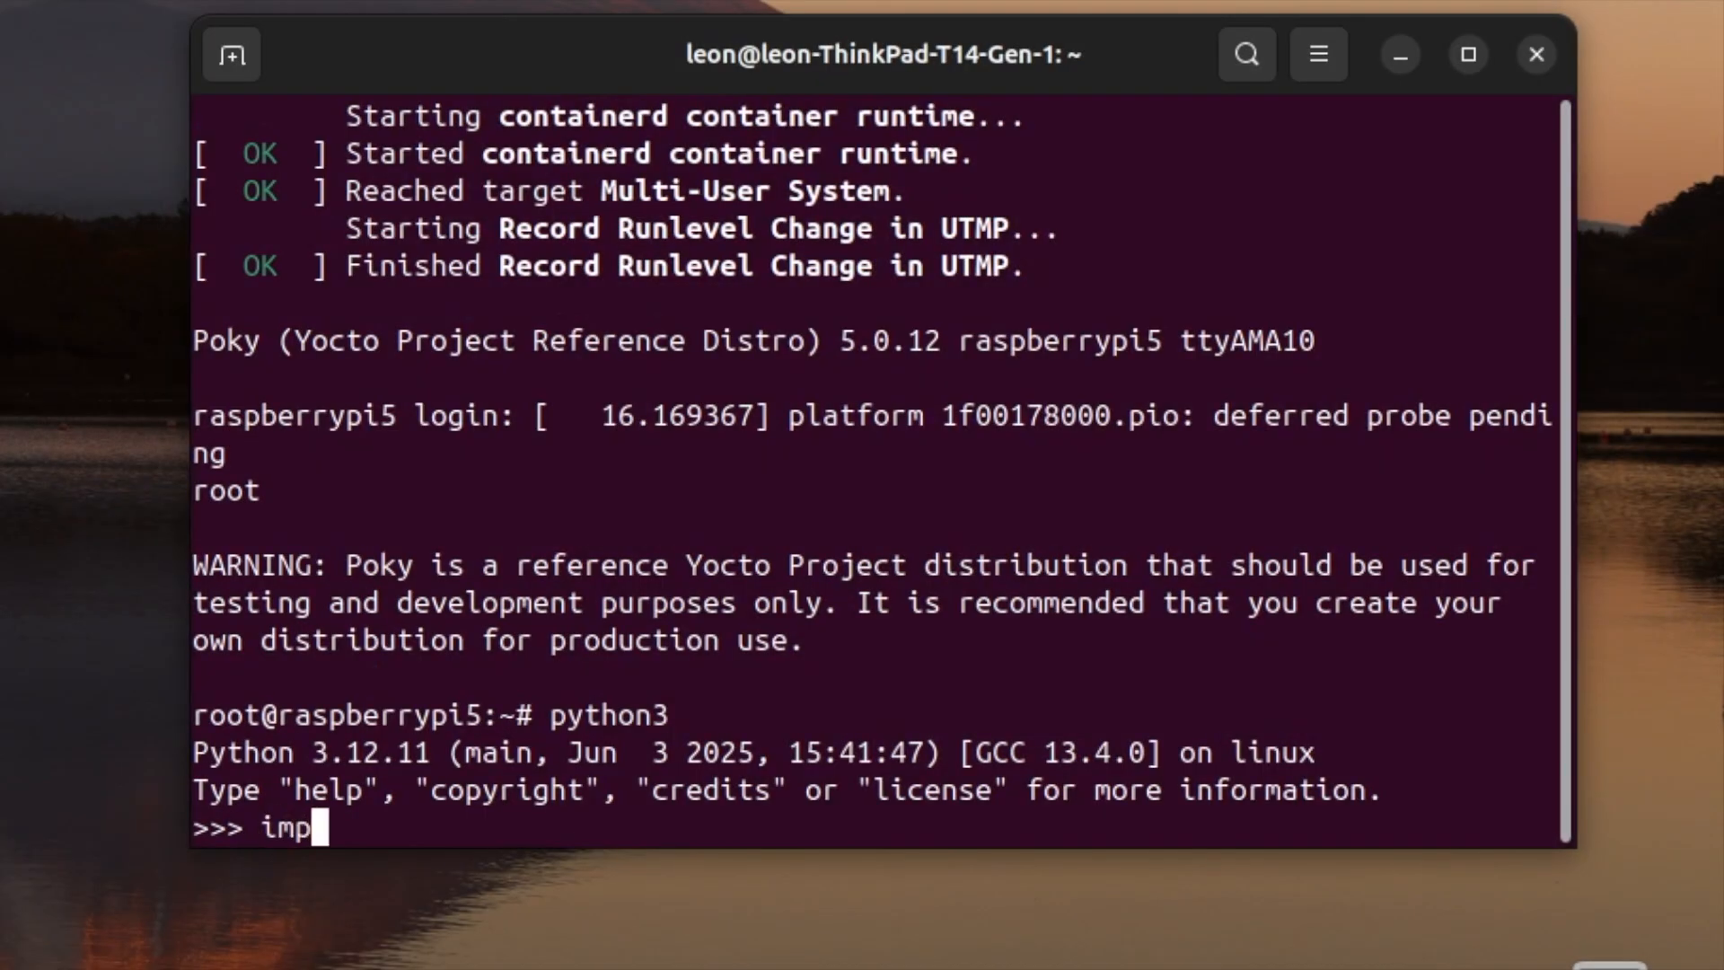
Import spidev and create spi=spidev.SpiDev() in the Python REPL.
text(ort spidev)
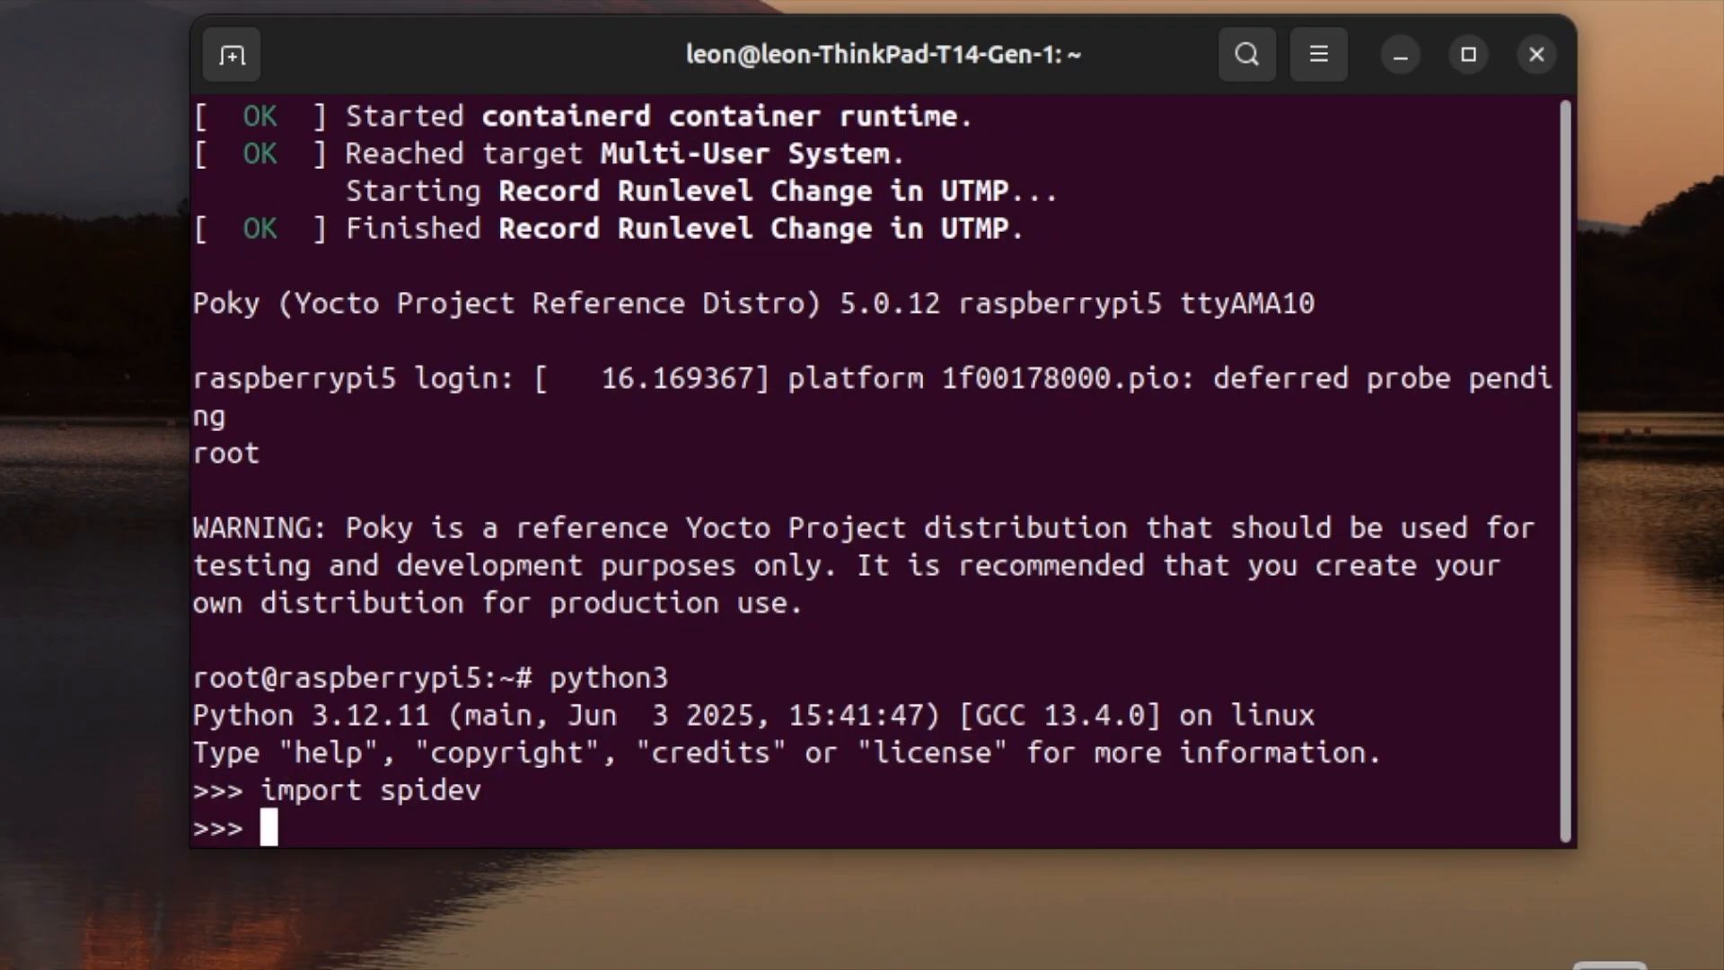
text(spi=)
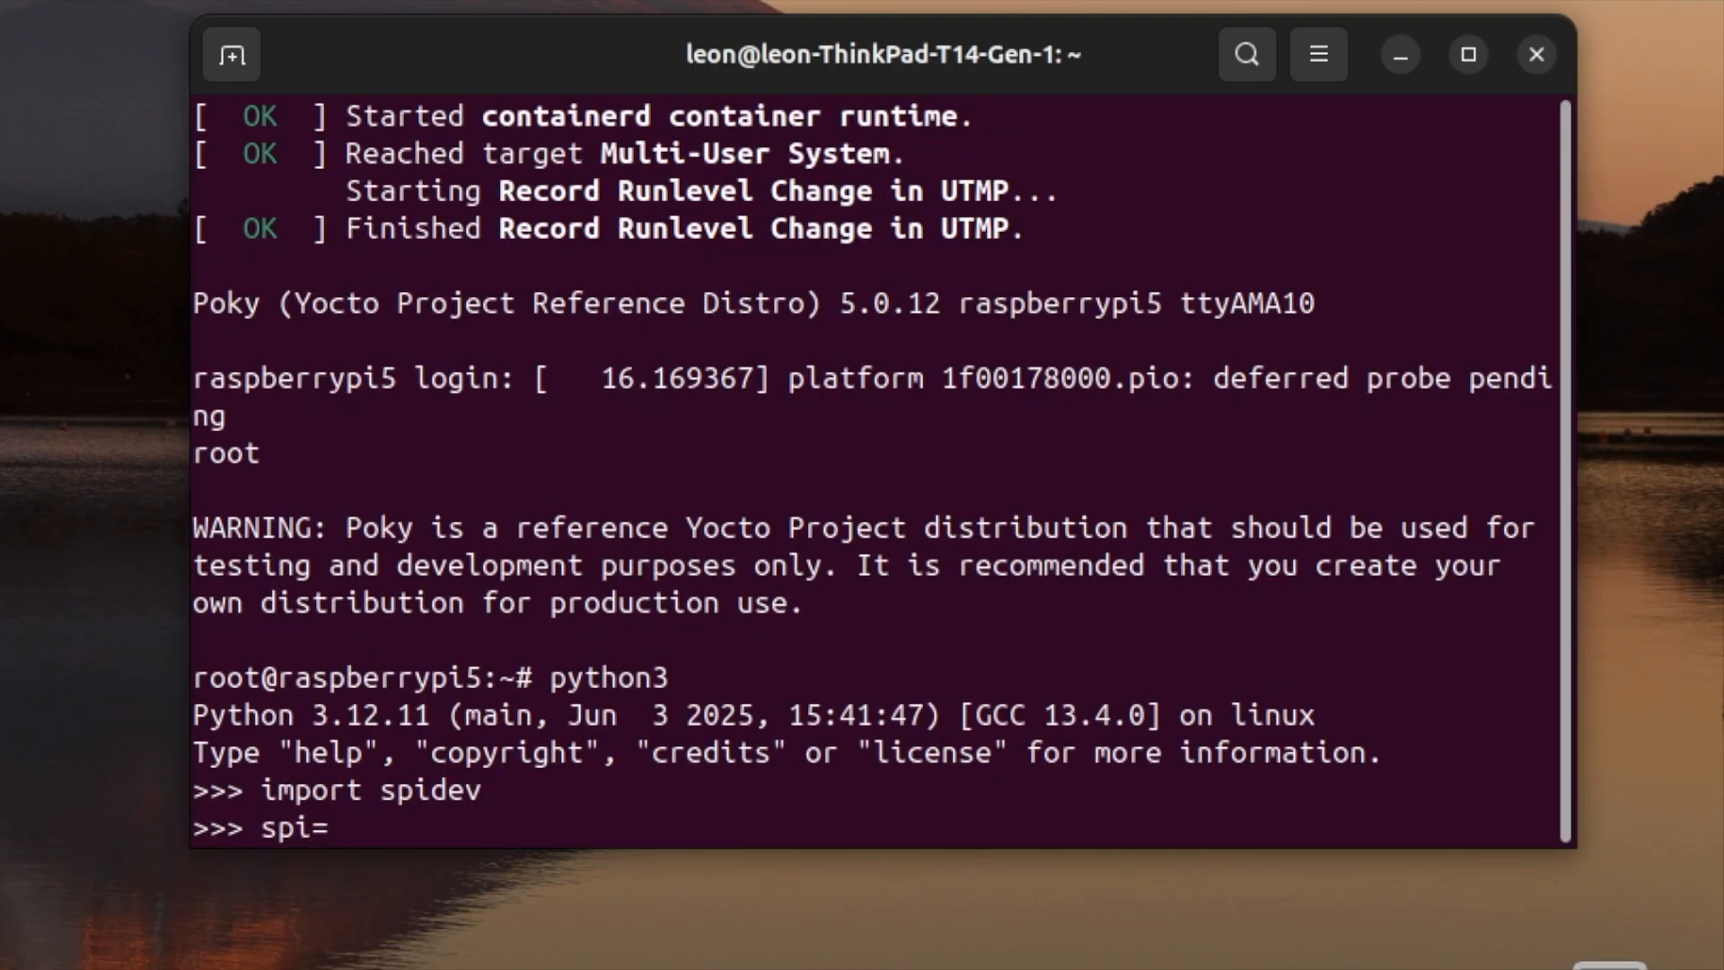
text(spidev.[   36.965221] audit: type=1334 audit(1748544535.891:16): prog-id)
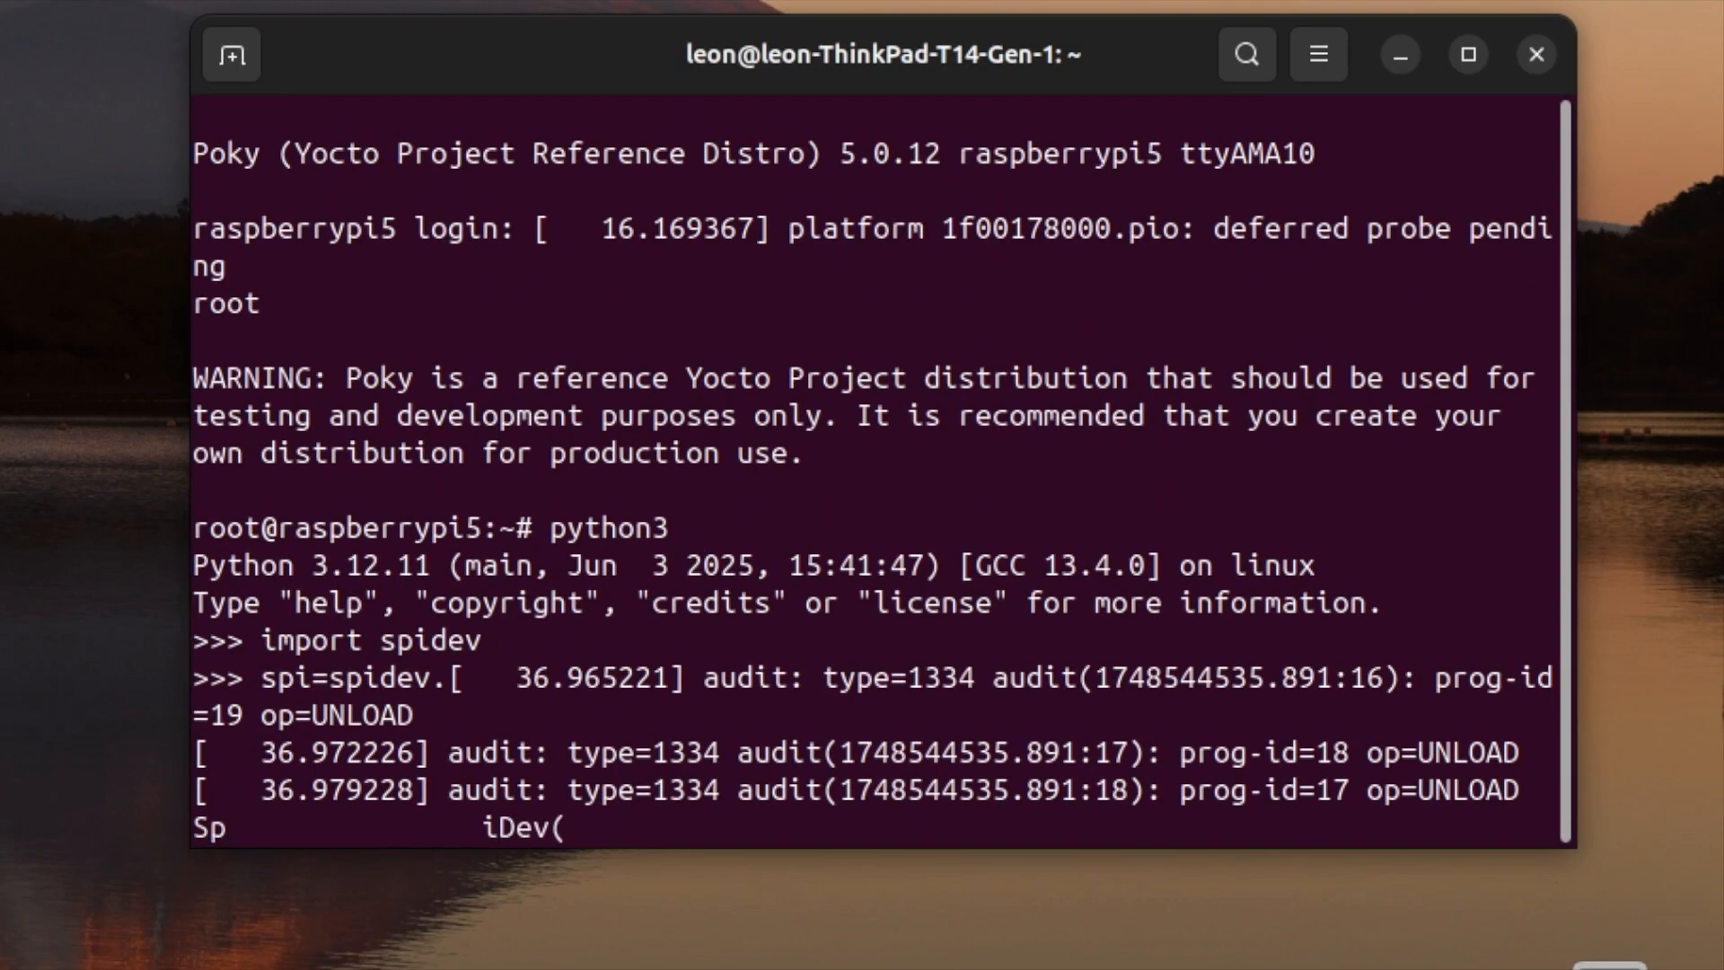
key(Return)
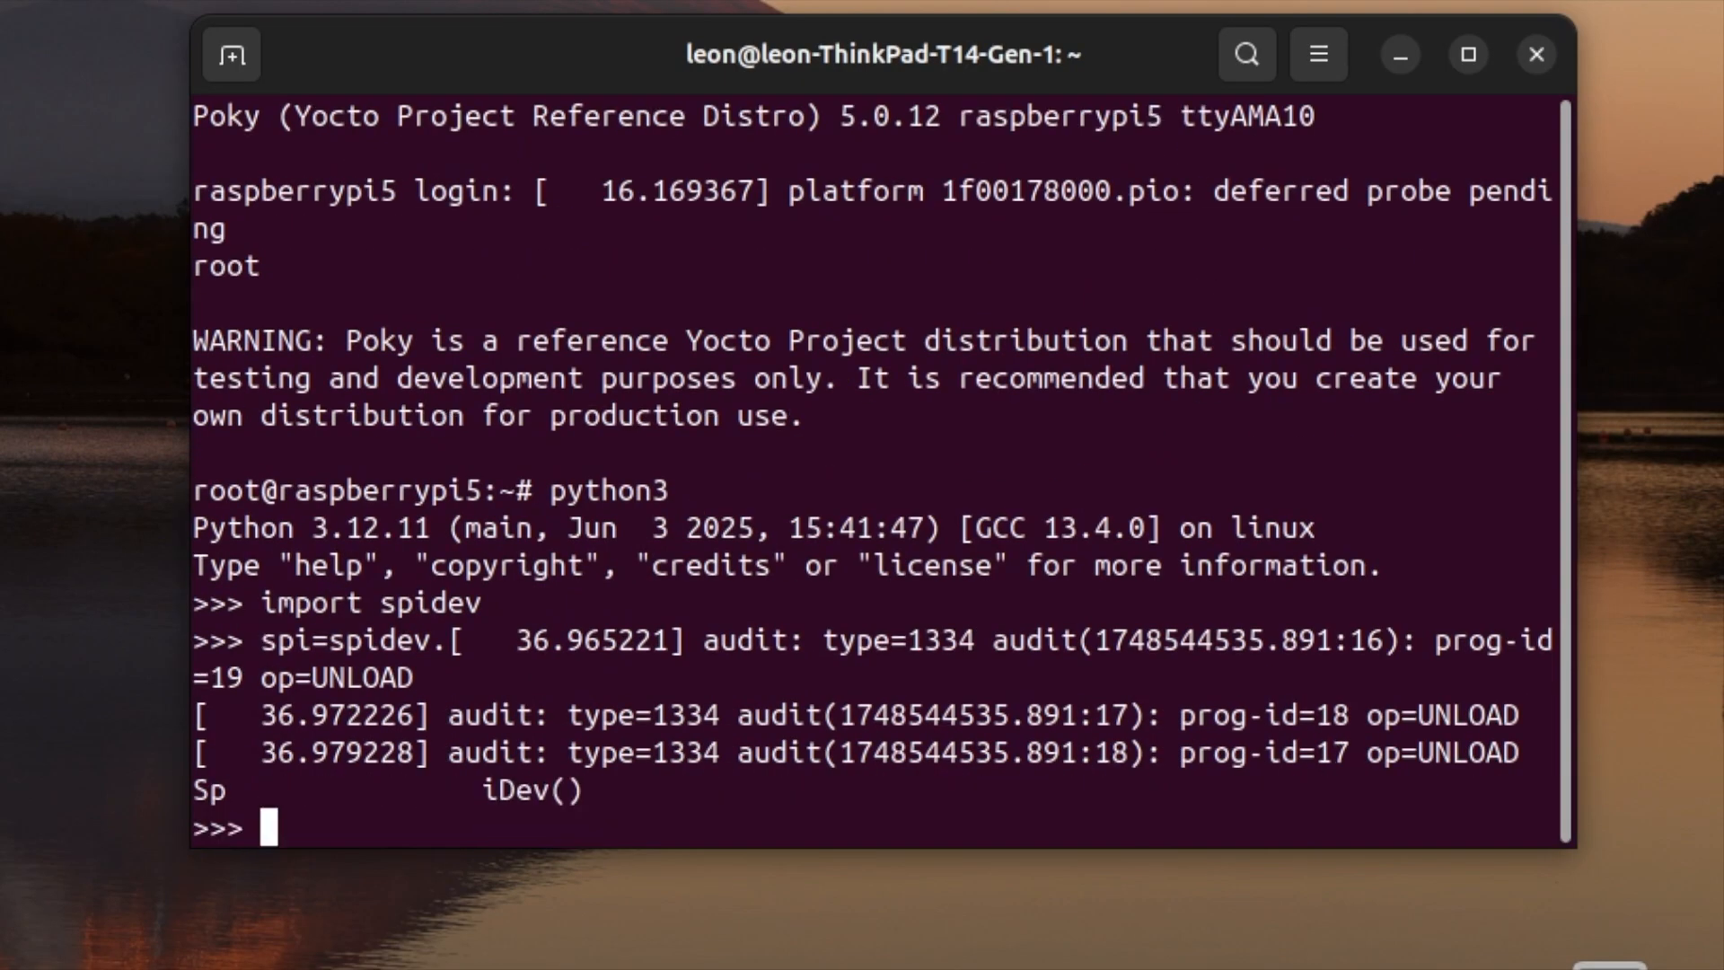
Run spi.open(0,0) and begin the spi.max_speed_hz= assignment.
text(sp)
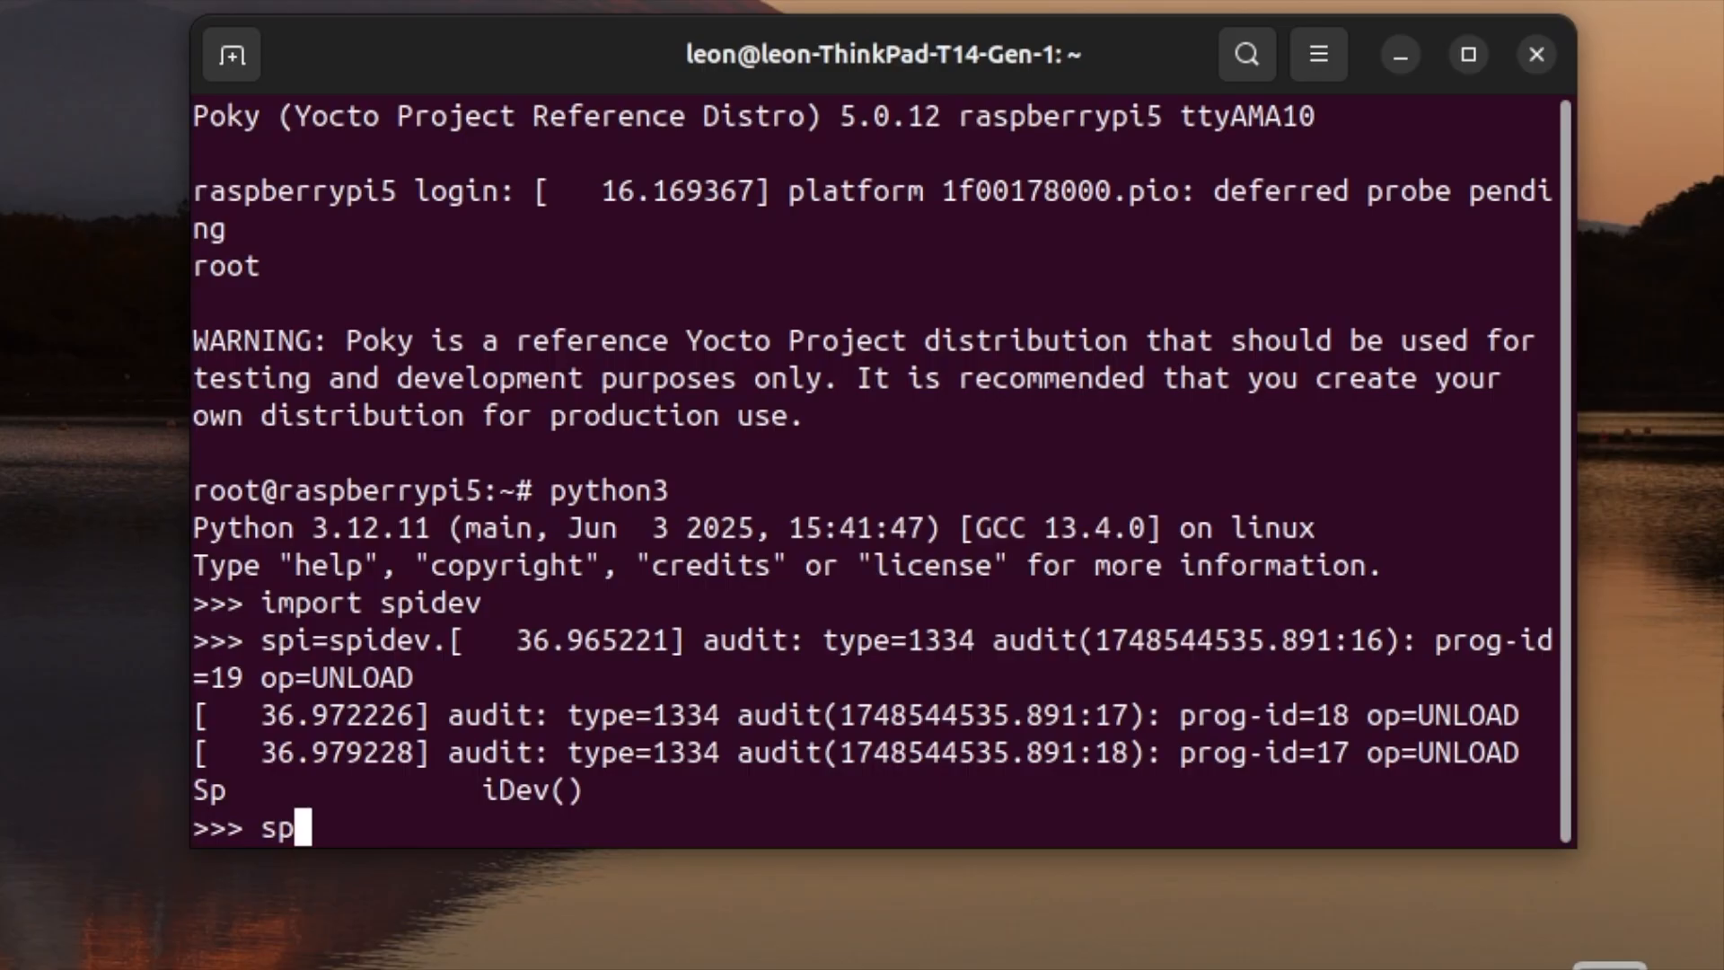
text(.open)
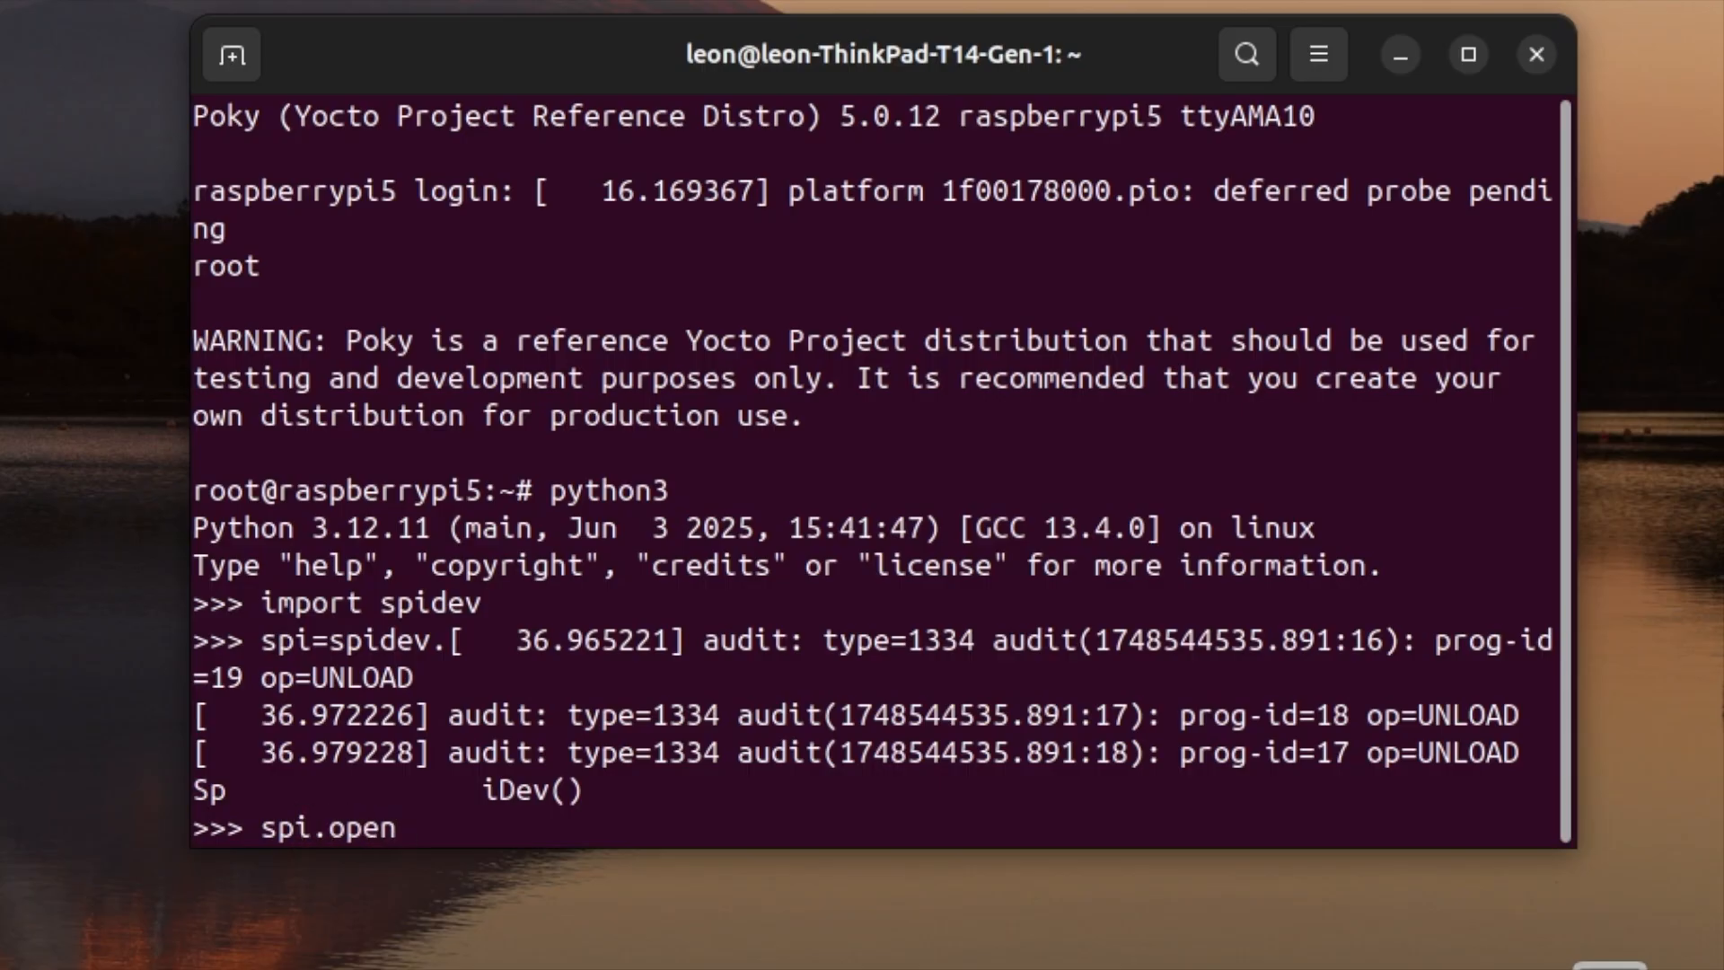
text((0,0)
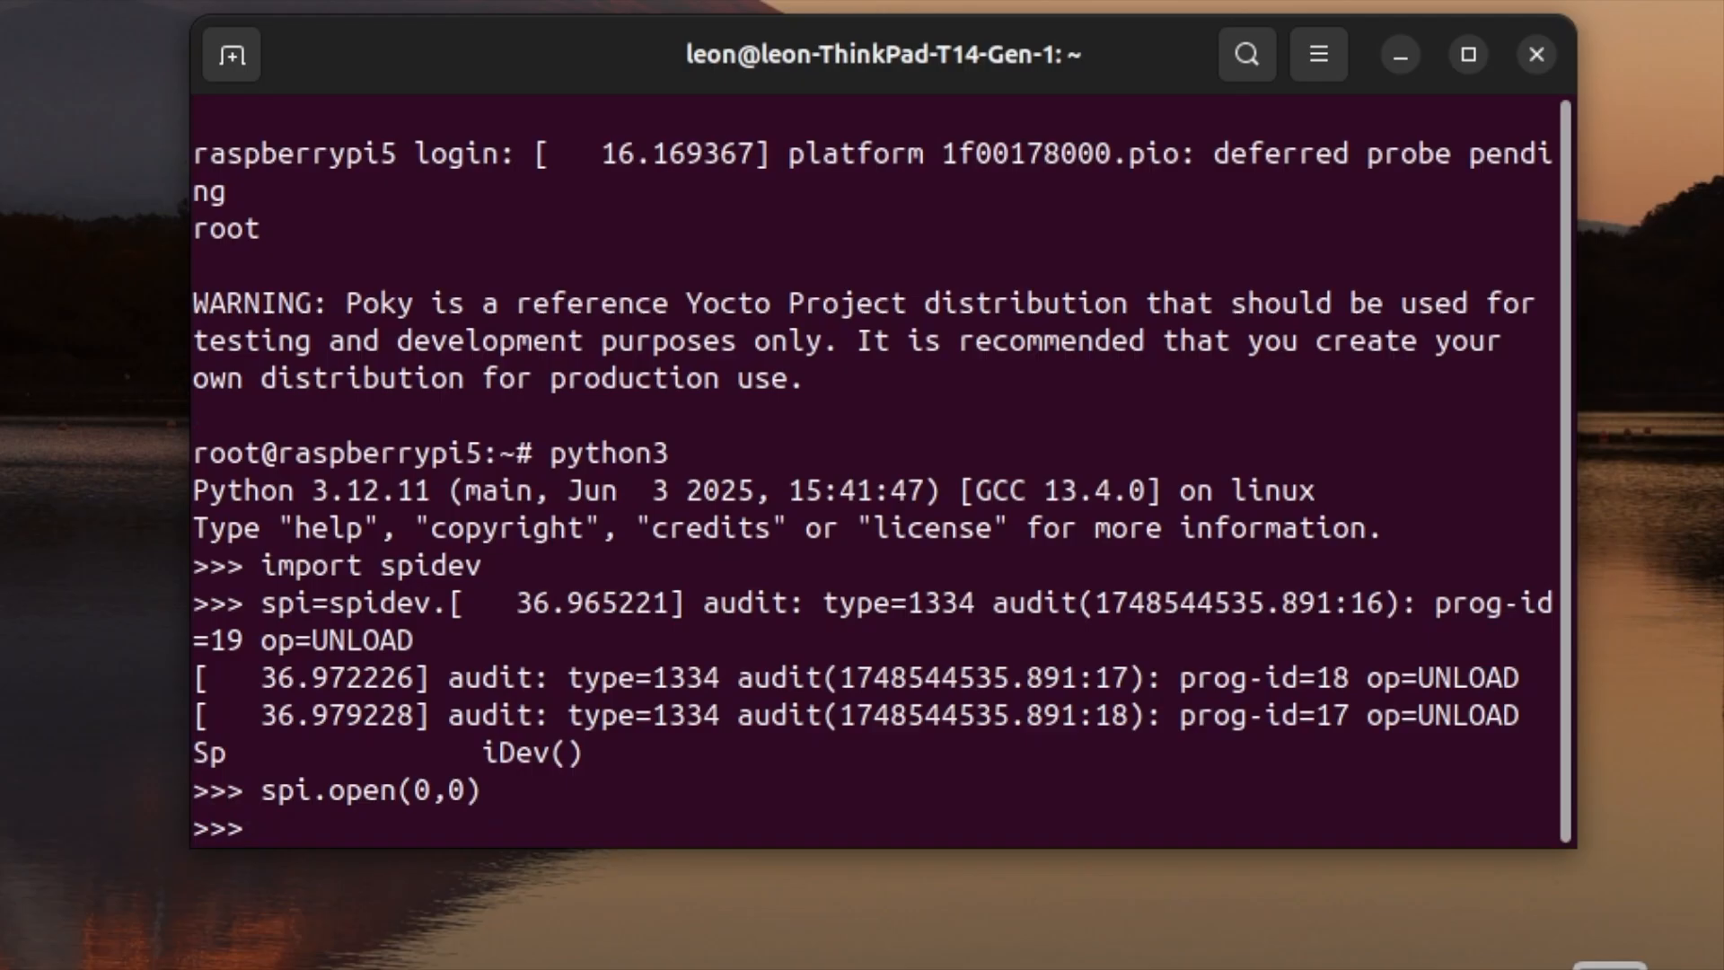
text(spi.)
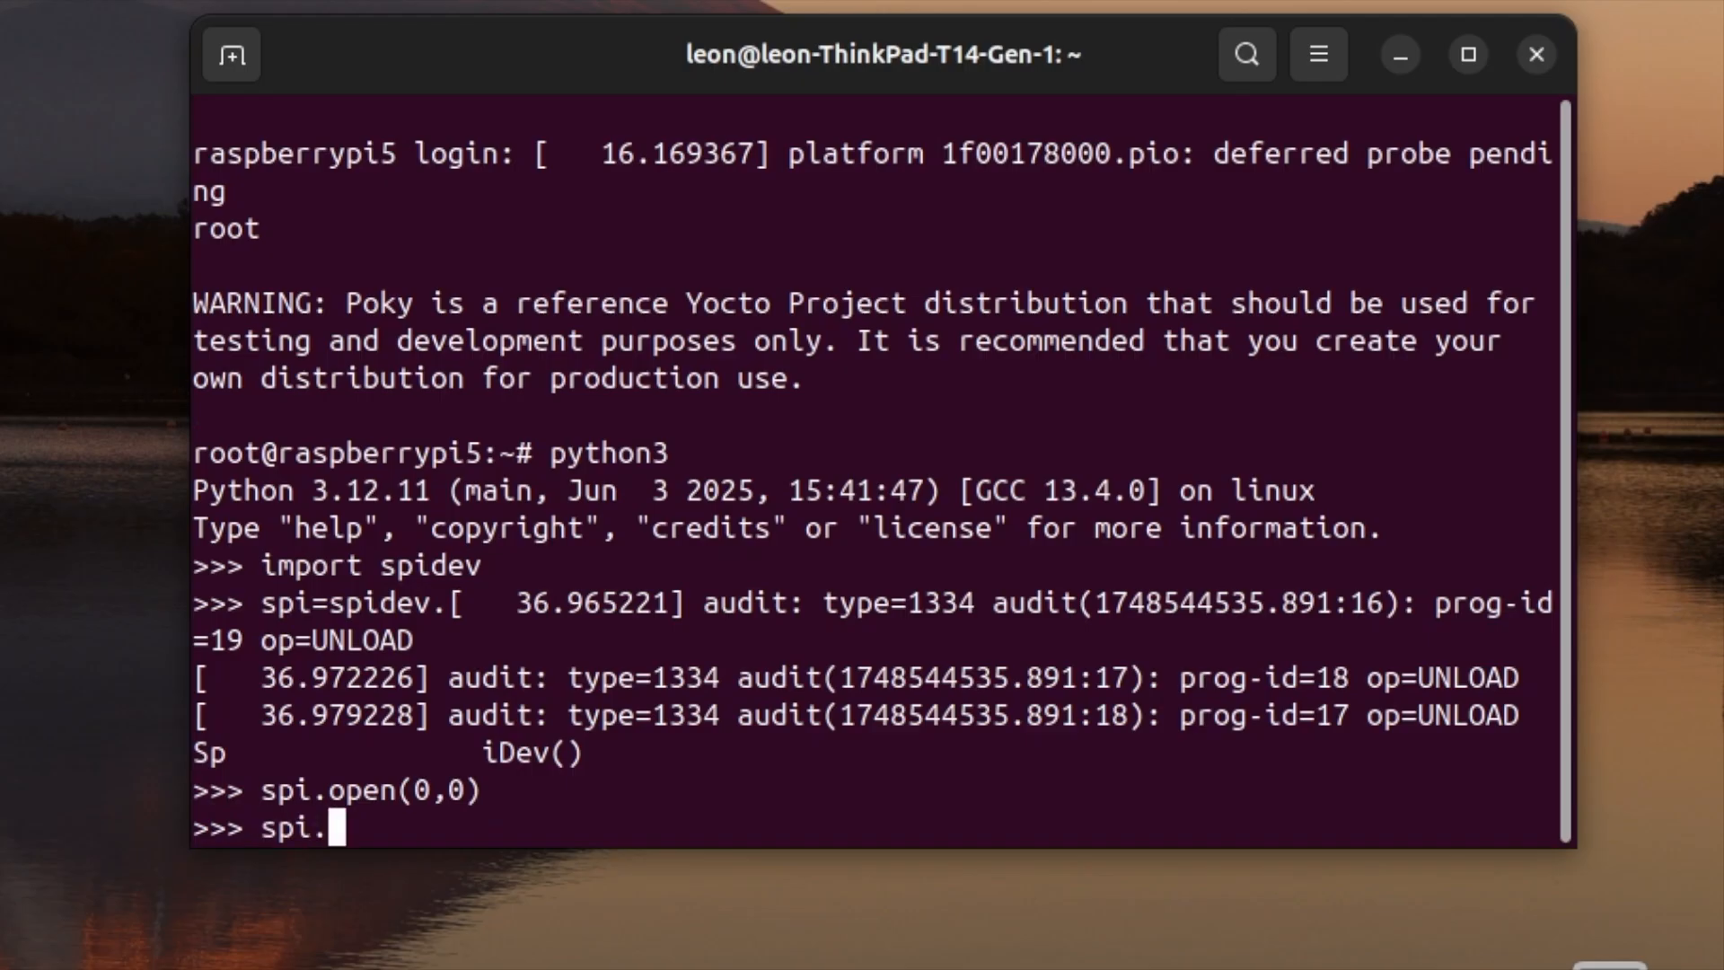
text(max_)
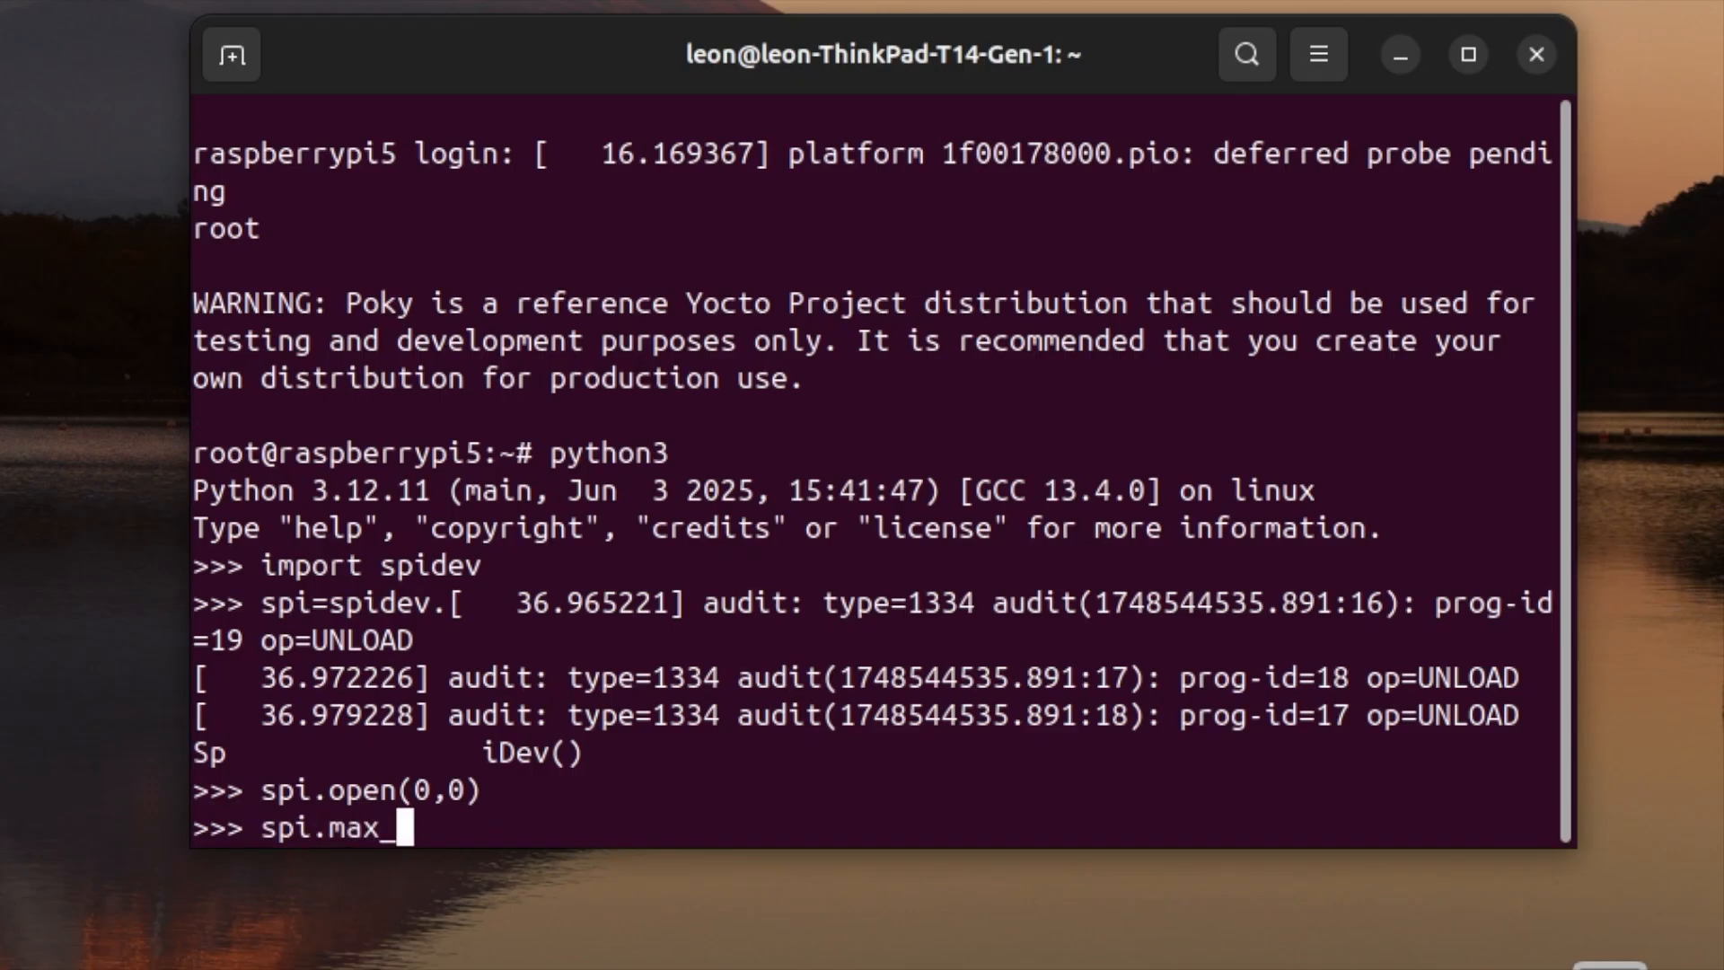
text(speed)
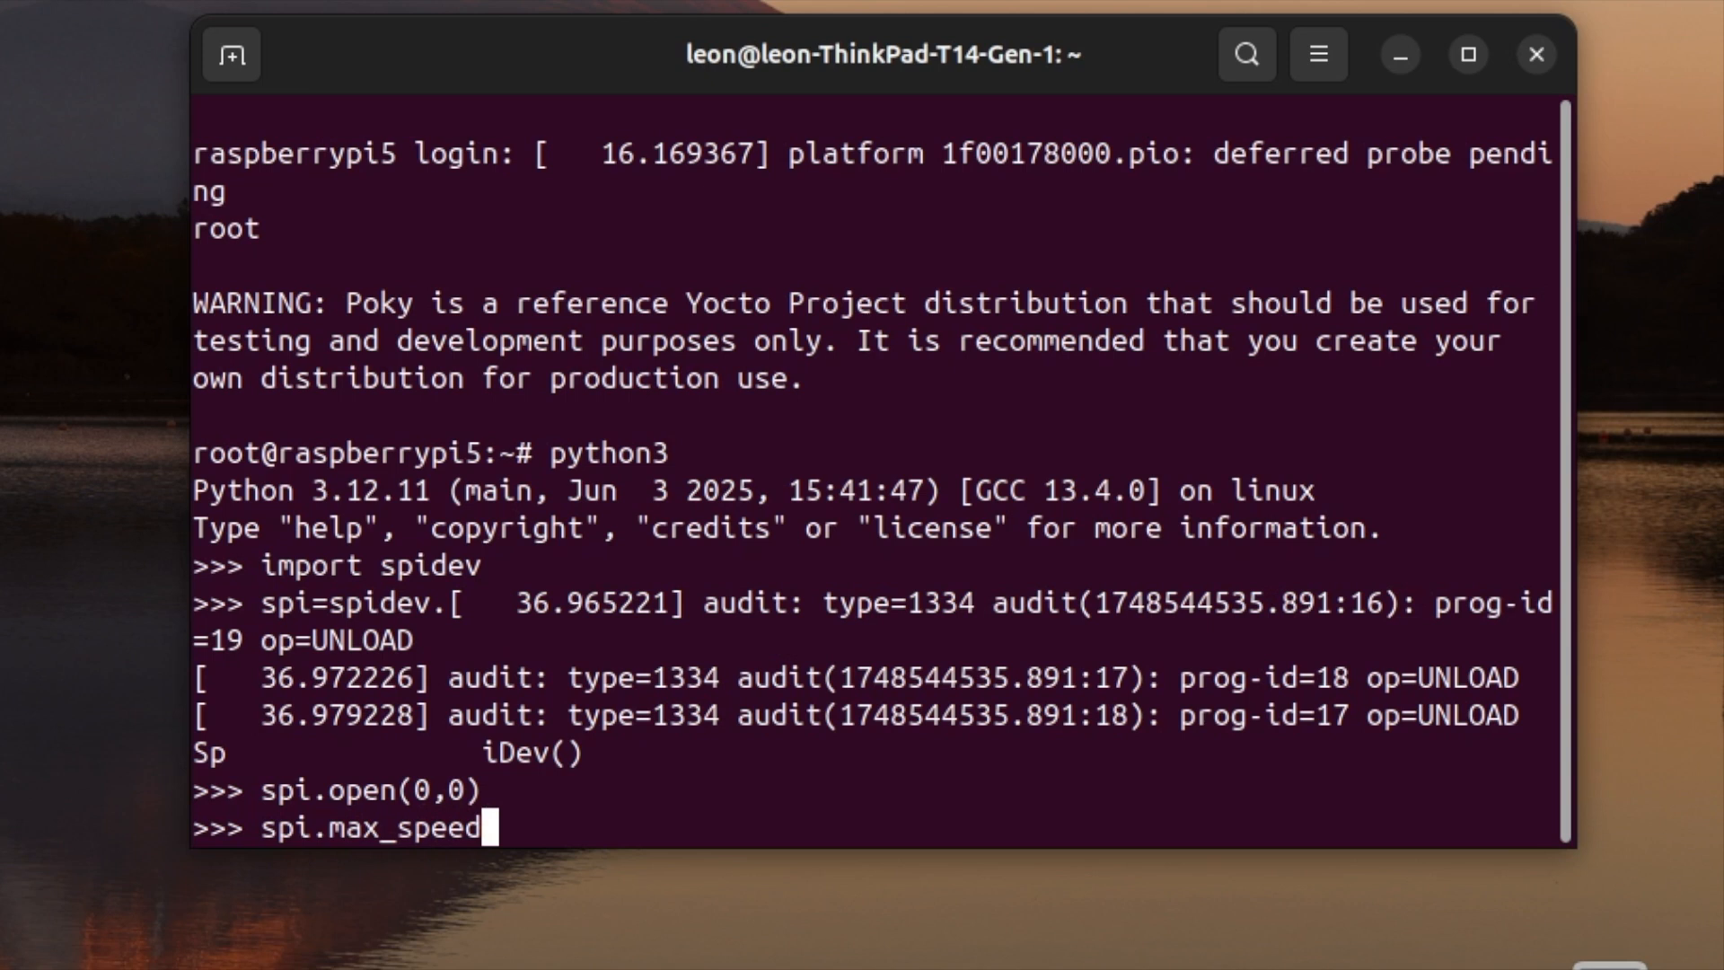
text(_hz=)
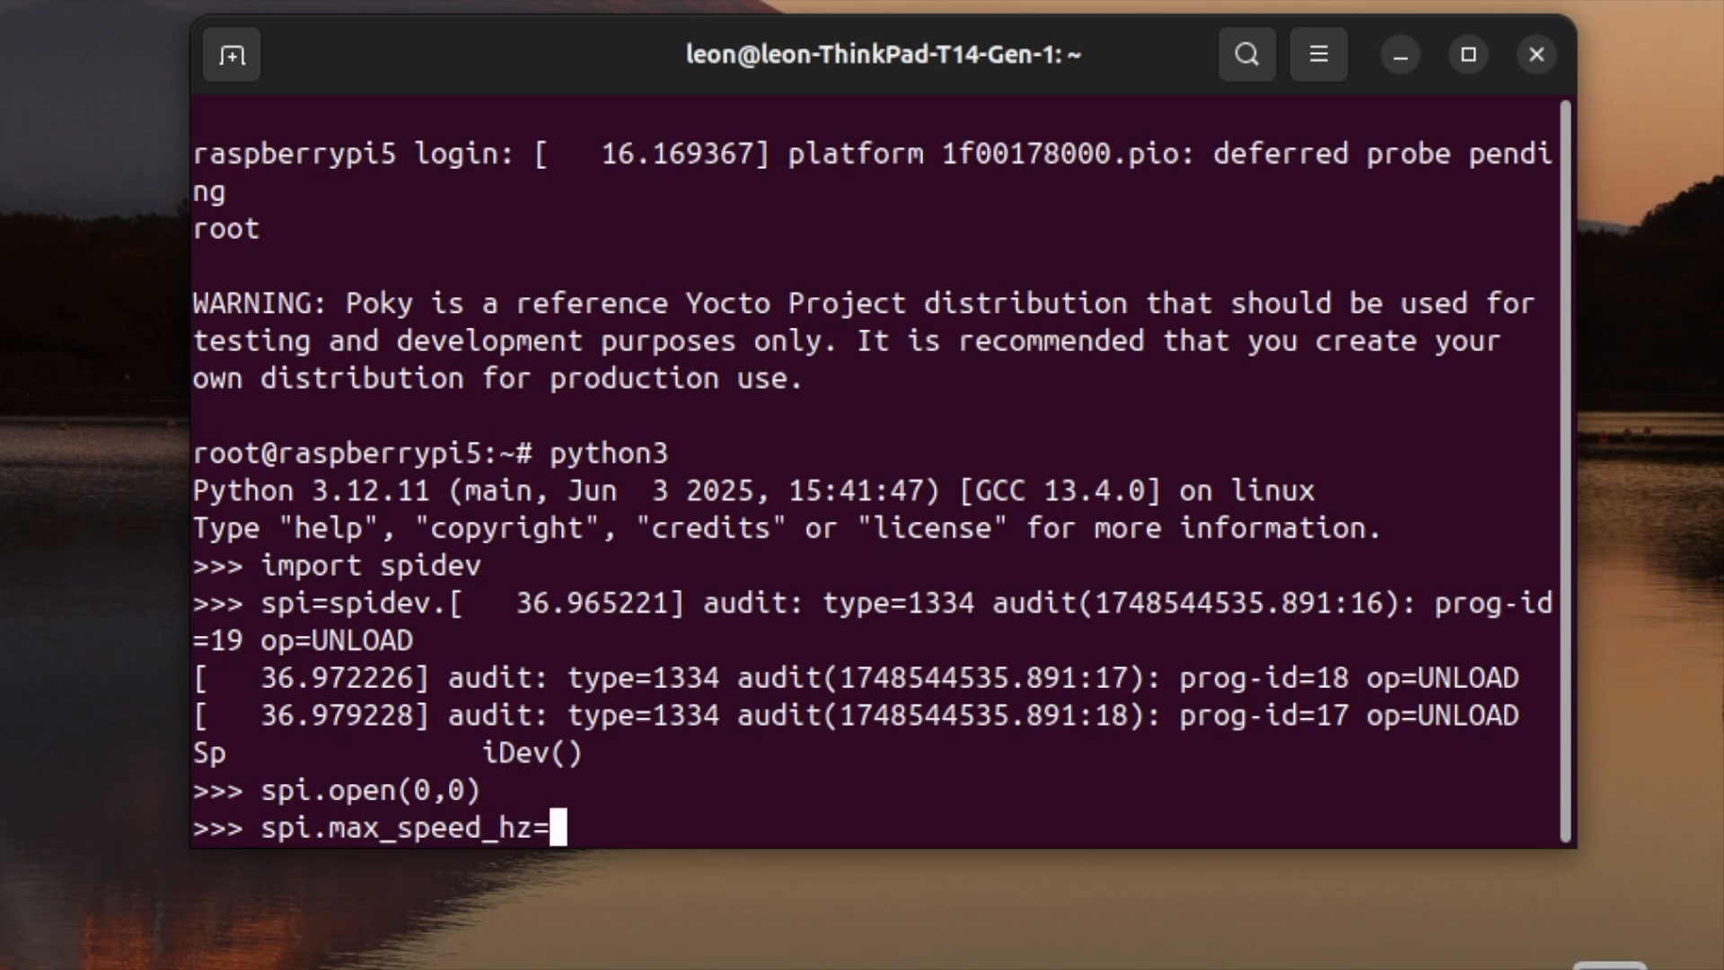
Complete the line as spi.max_speed_hz=1200000.
text(12)
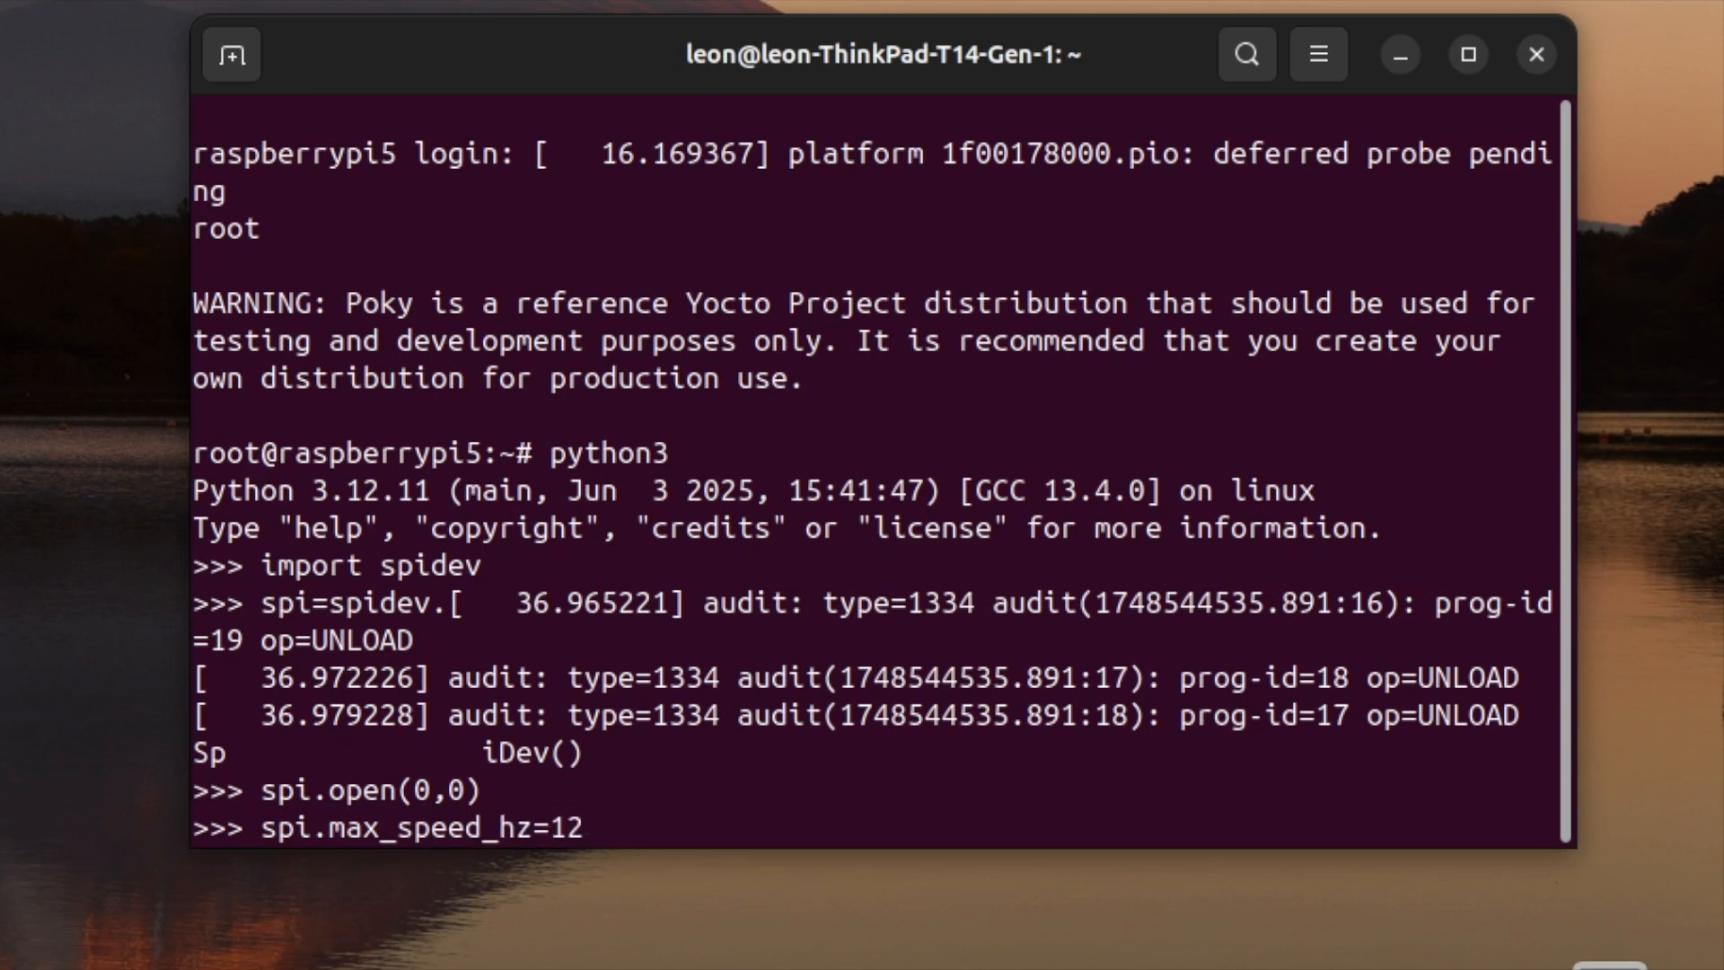
text(0)
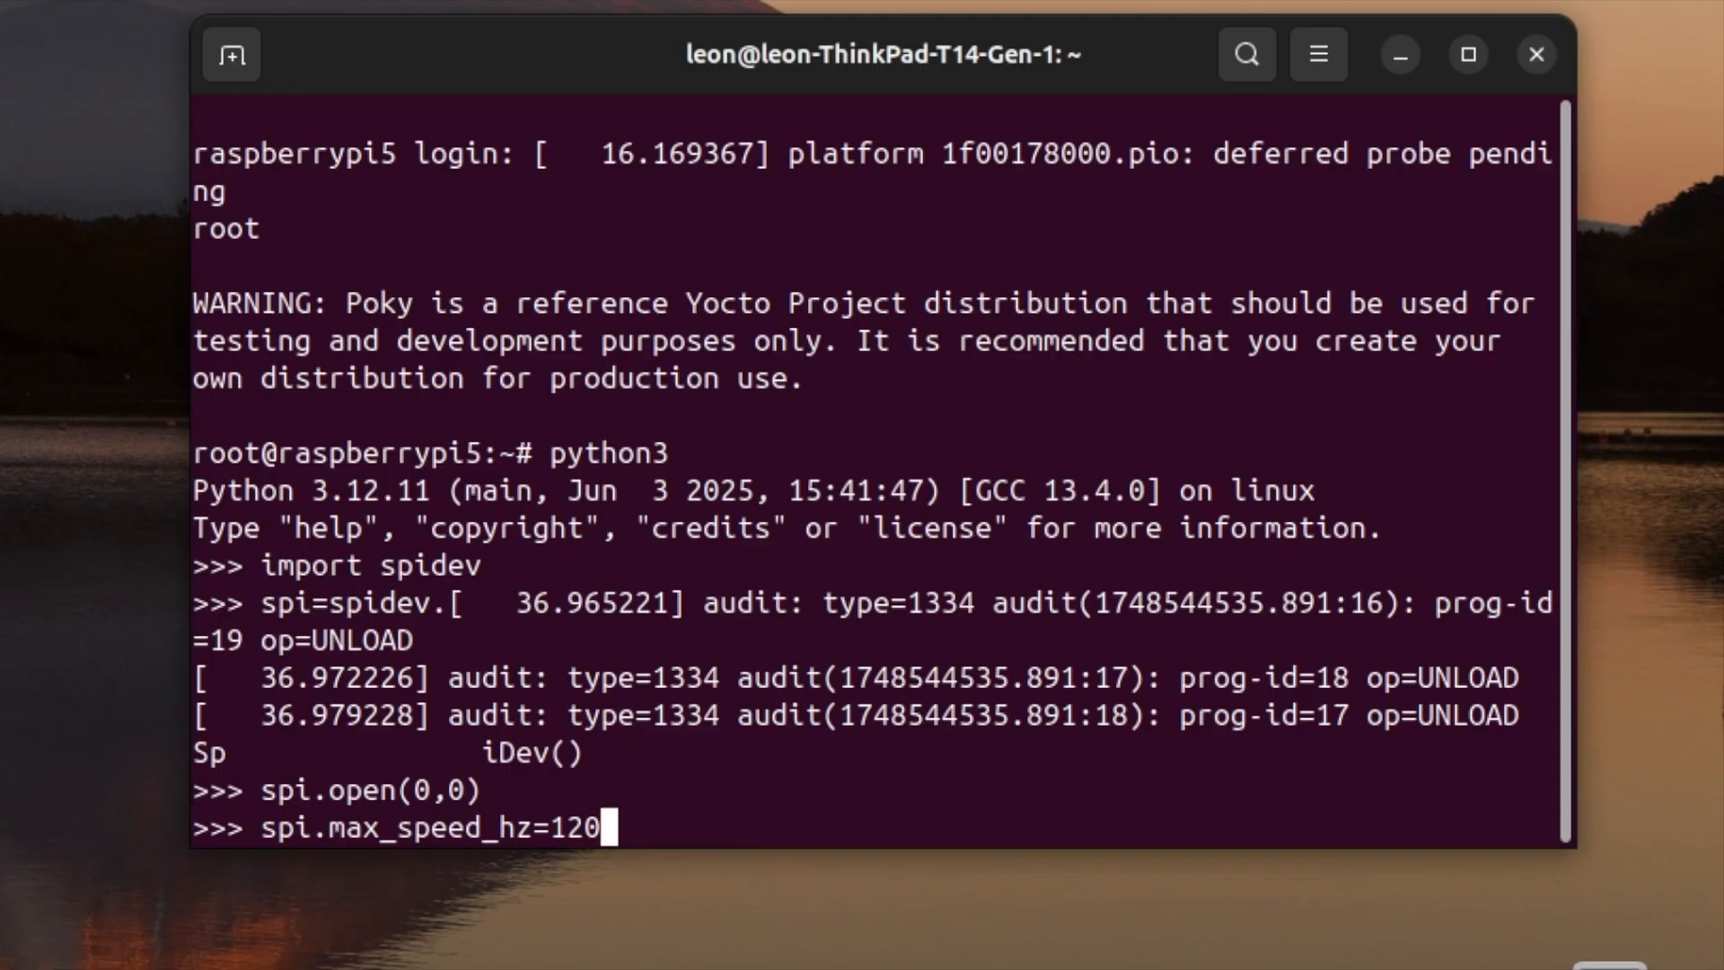
text(0)
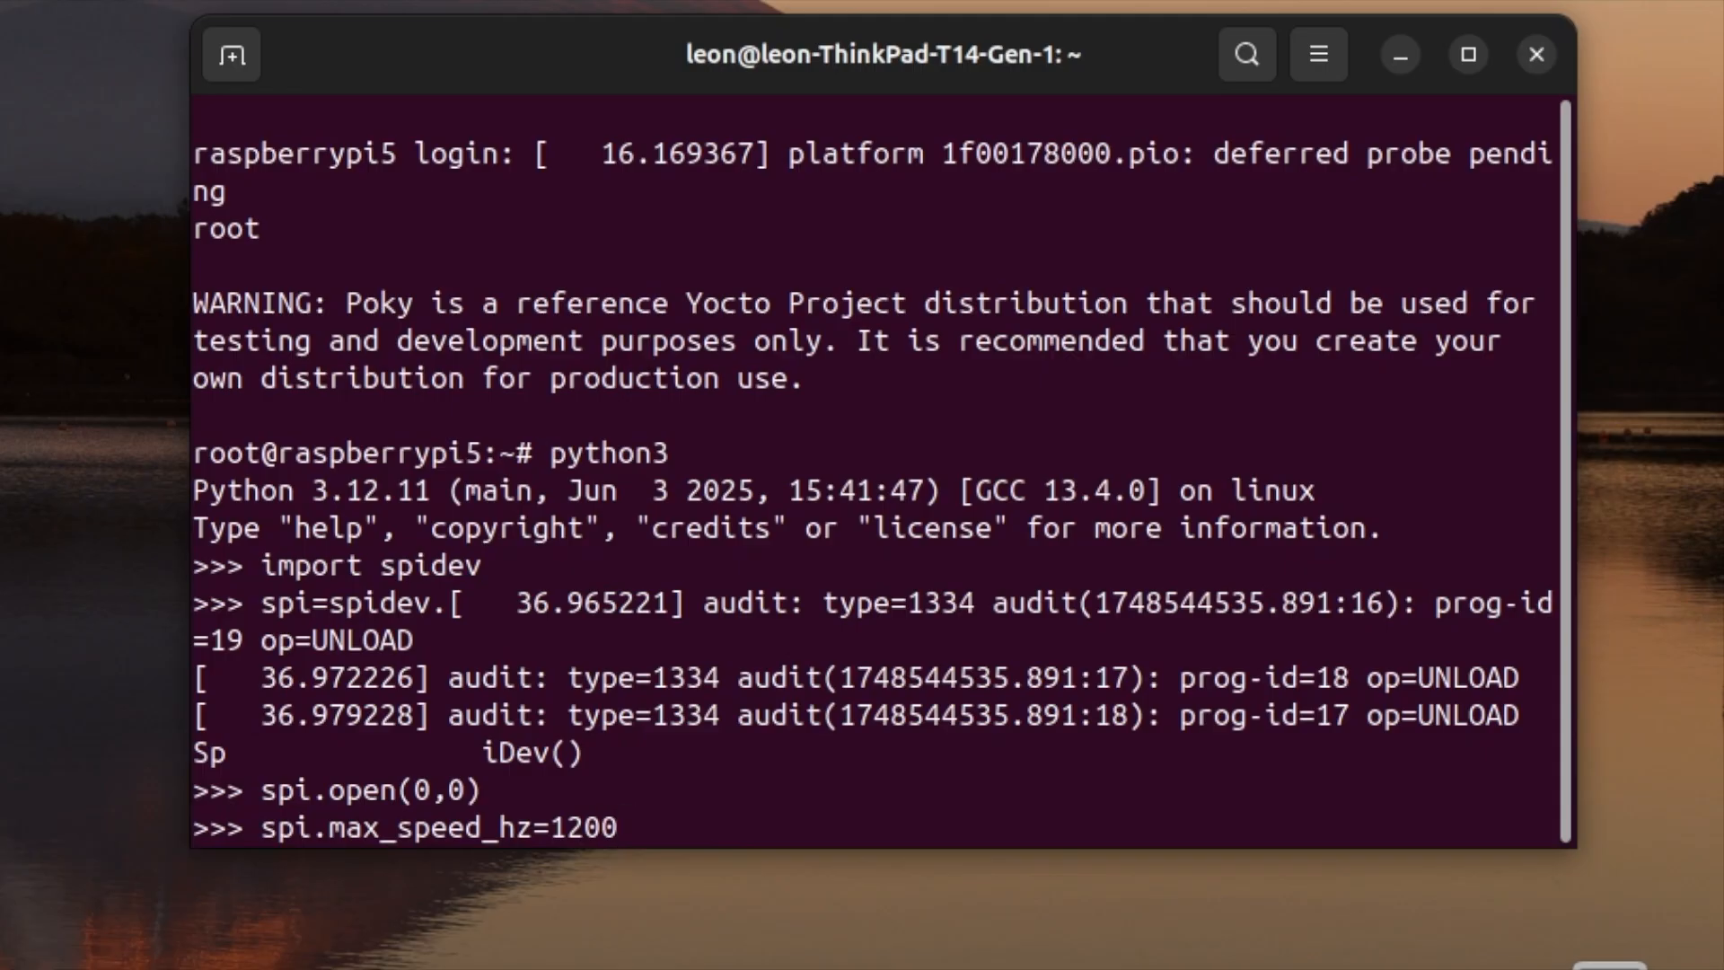
text(00)
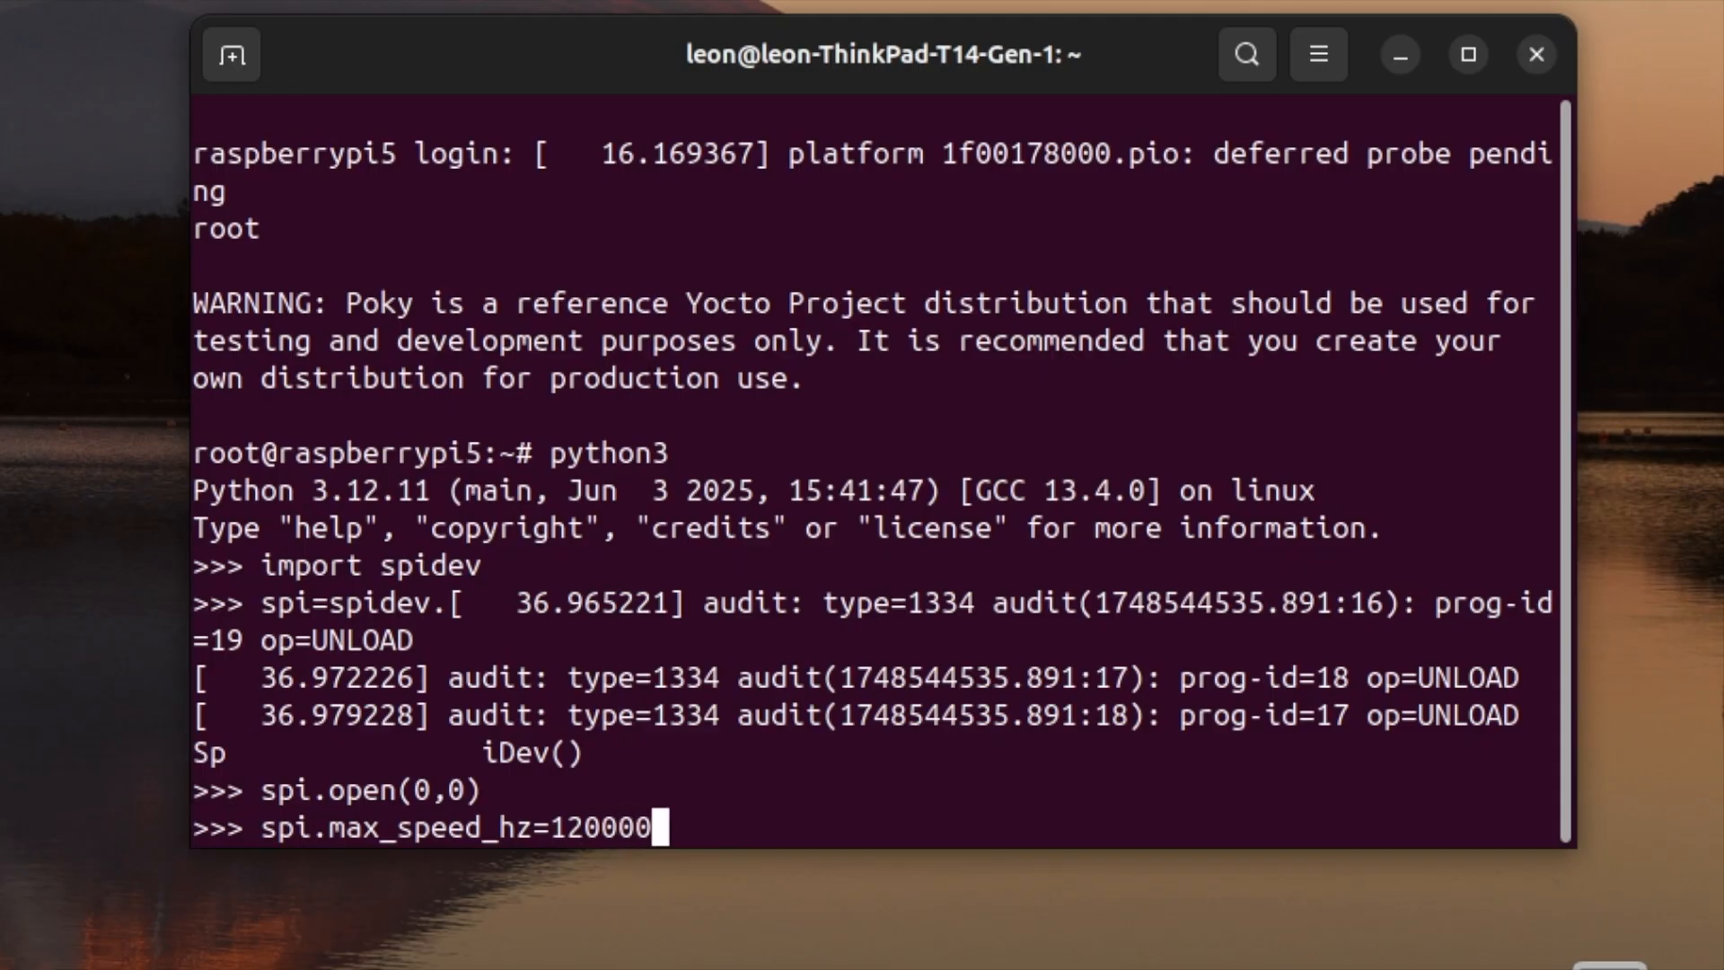
text(0)
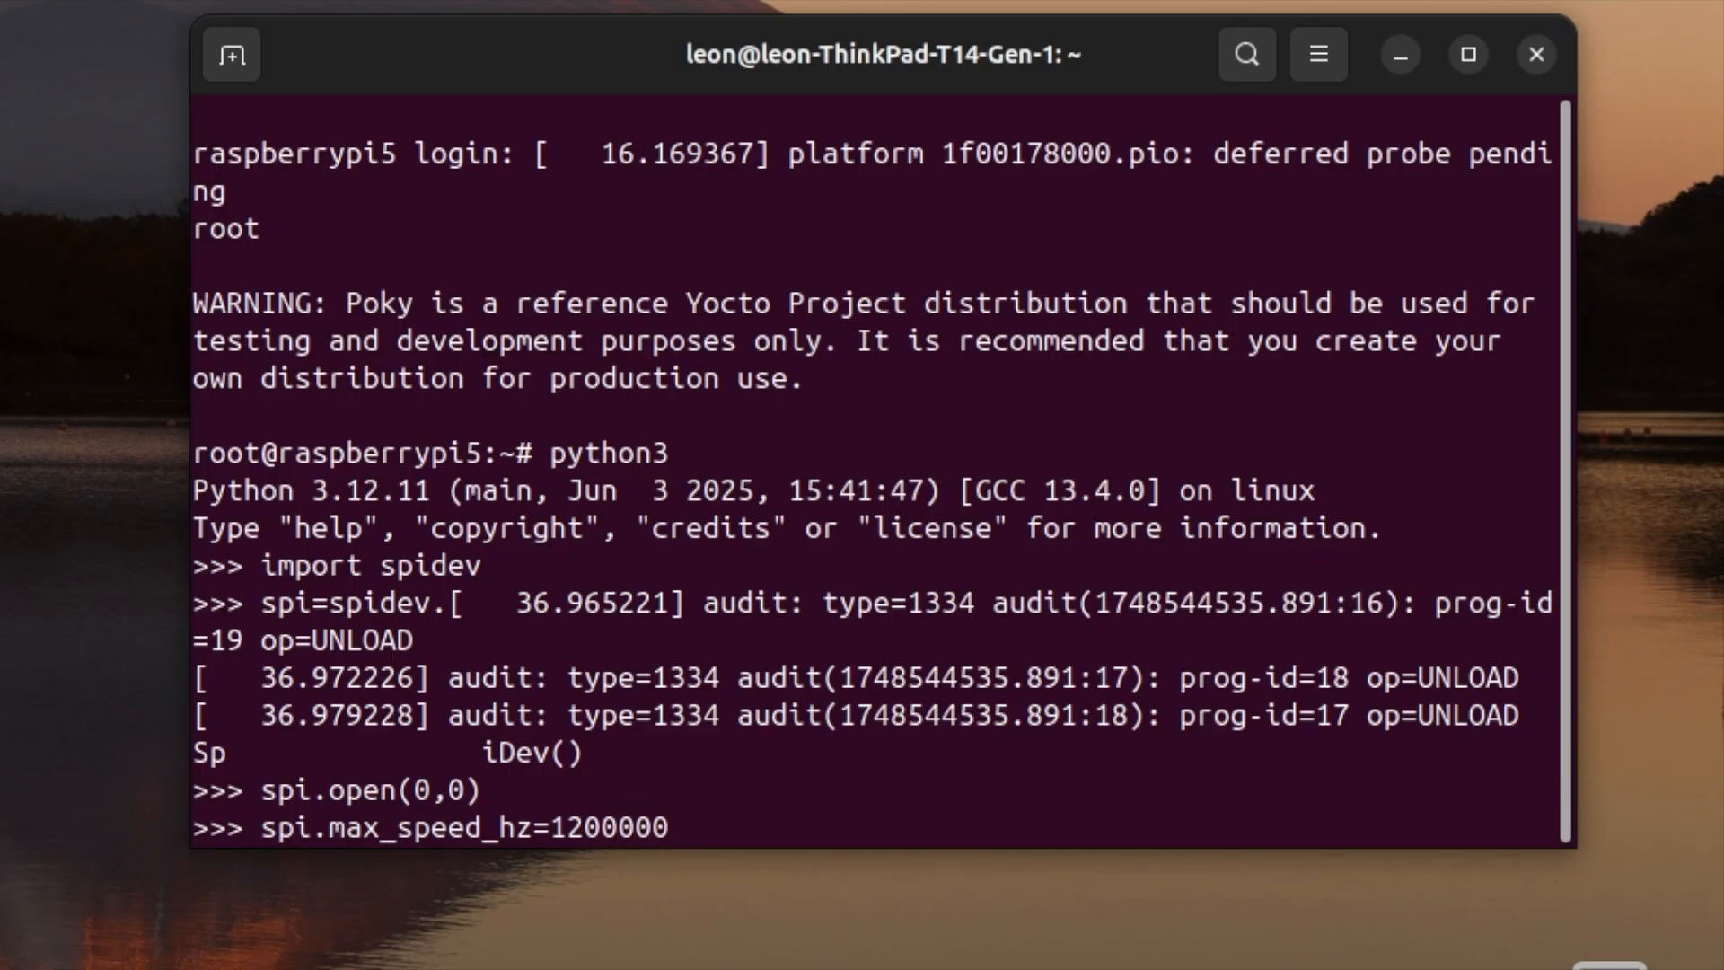
Run adc=spi.xfer2([1,(8+0)<<4,0]) to read ADC channel 0.
text(adc)
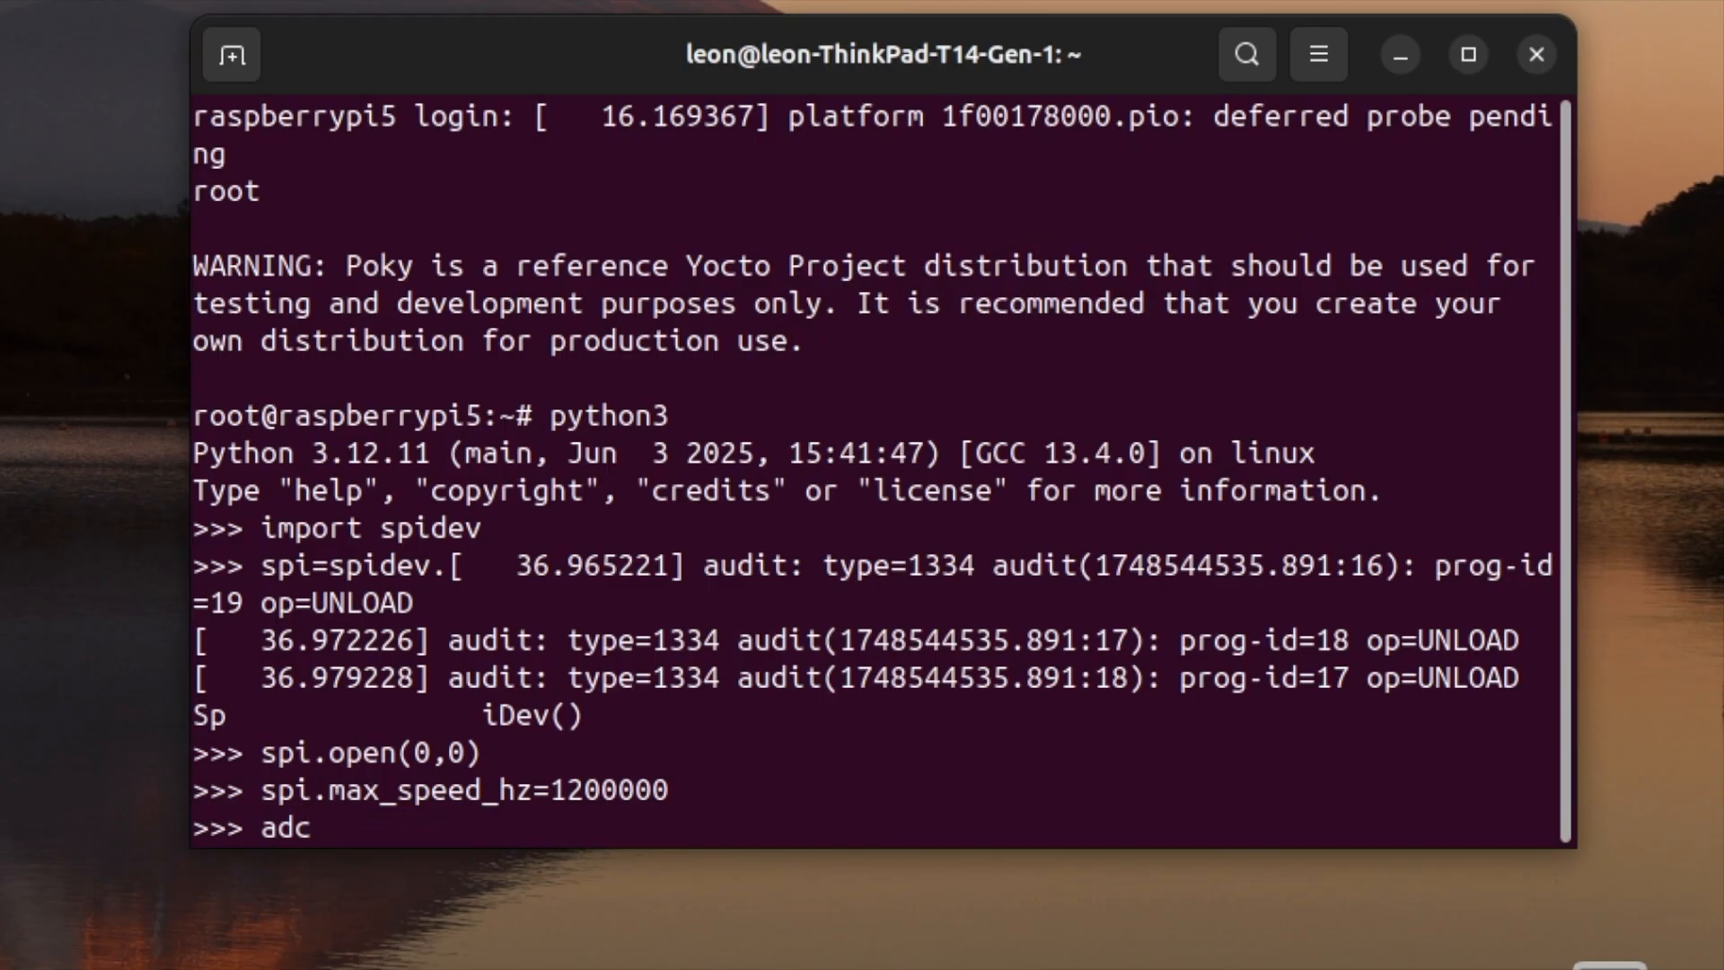
text(=spi)
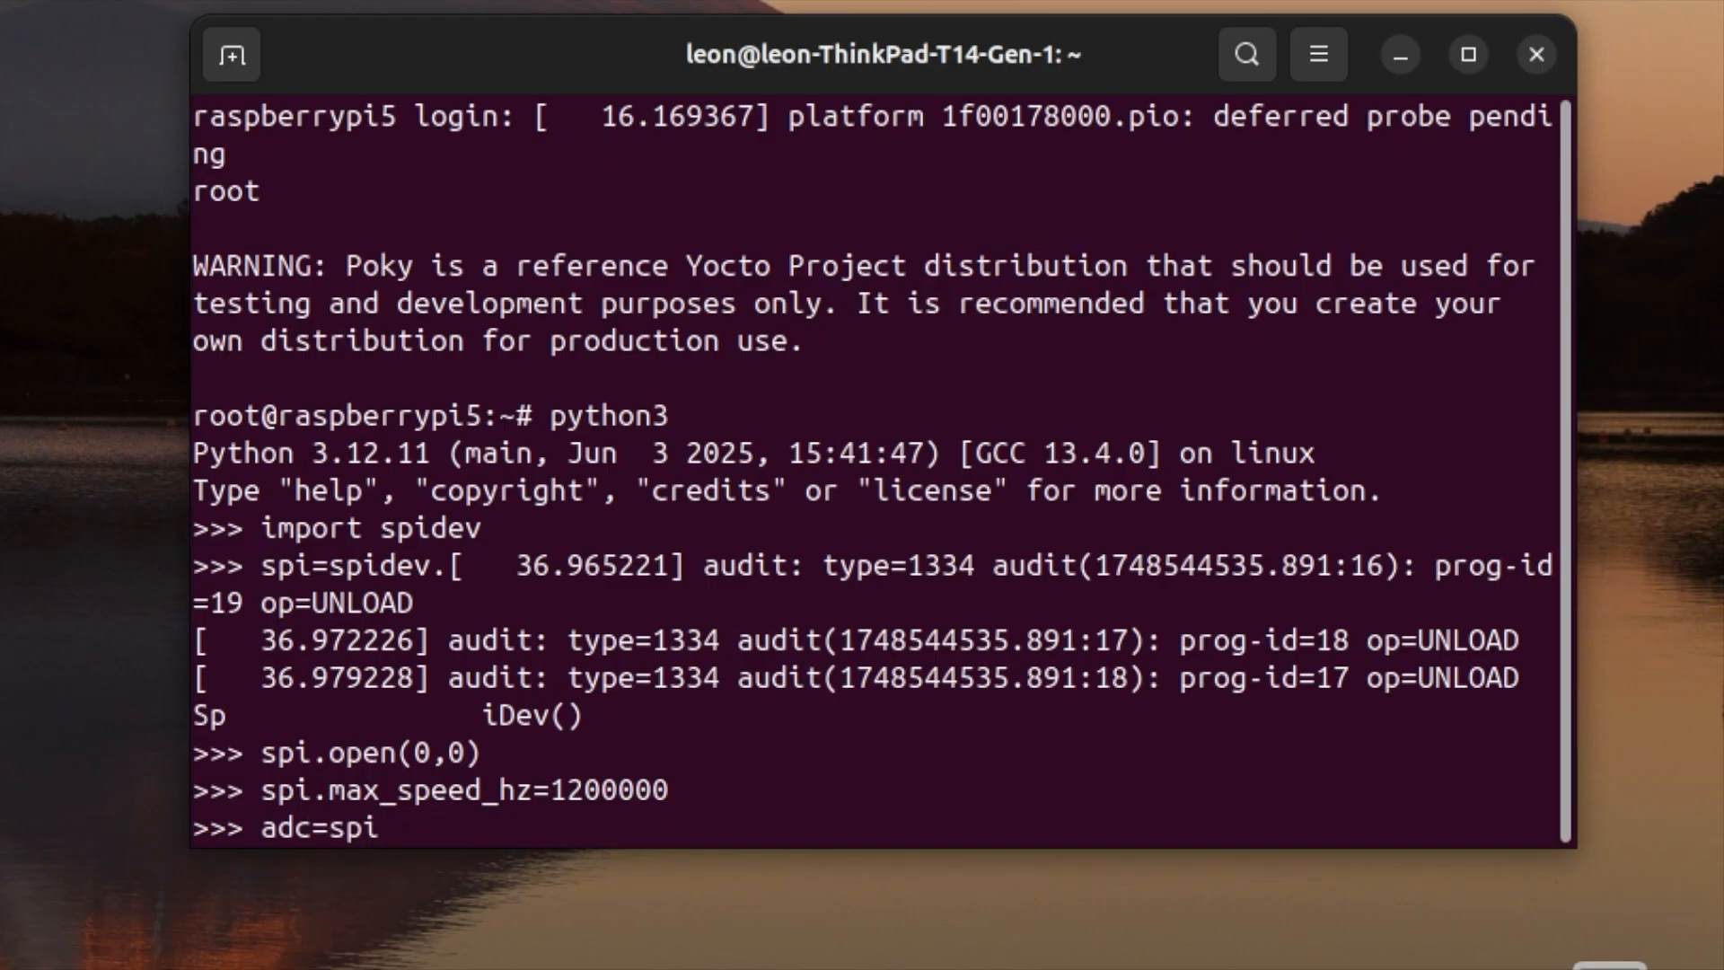
text(.xfe)
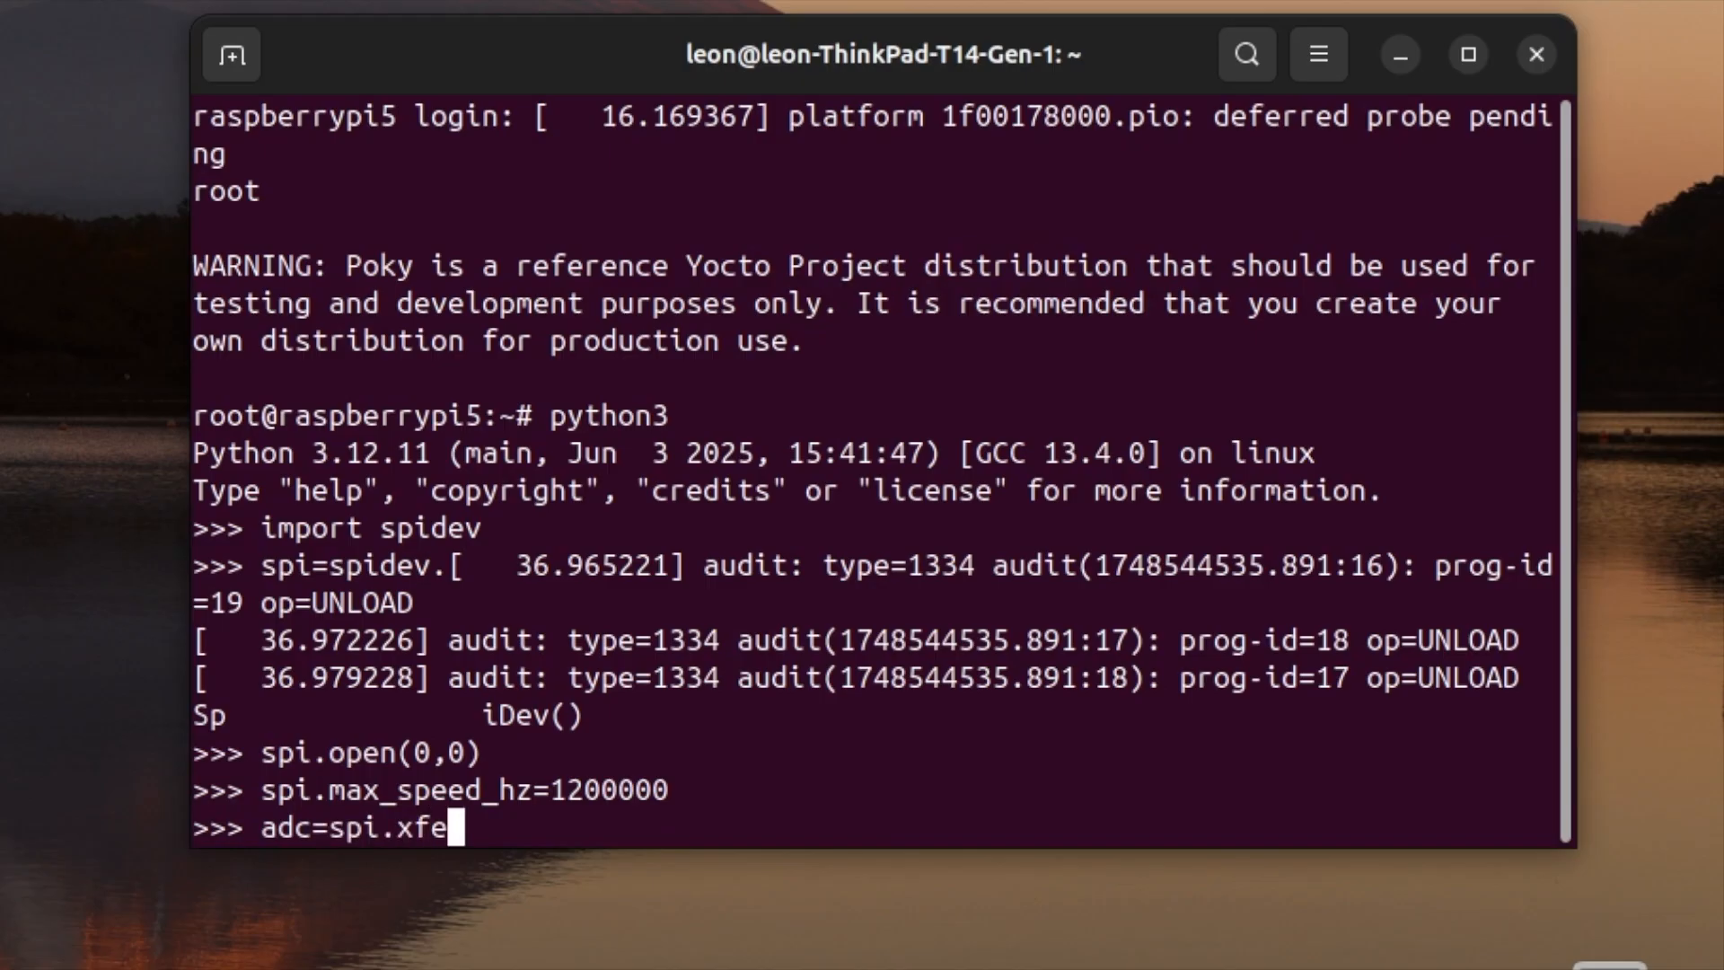
text(r2()
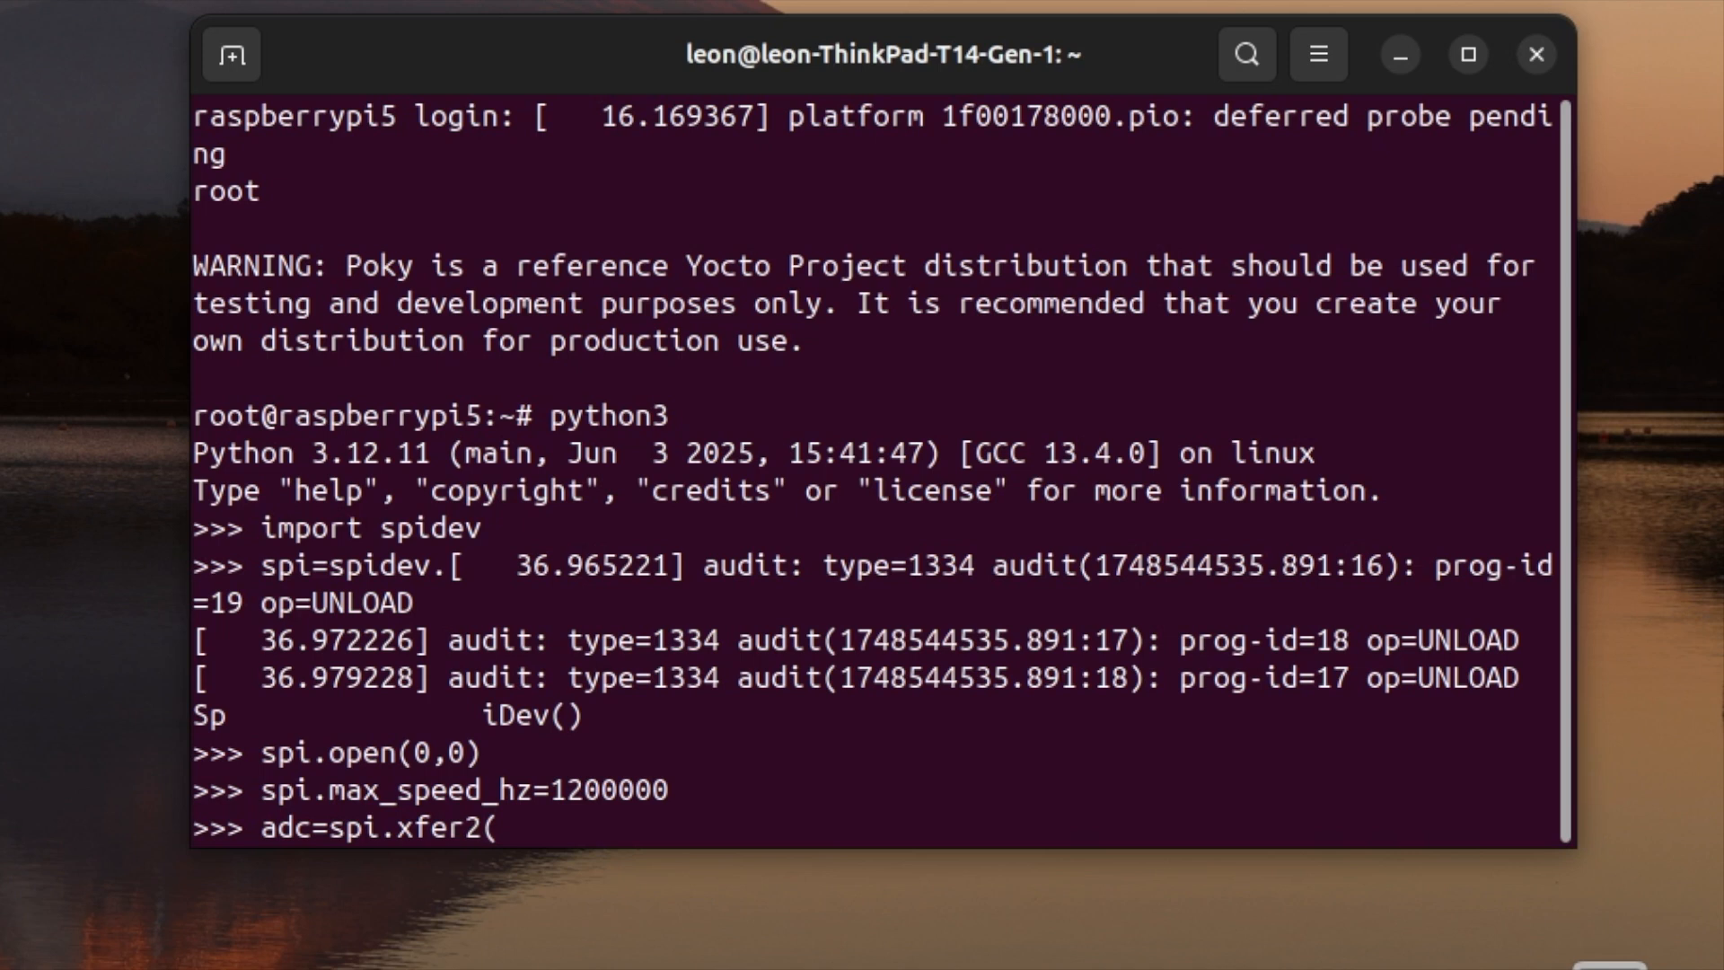
text([)
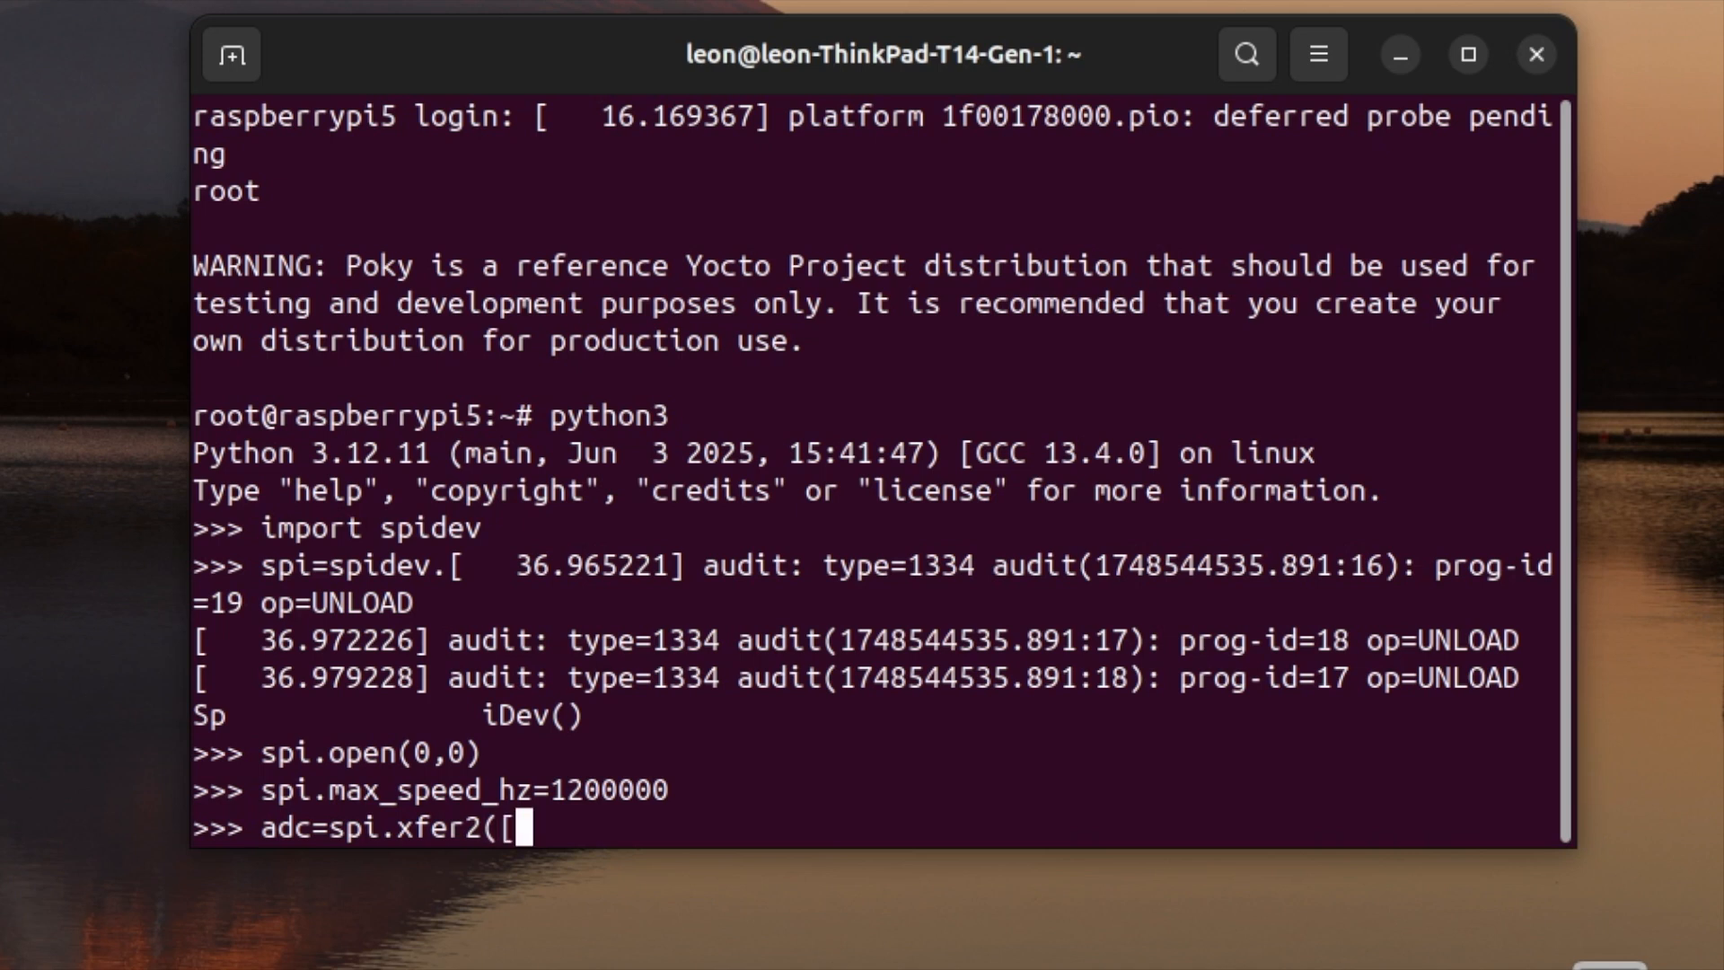
text(1,(*)
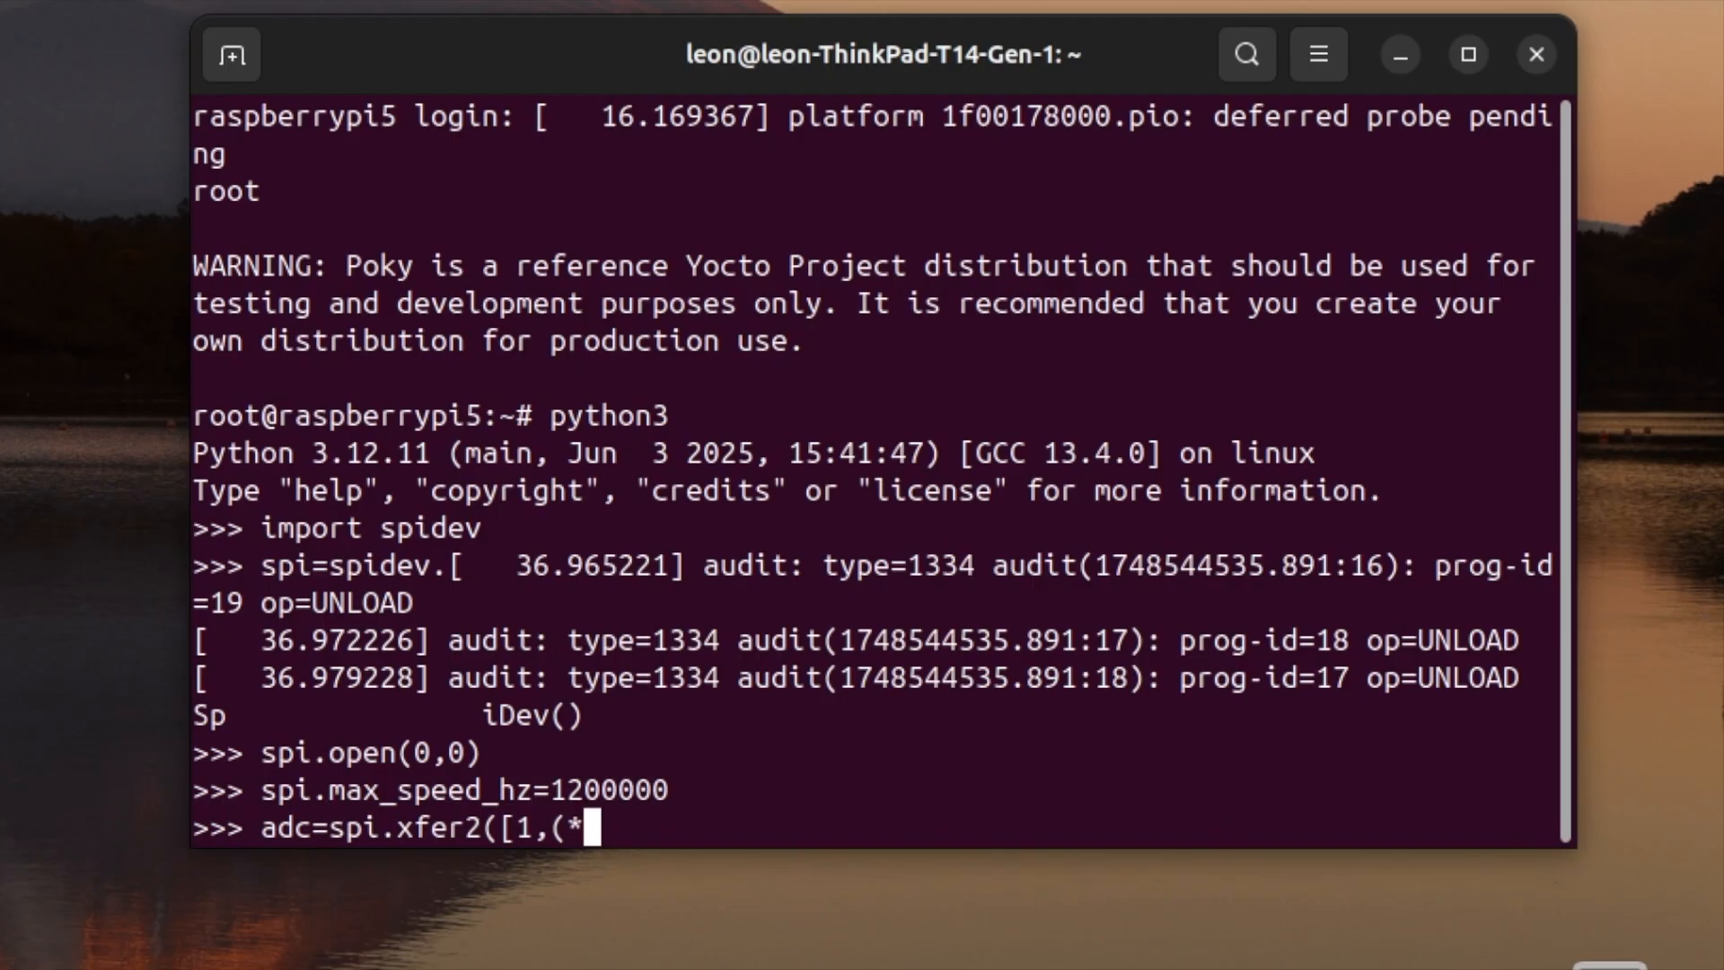
key(BackSpace)
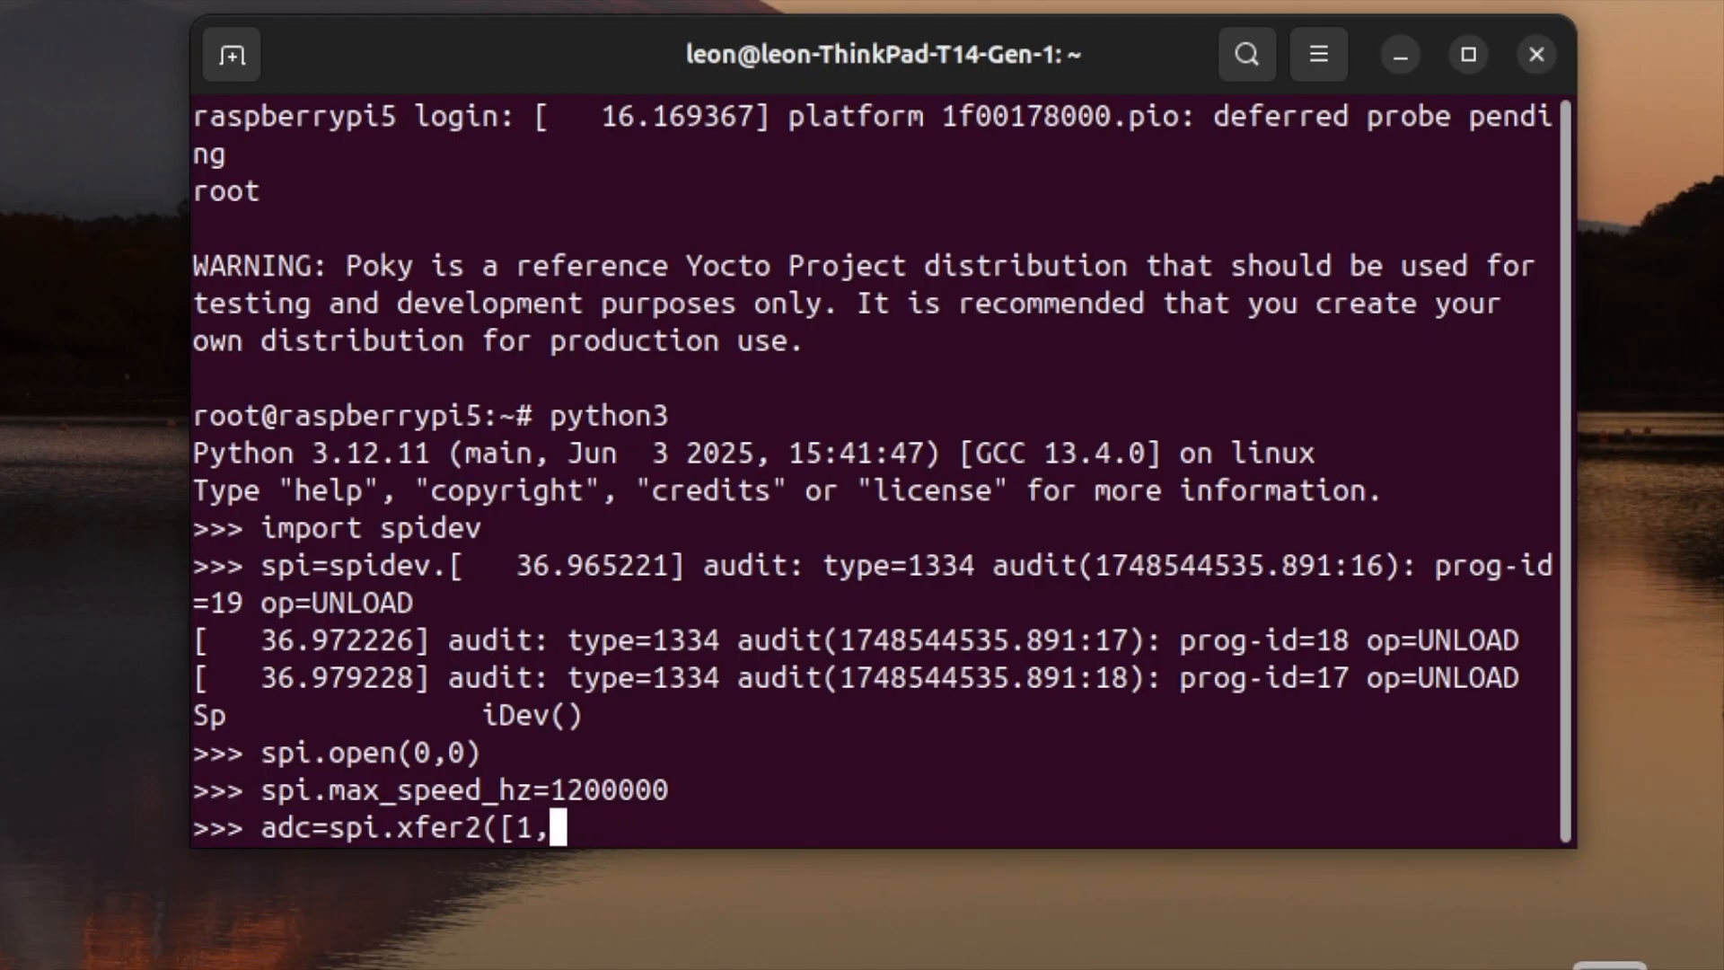
text((8)
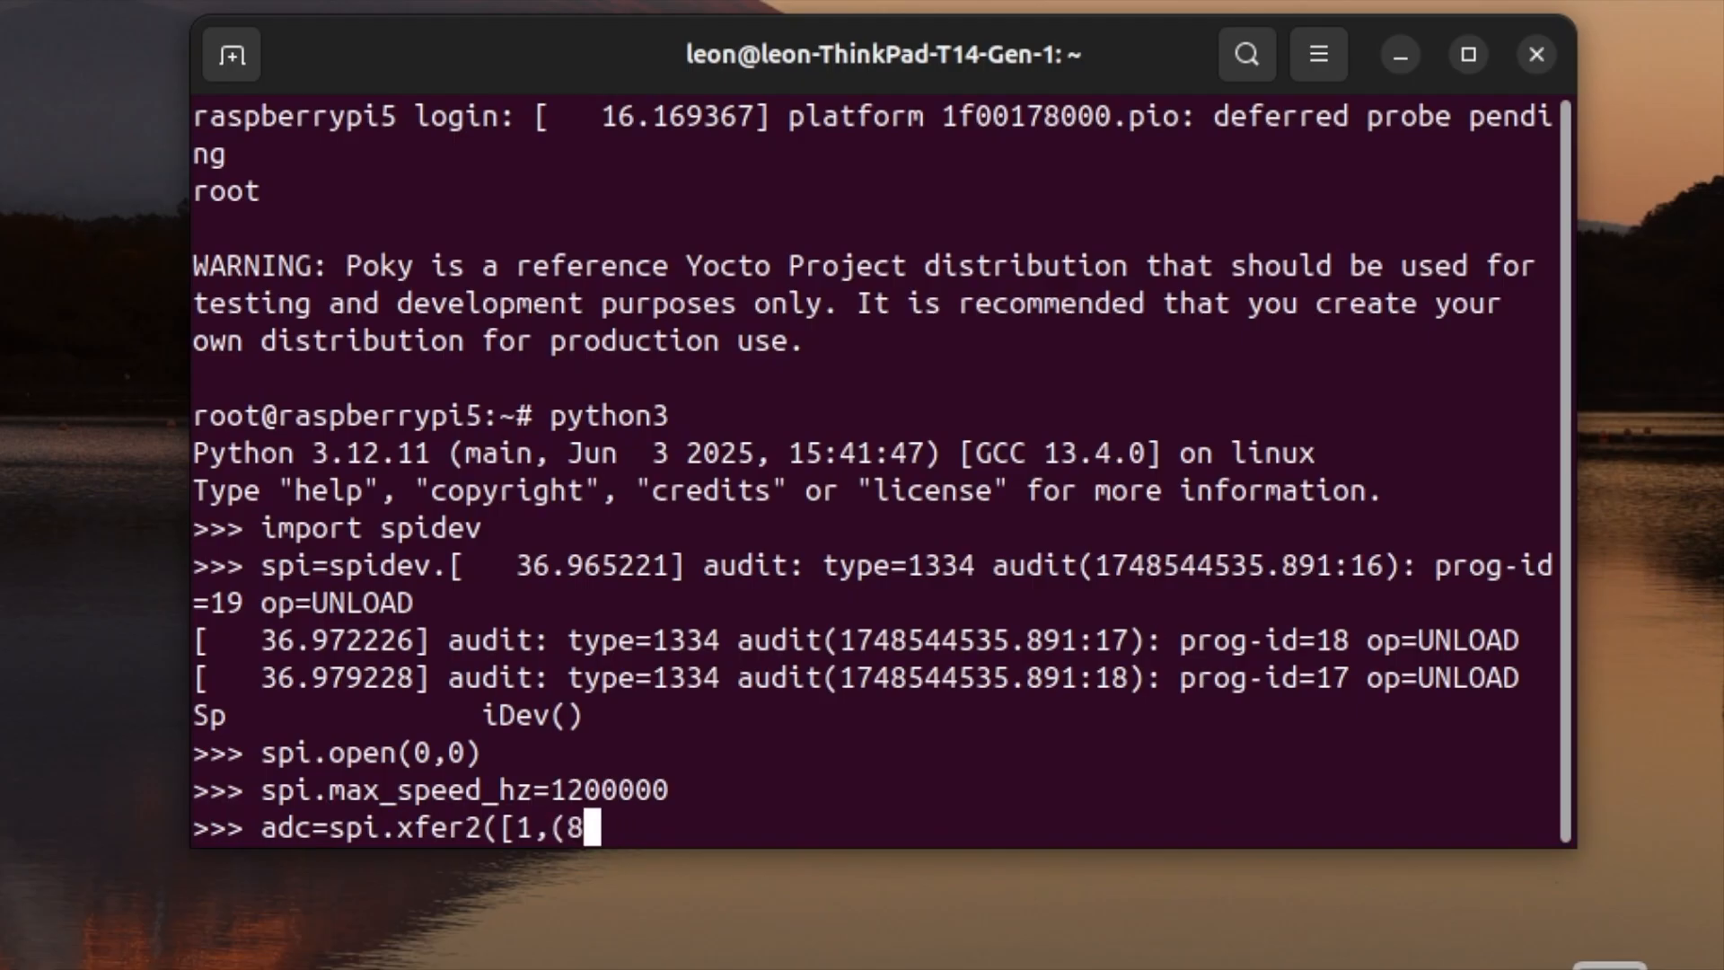
text(+)
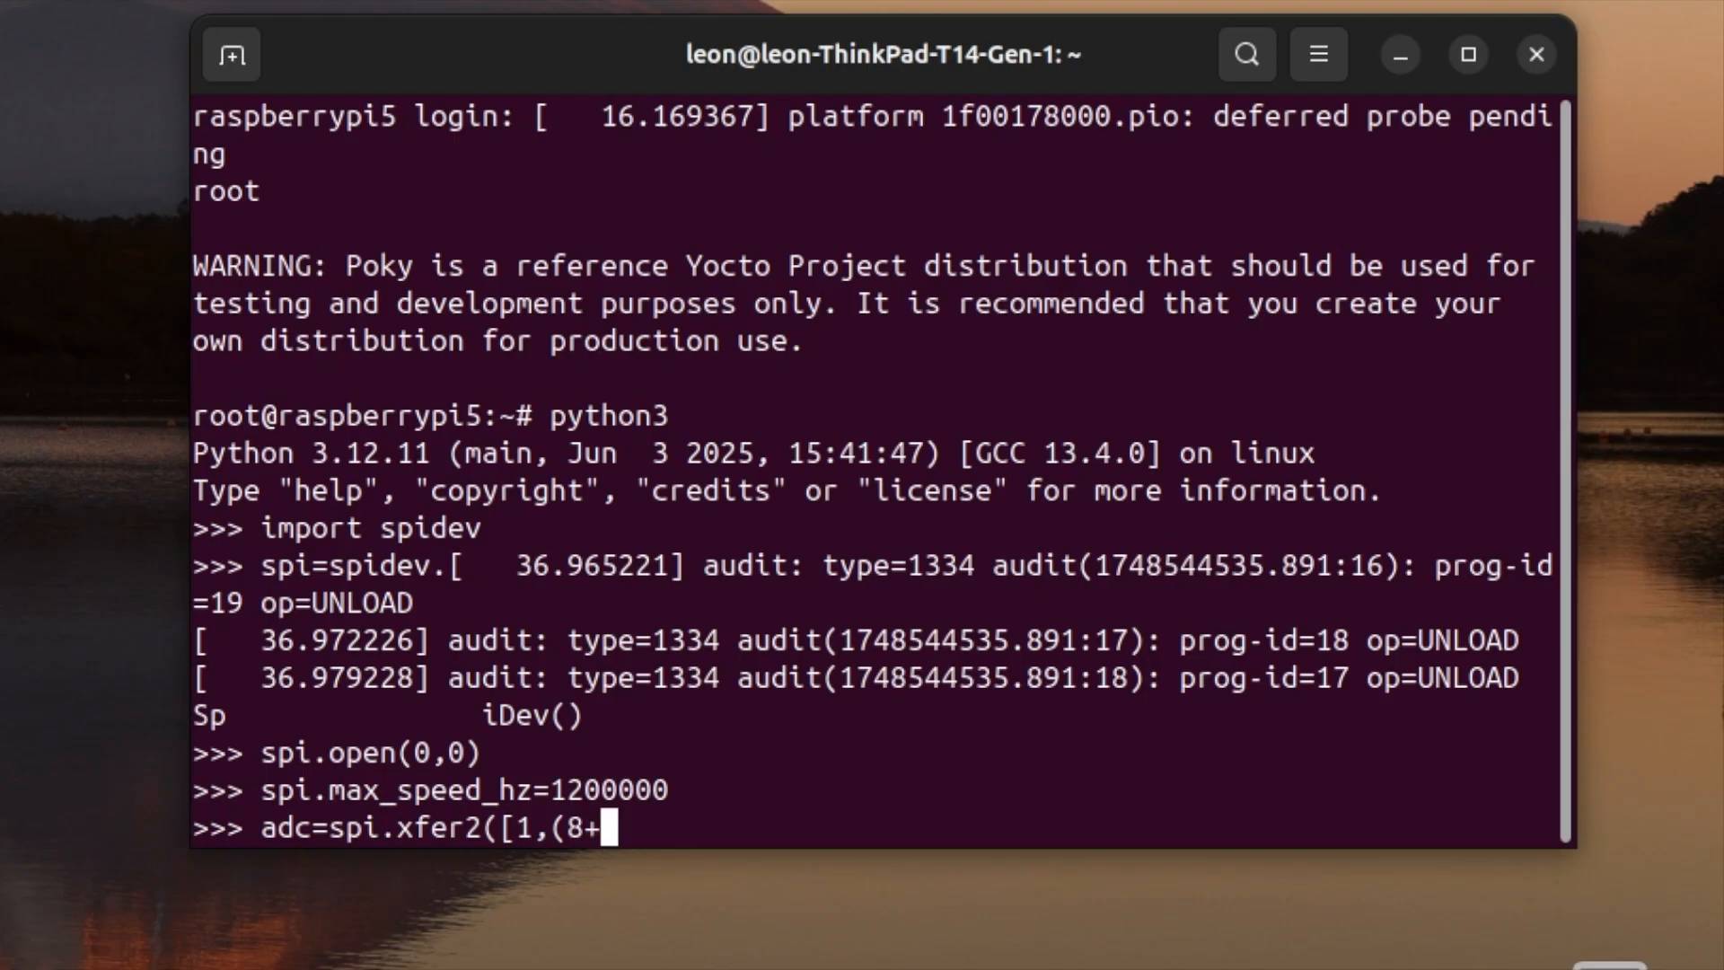
text(0)
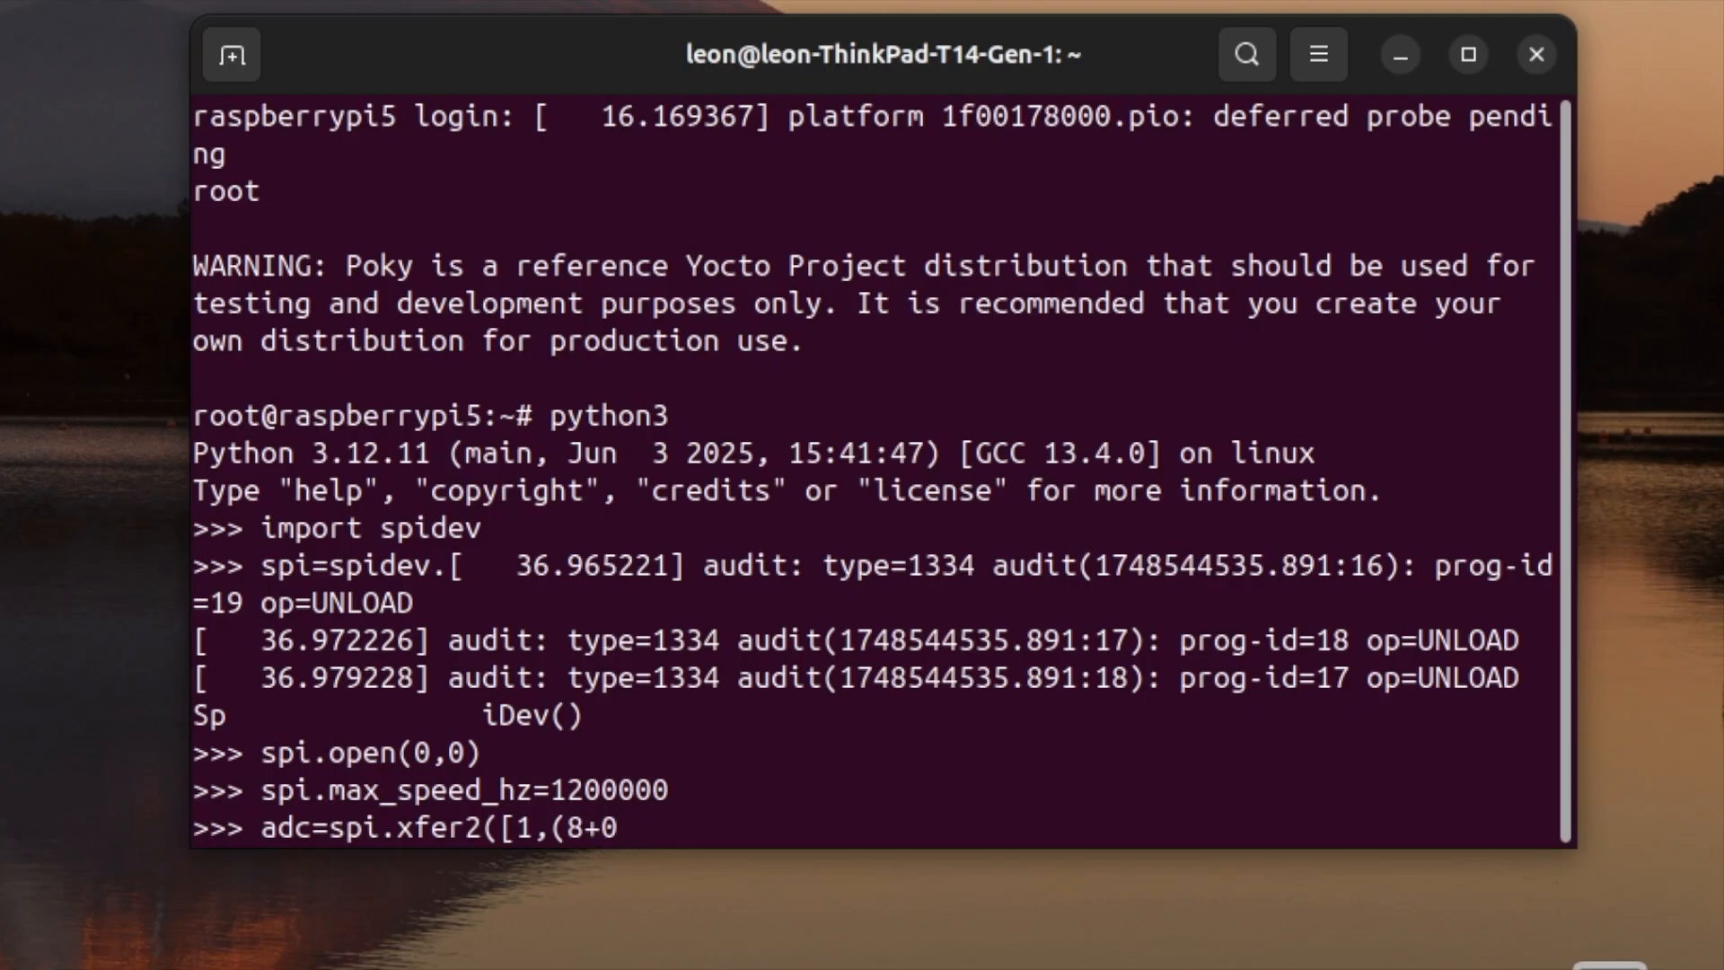
text(<<)
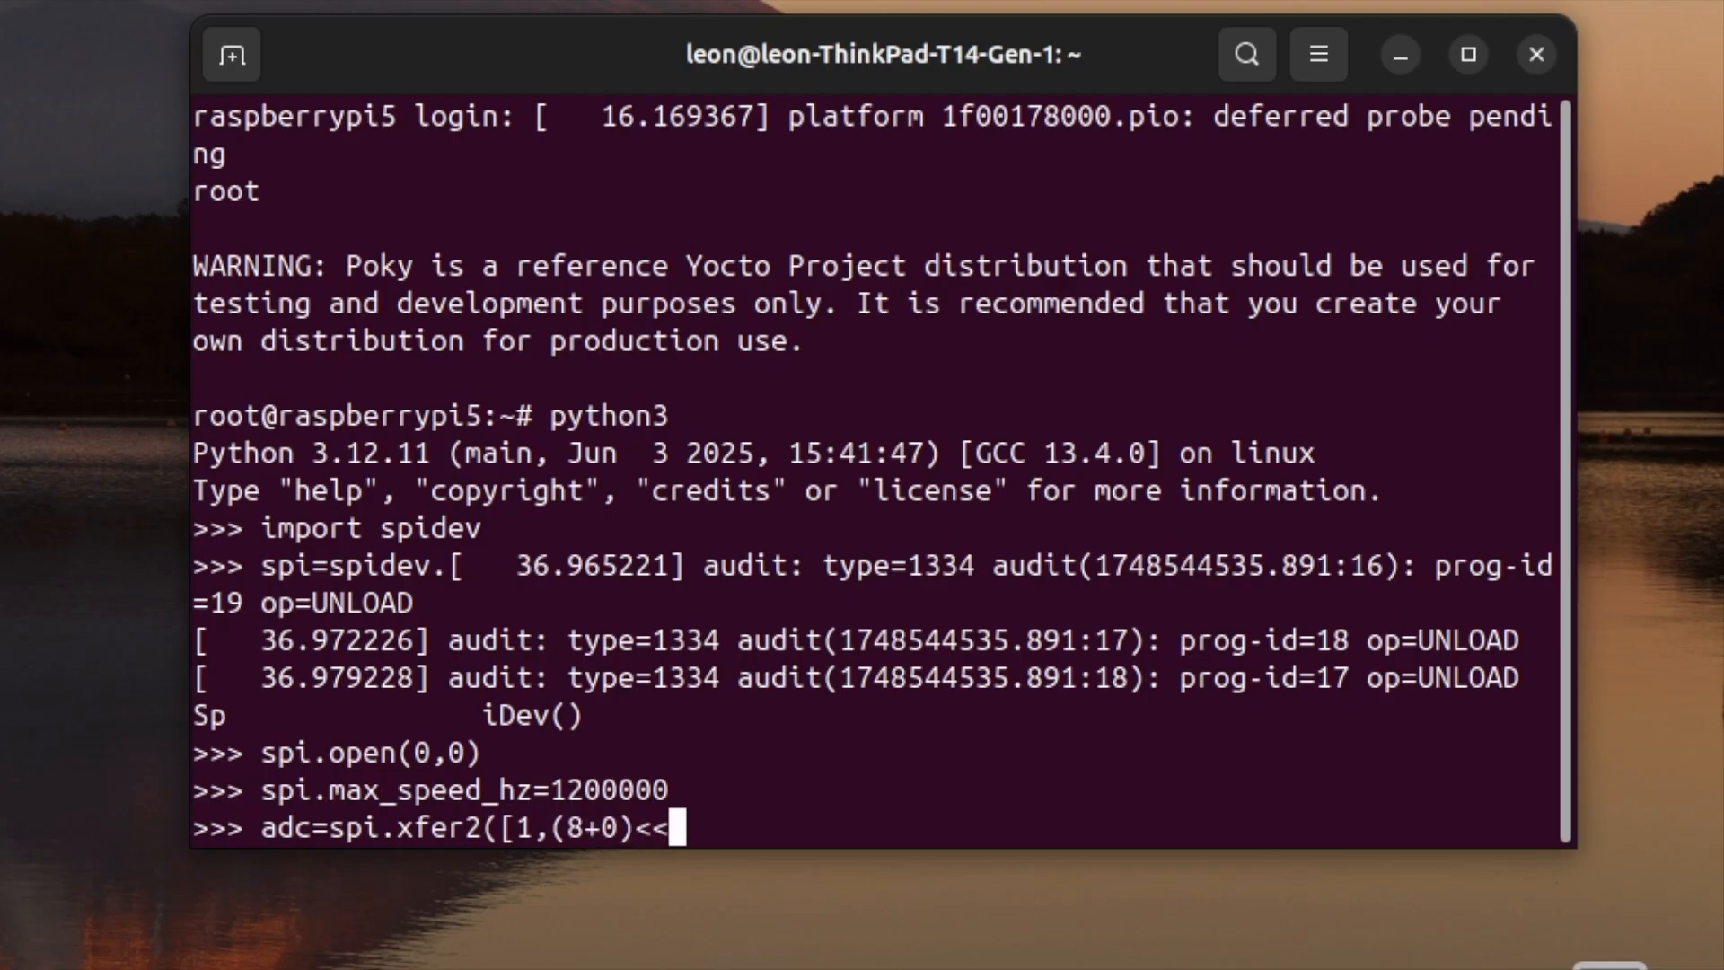
text(4,0)
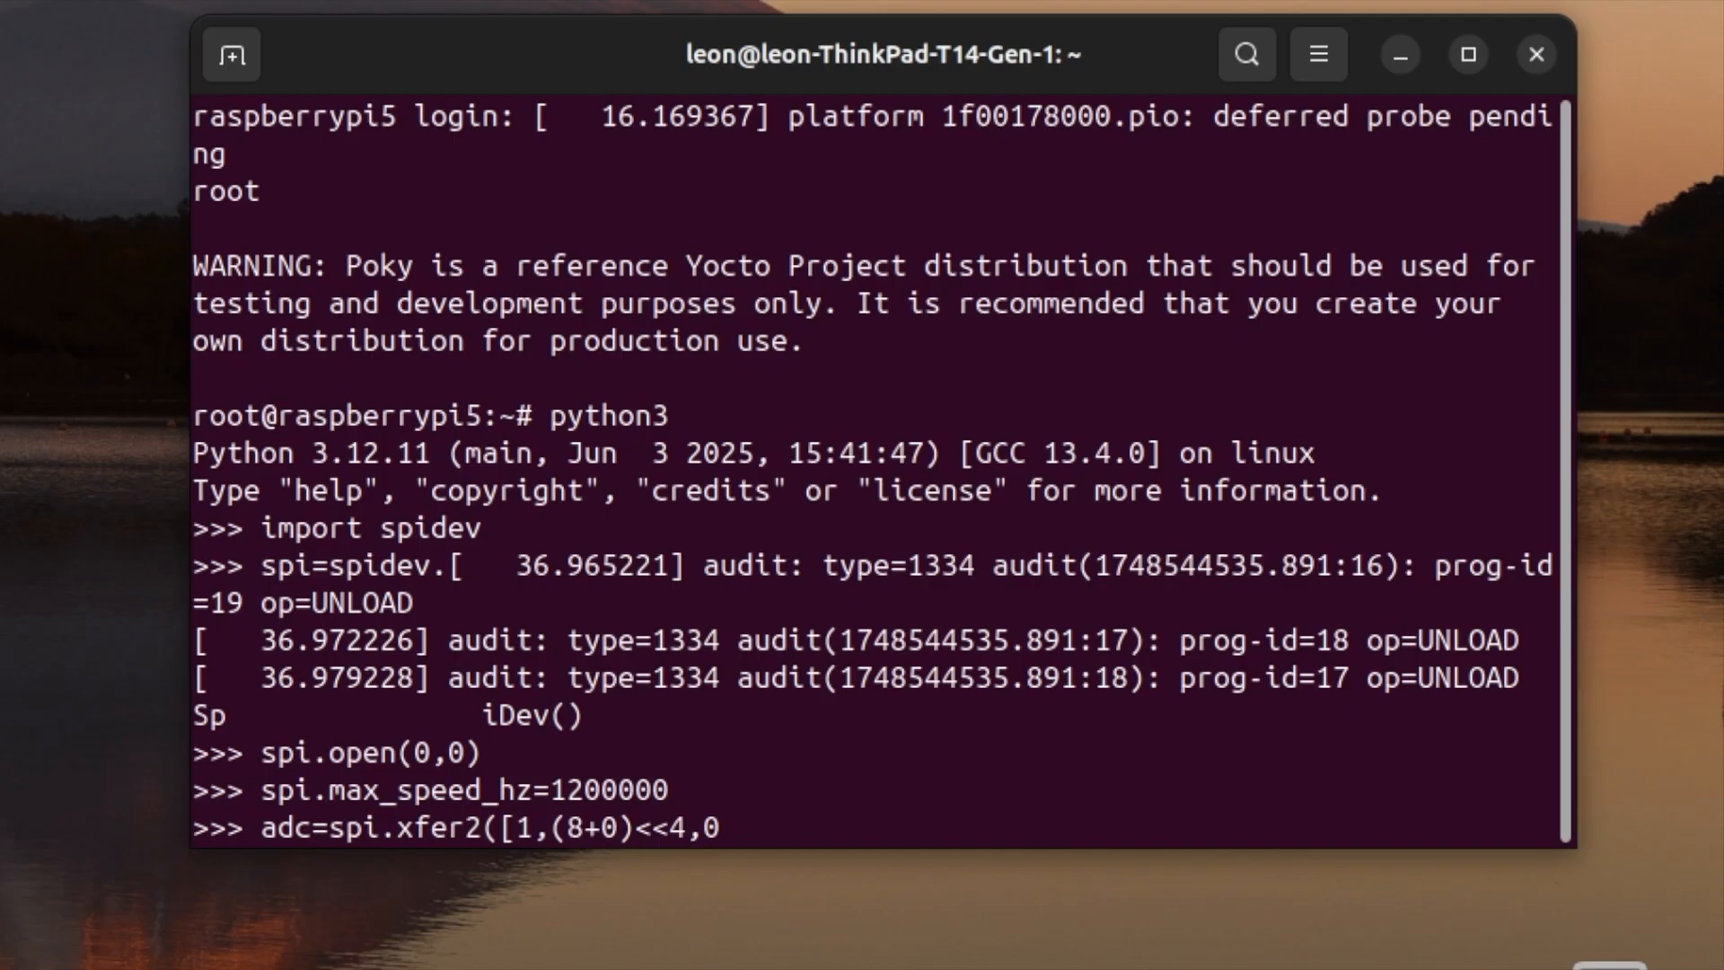
key(Return)
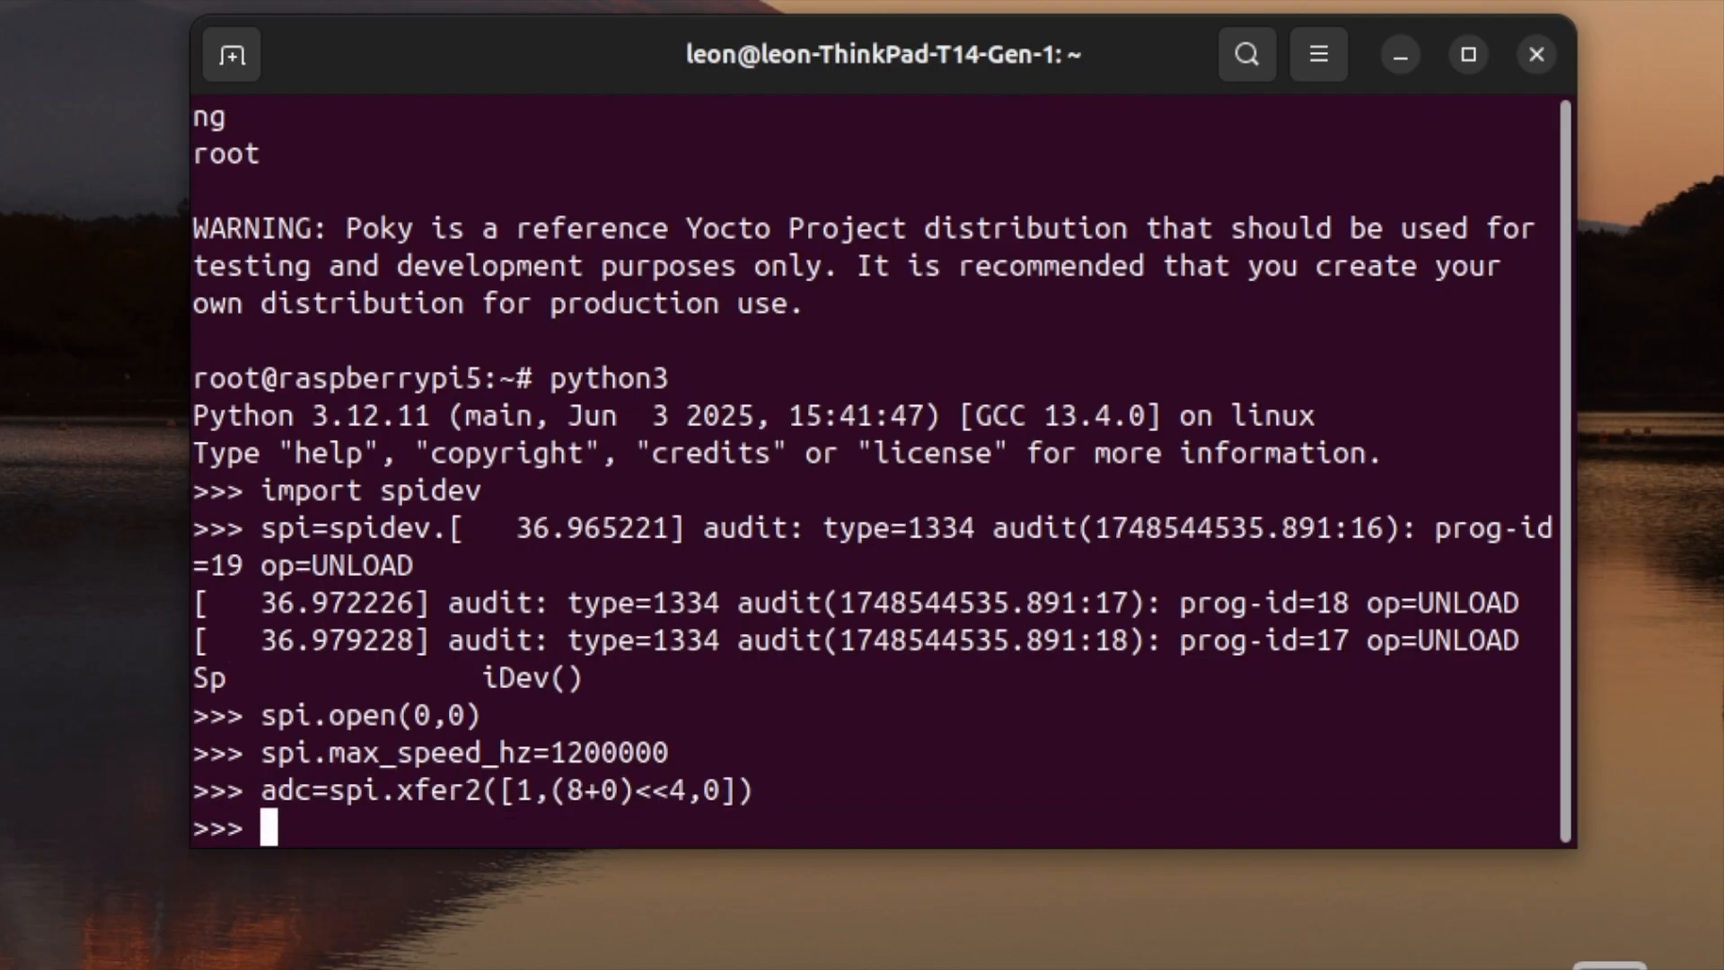
Compute val=((adc[1]&3)<<8)|adc[2] from the reply bytes.
text(val)
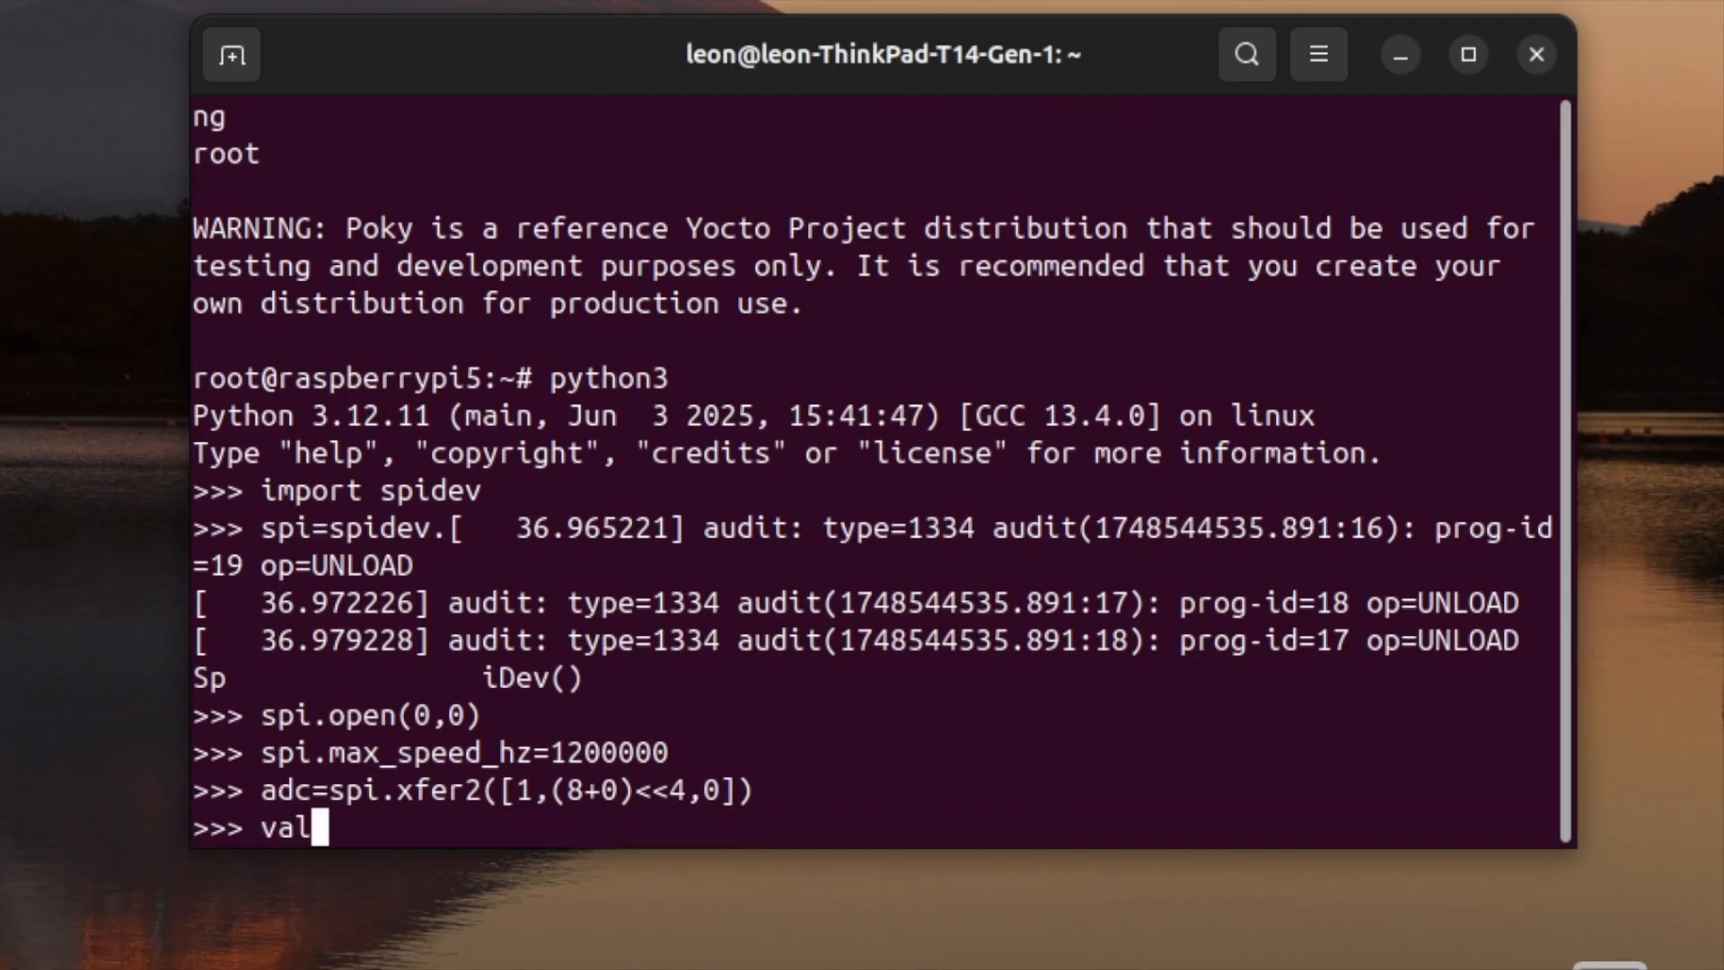
text(=((ads)
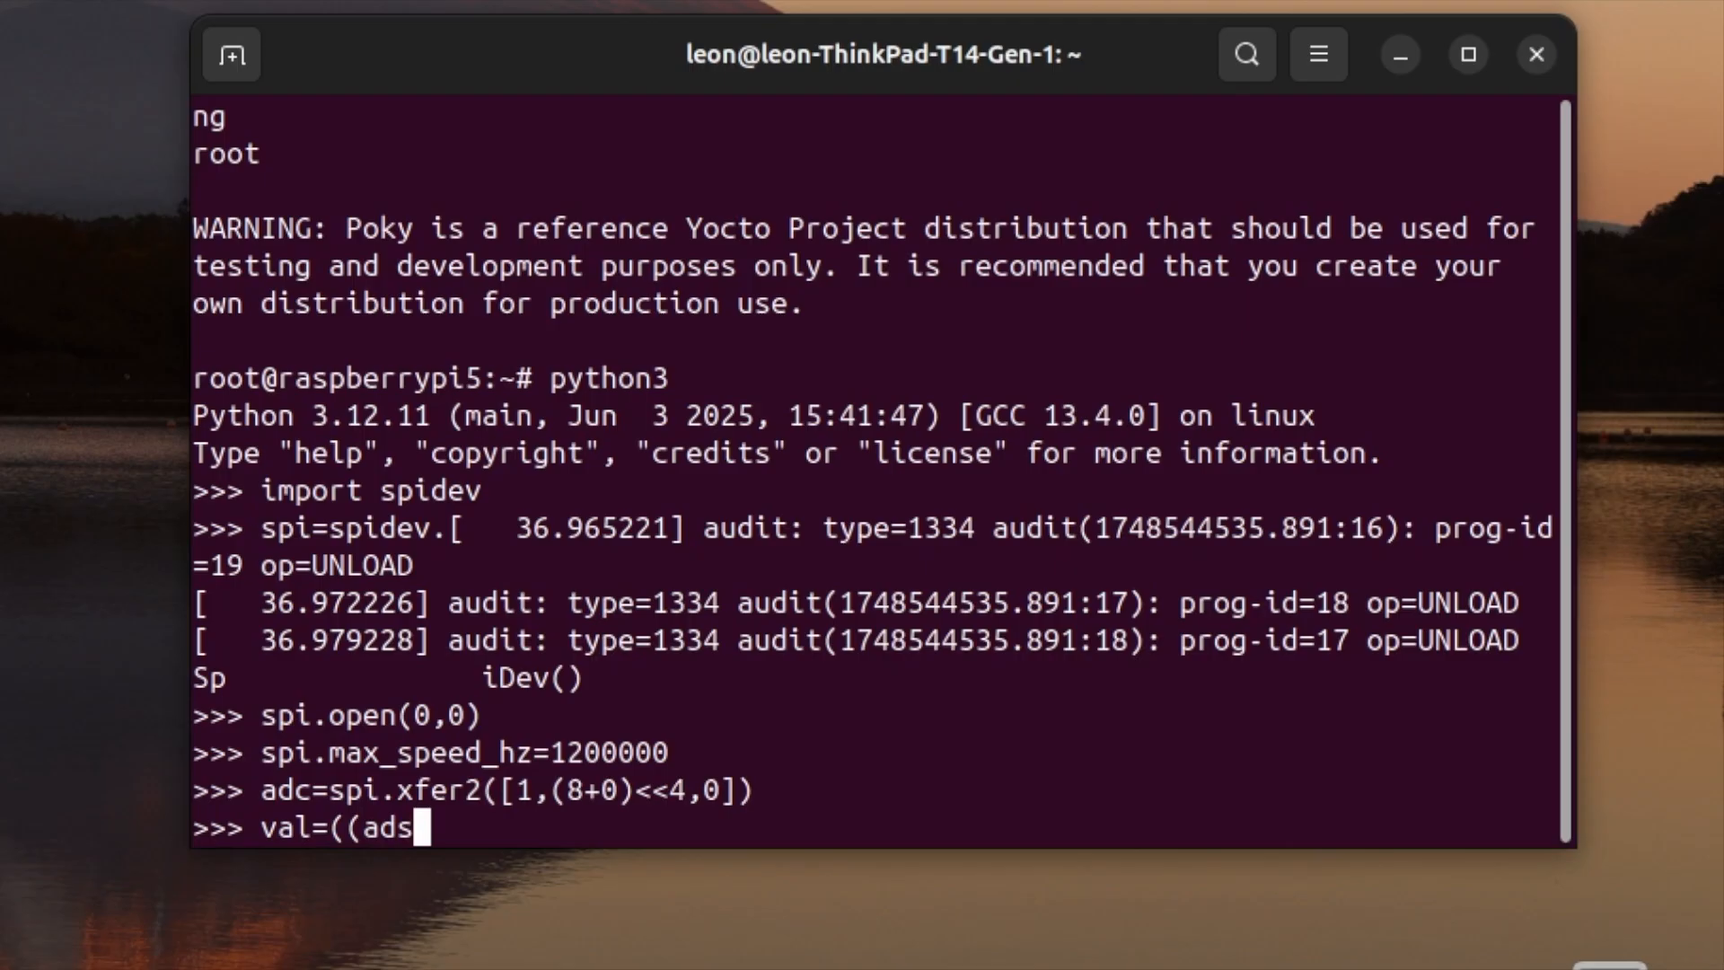
text(c)
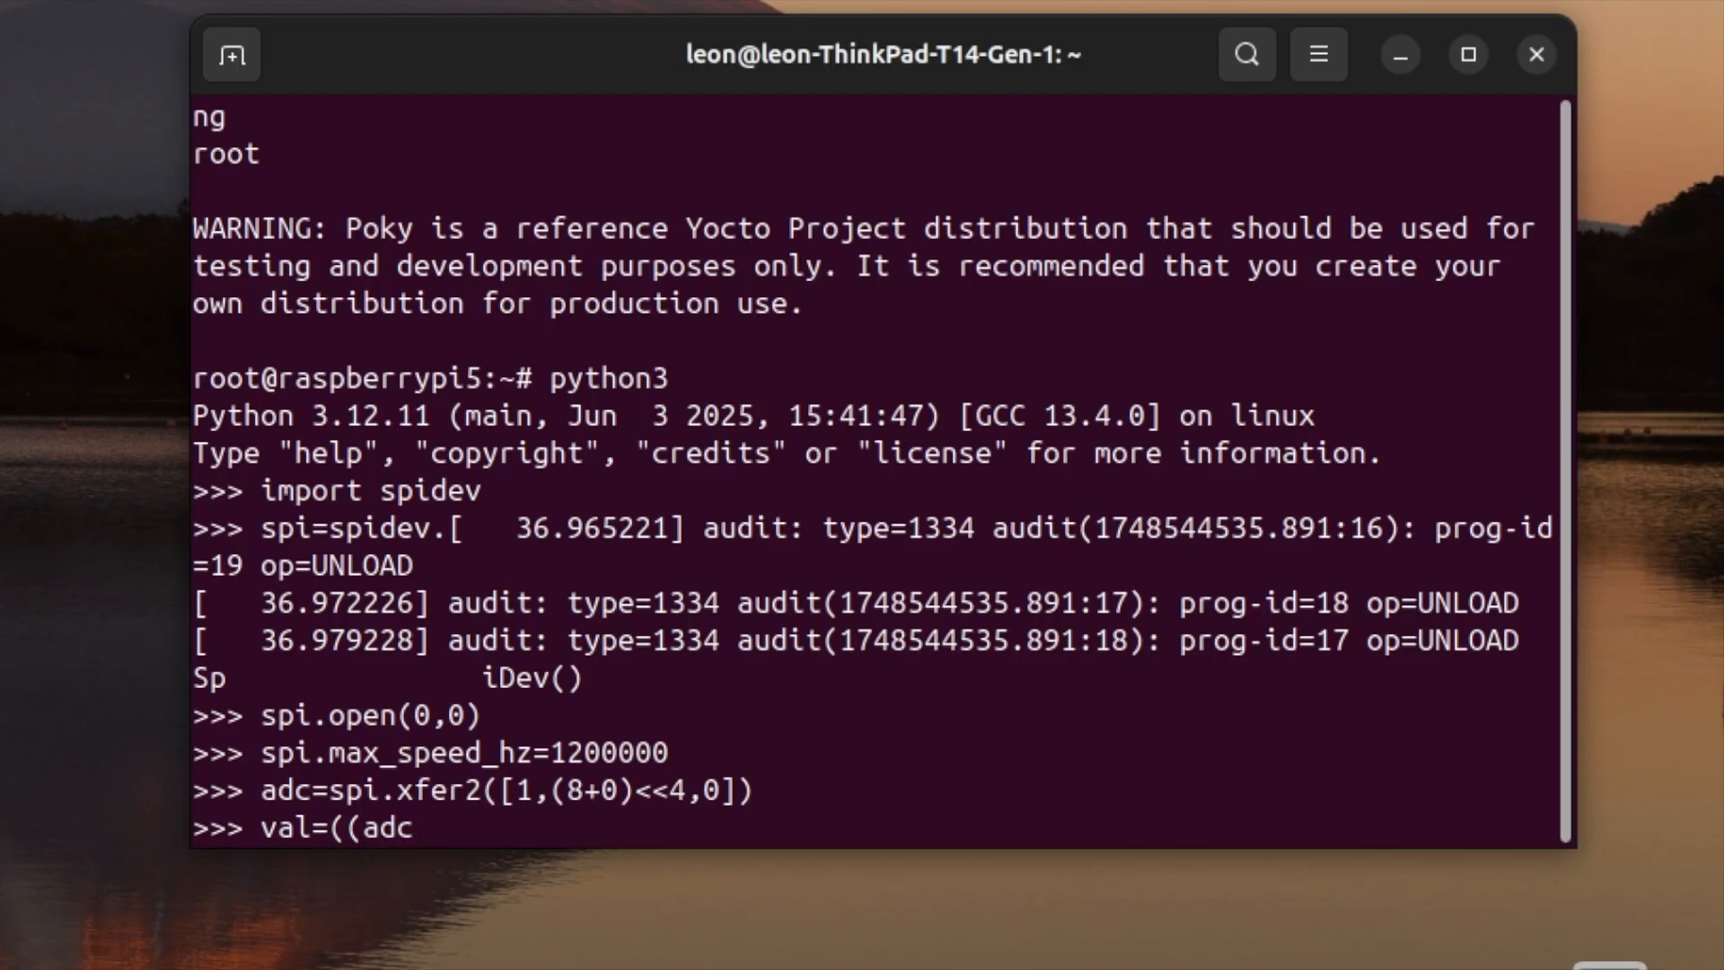
text([)
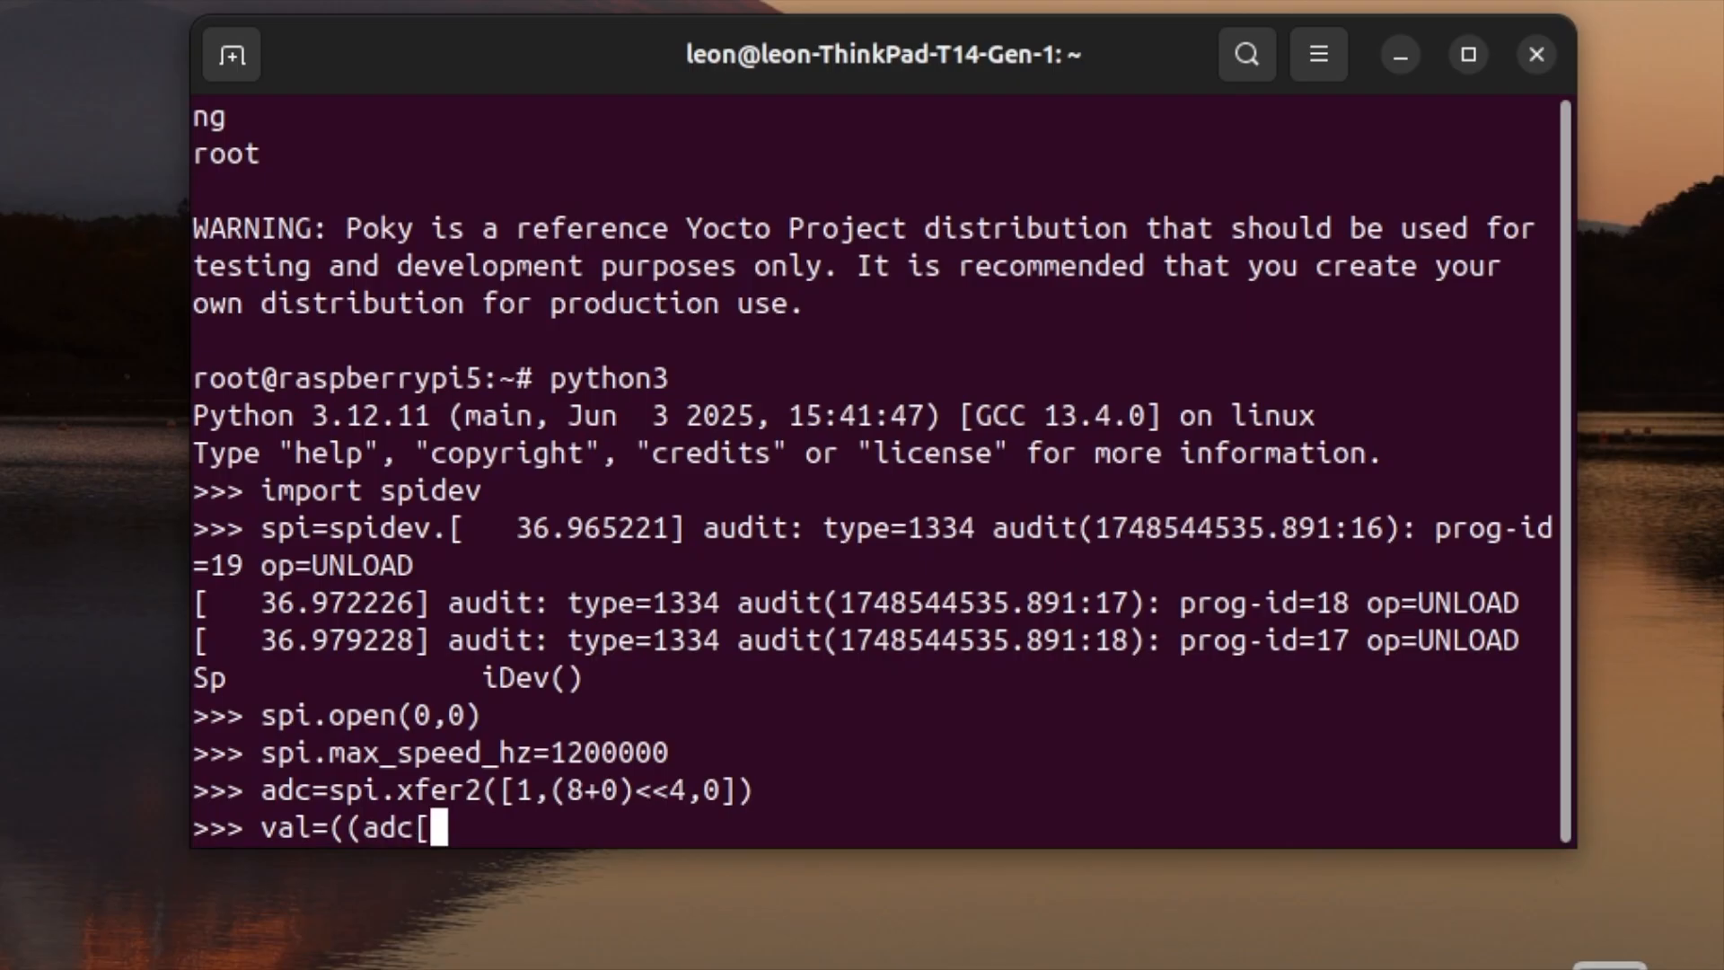
text(1})
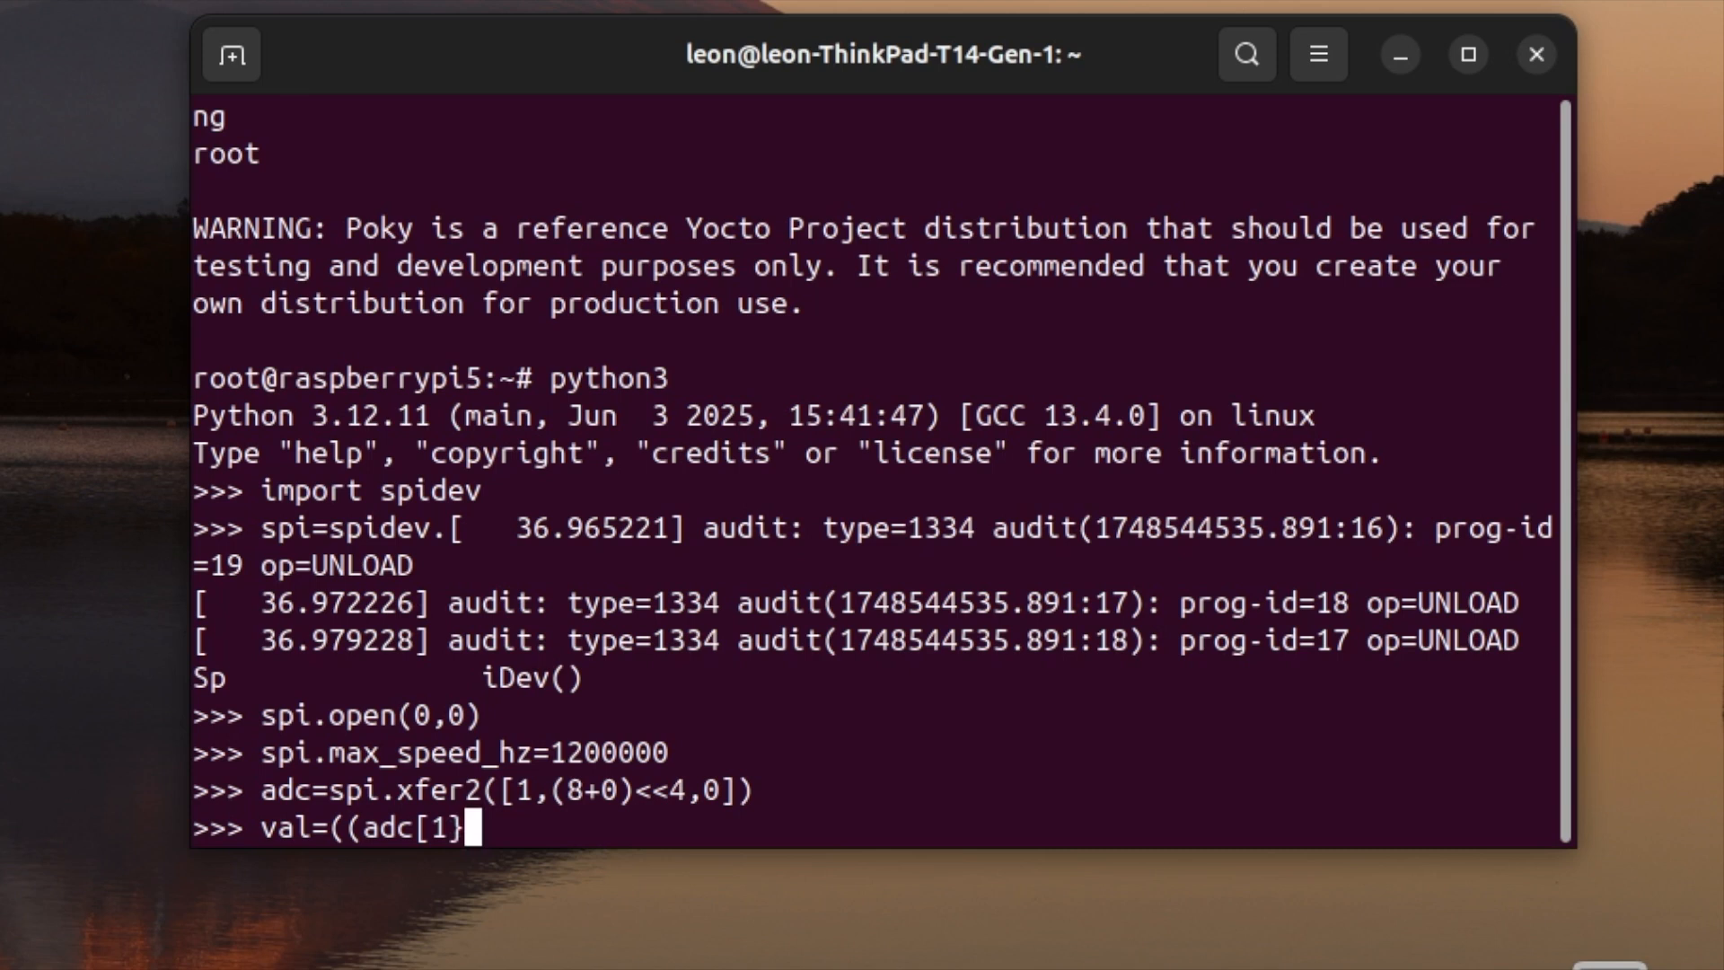
text(&)
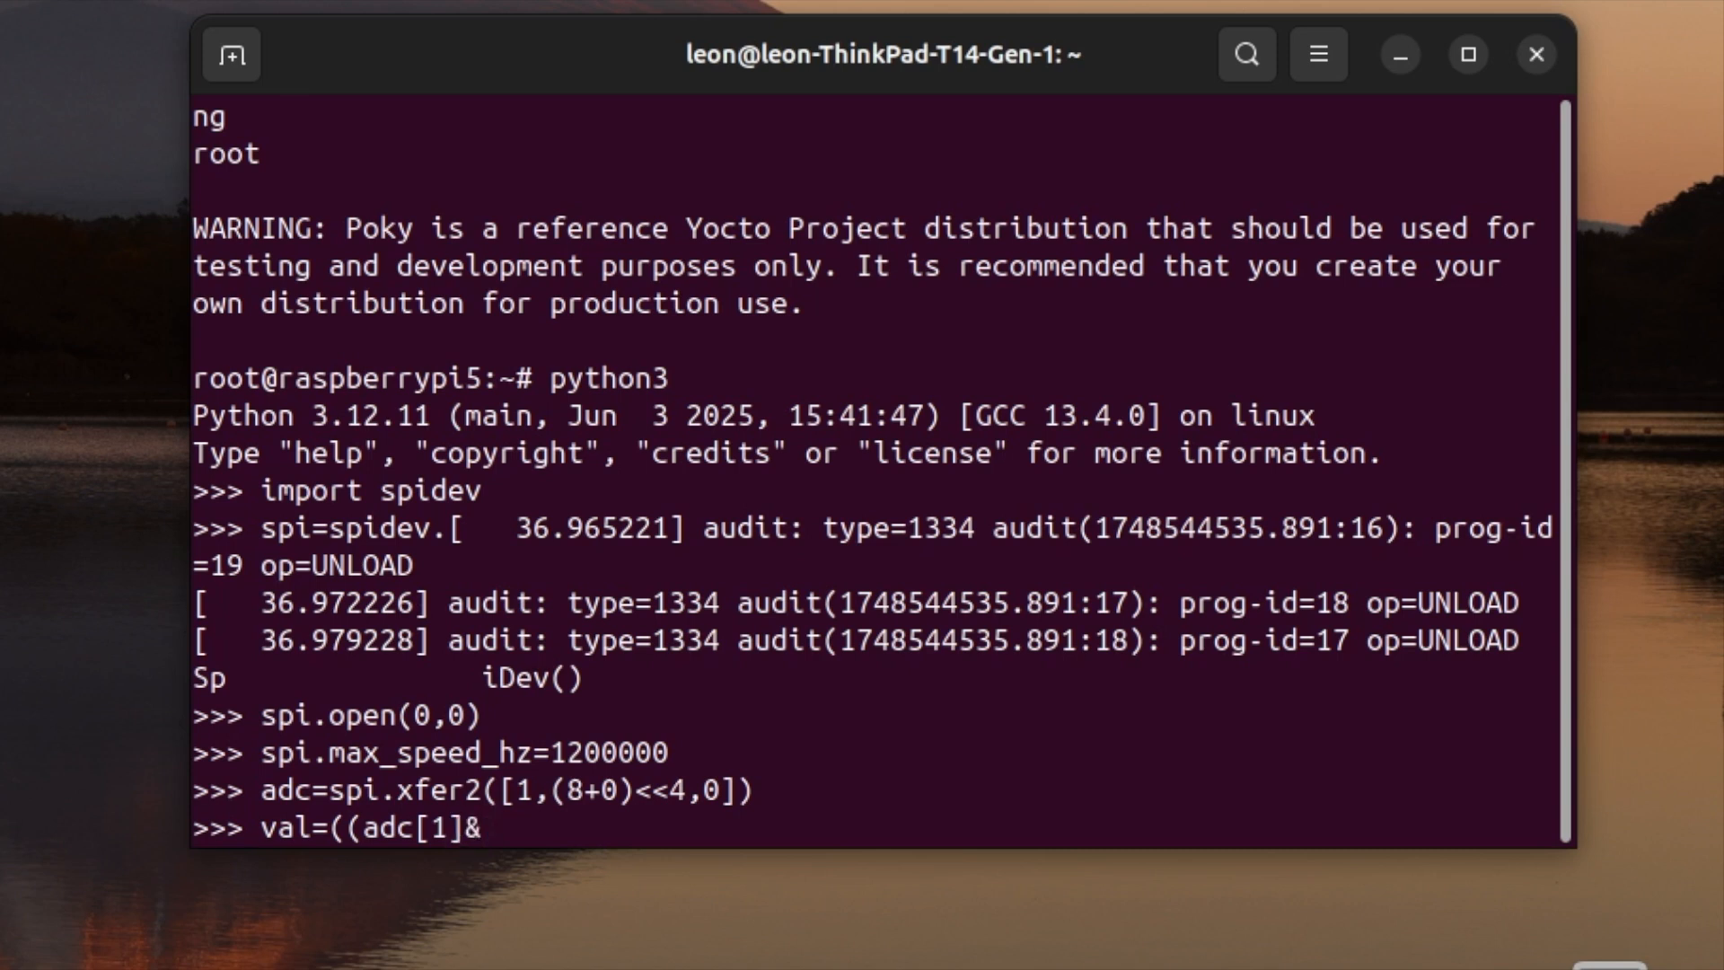
text(3))
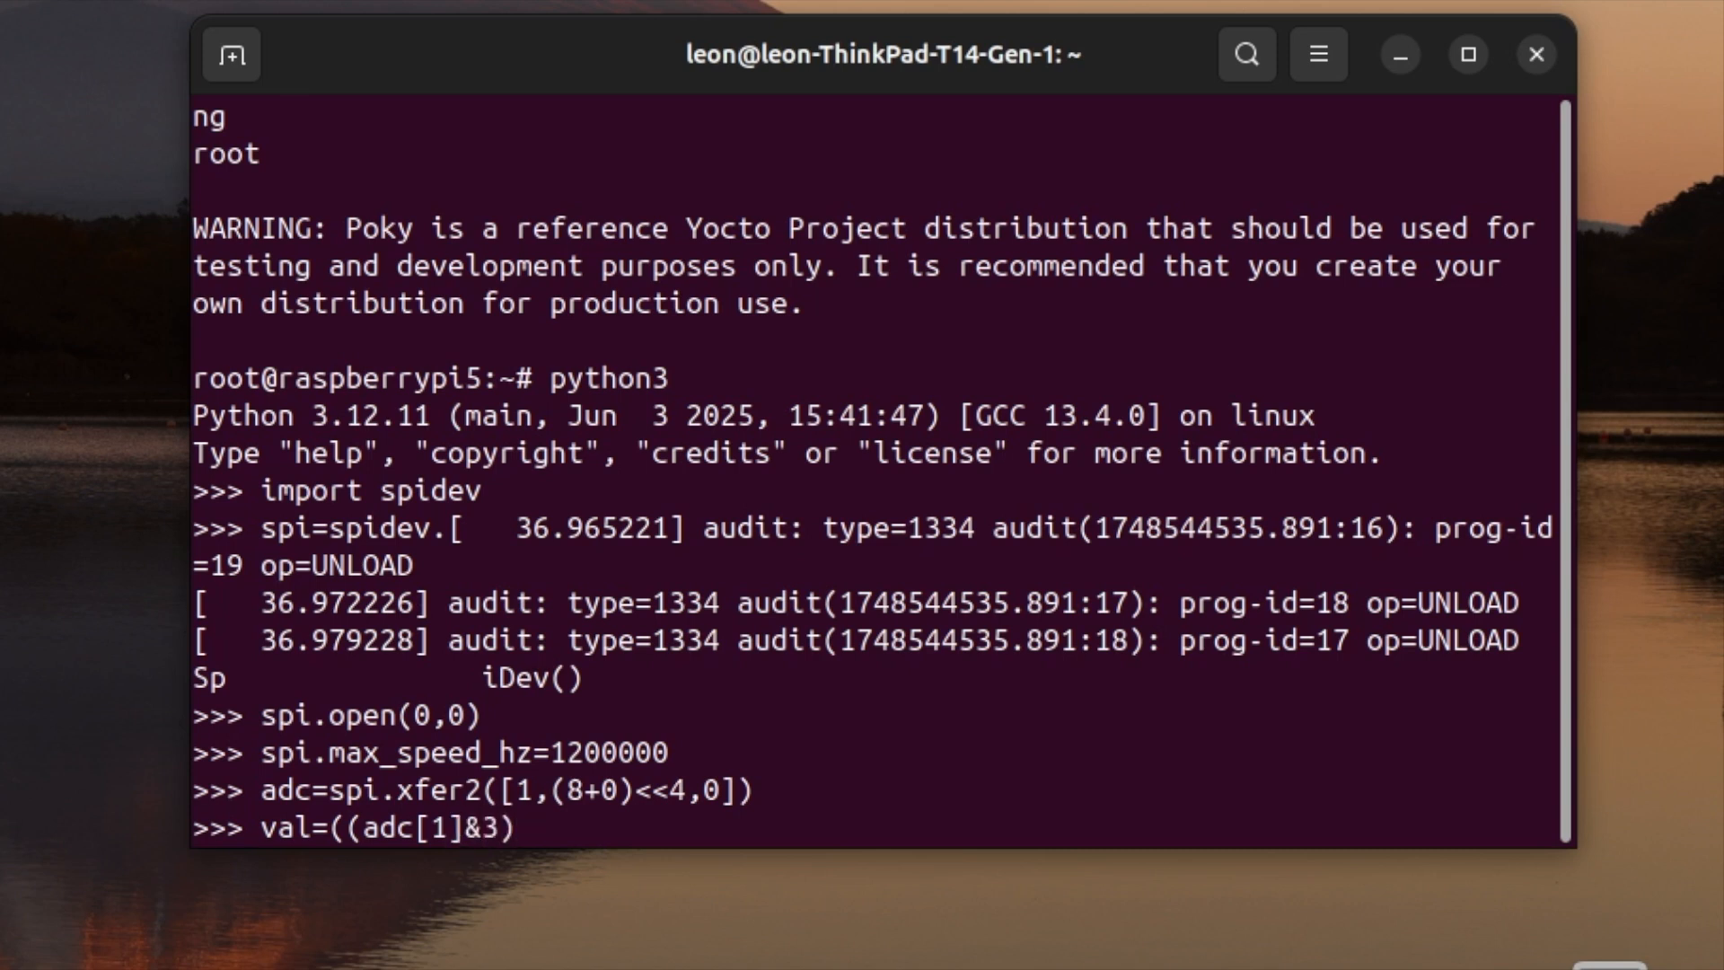
text(<<8)
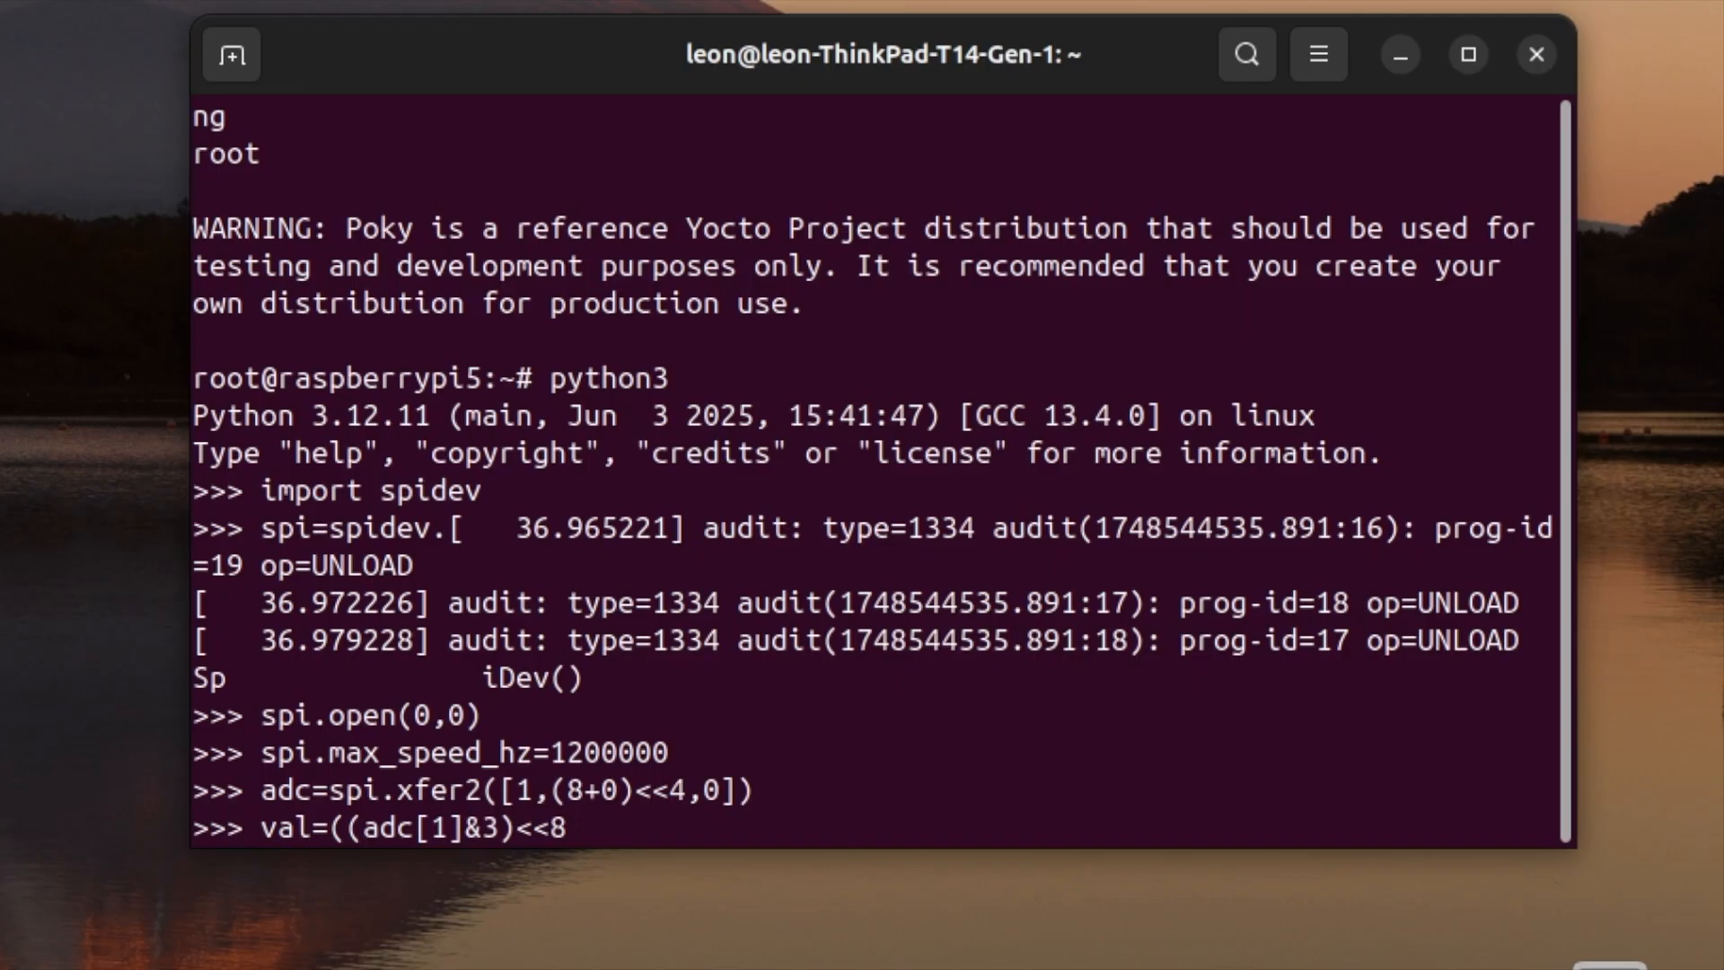
text()|)
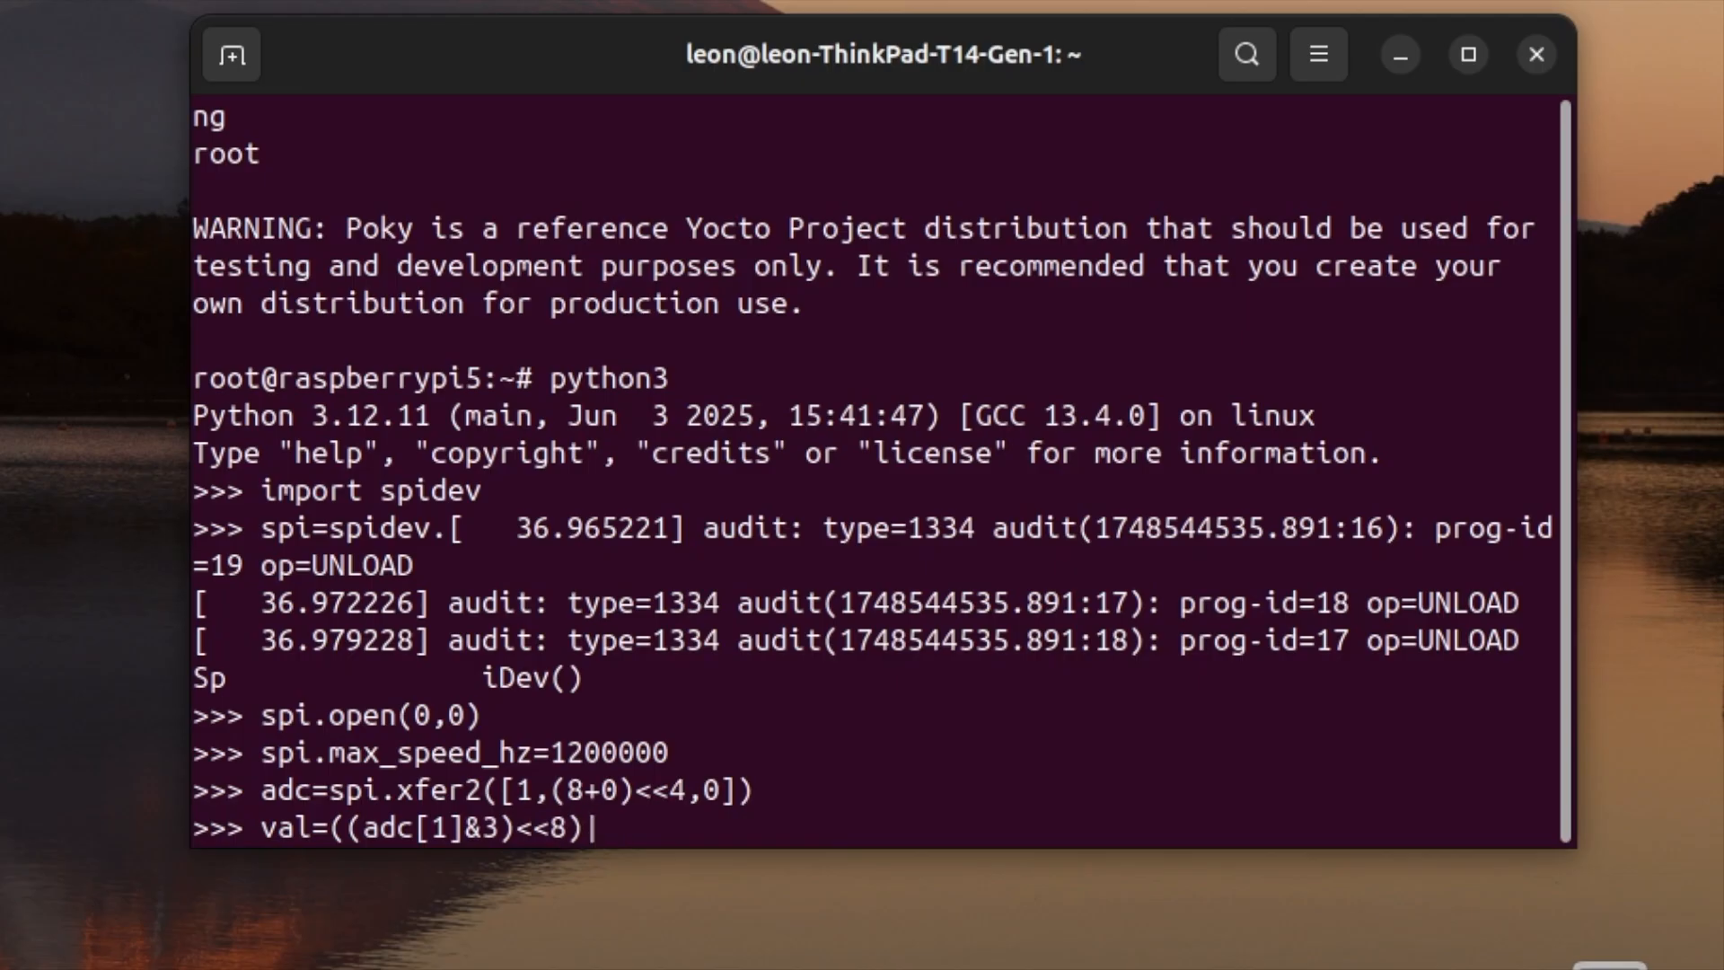
text(adc)
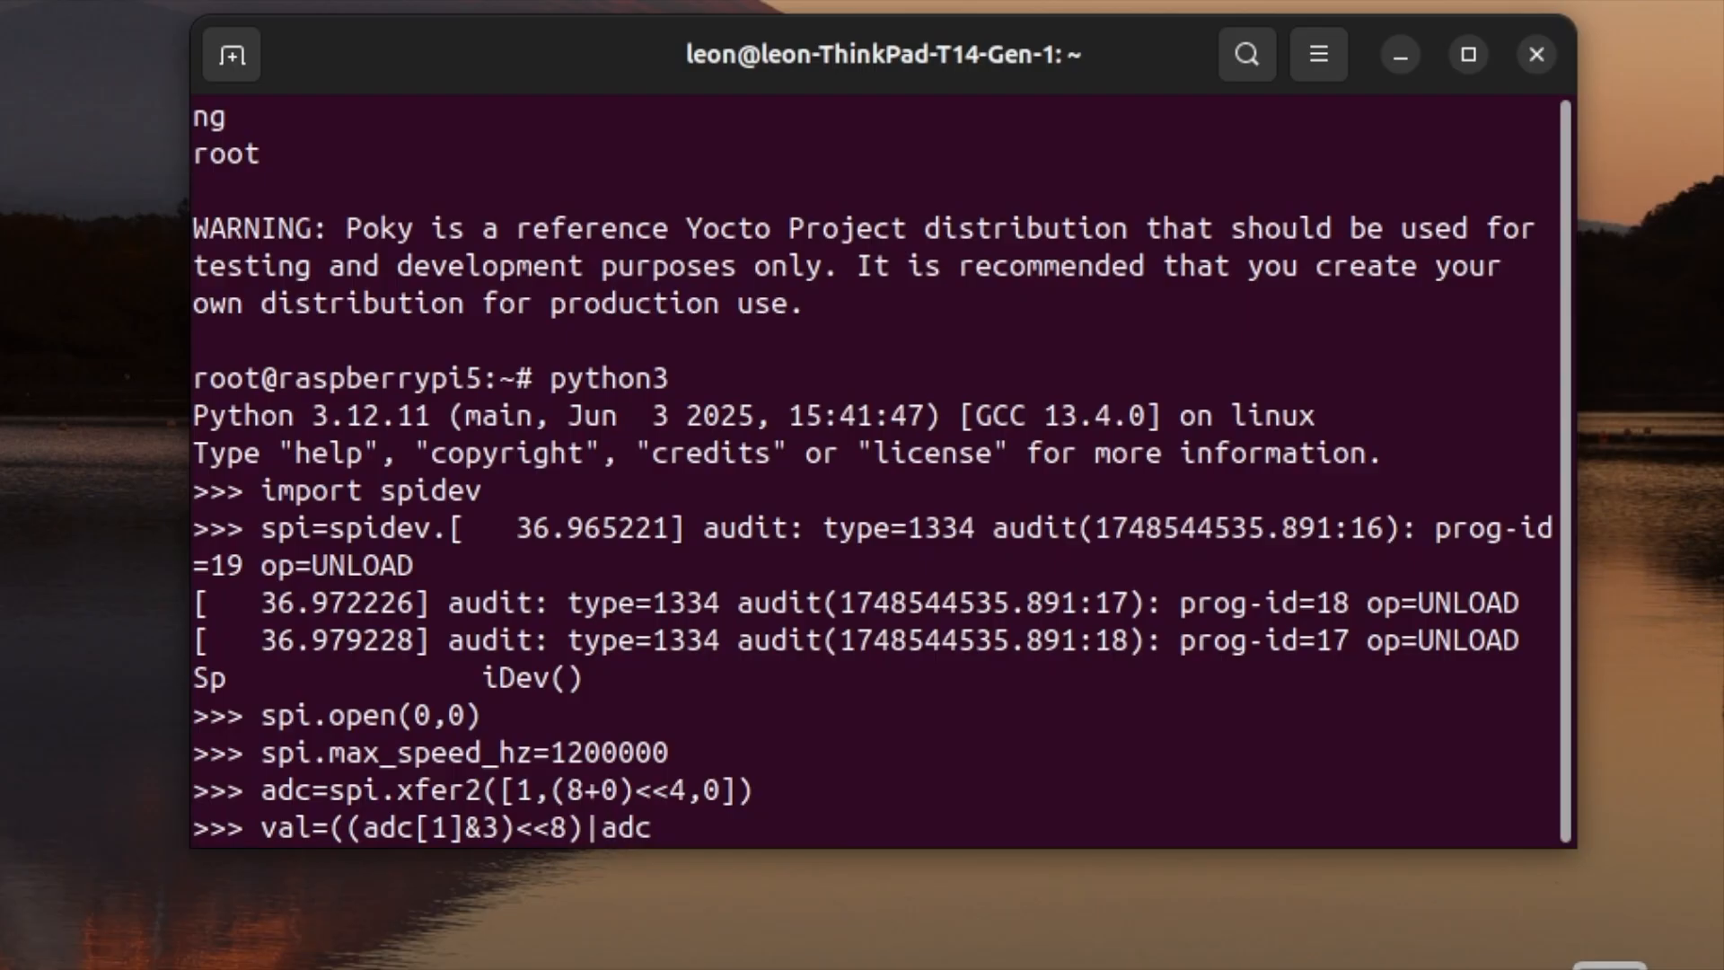
text([)
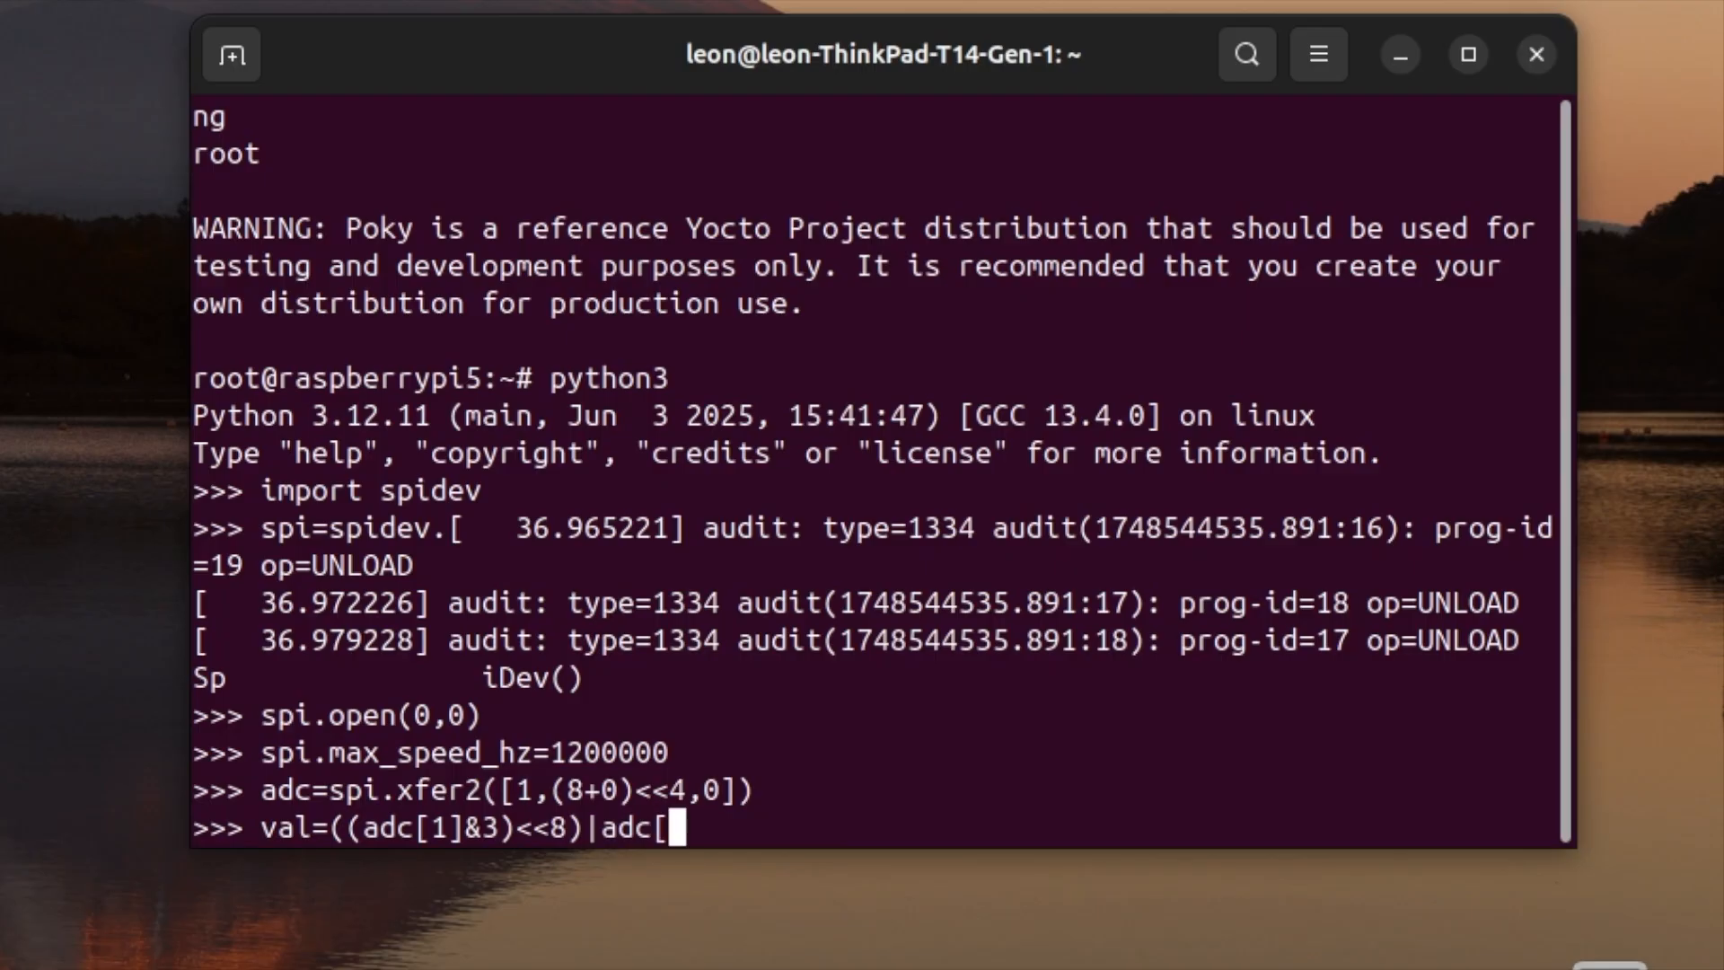
text(2])
text(pr)
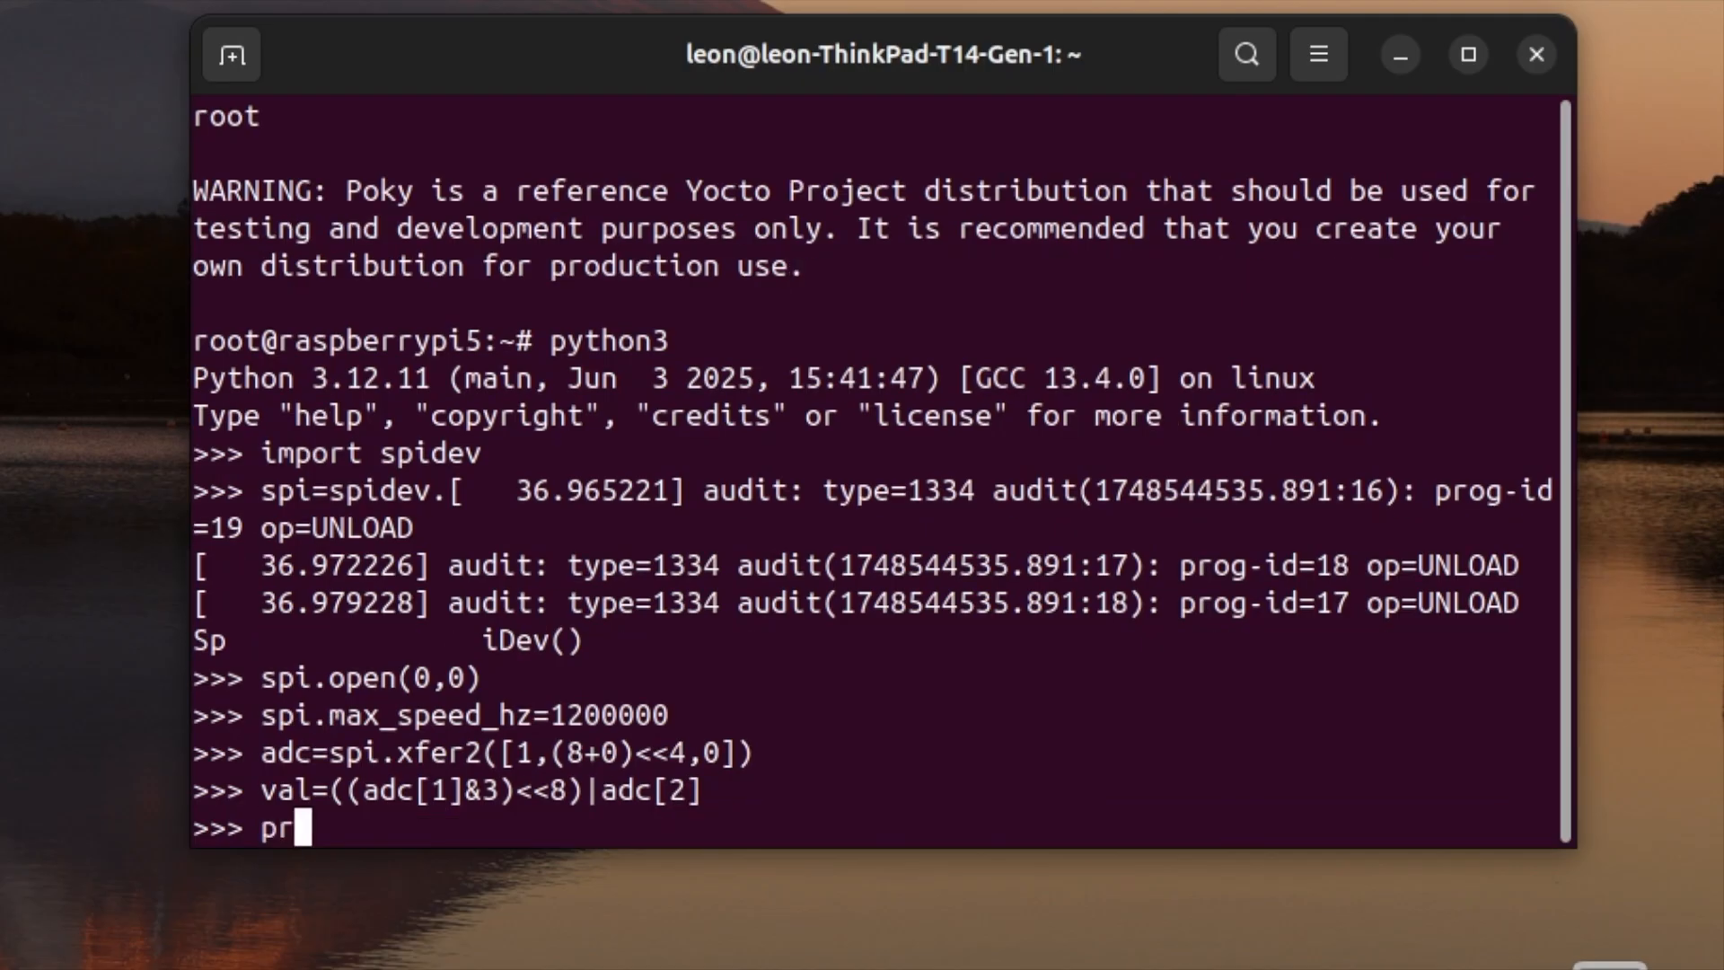
Write print(f"Channel 0: {val} ({val*3.3/1023:.2f} V)") at the prompt.
text(int()
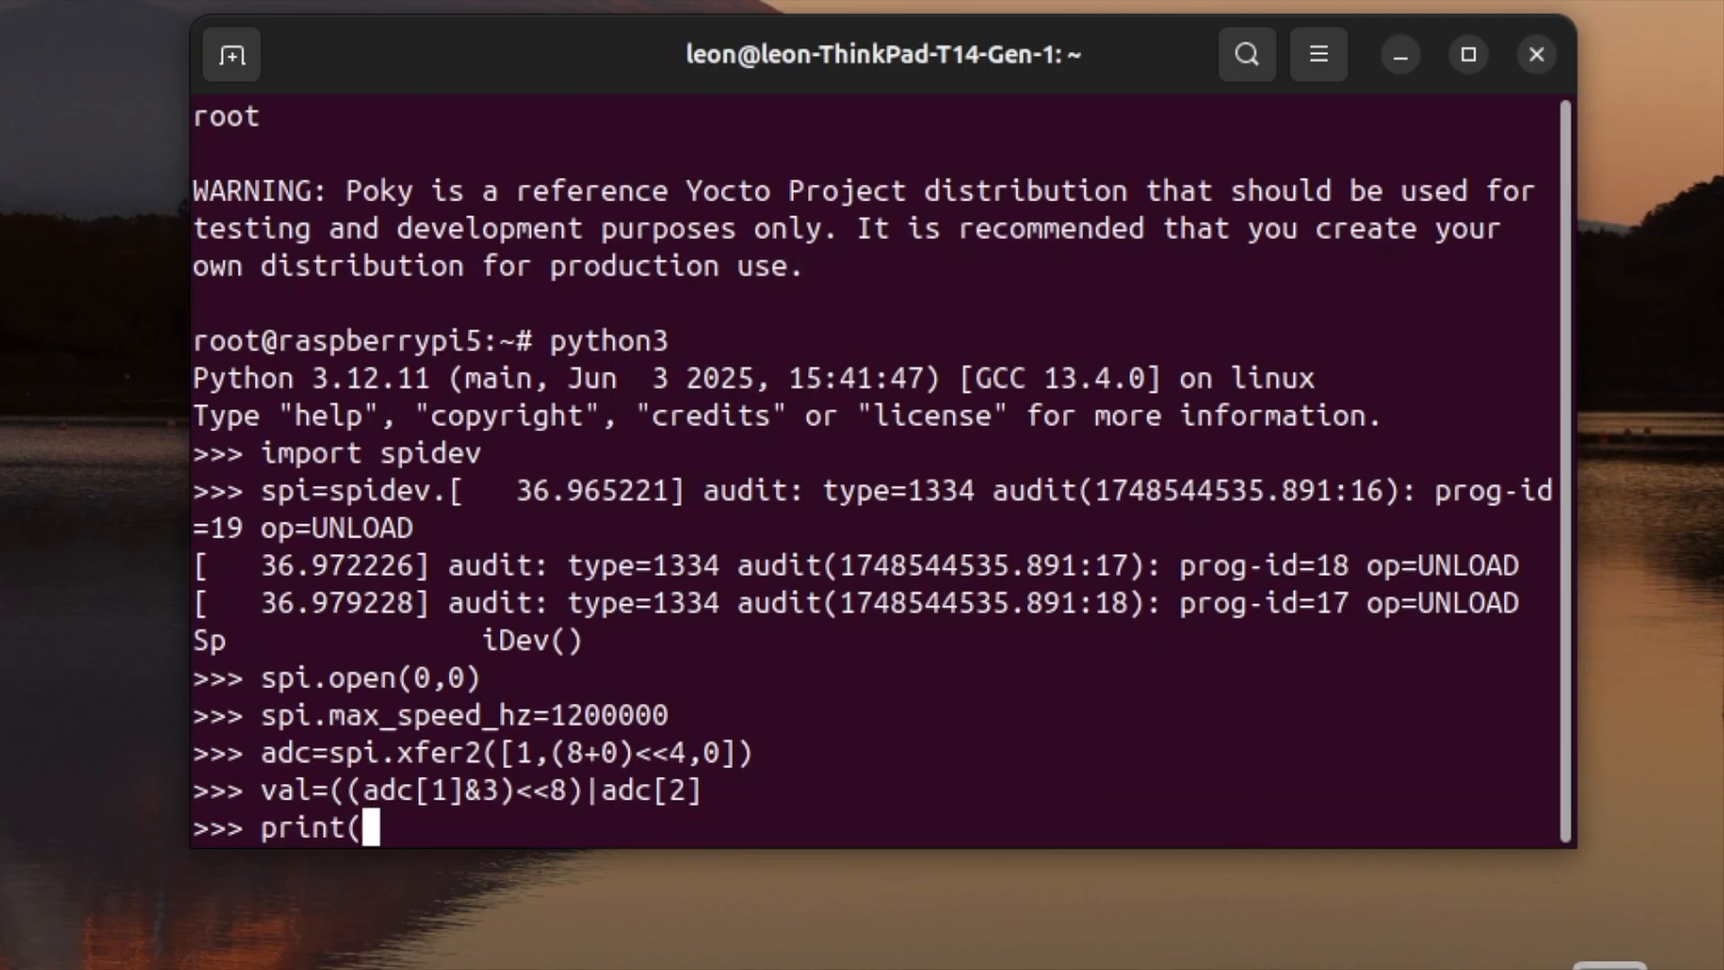
text(f")
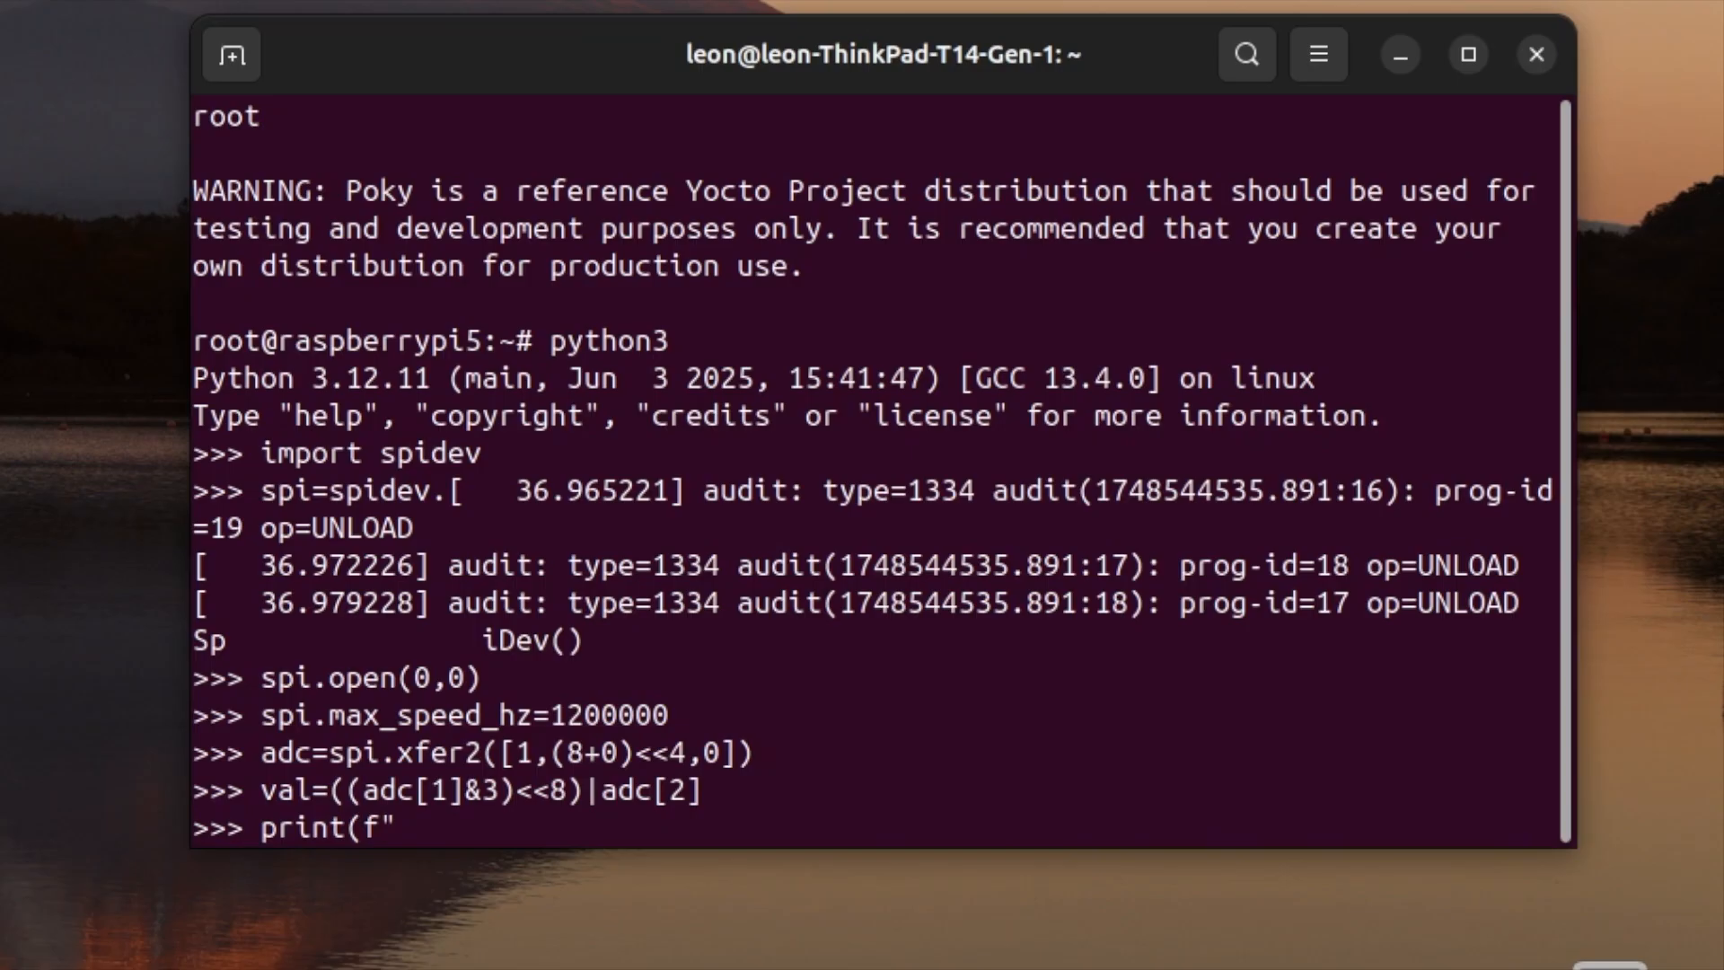
text(Channel)
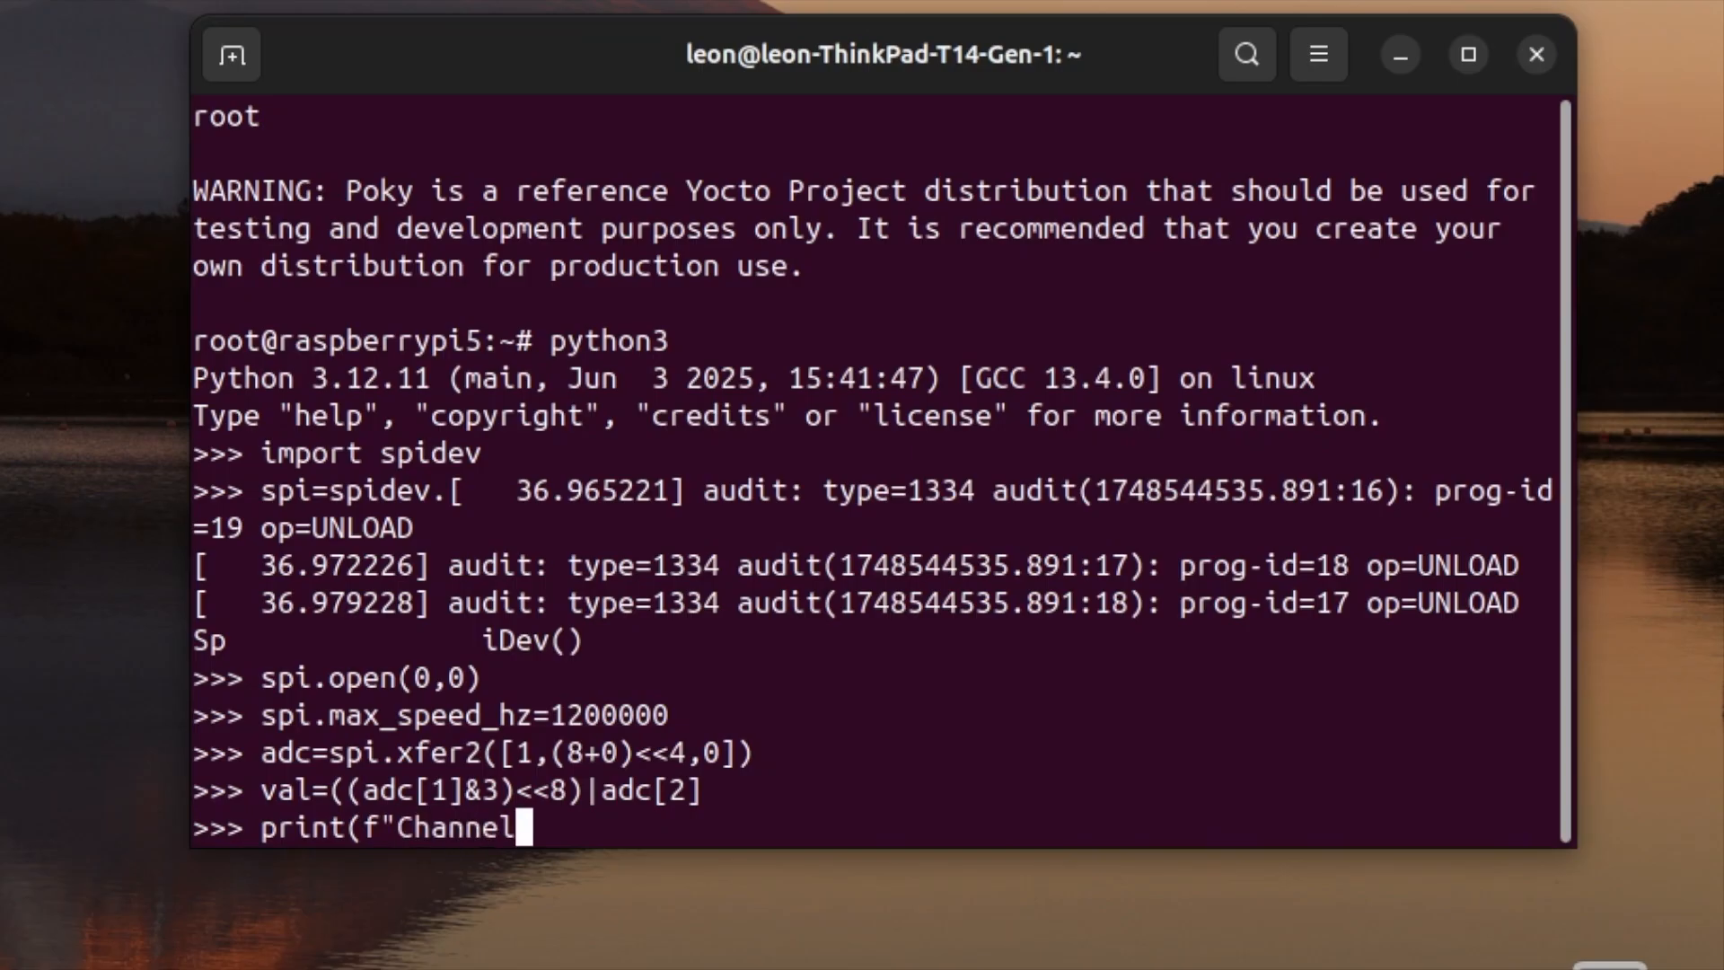
text(0: {)
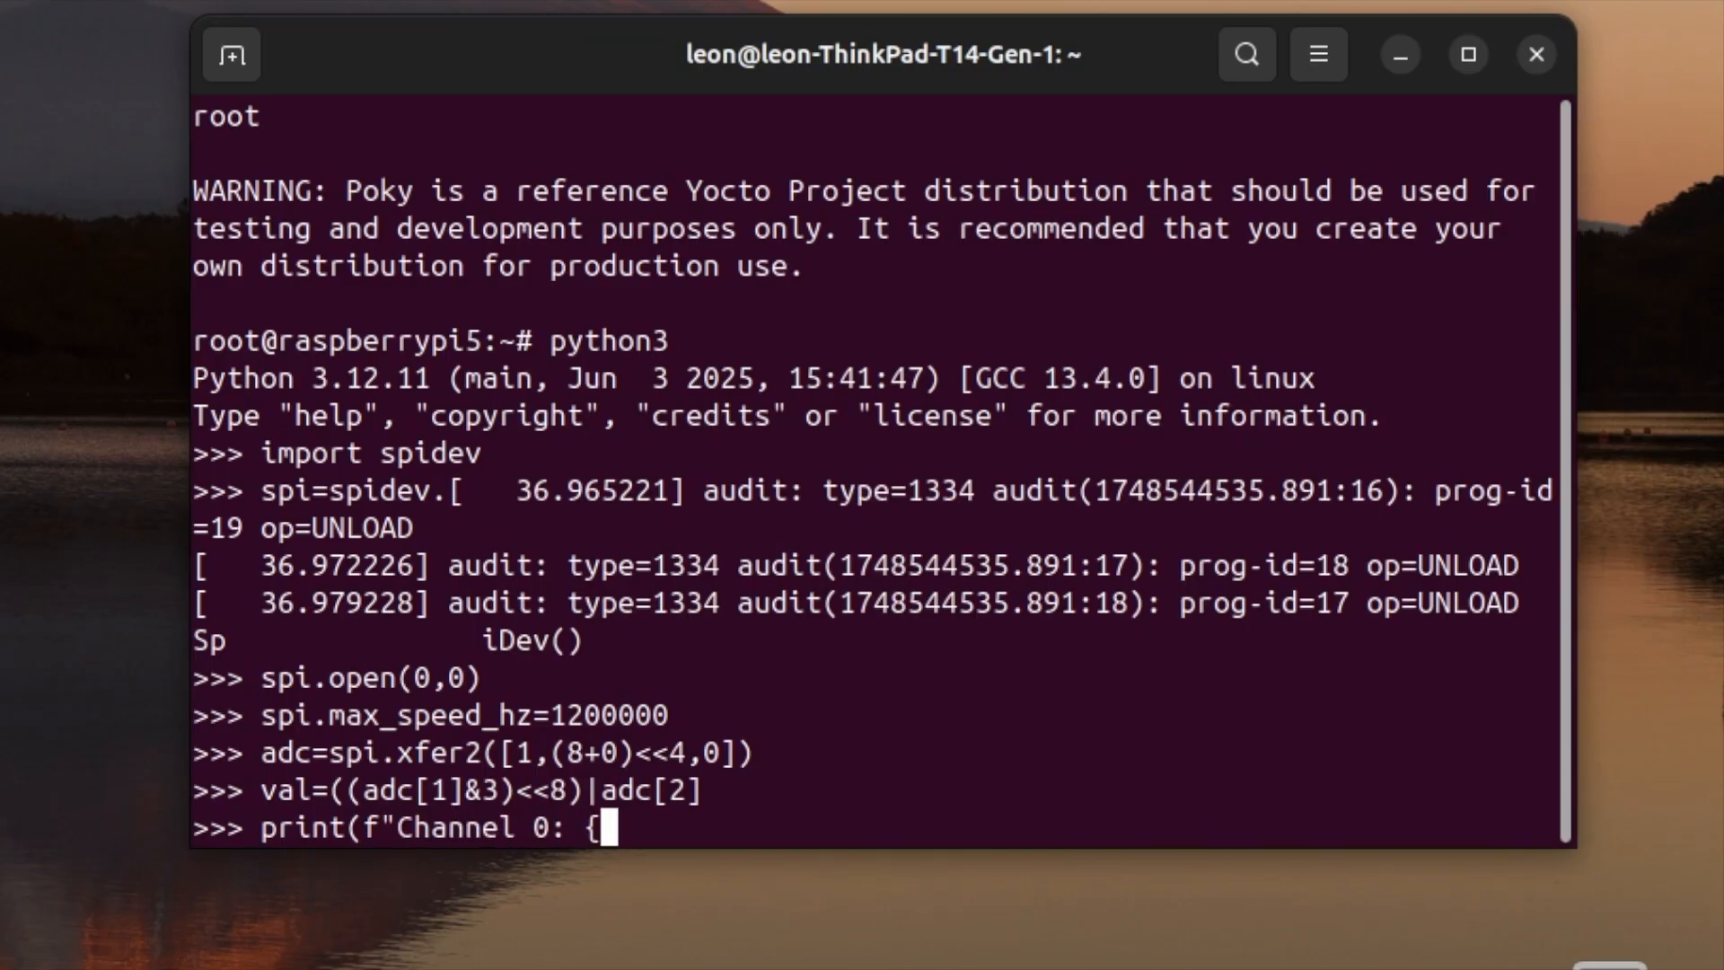
text(val})
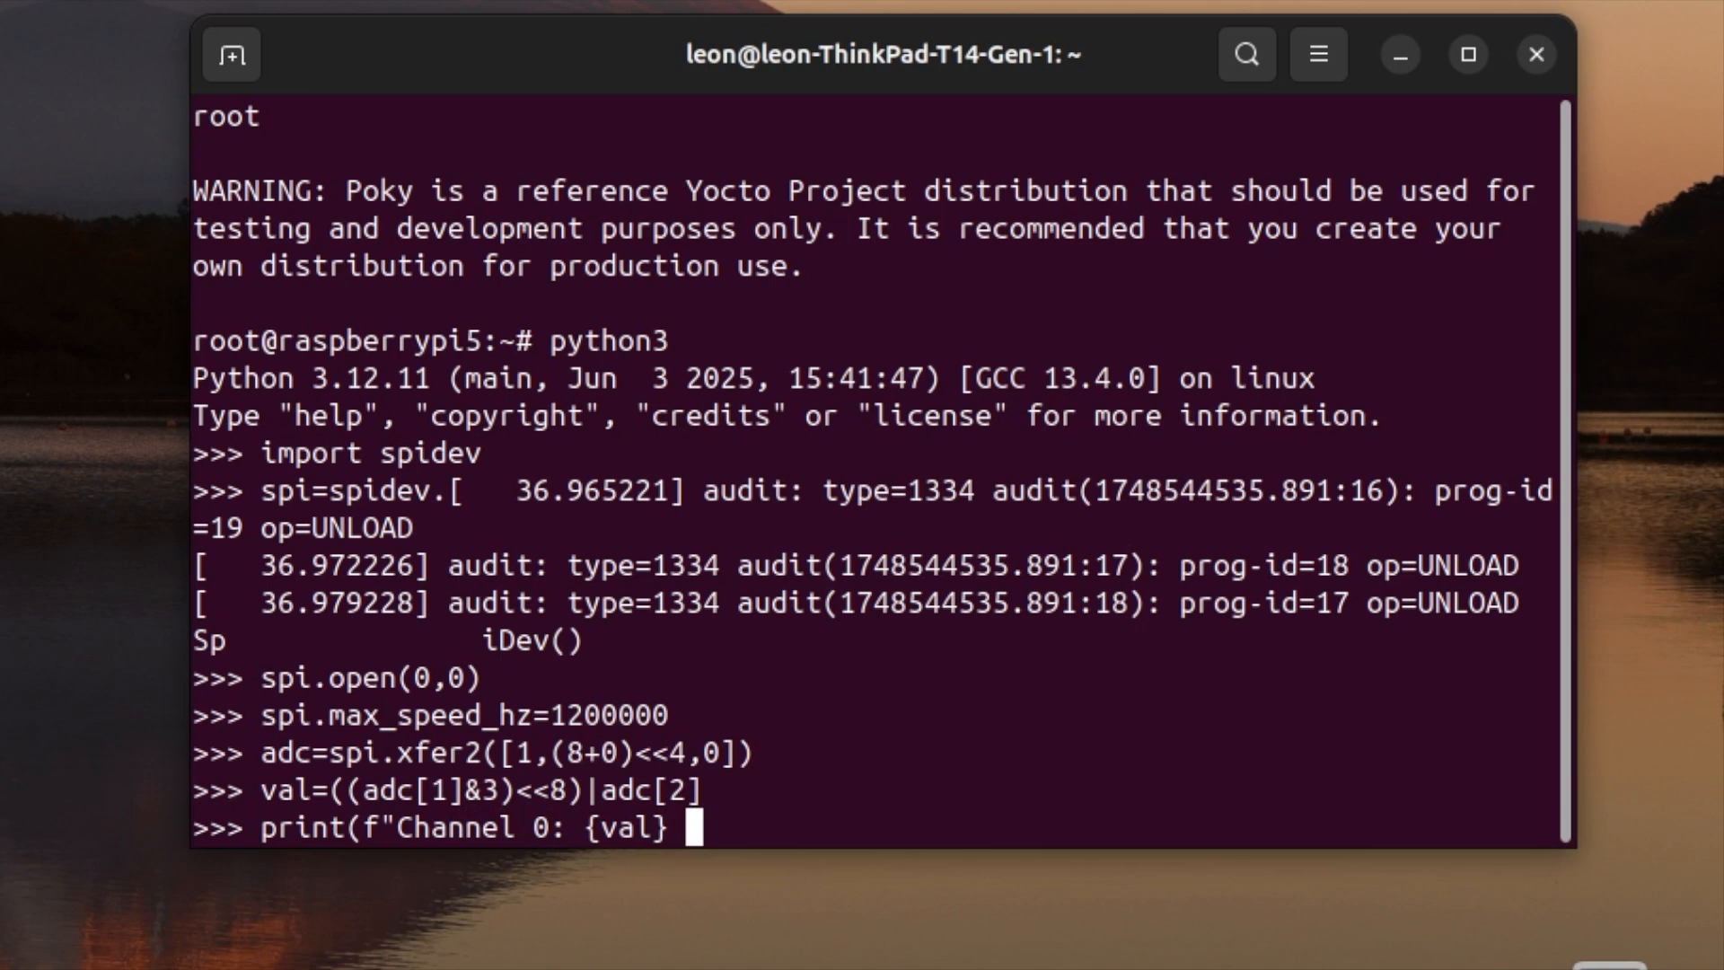
text(()
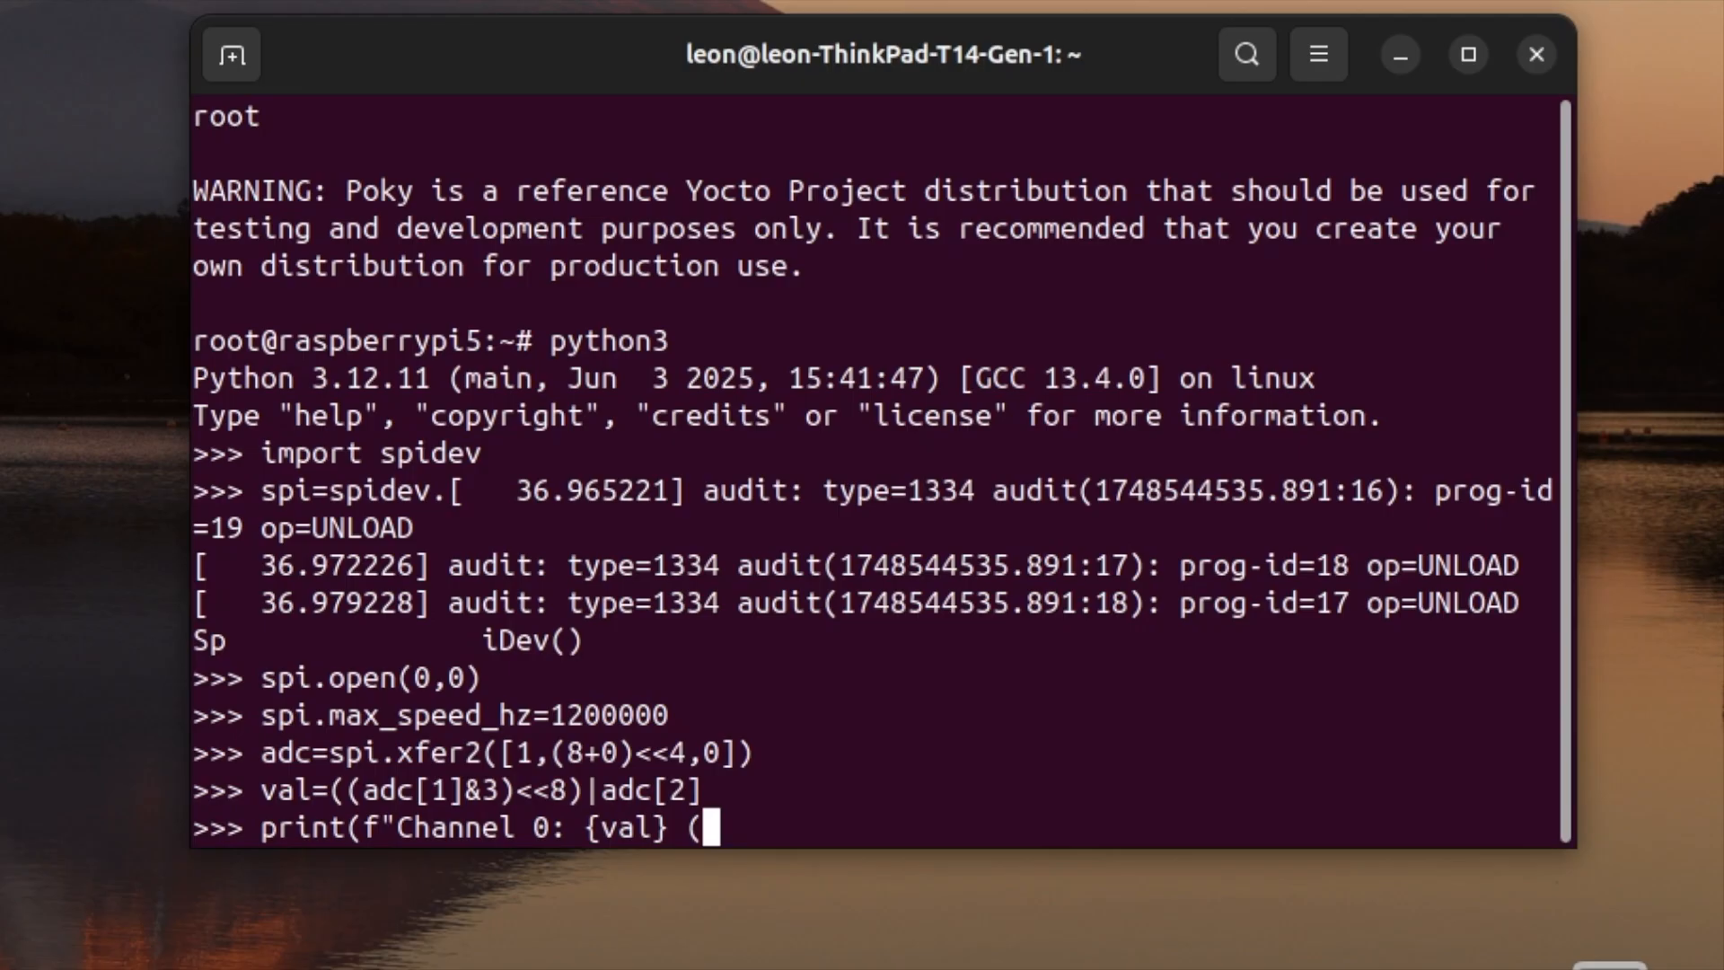
text({val)
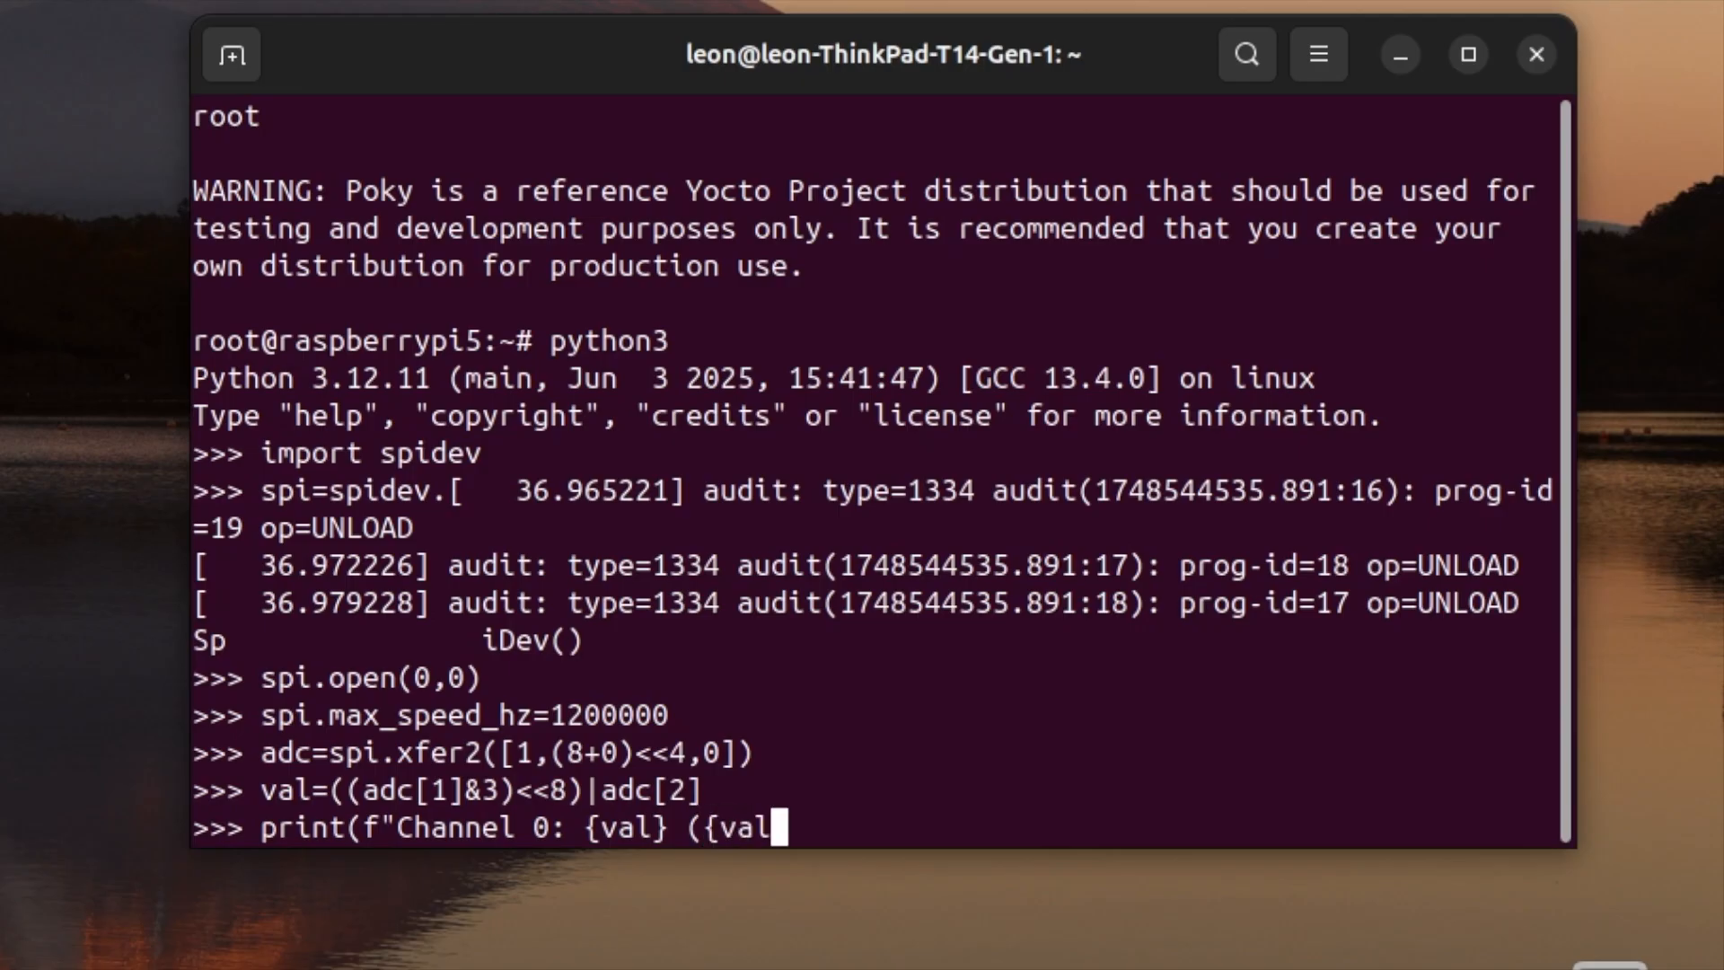
text(*3.3)
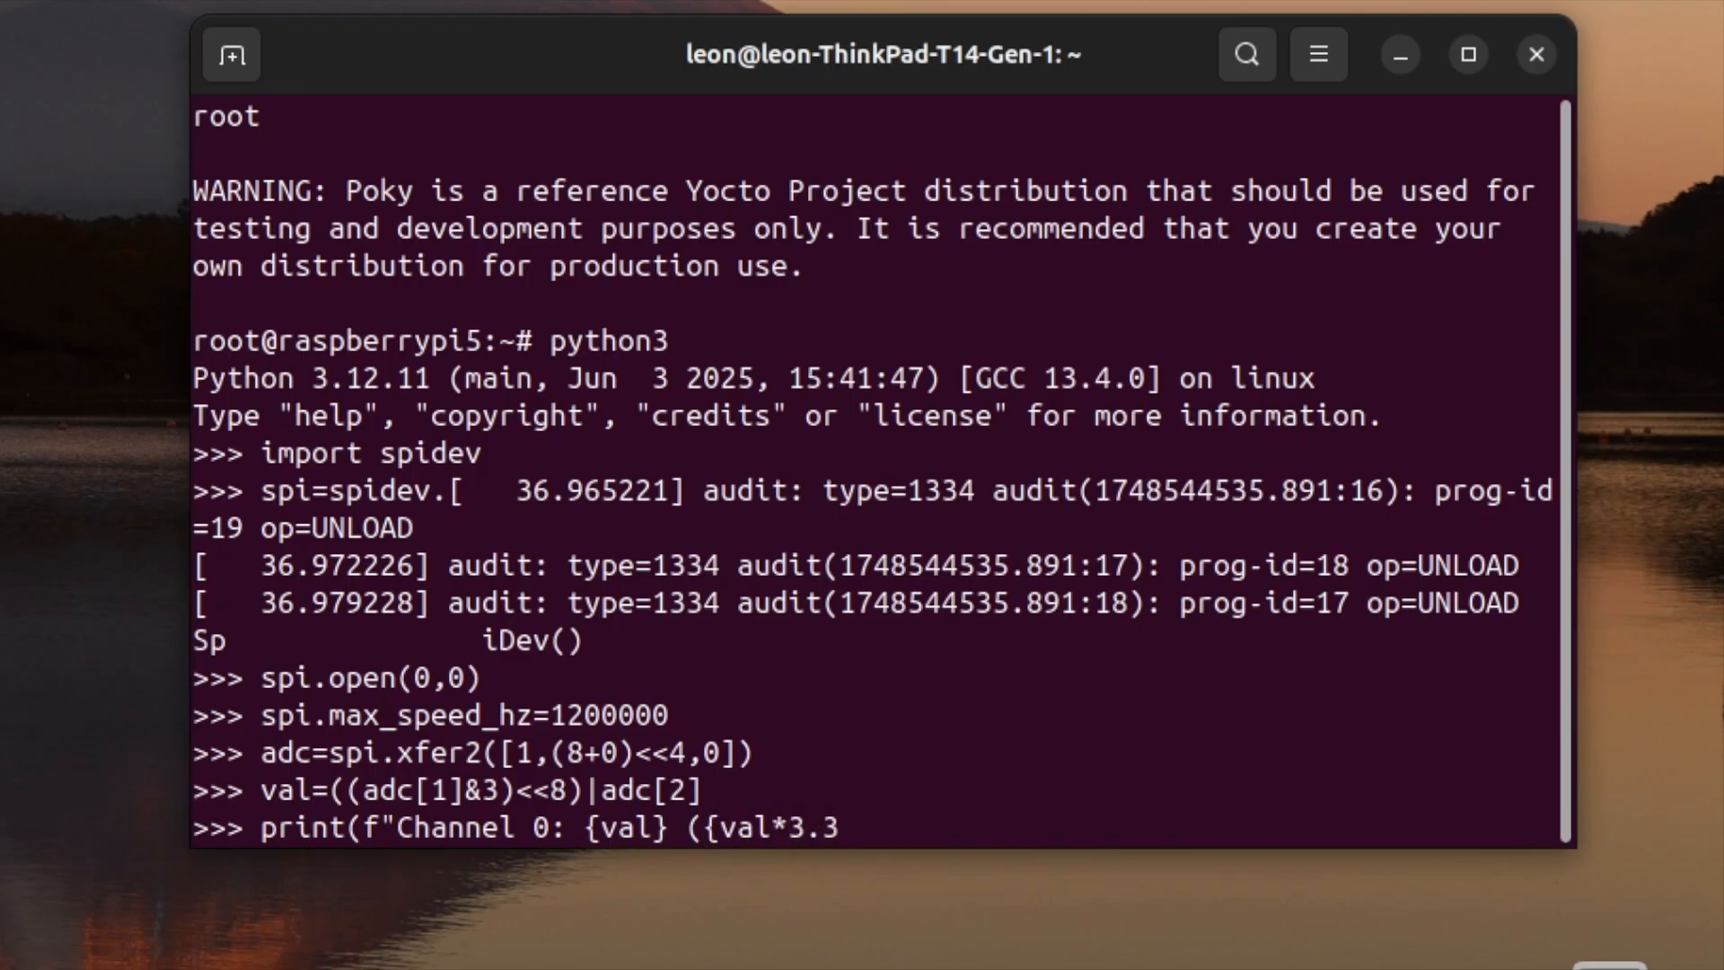
text(/1023)
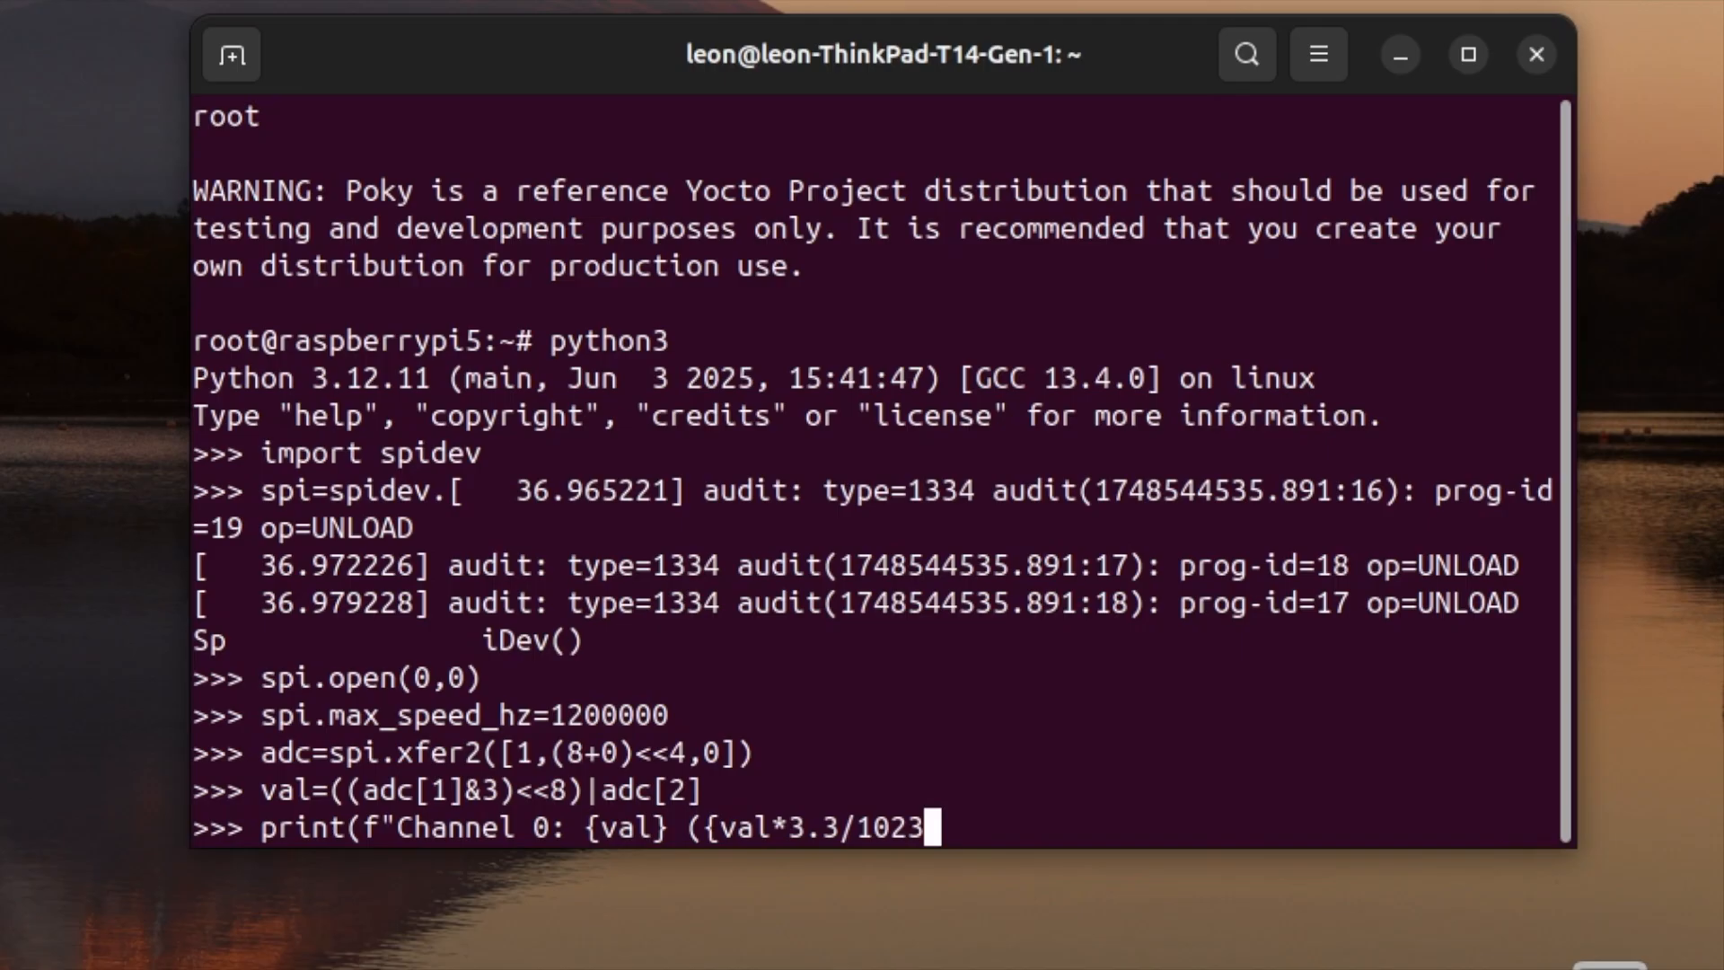
text(/)
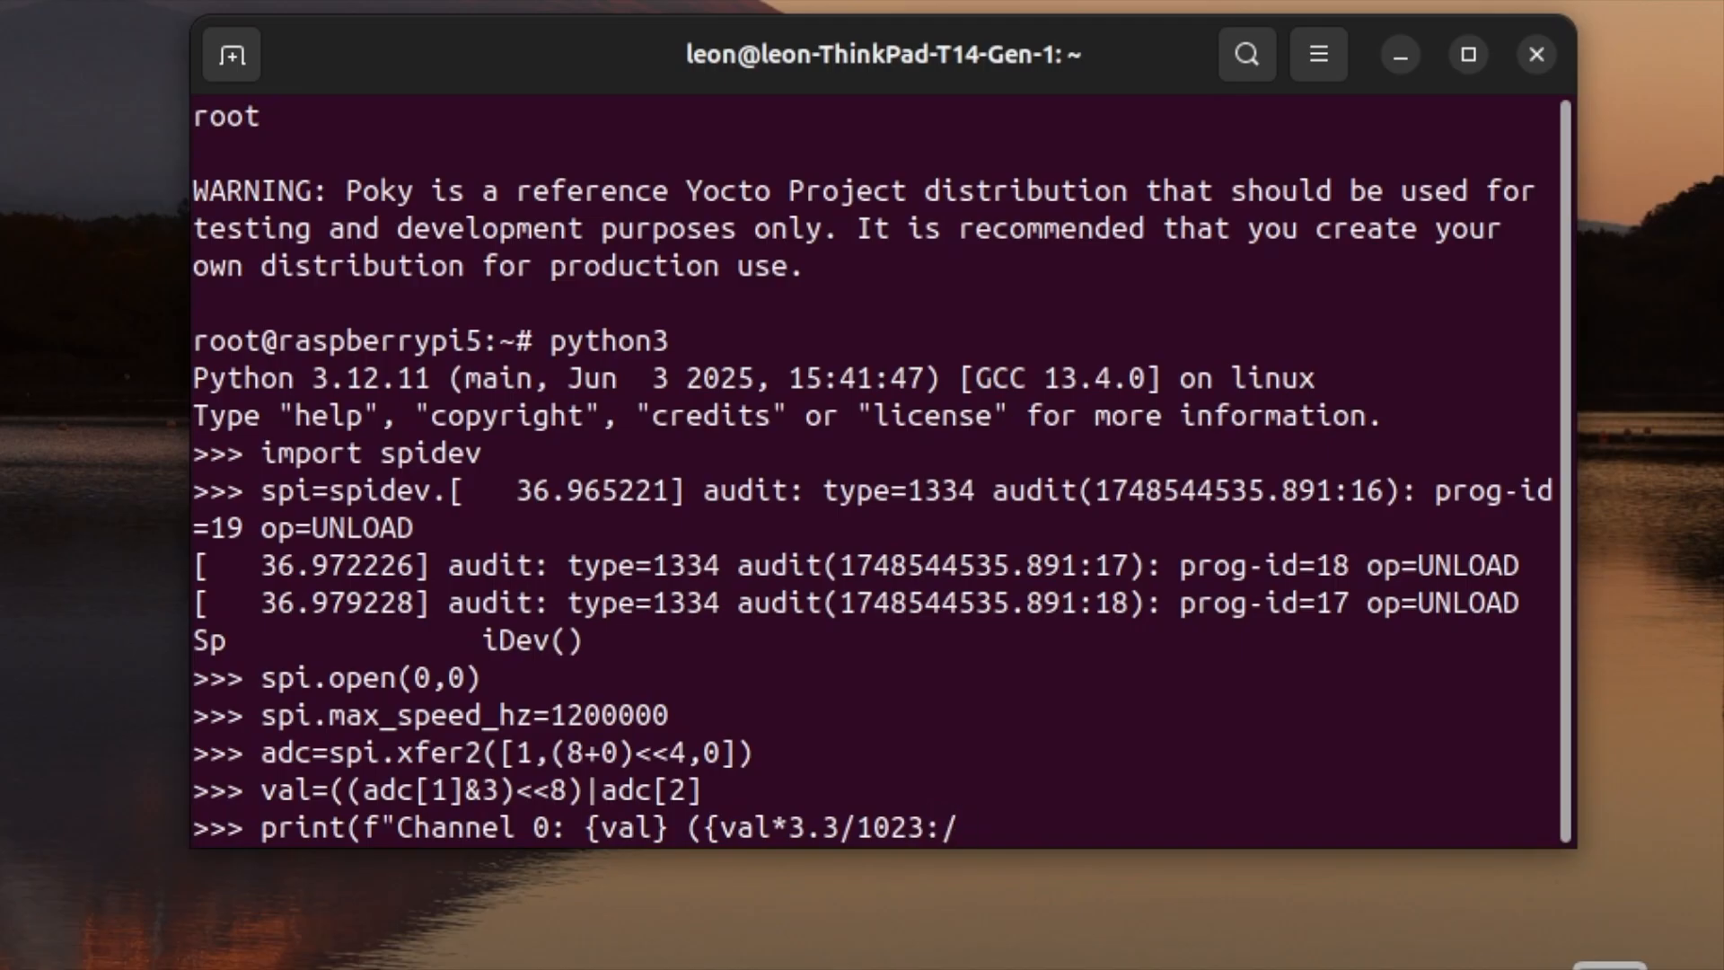
text(.2f)
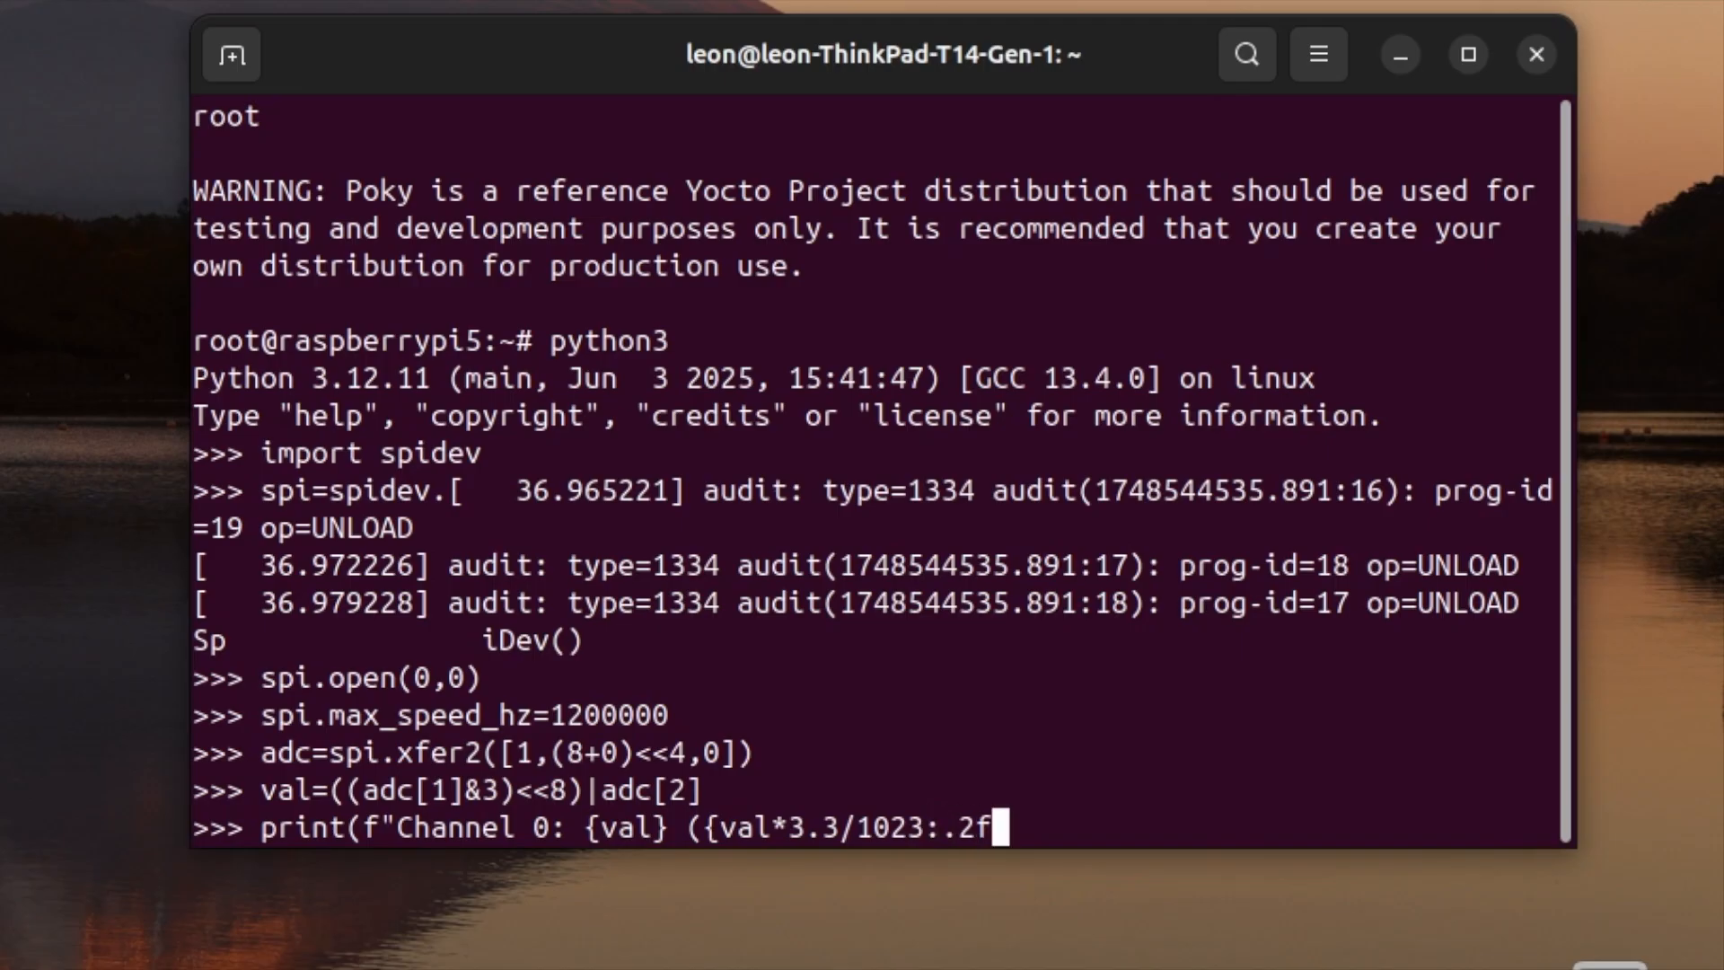
text(} V)
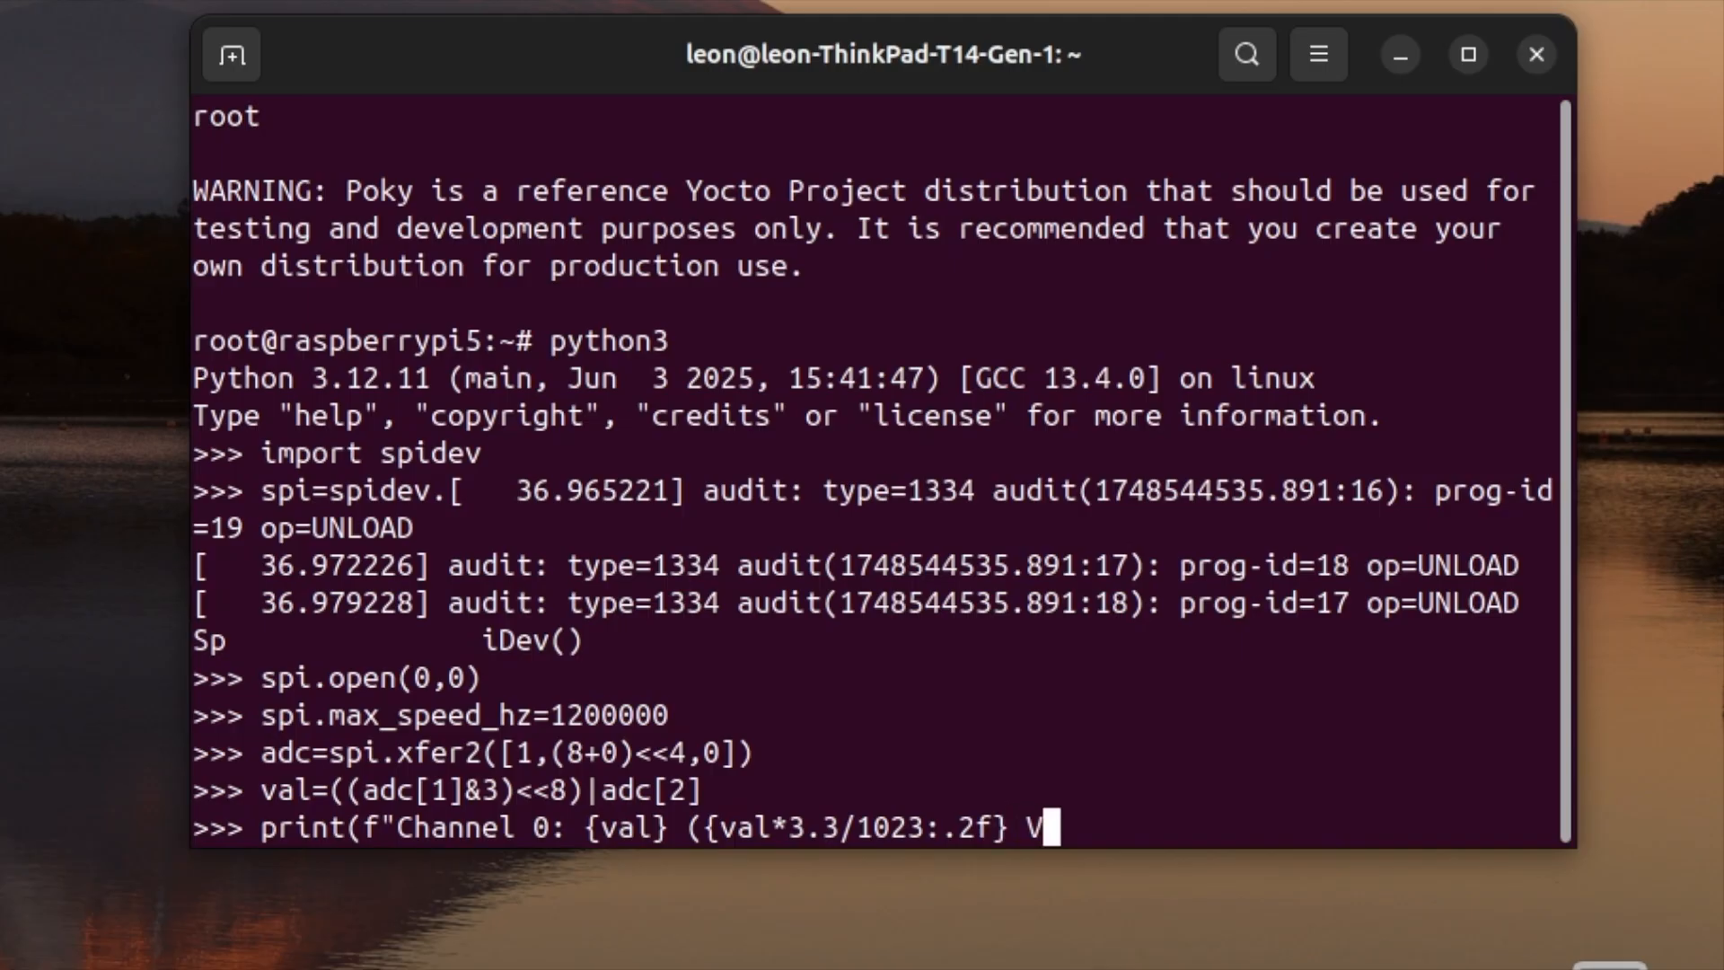
text())
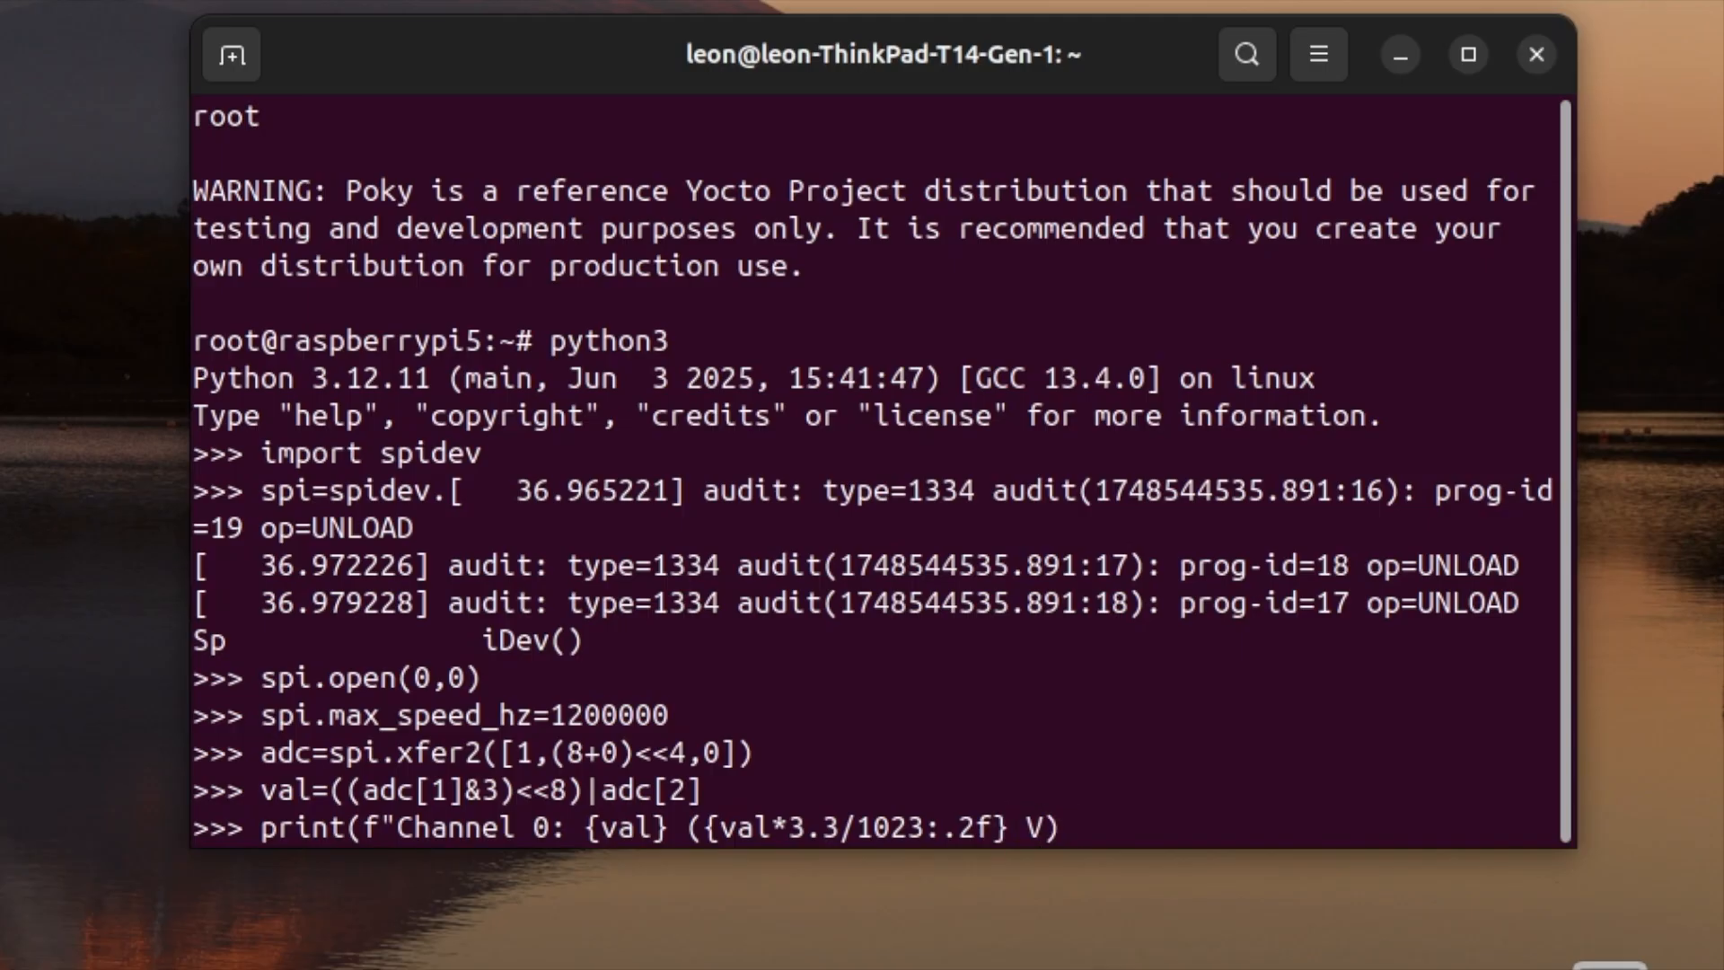
text("))
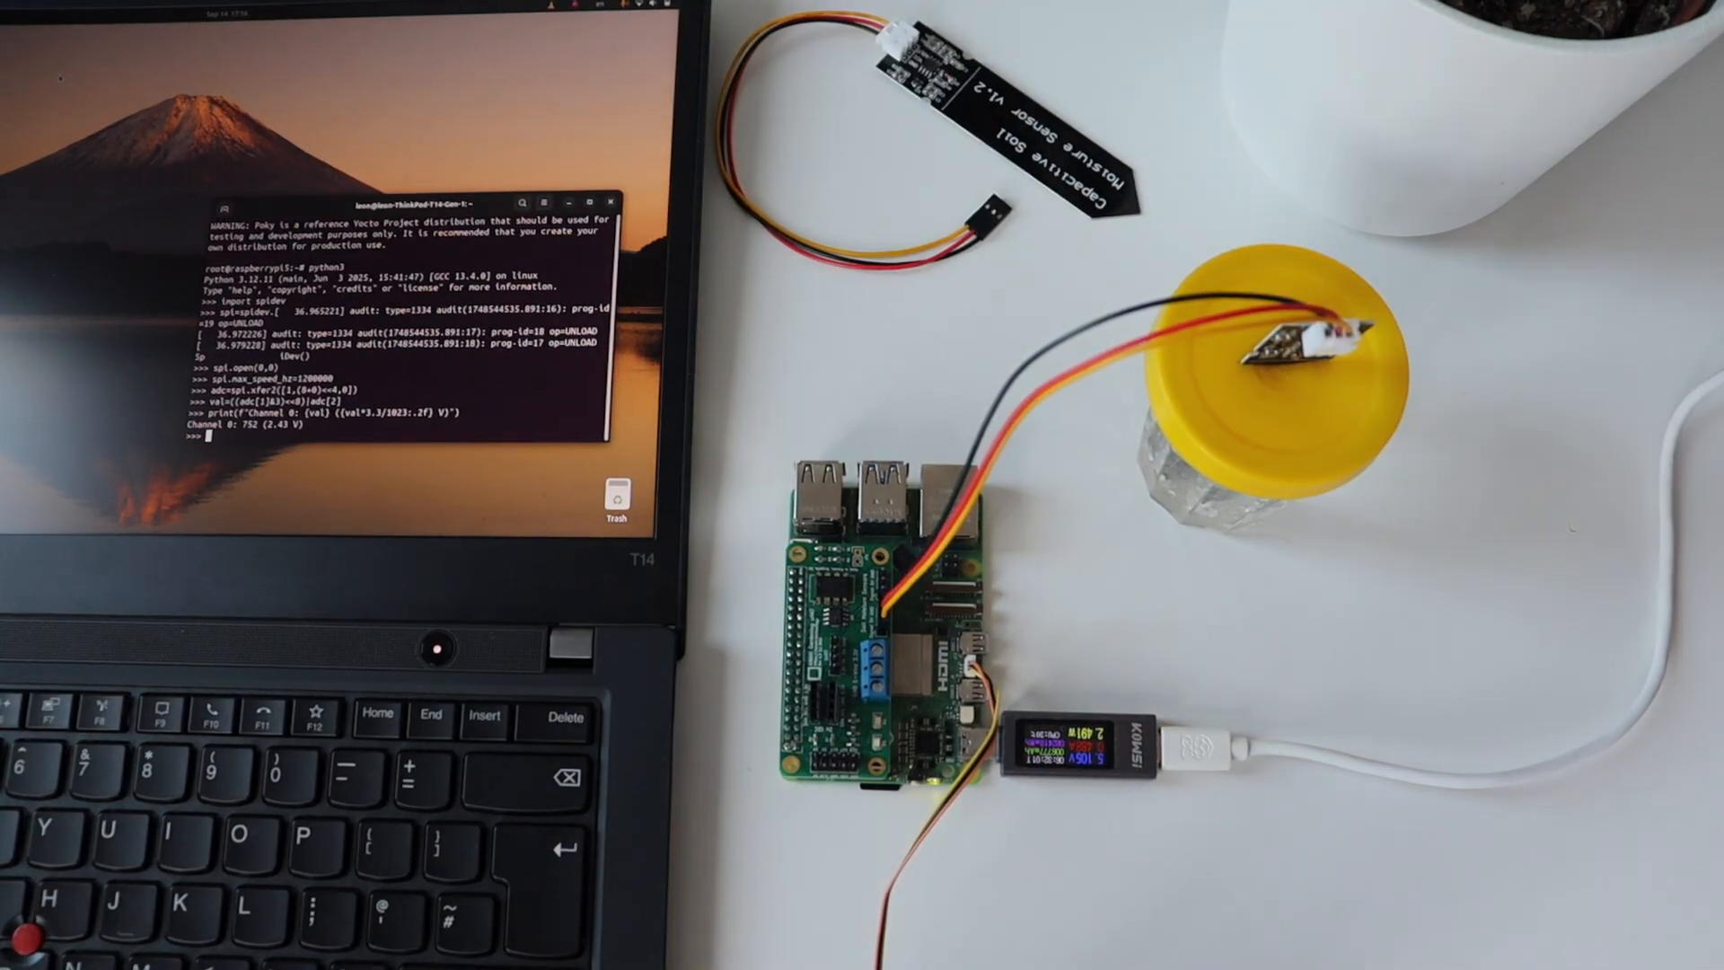
Rerun the channel 0 SPI read with the sensor in the glass jar, giving 184 (0.59 V).
text(adc=spi.xfer2([1,(8+0)<<4,0]))
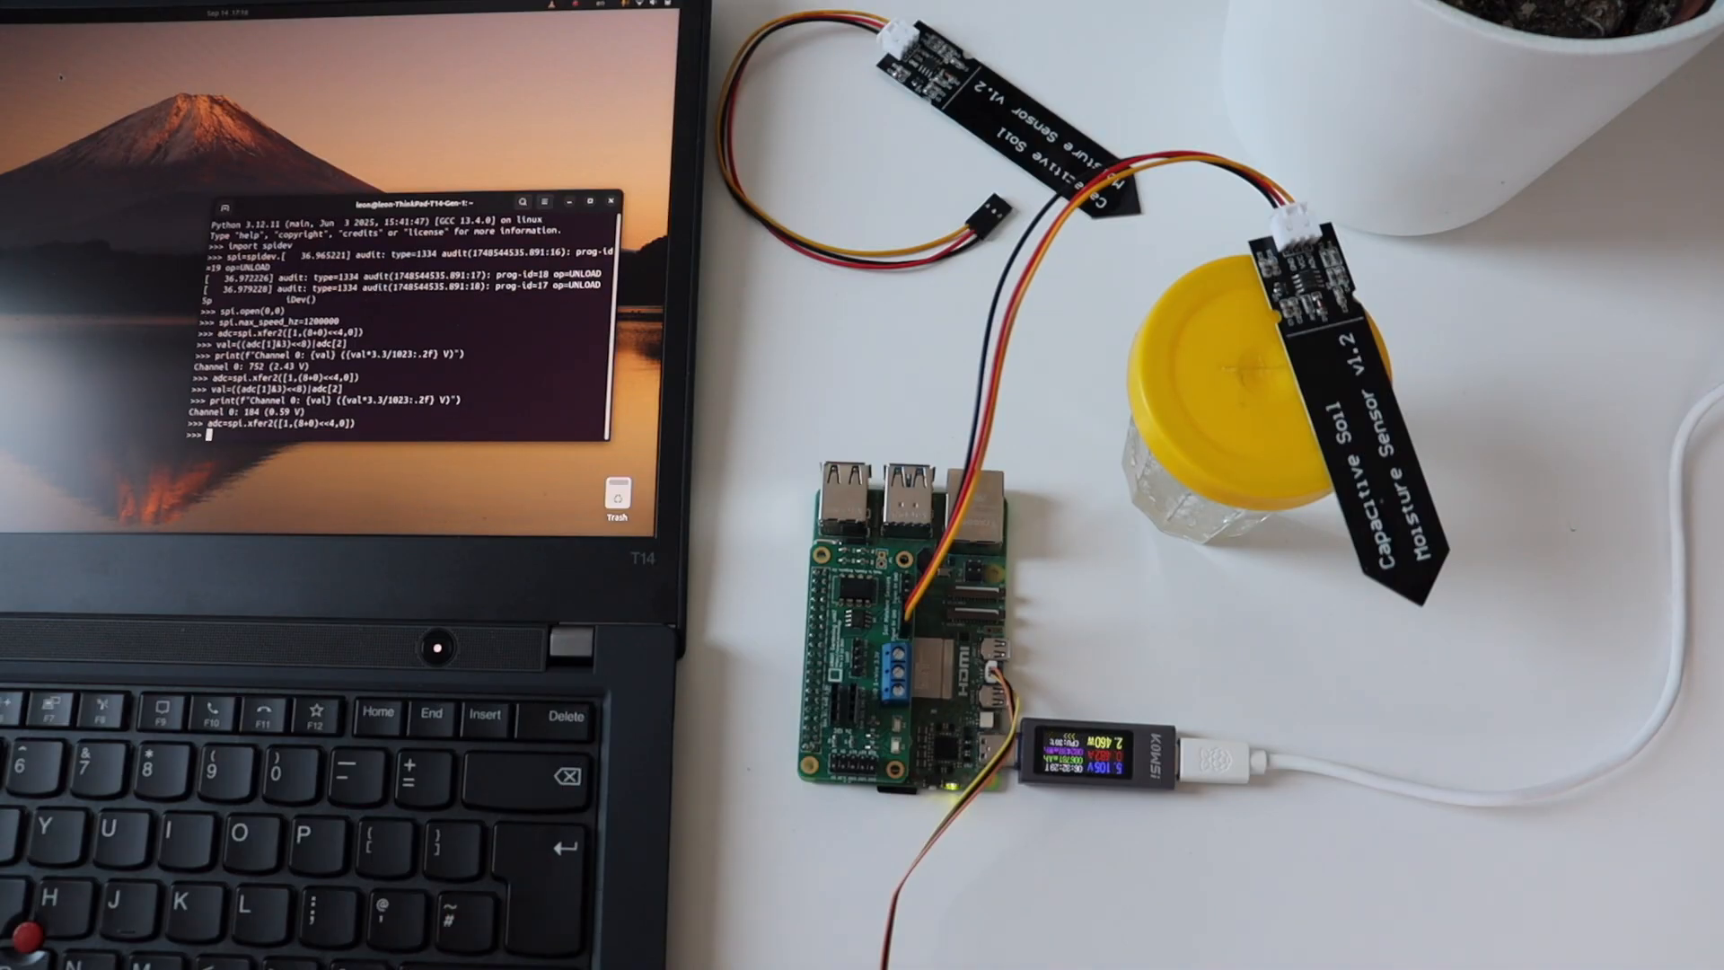
key(Return)
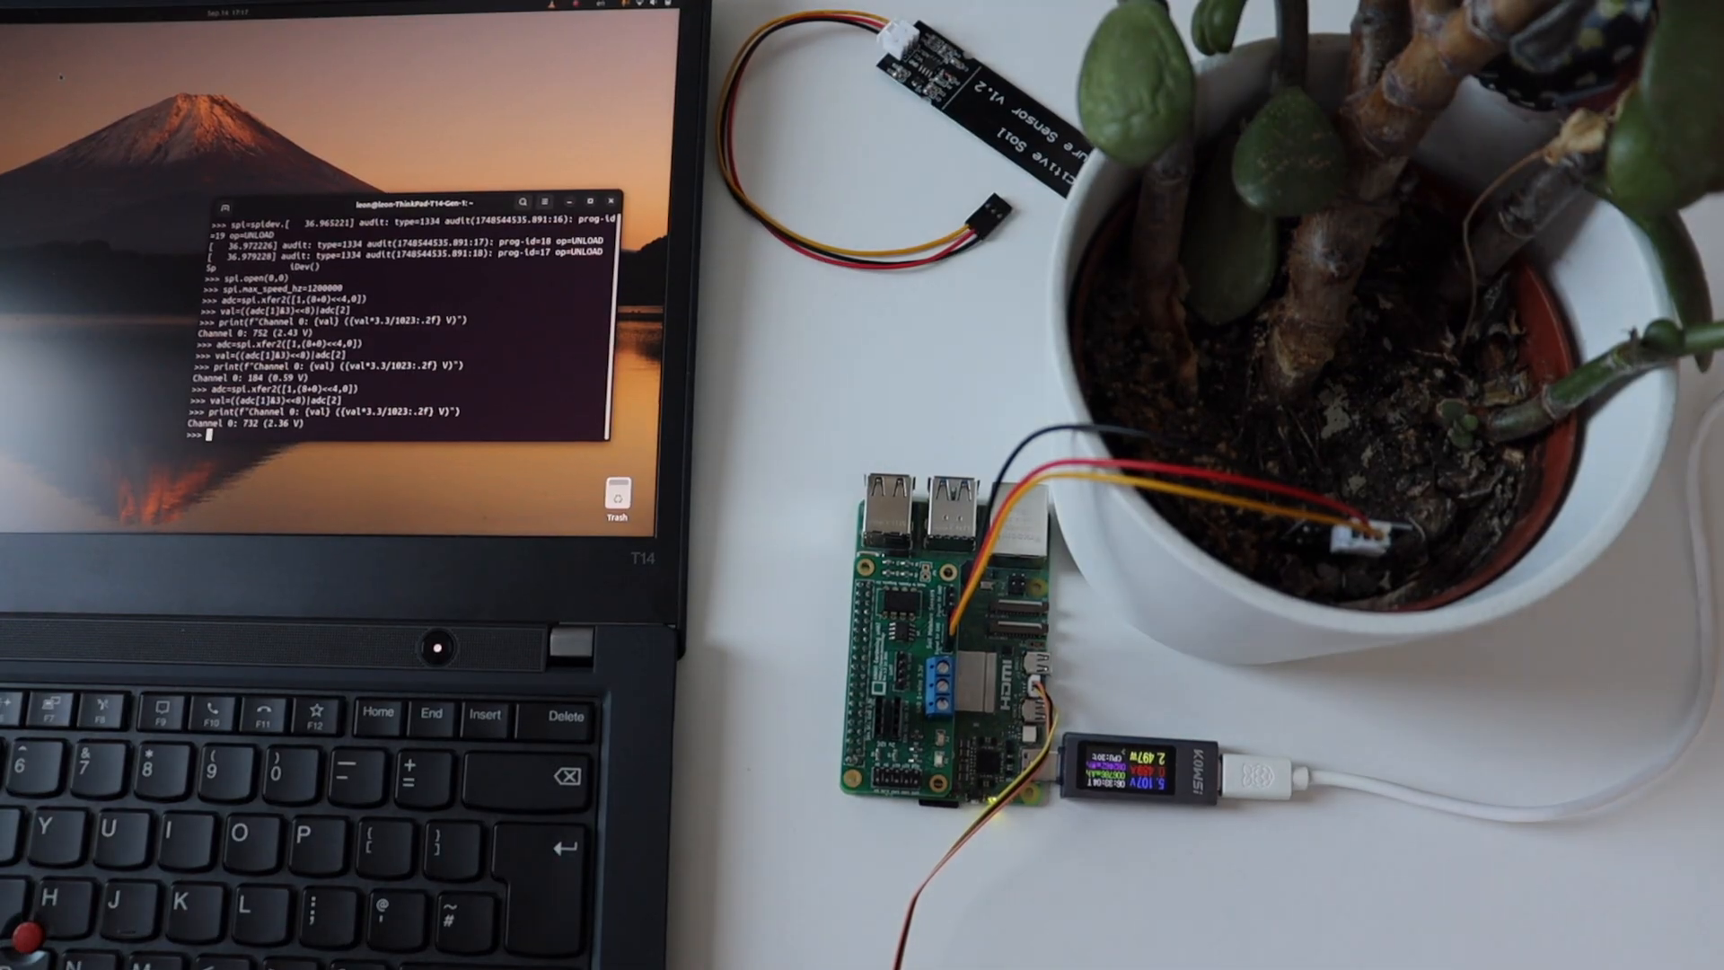
Repeat the xfer2/val/print reads in plant soil: 732 (2.36 V), then 400 and 116 after watering.
text(adc=spi.xfer2([1,(8+0)<<4,0]))
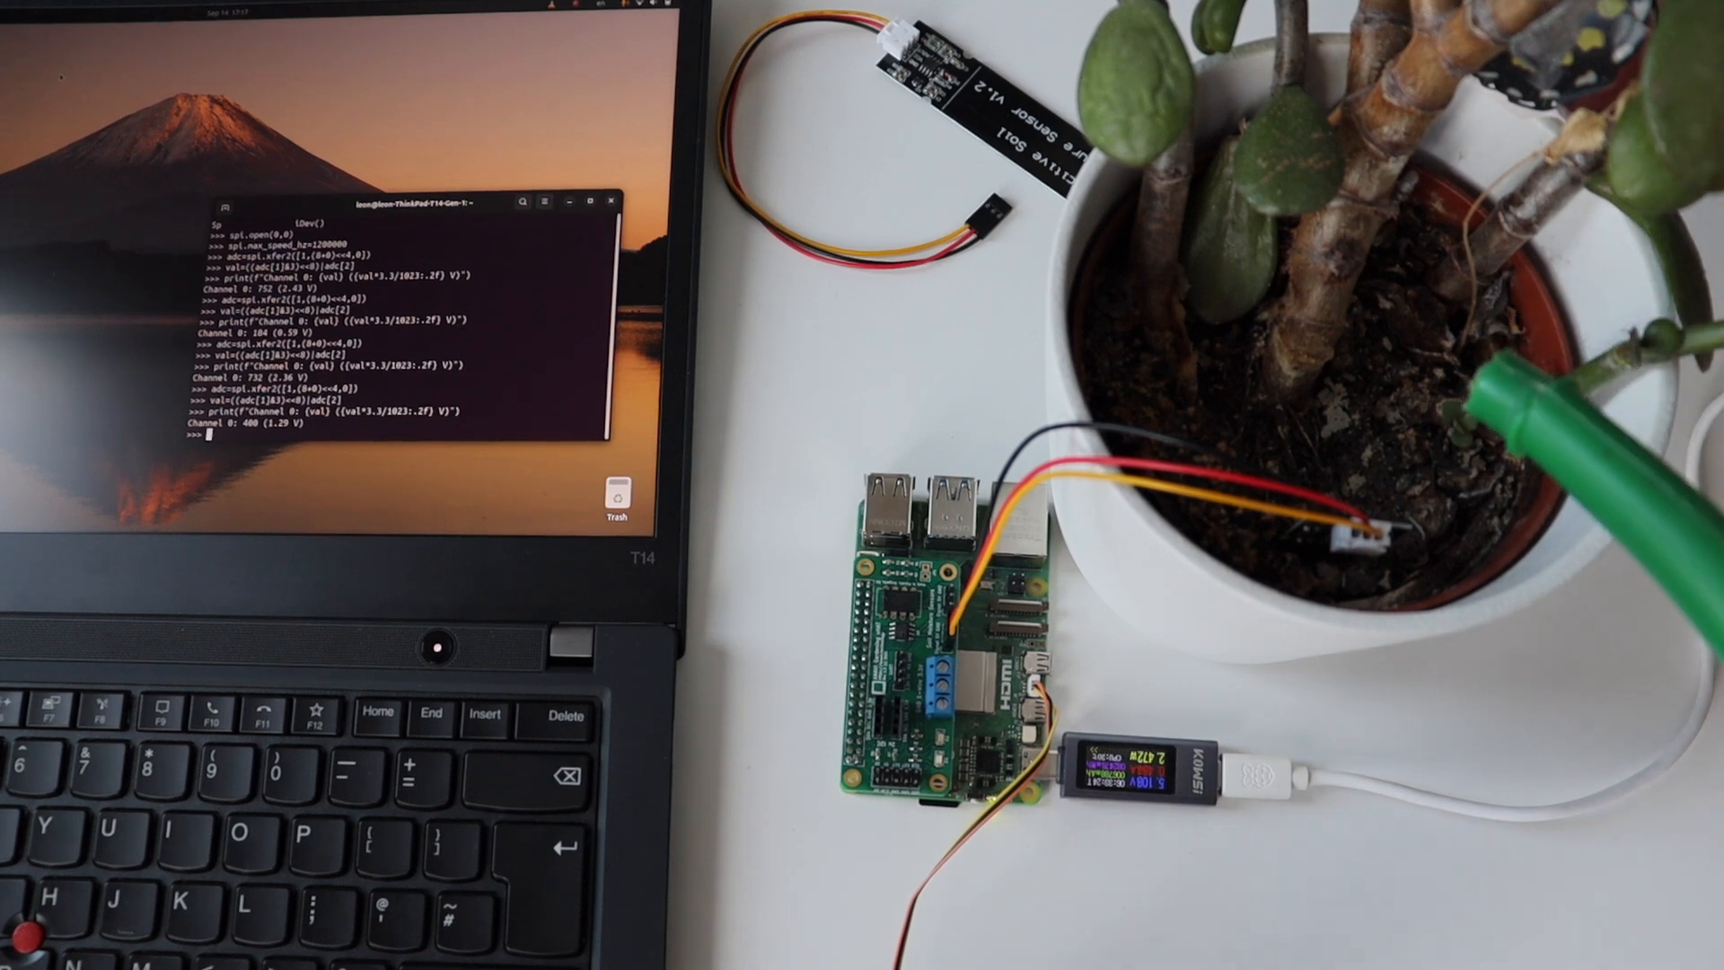
text(adc=spi.xfer2([1,(0+0)<<4,0]))
text(val=((adc[1]&3)<<8)|adc[2])
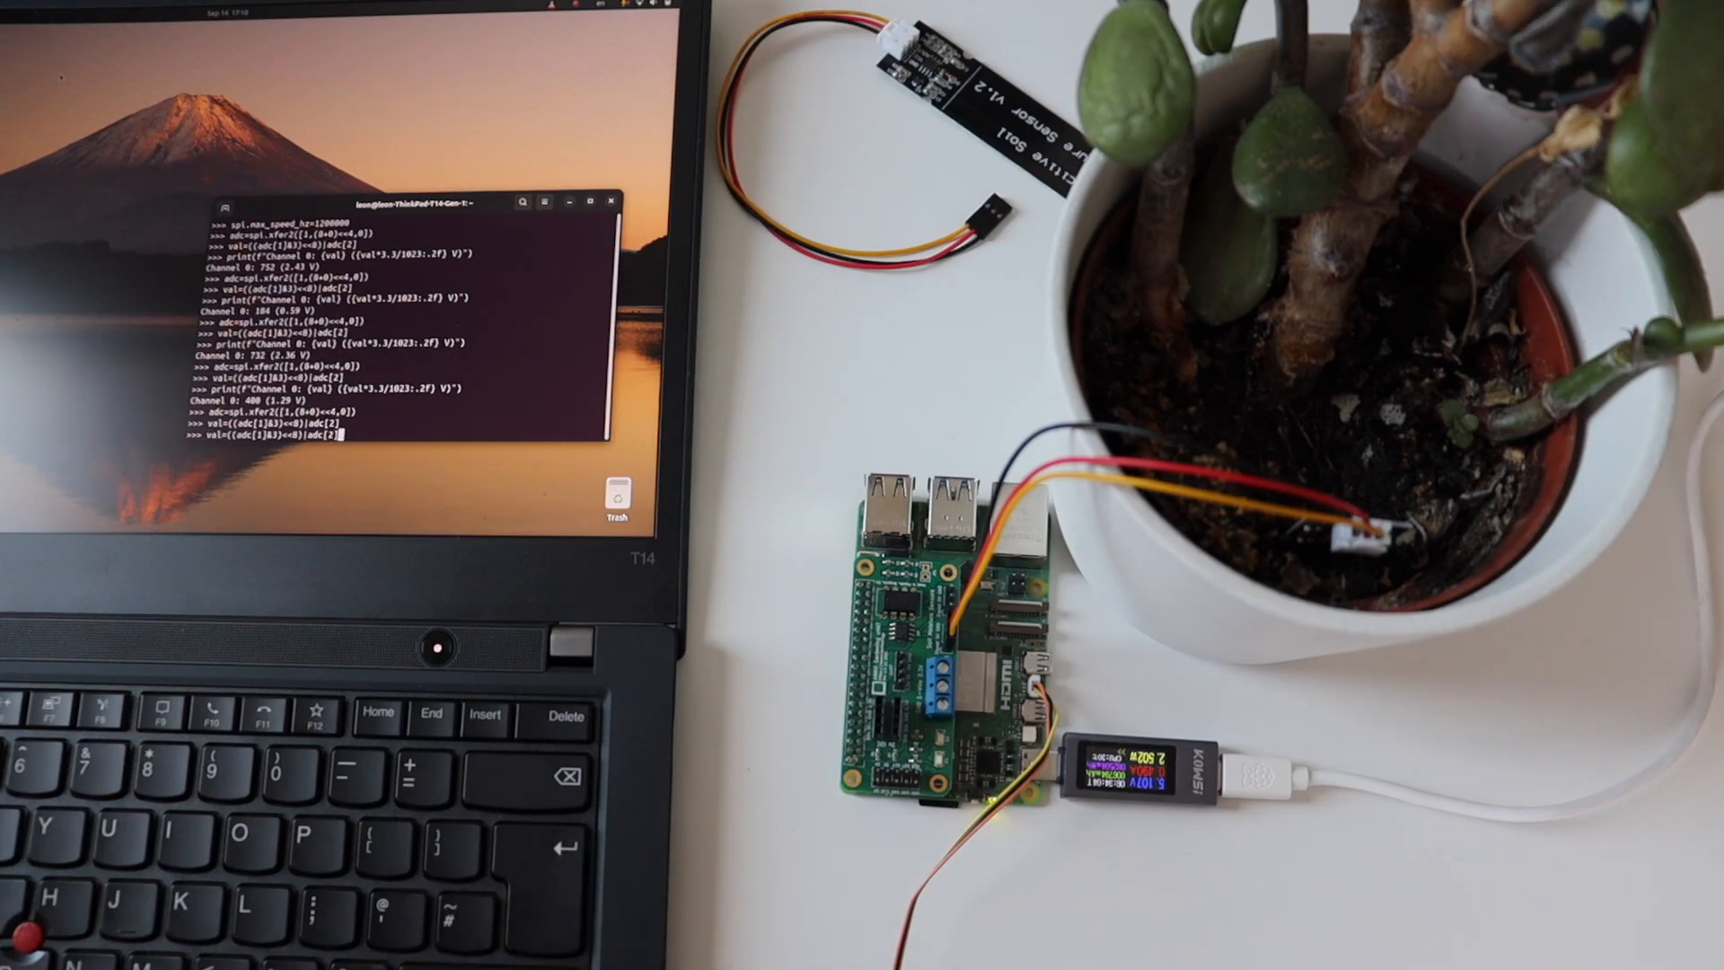
key(Enter)
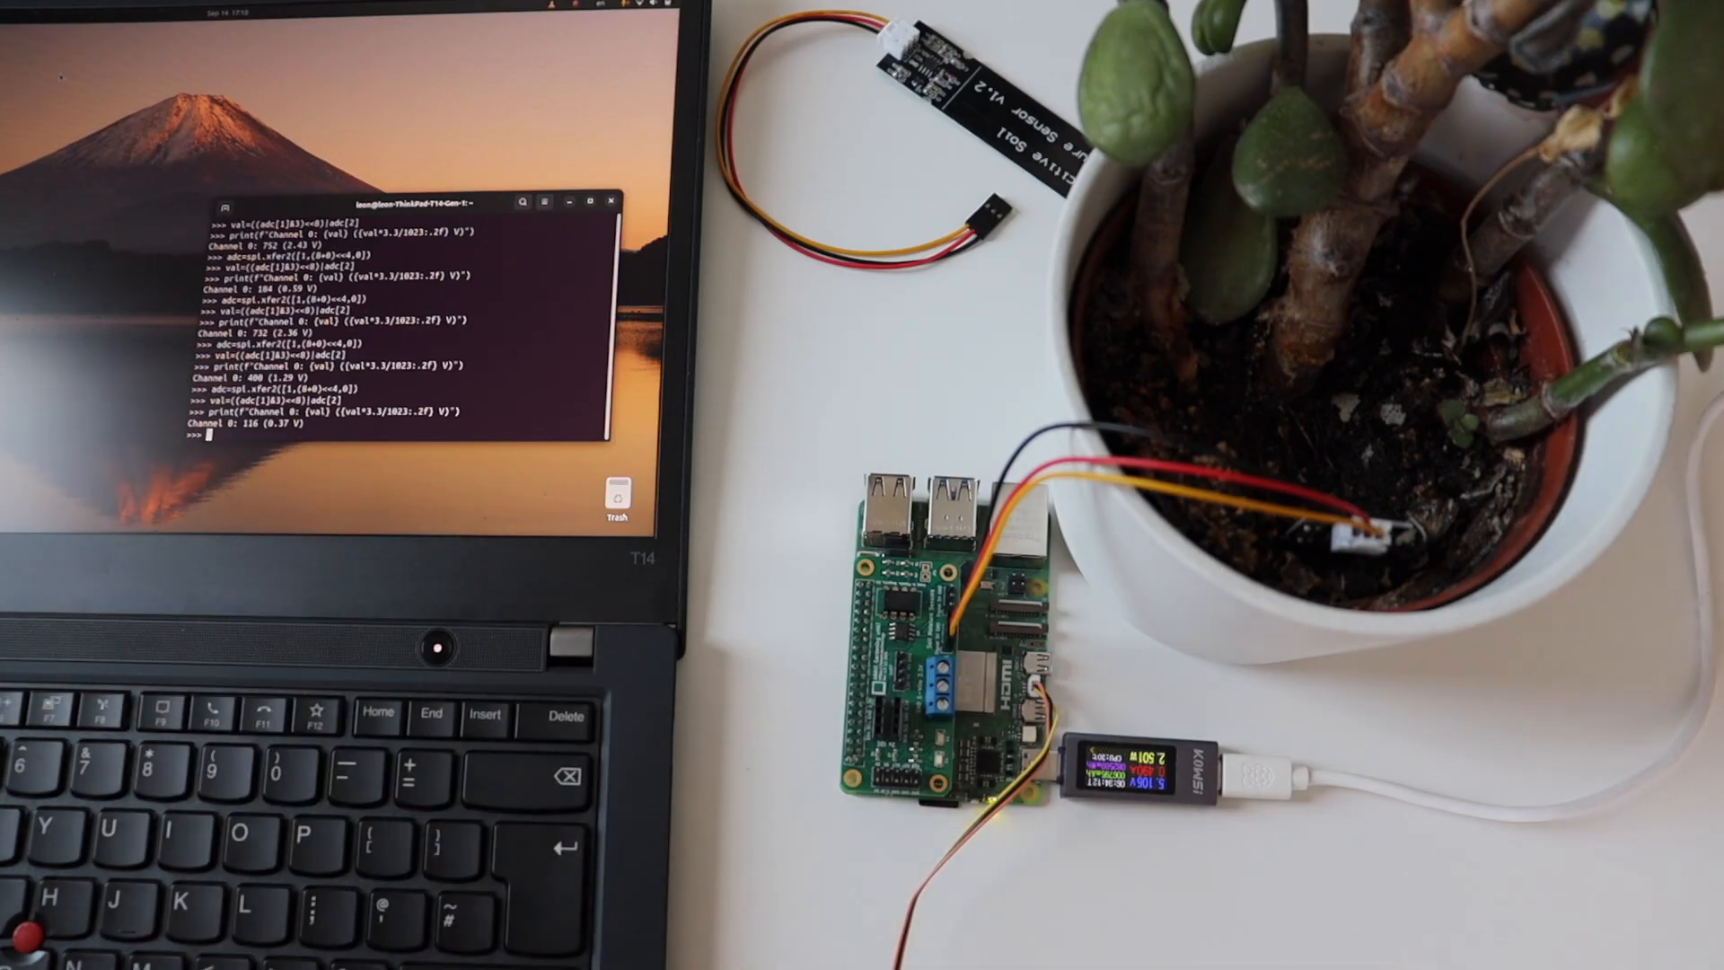
text(adc=spi.xfer2([1,(8+0)<<4,0]))
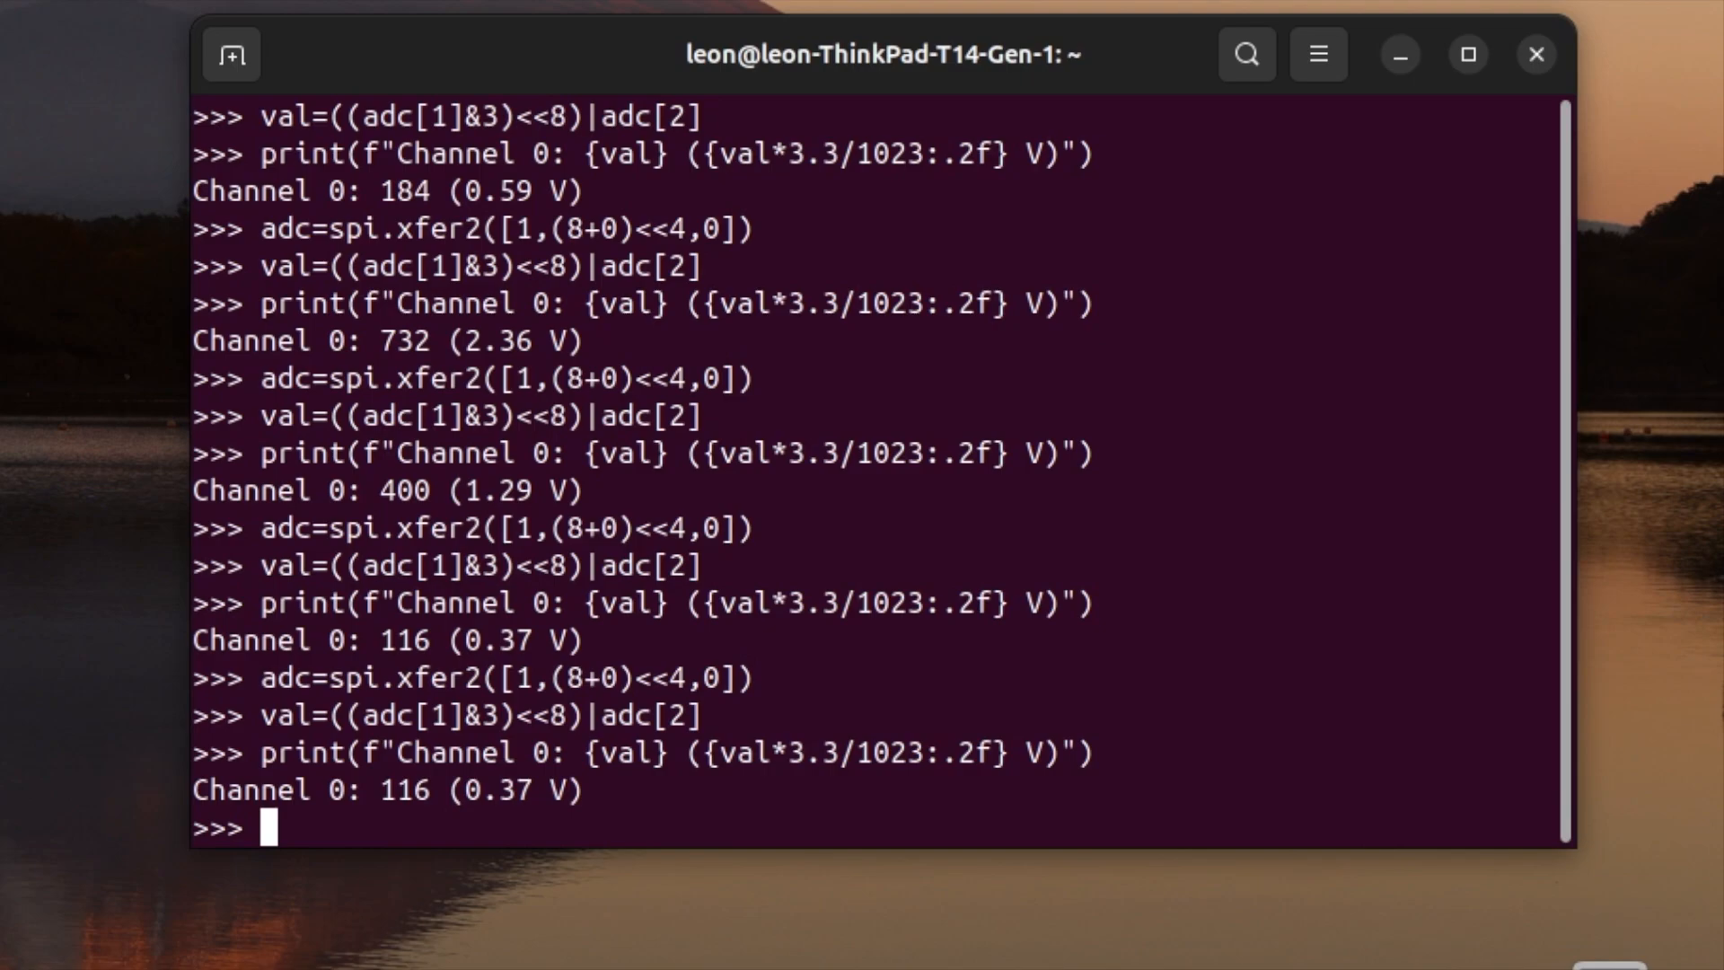
Close the SPI handle with spi.close() and leave Python via quit().
text(spi)
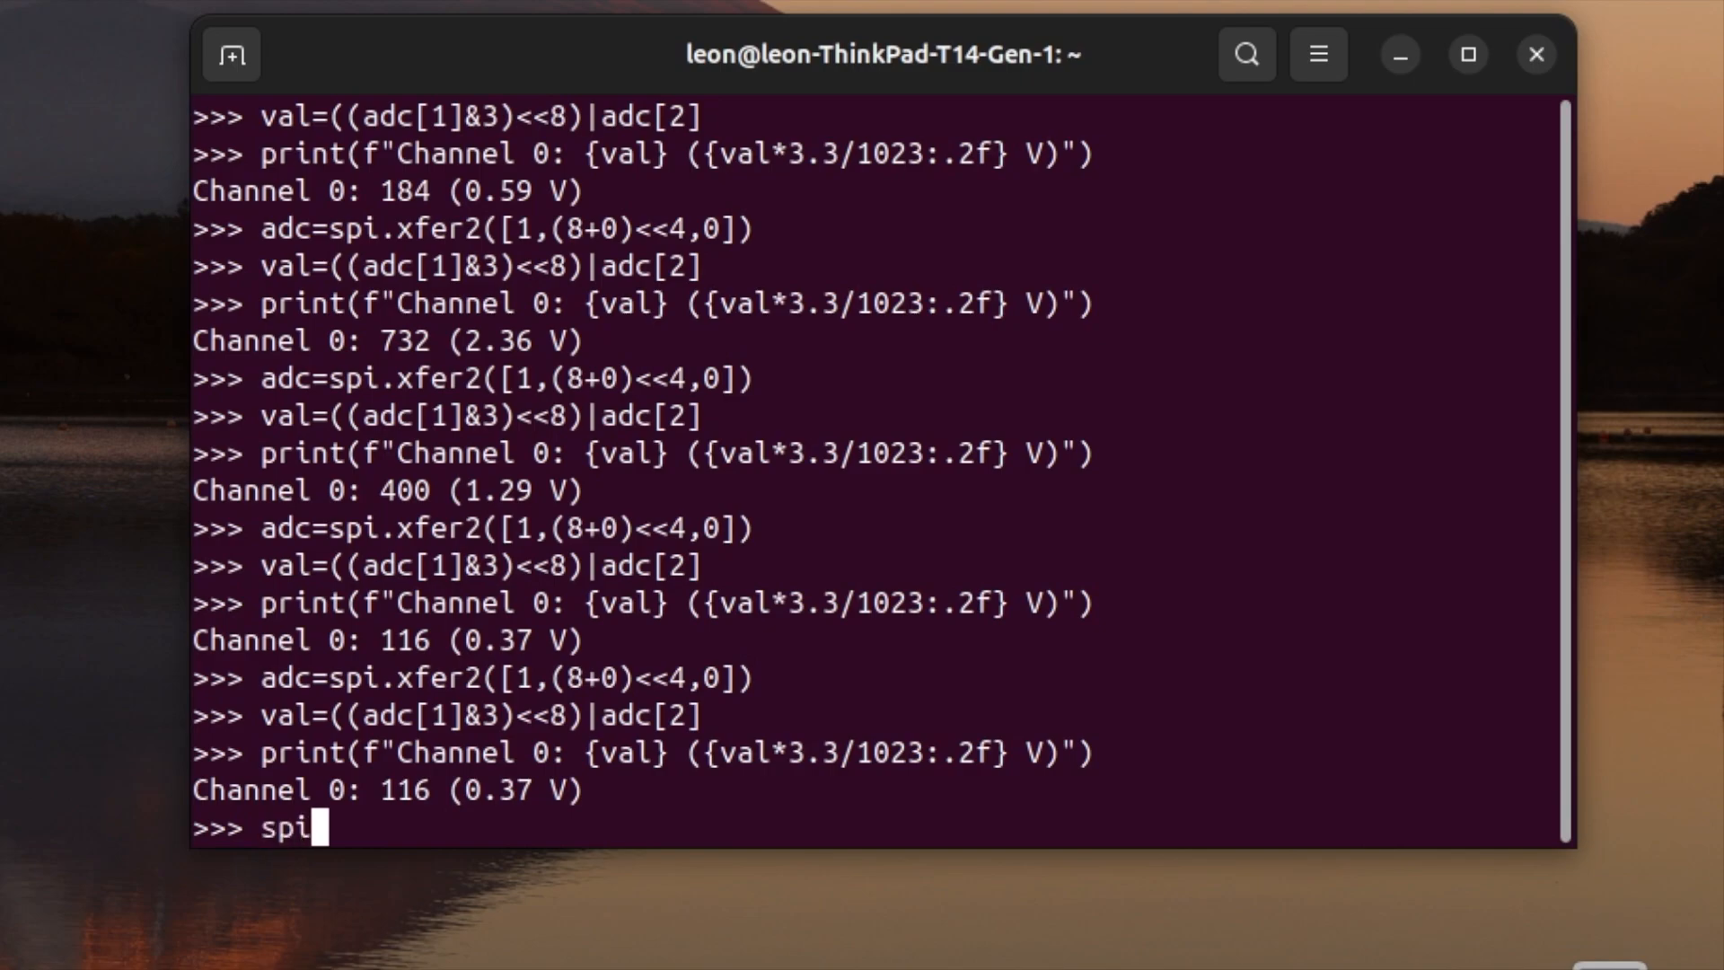
text(.close())
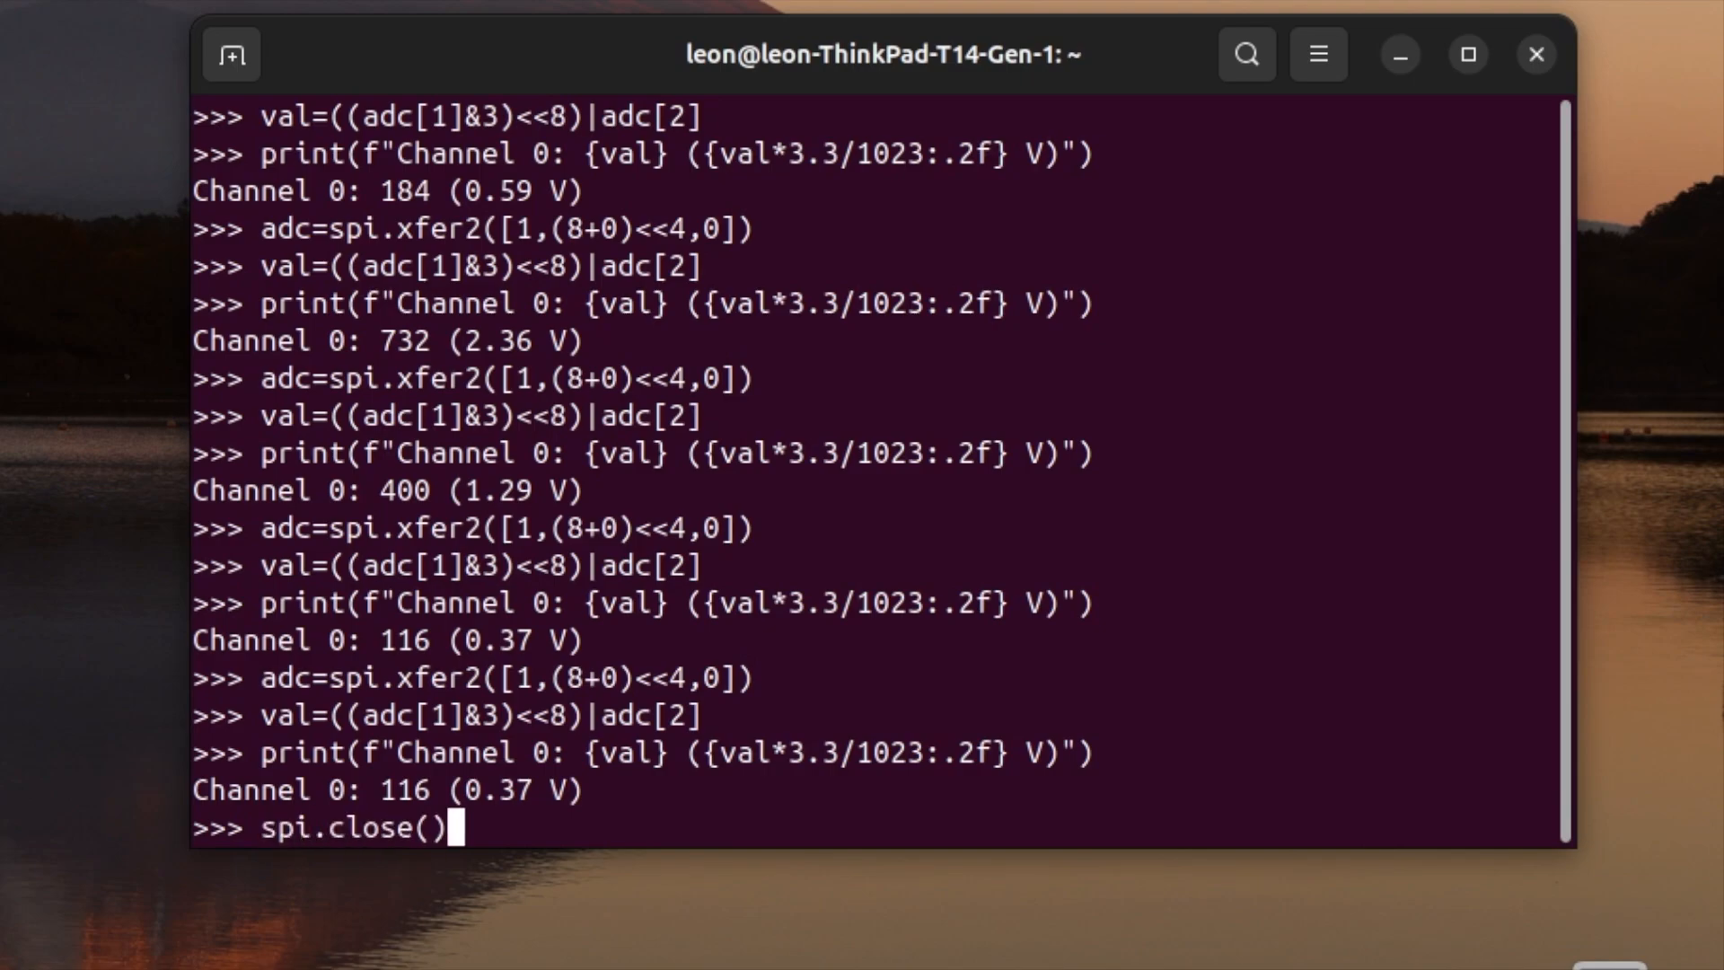
text(q)
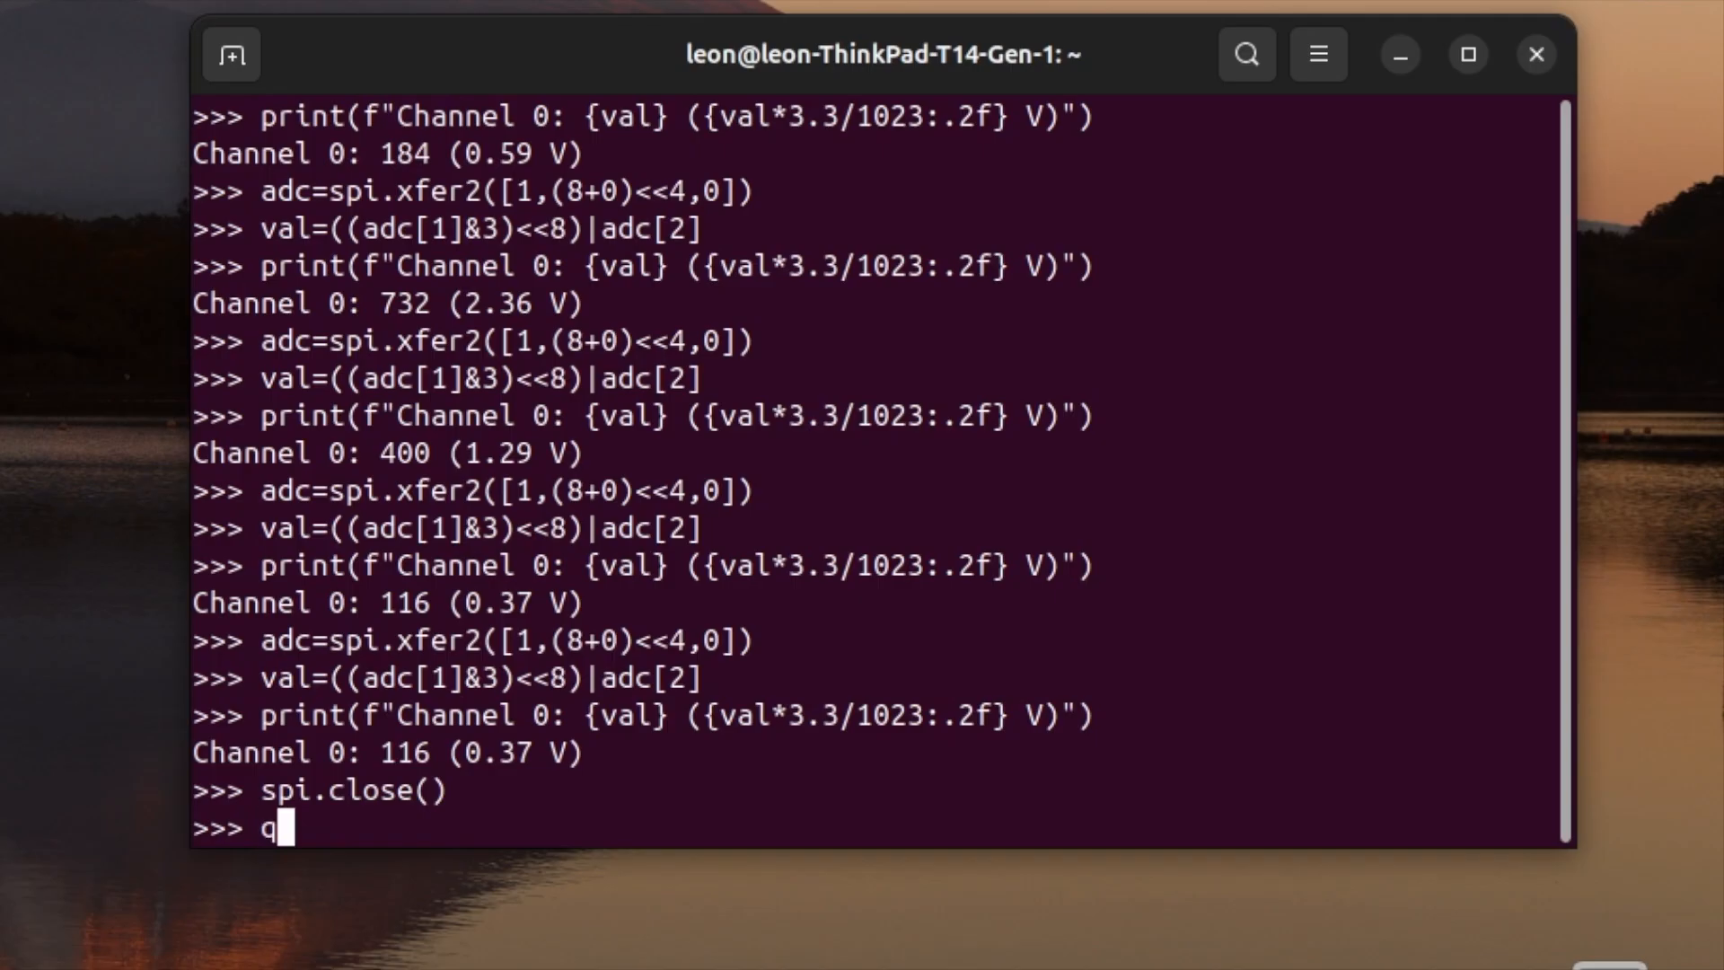
text(uit())
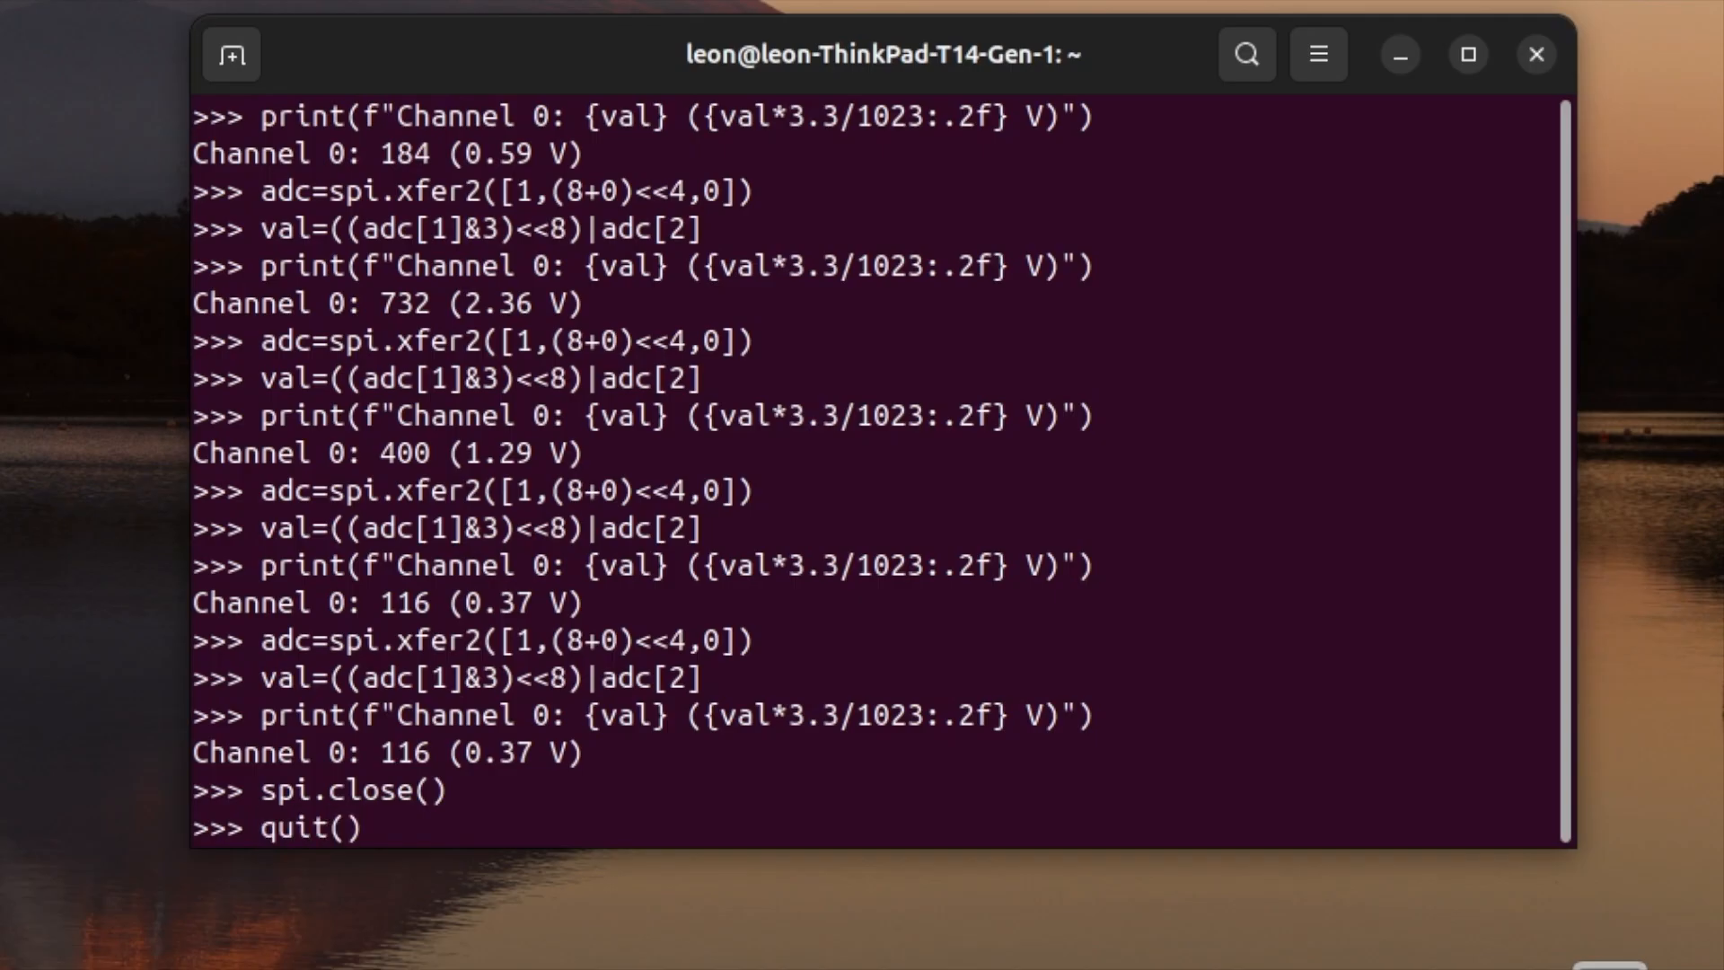
key(Return)
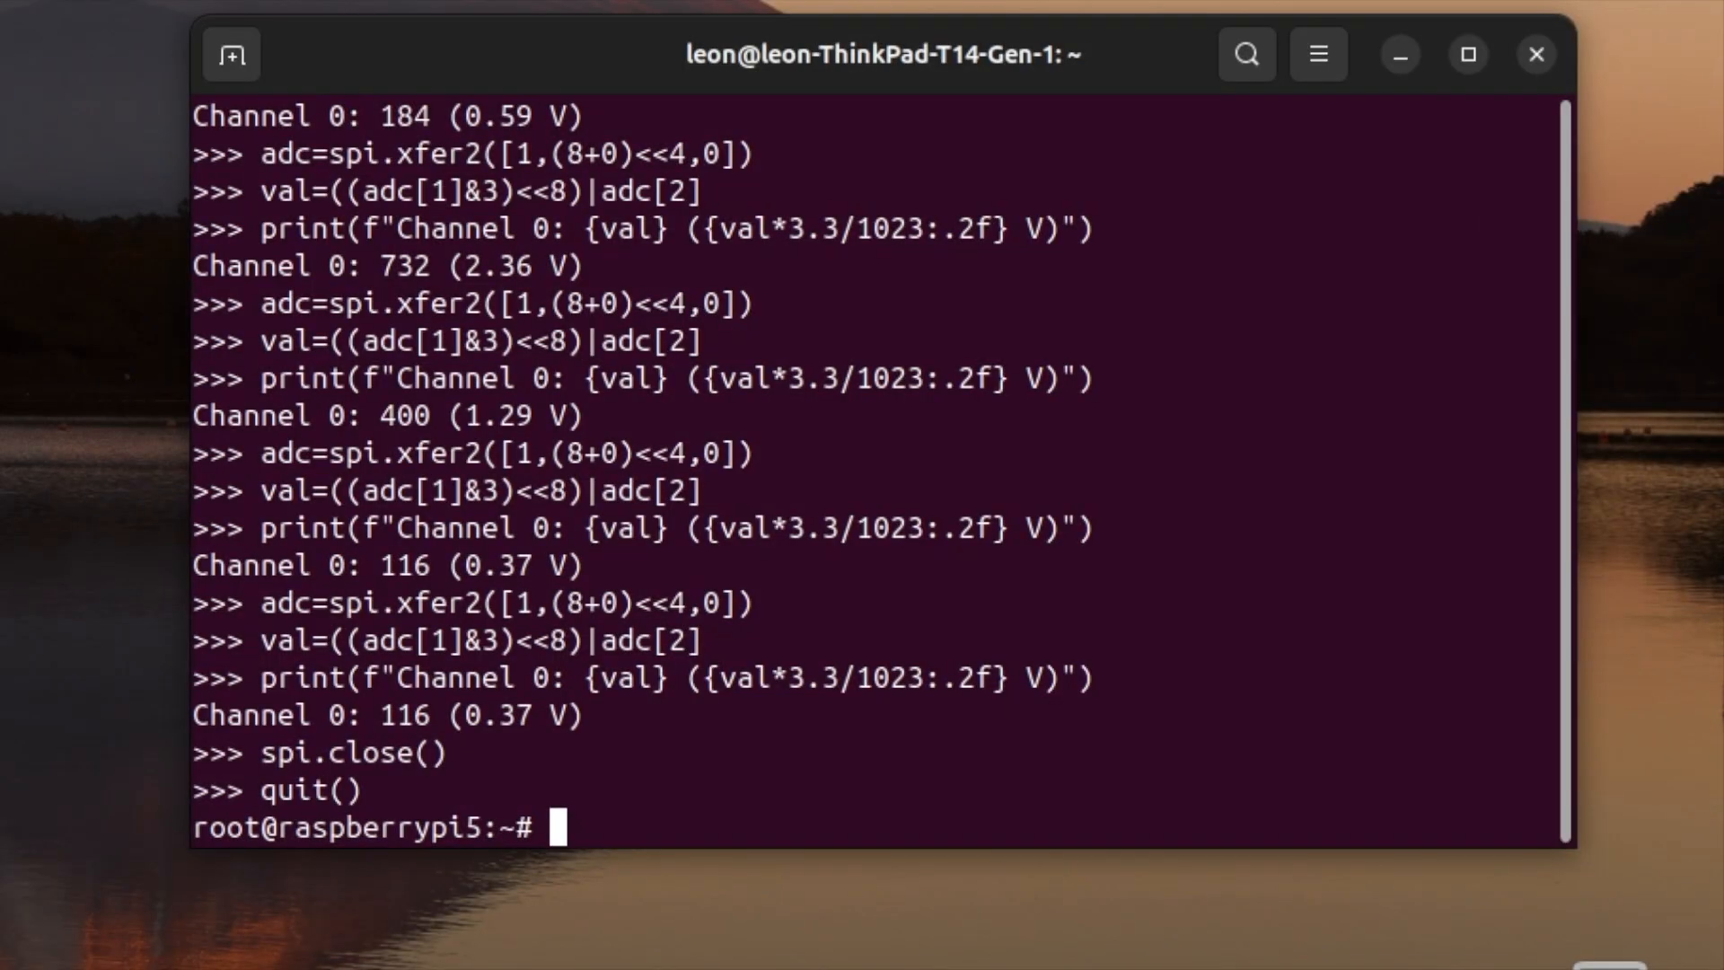
List the SPI device nodes with ls /dev/spidev*, showing spidev0.0, spidev0.1 and spidev10.0.
text(ls /)
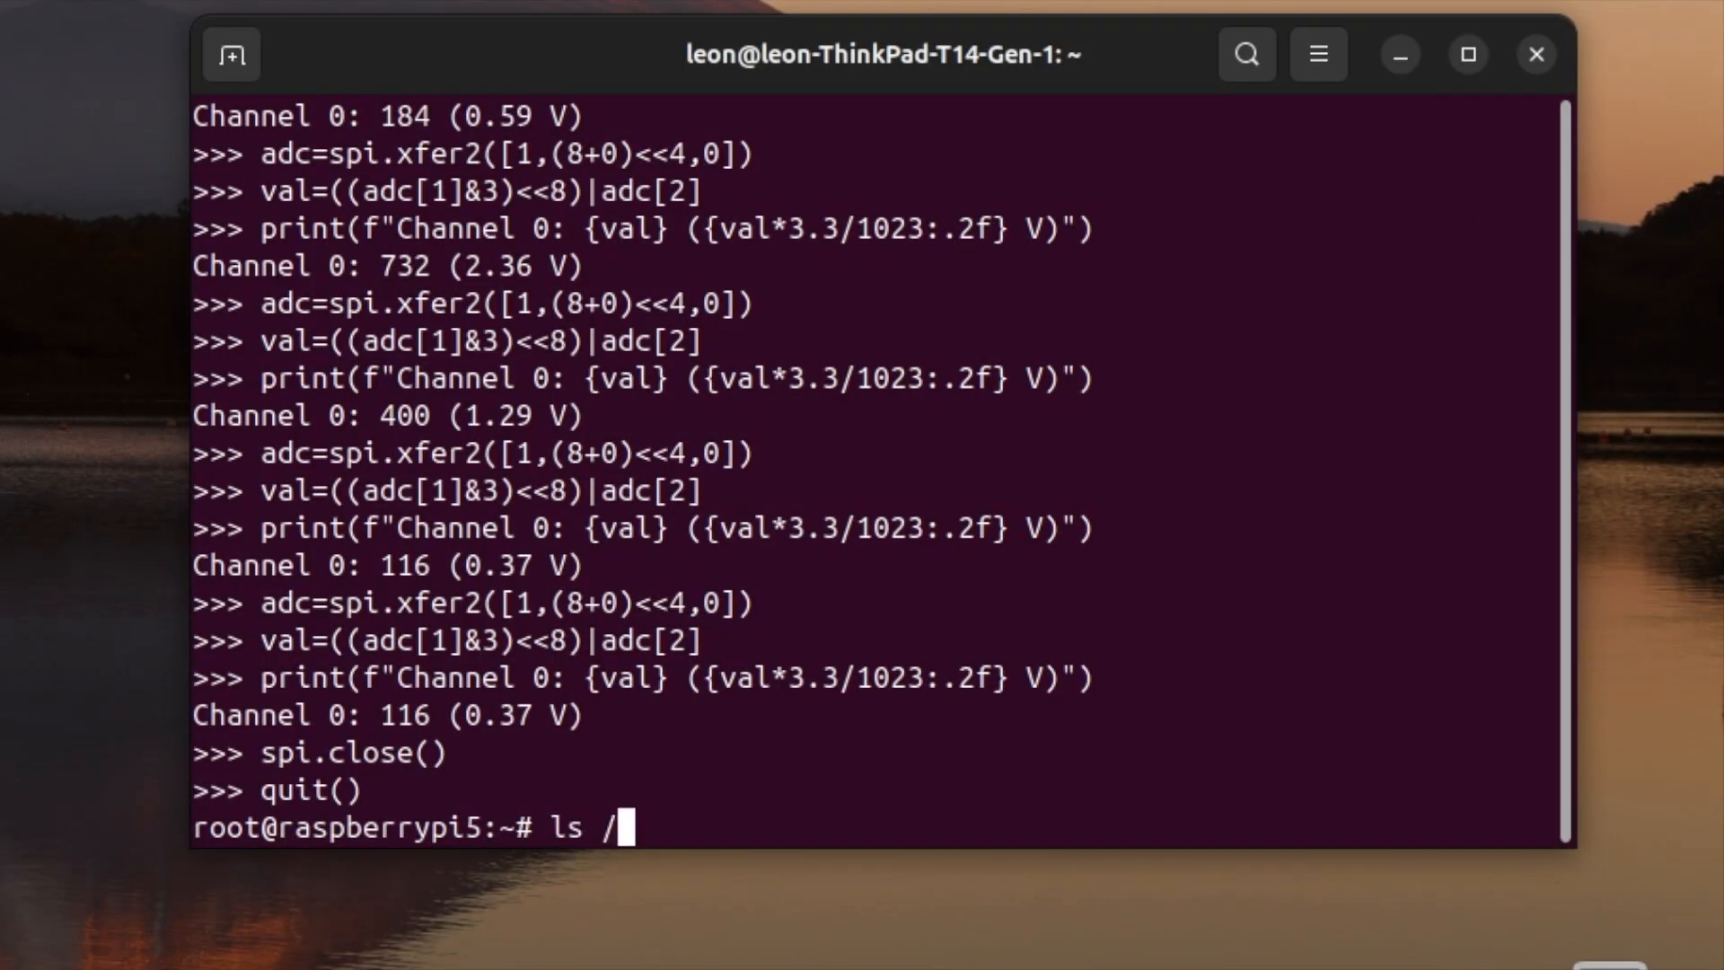
text(dev/spidev)
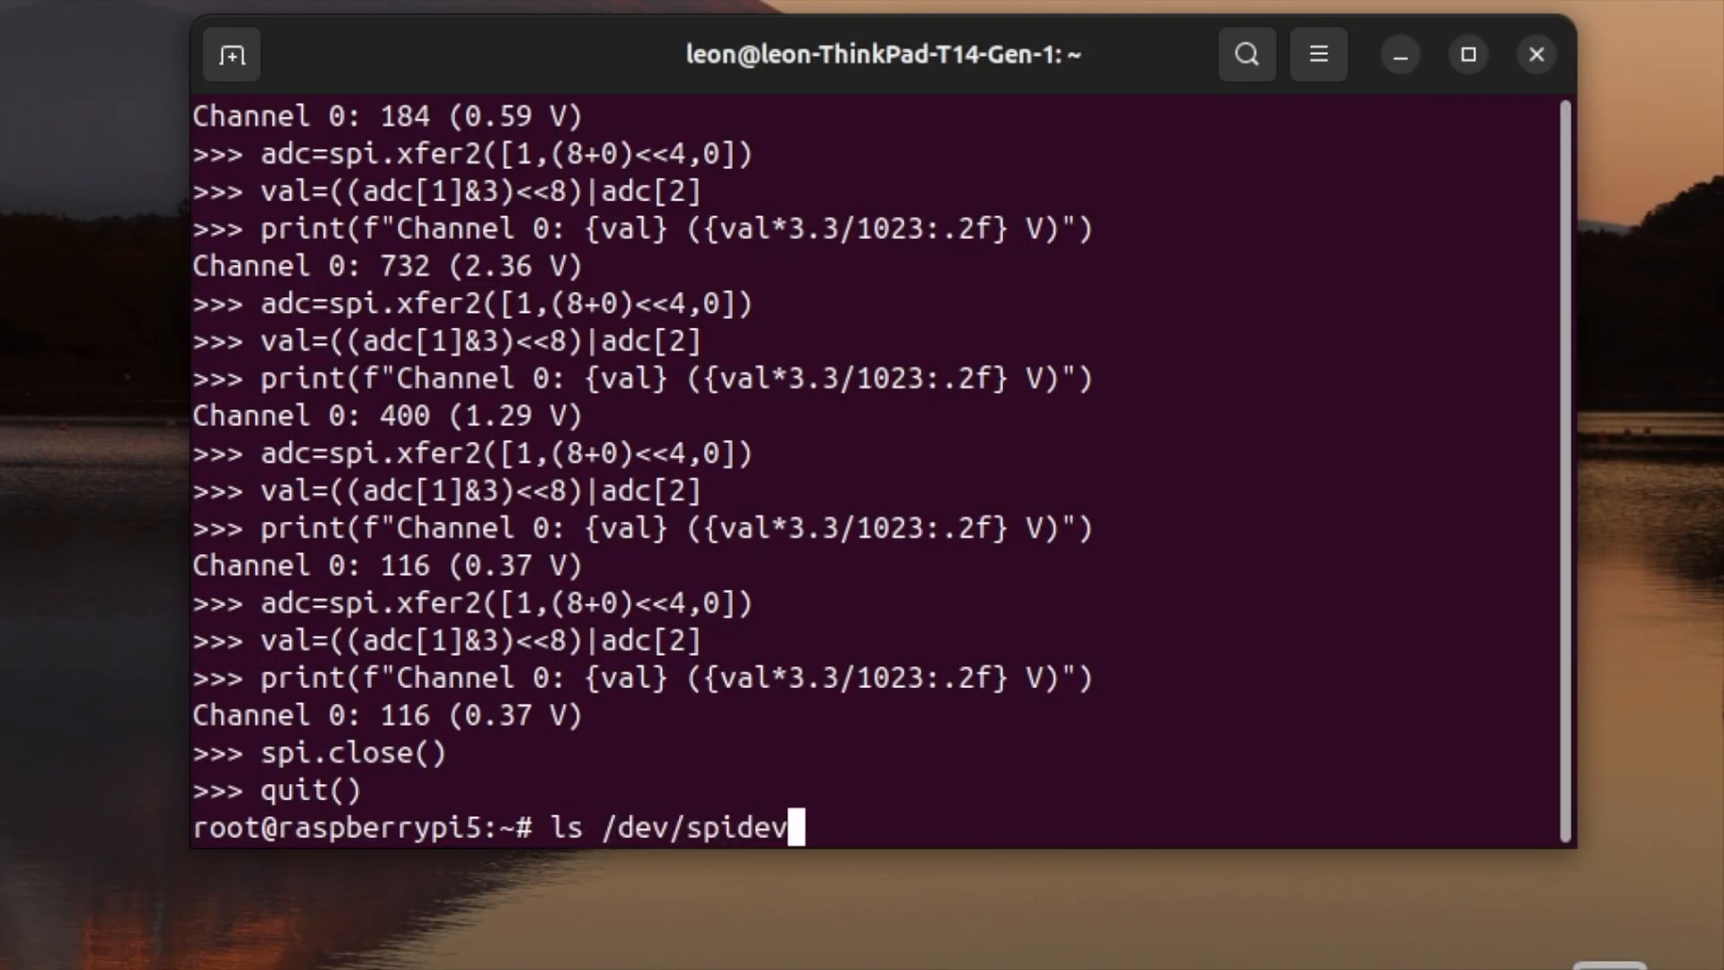
text(*)
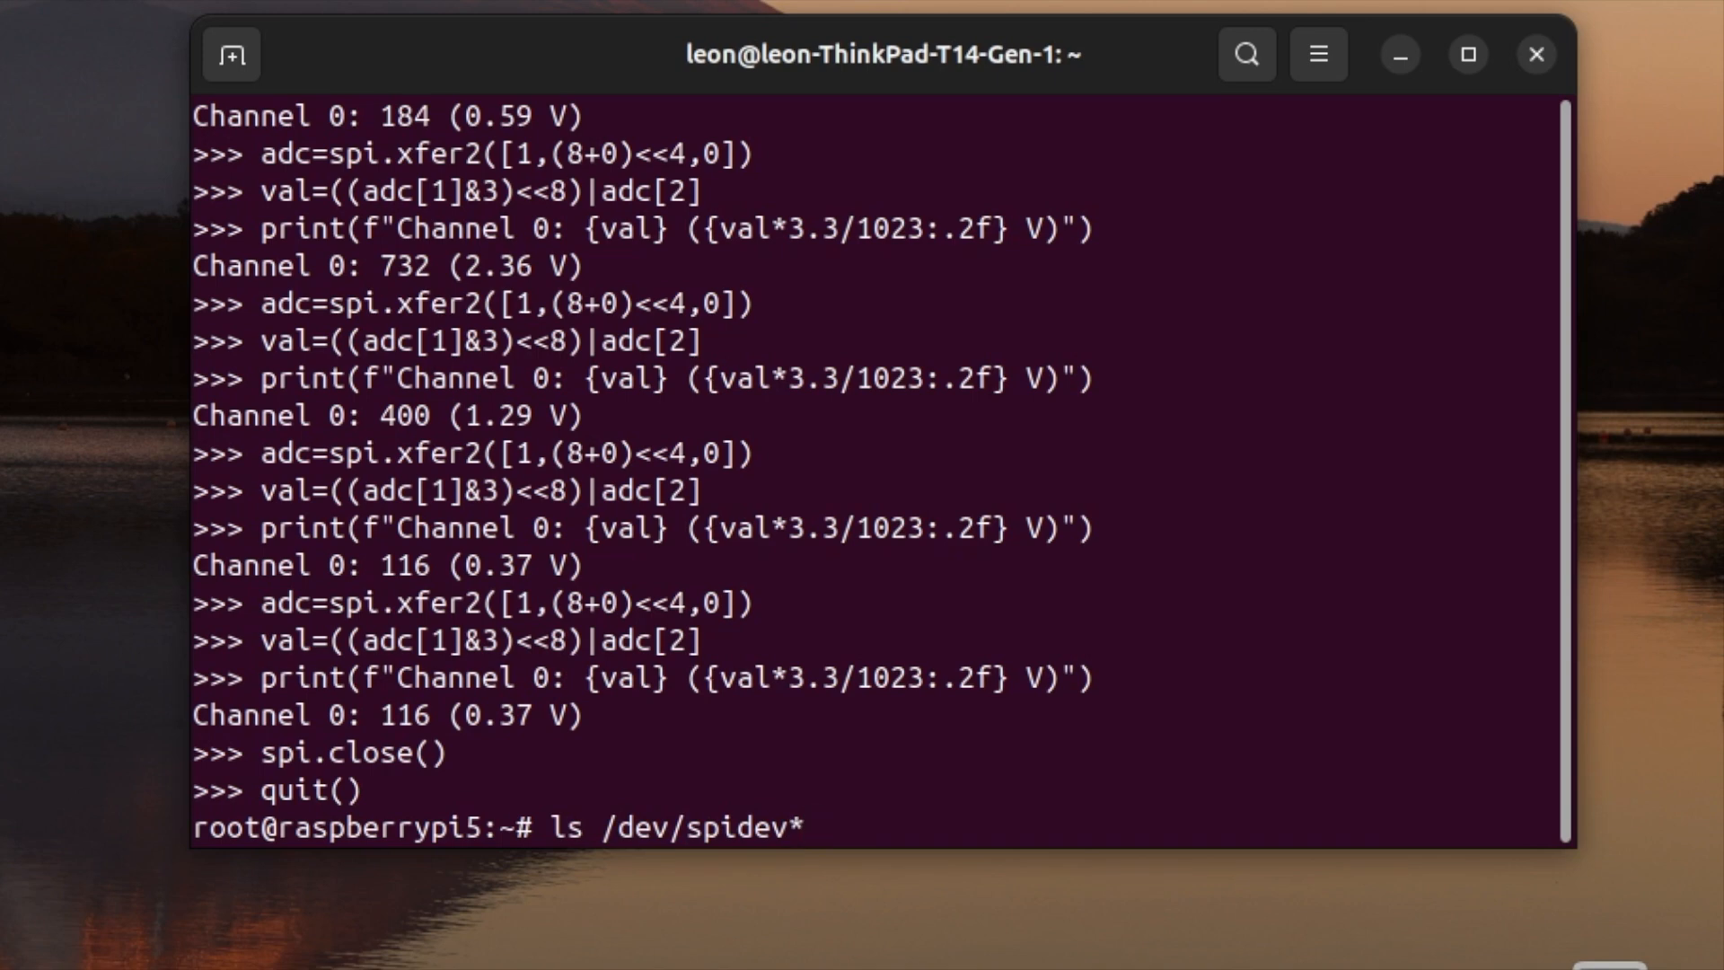
key(Return)
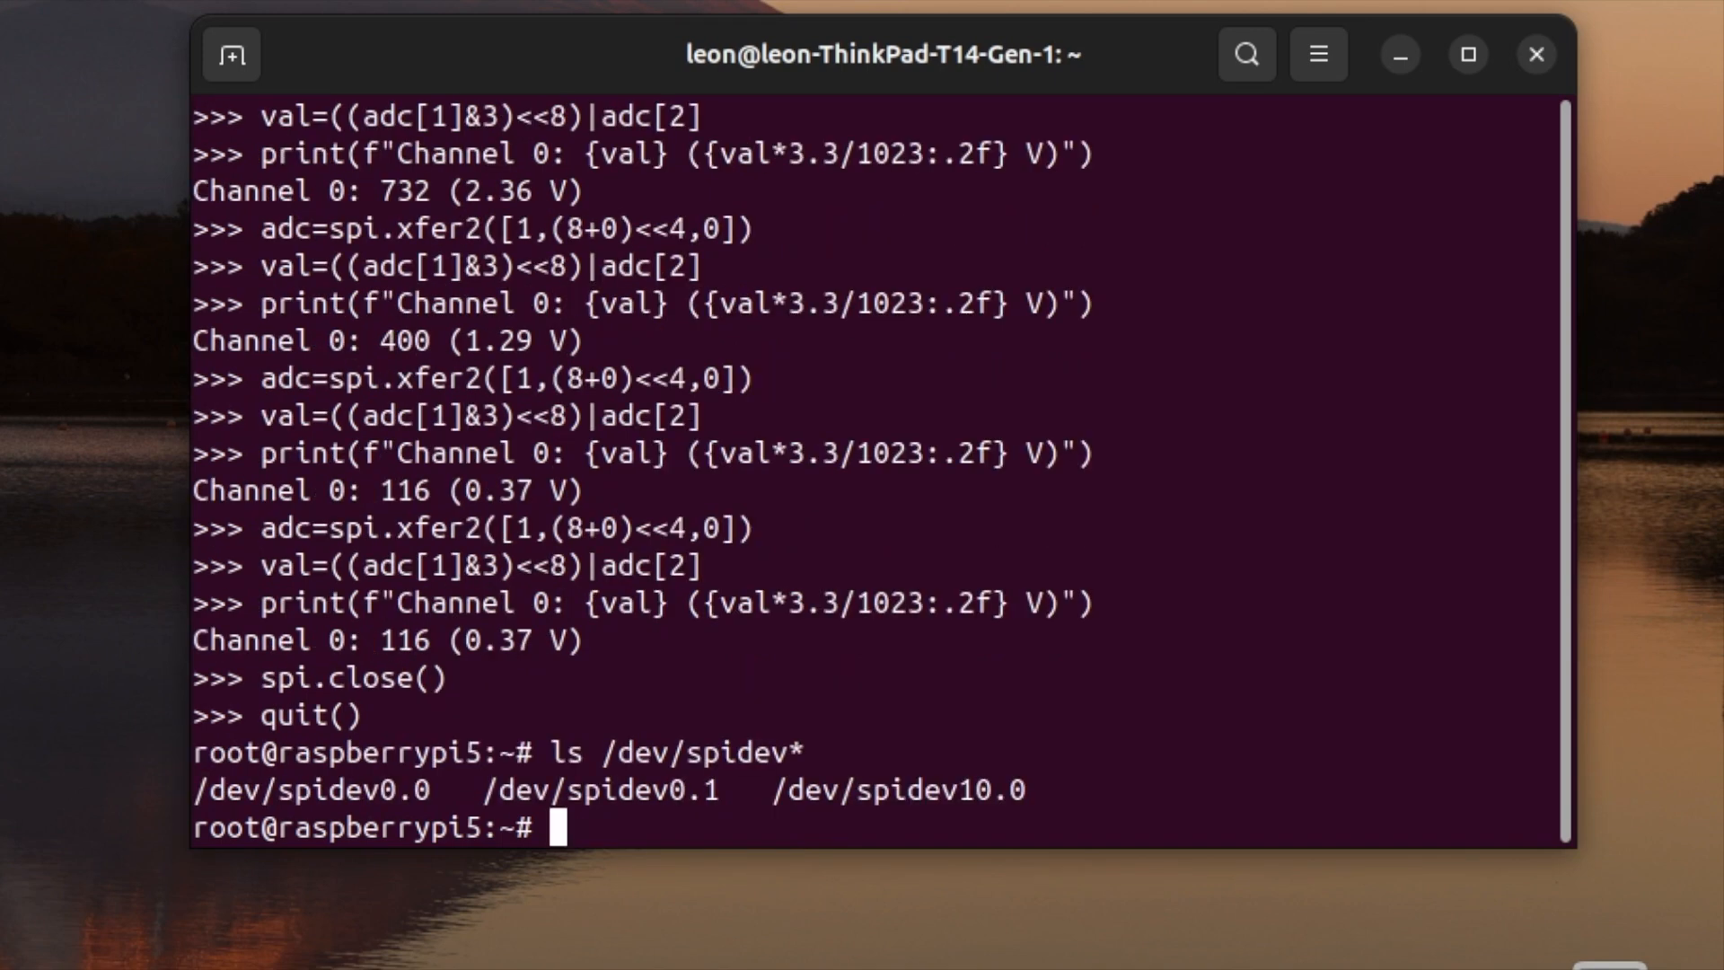
text(ls /dev/spidev*)
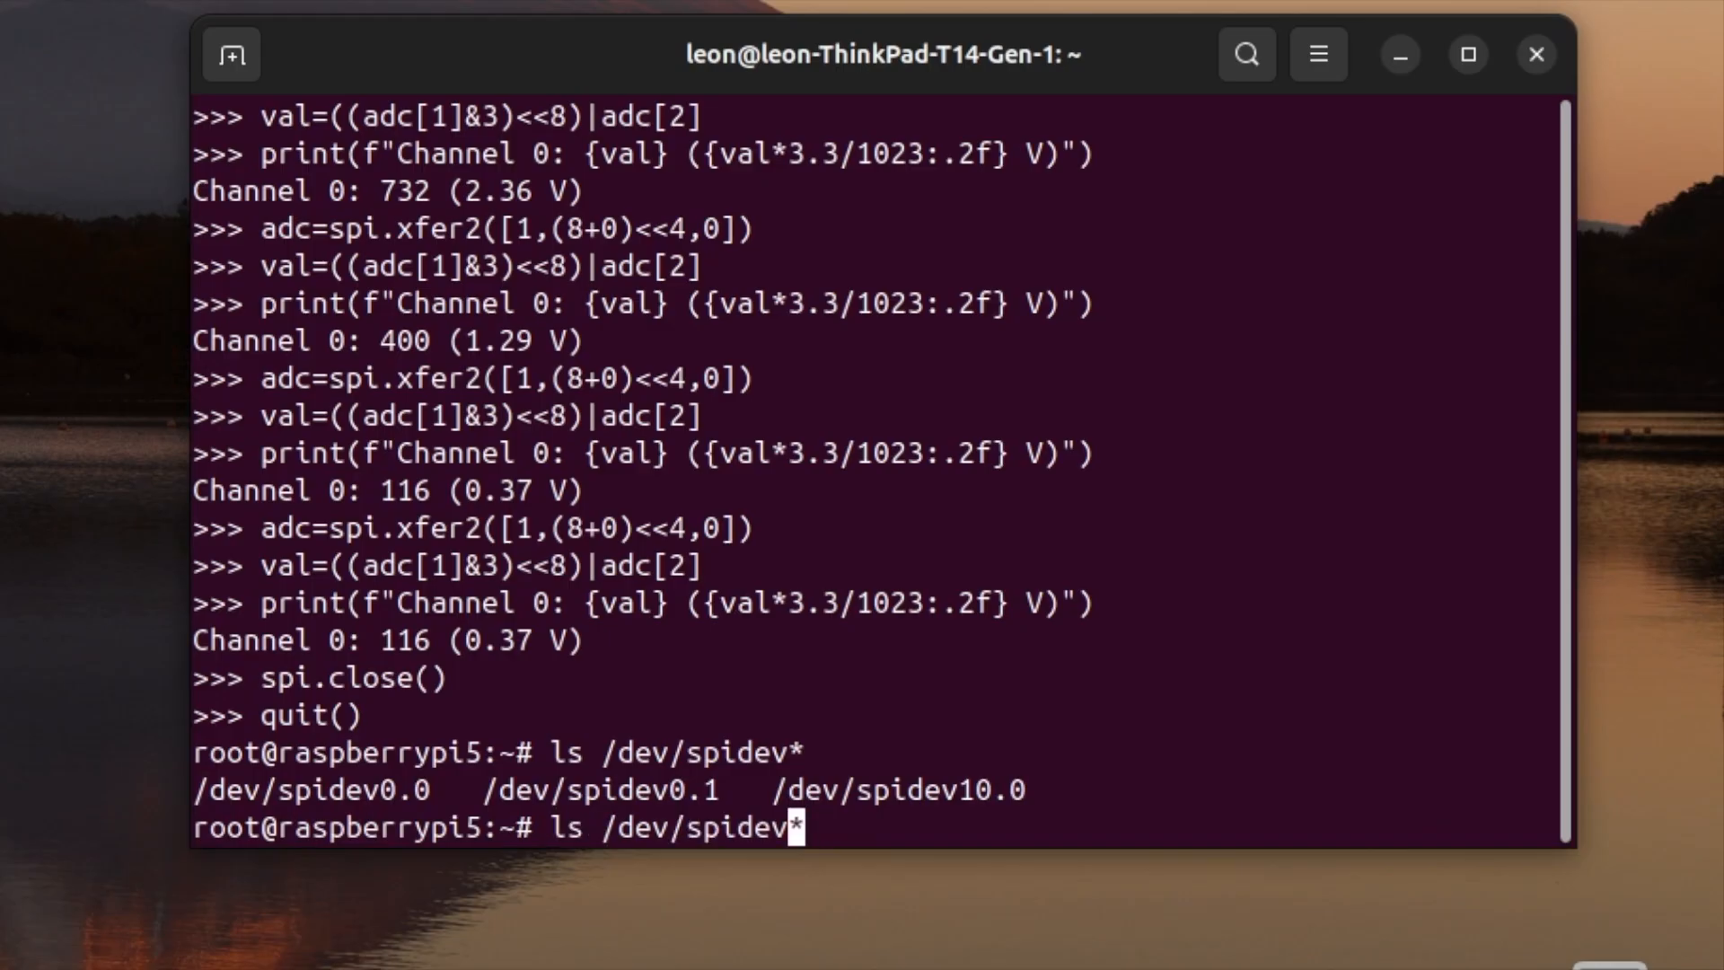